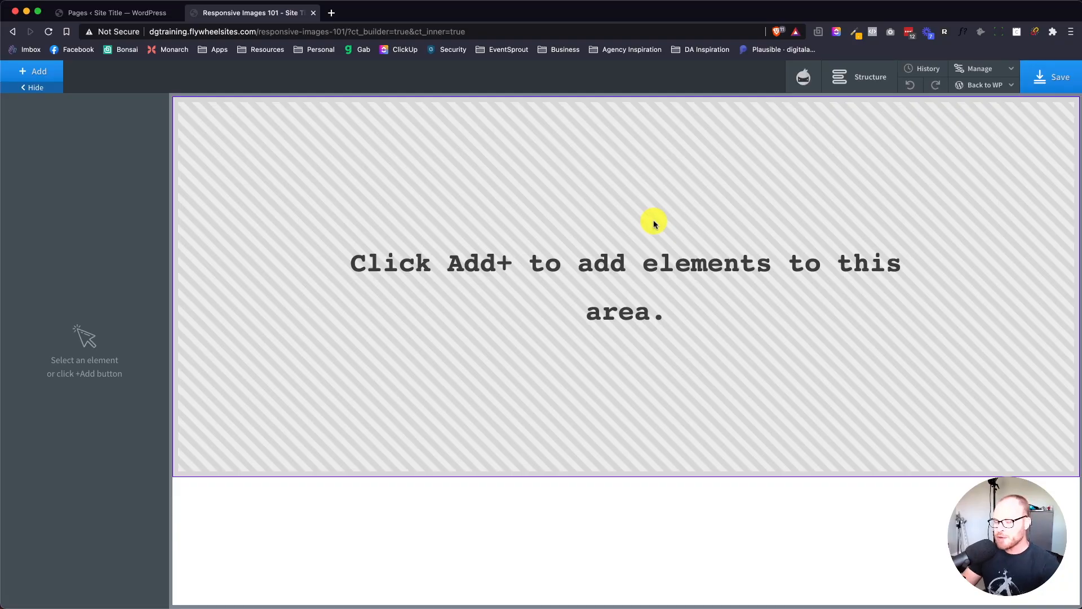
# Add a Section to the empty page with an empty Image element inside it
pyautogui.write('sec')
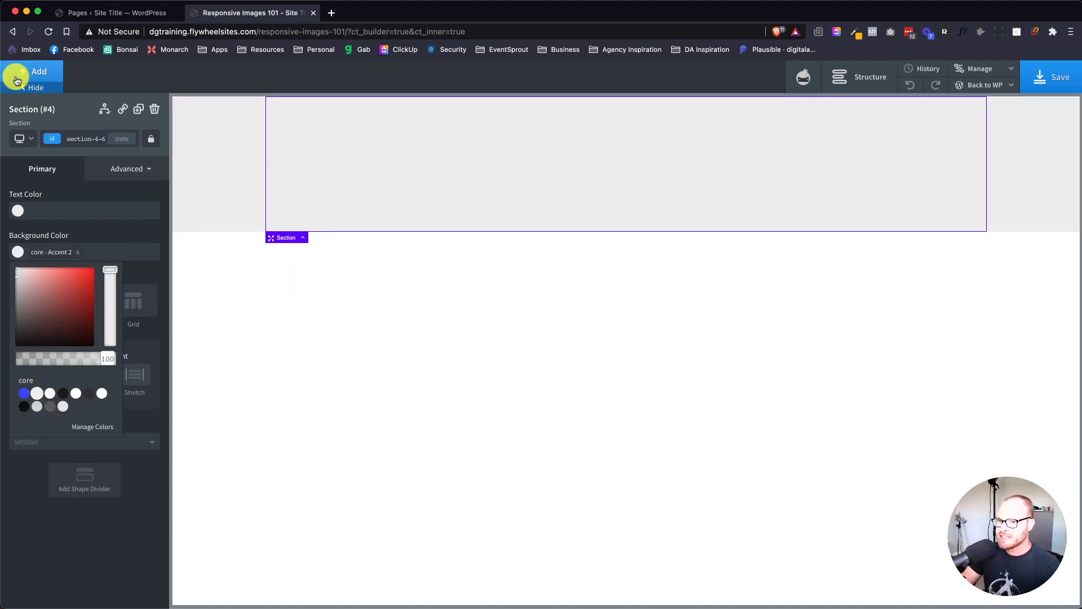
pyautogui.click(31, 71)
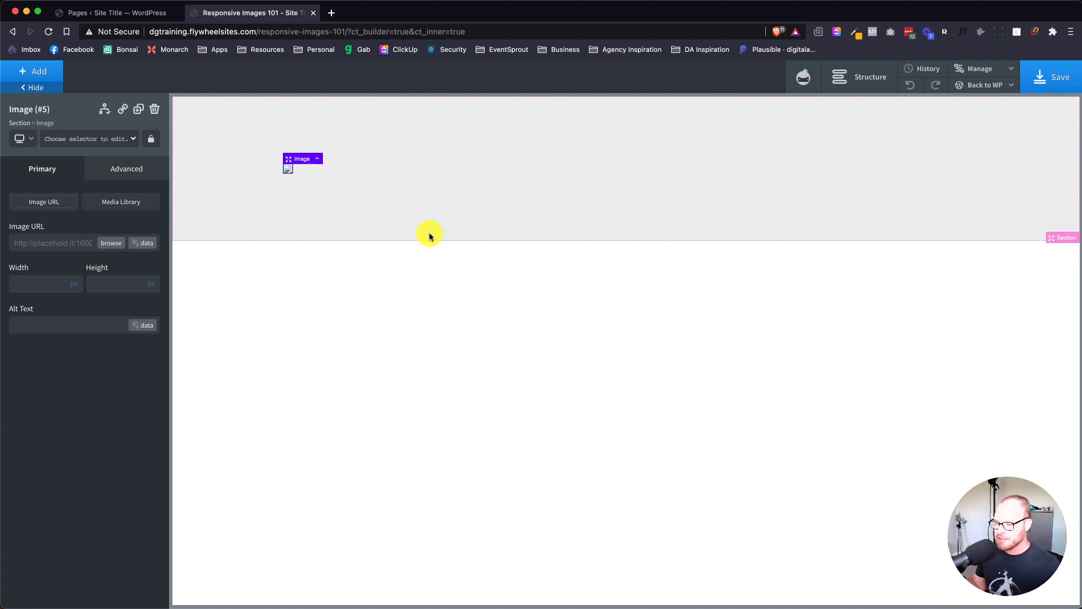
pyautogui.moveTo(350, 239)
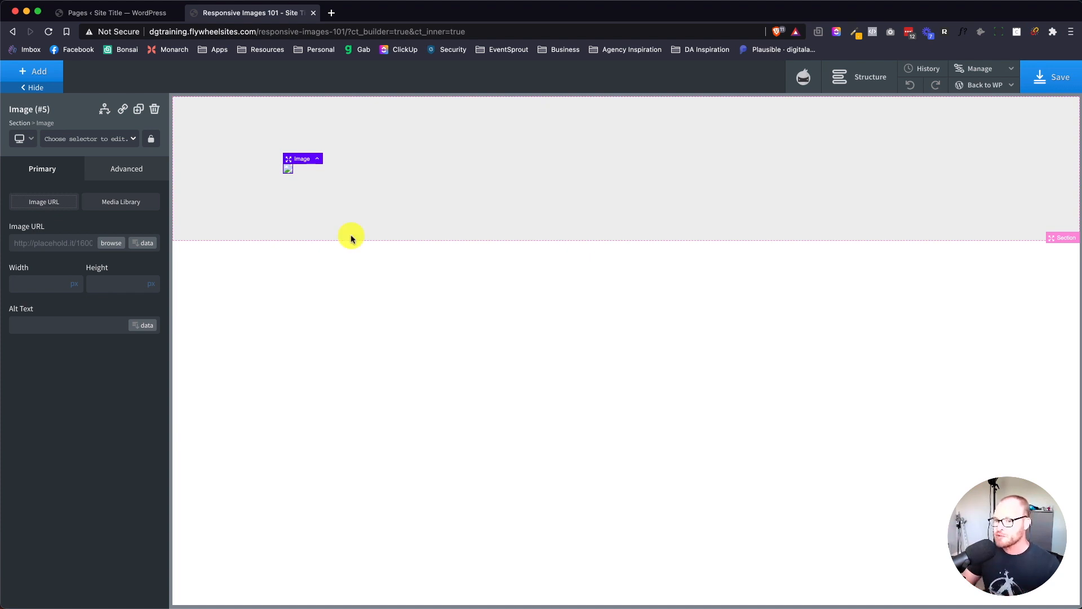
pyautogui.moveTo(59, 261)
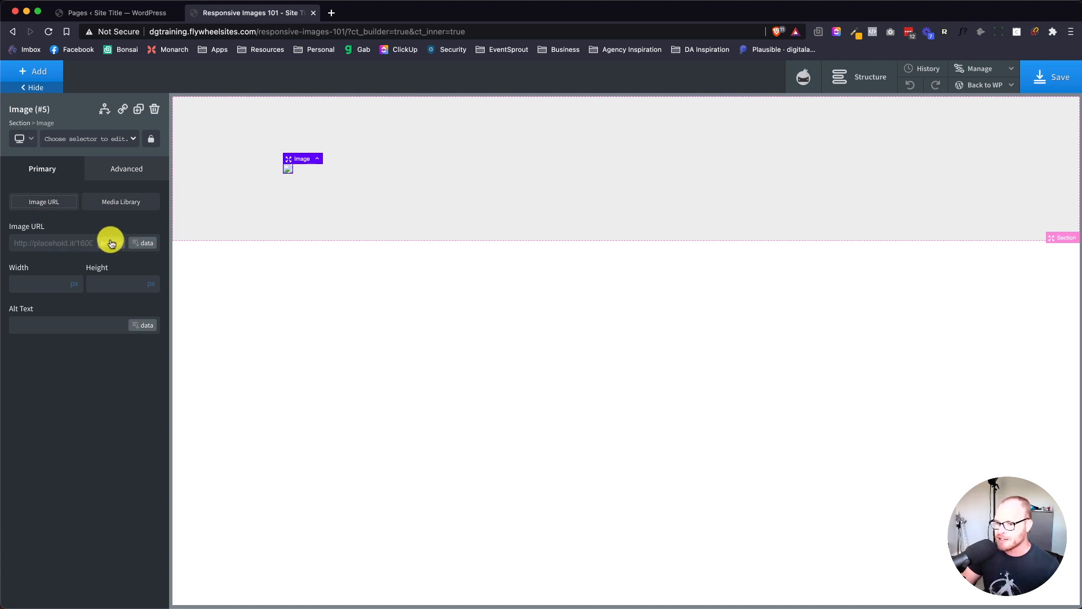
# Load the coffee mug photo into the image element and preview at phone width
pyautogui.click(145, 242)
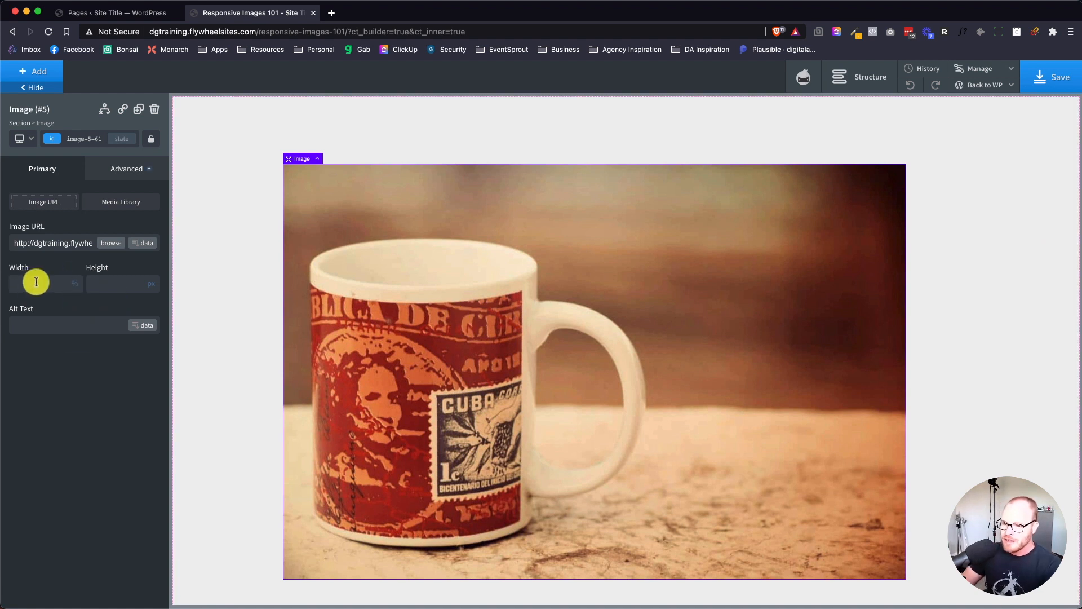
pyautogui.write('100')
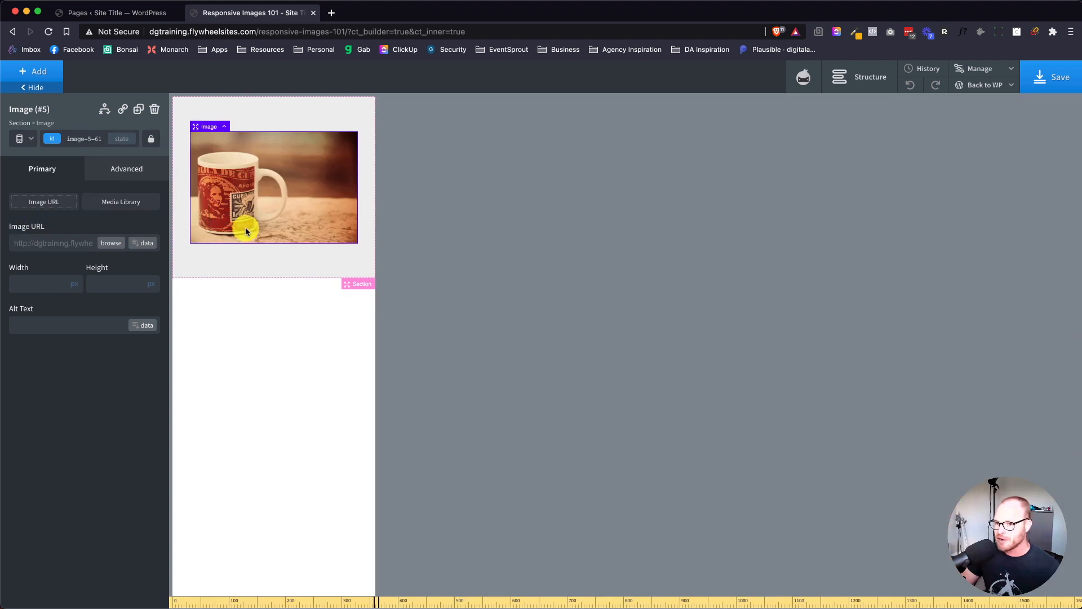
pyautogui.moveTo(317, 154)
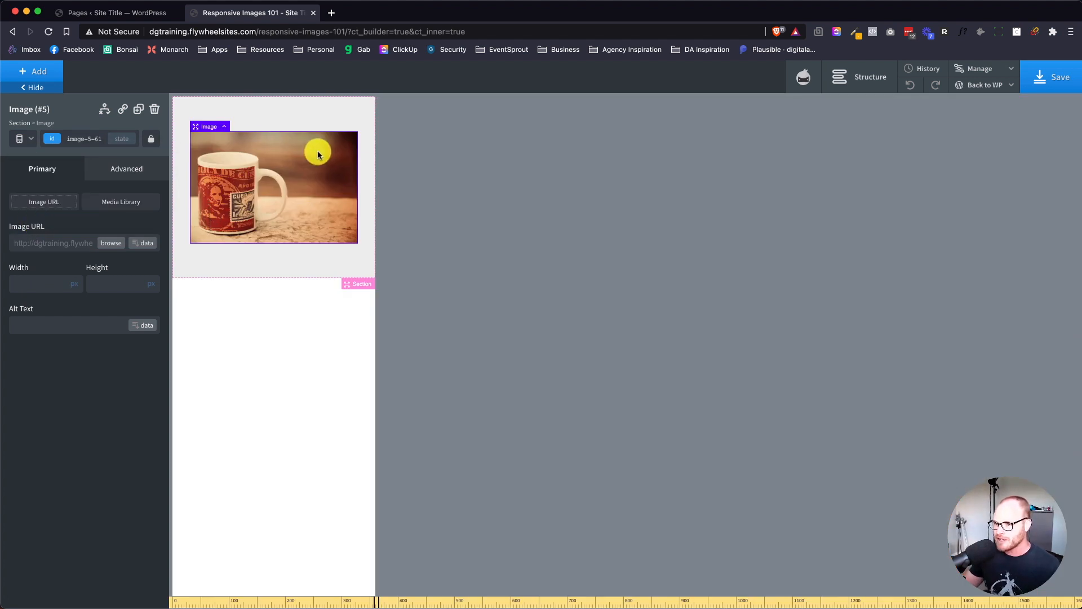
# Give the mug image a width of 60 and check smaller breakpoints from the dropdown
pyautogui.click(21, 138)
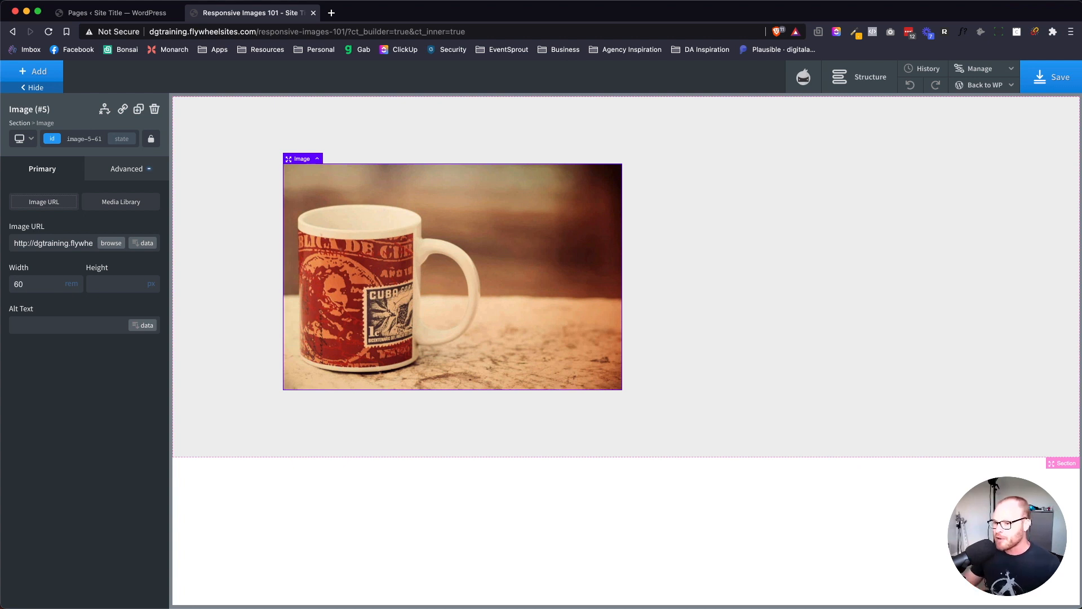
pyautogui.moveTo(483, 200)
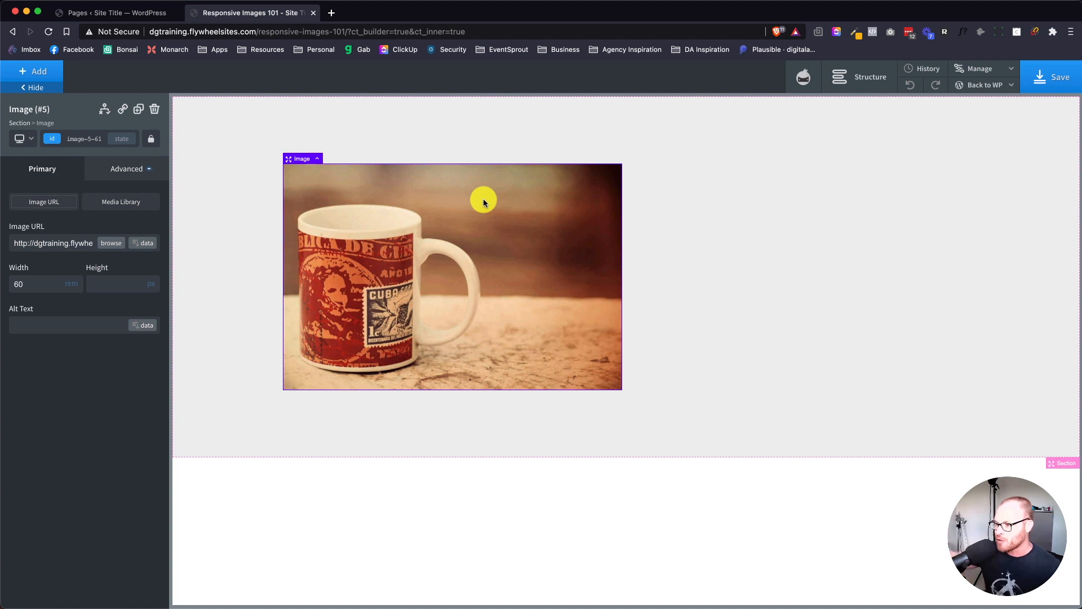
pyautogui.moveTo(267, 164)
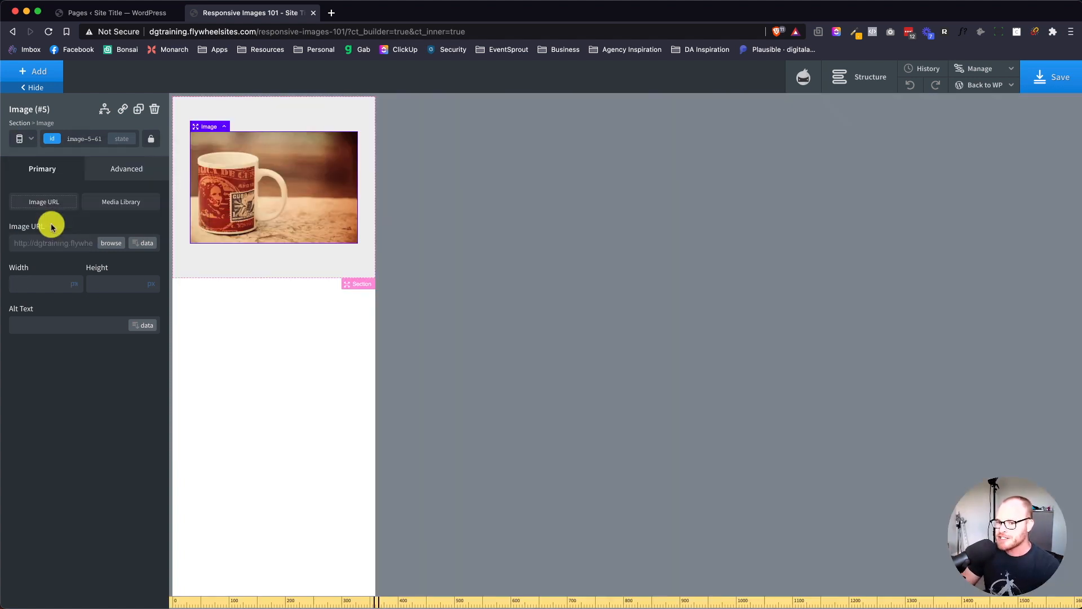
pyautogui.click(19, 138)
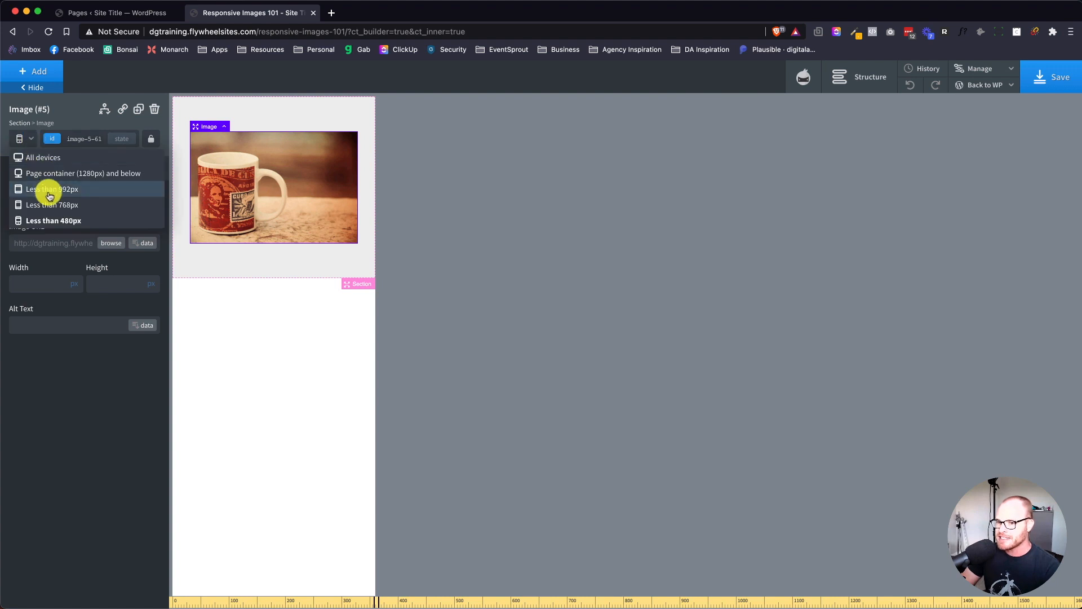
pyautogui.moveTo(46, 158)
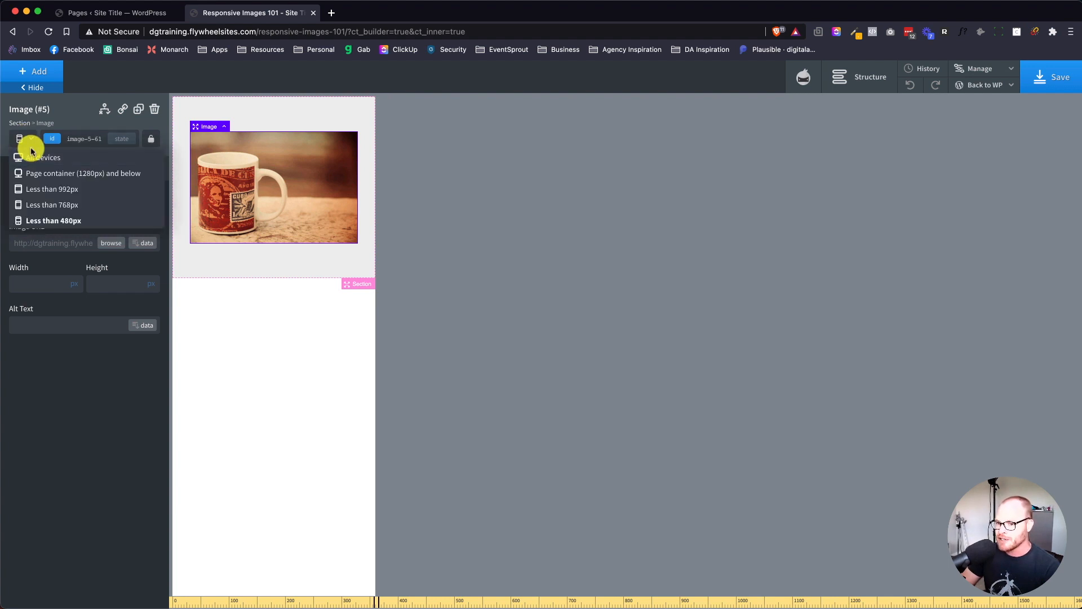
pyautogui.moveTo(18, 133)
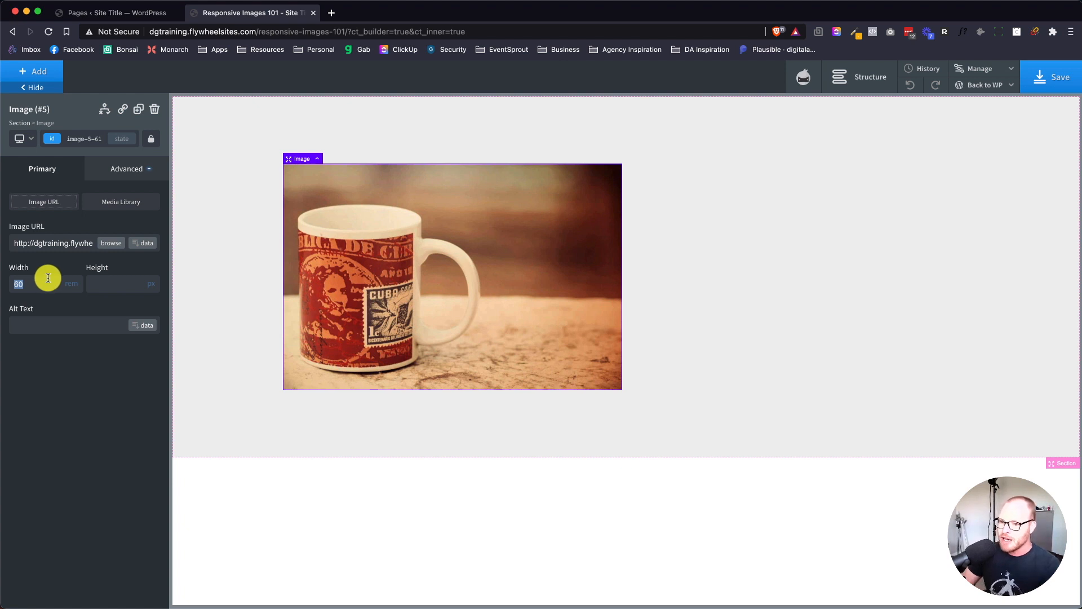
# Set the image Width to 100% and a 60 rem max-width under Size & Spacing
pyautogui.click(71, 283)
pyautogui.write('100')
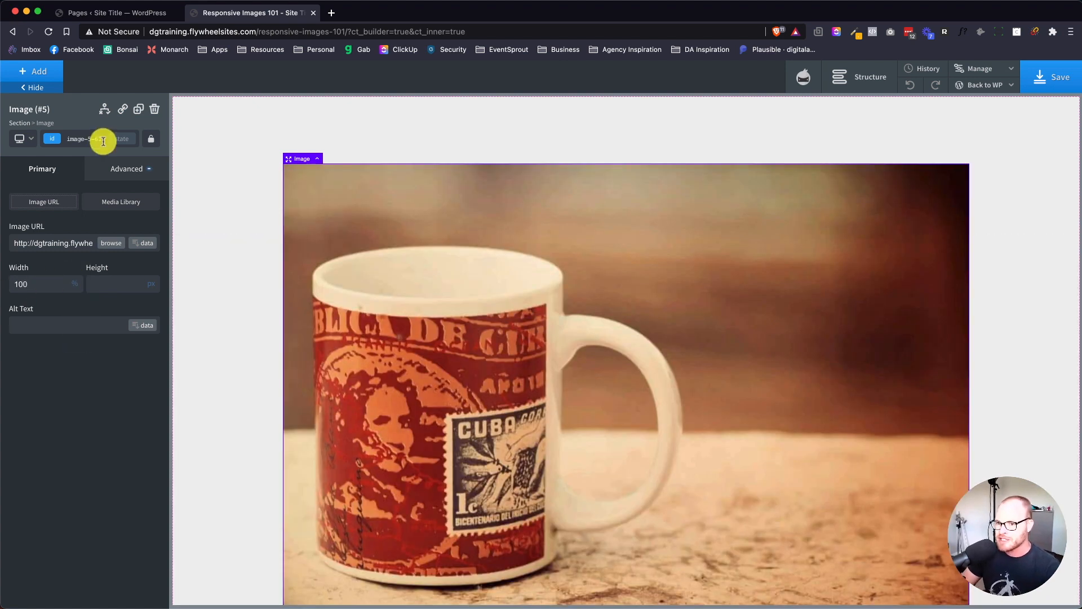
pyautogui.click(126, 168)
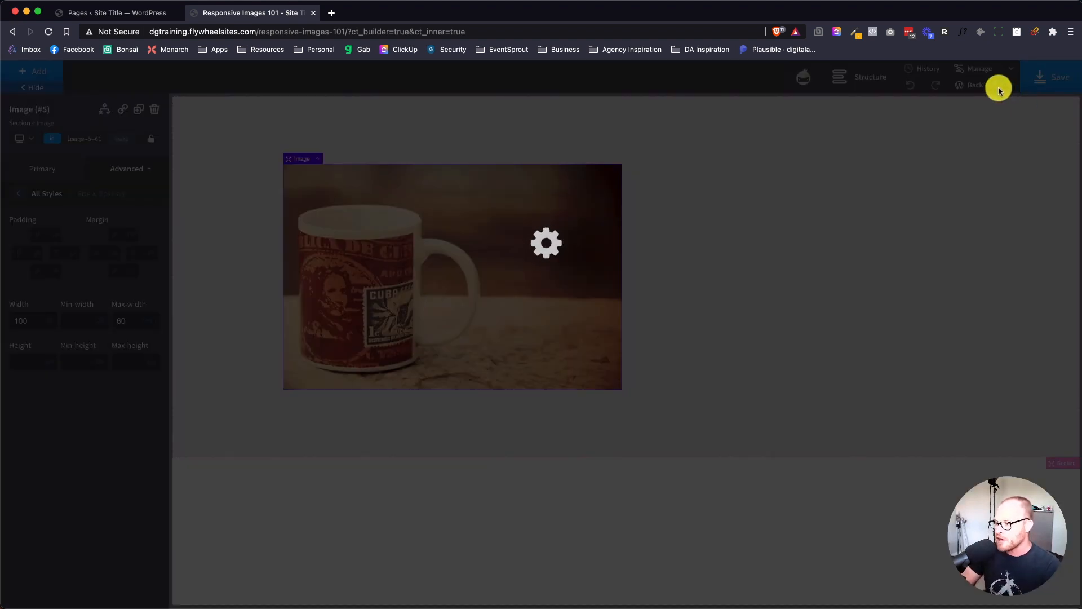
# View the saved page on the frontend via Back to WP, then return to the builder tab
pyautogui.click(983, 84)
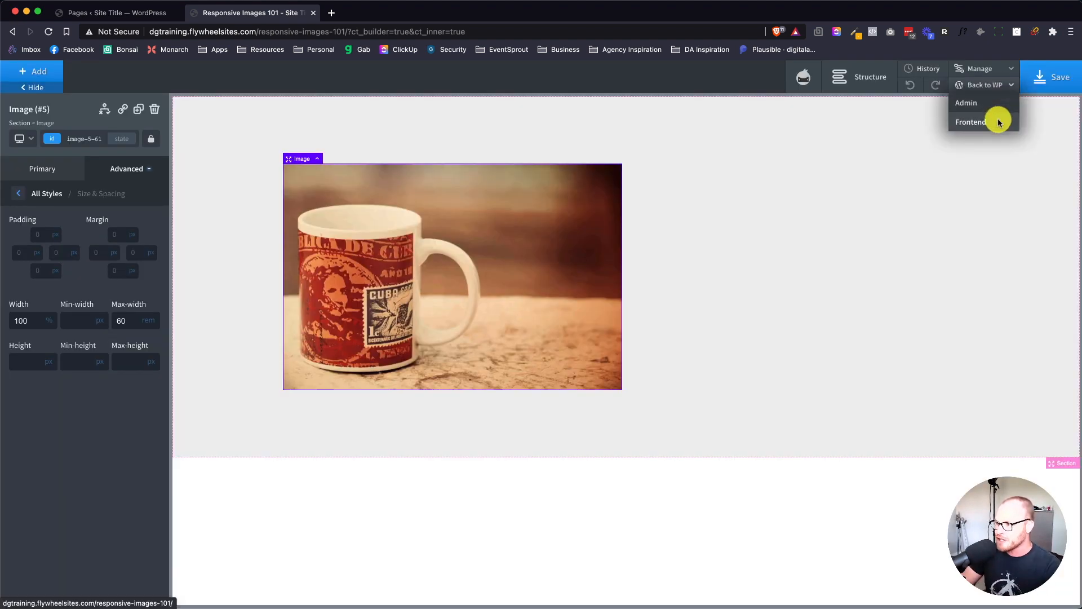
pyautogui.click(971, 122)
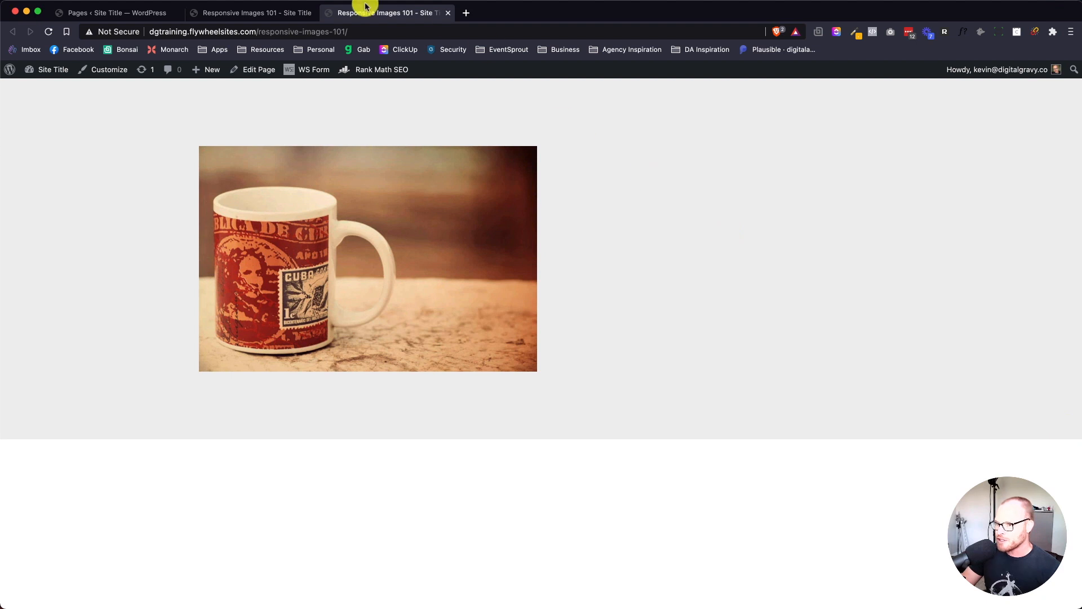
pyautogui.click(248, 12)
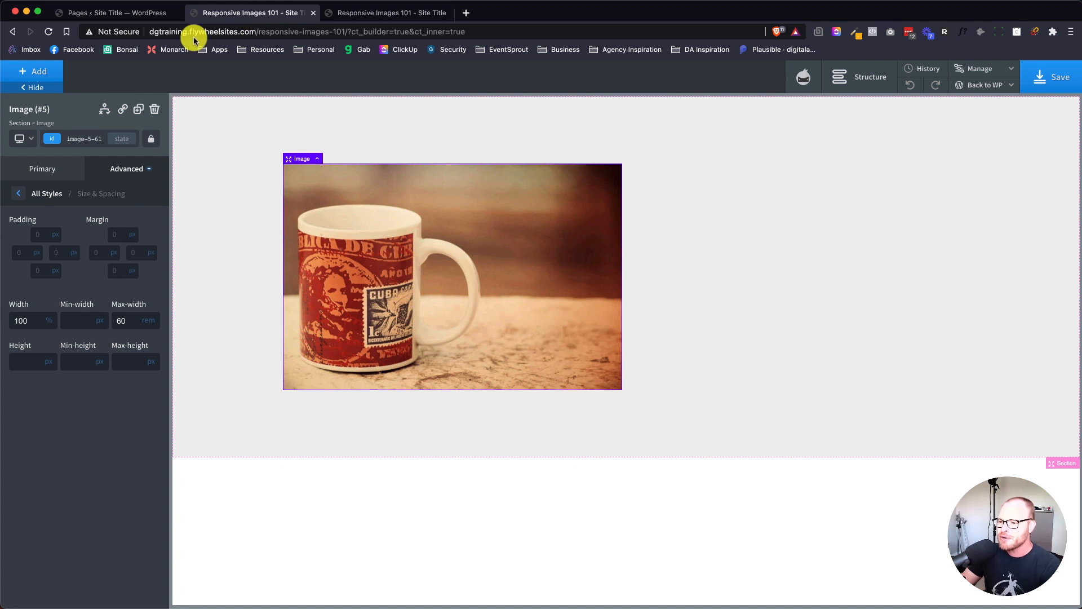
pyautogui.moveTo(198, 79)
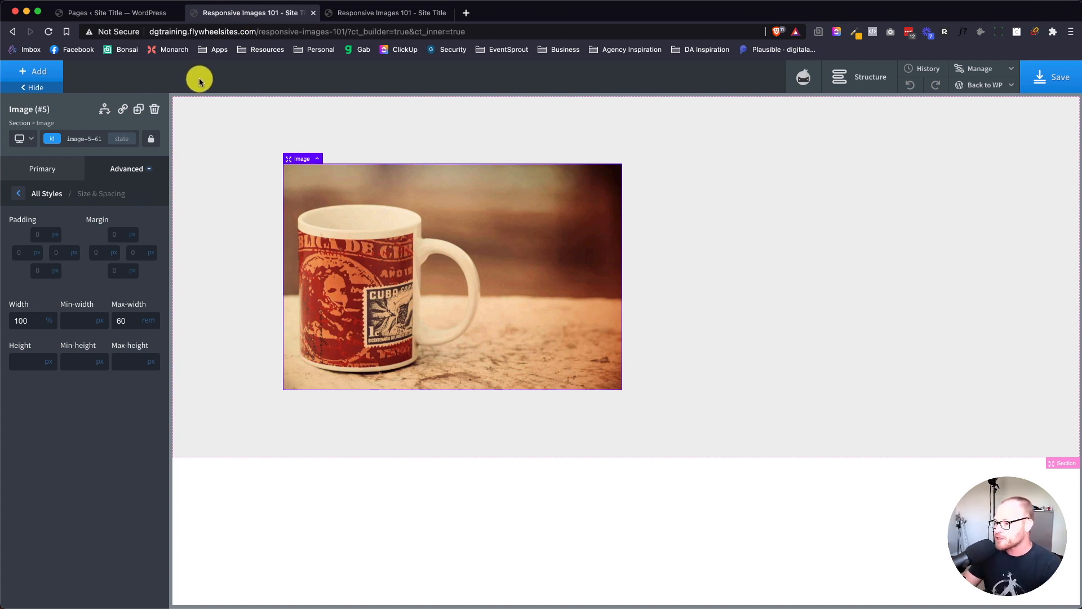
# Reopen the image's Primary settings showing its source URL and 100% width
pyautogui.click(42, 168)
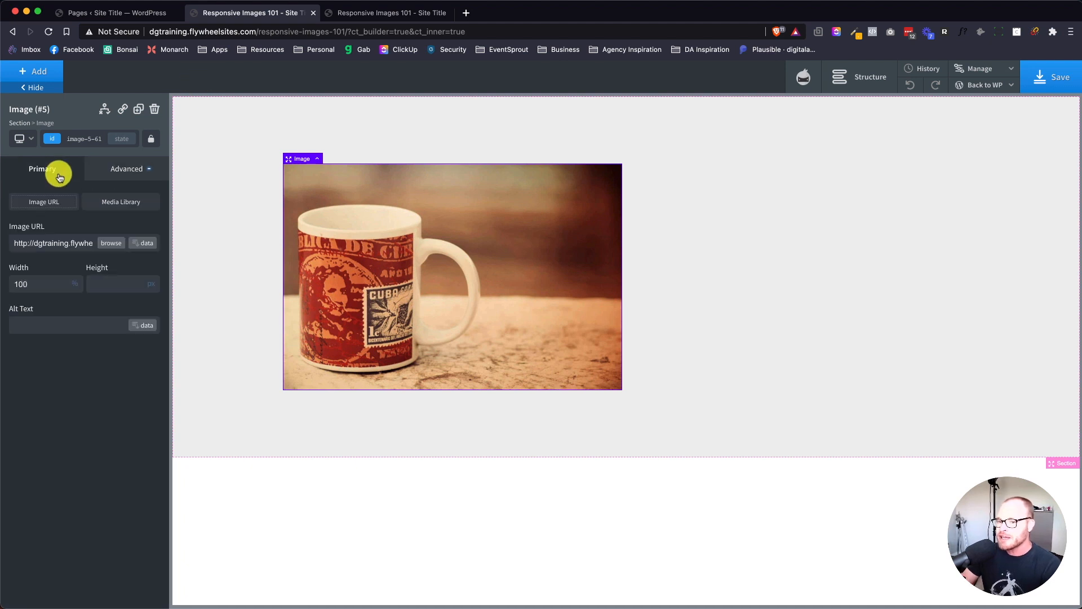
pyautogui.moveTo(120, 210)
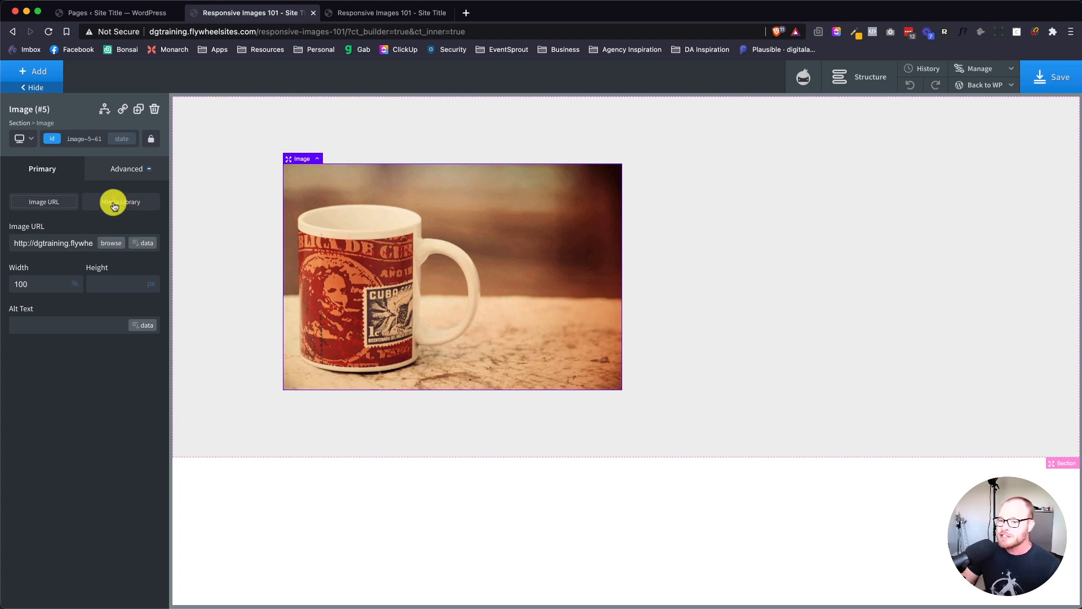
# Switch the image source to Media Library and select the mug photo (ID 55)
pyautogui.click(120, 201)
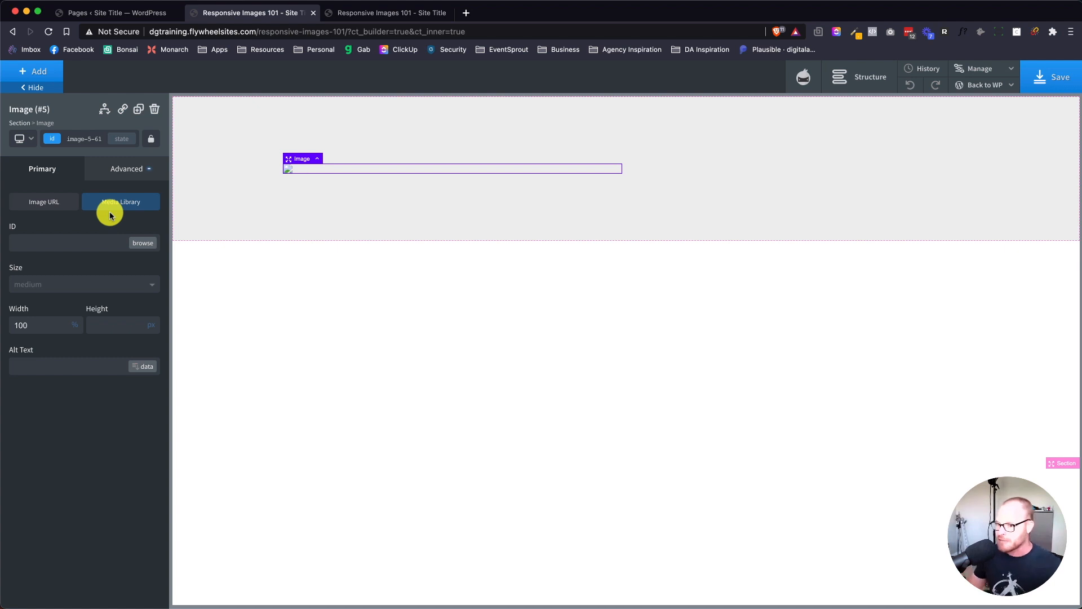
pyautogui.moveTo(139, 246)
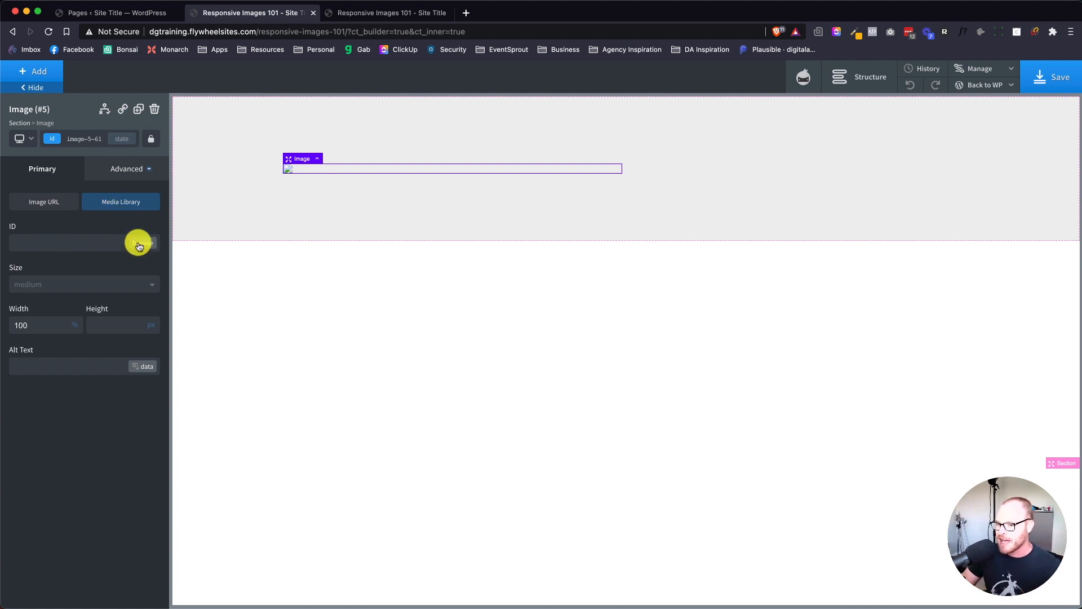
pyautogui.click(121, 202)
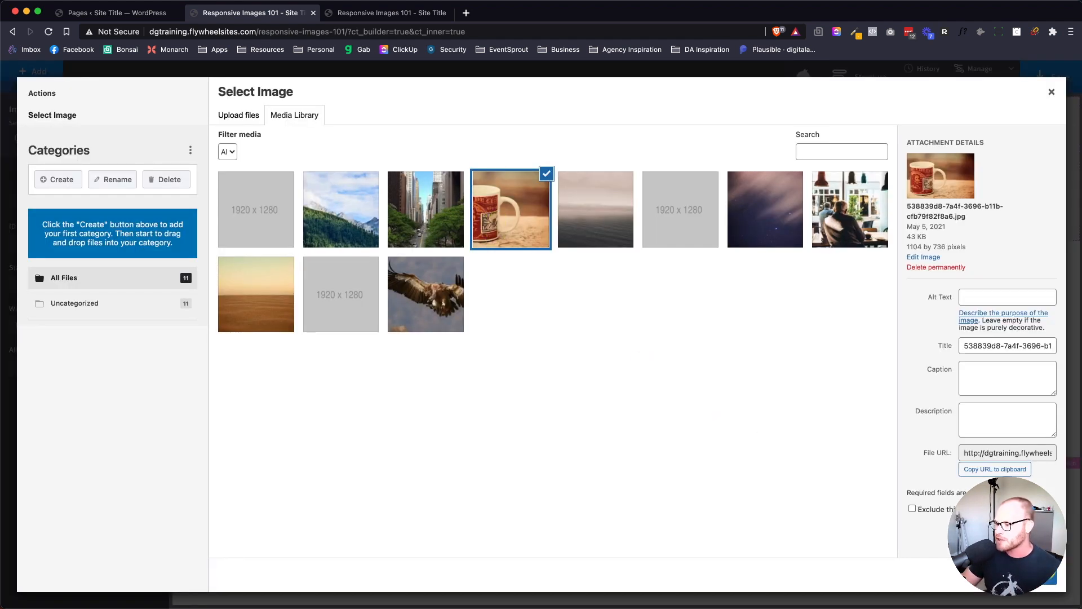
pyautogui.click(510, 209)
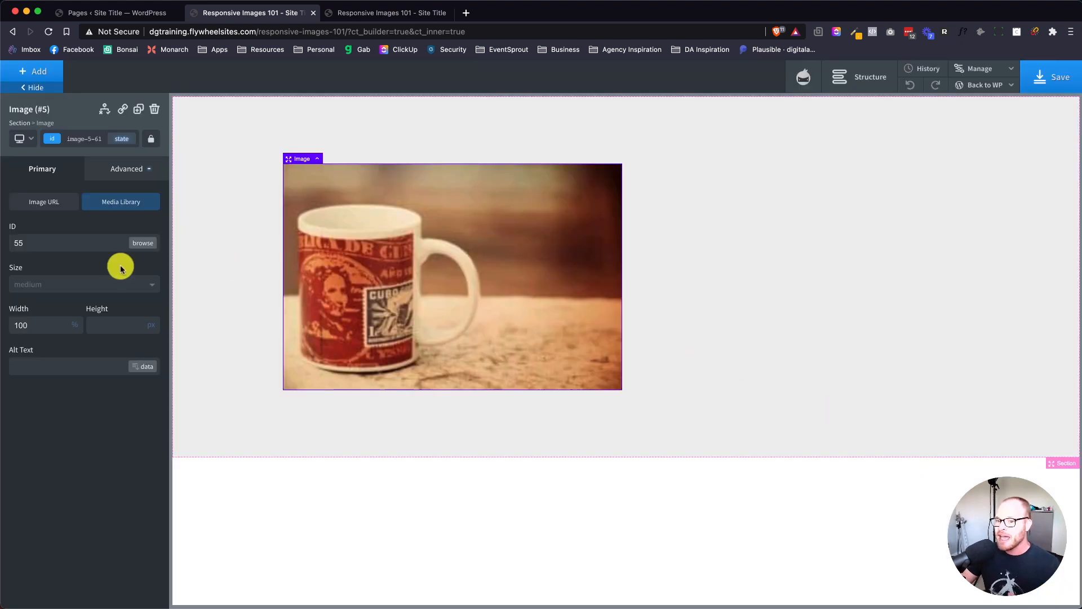
pyautogui.moveTo(107, 285)
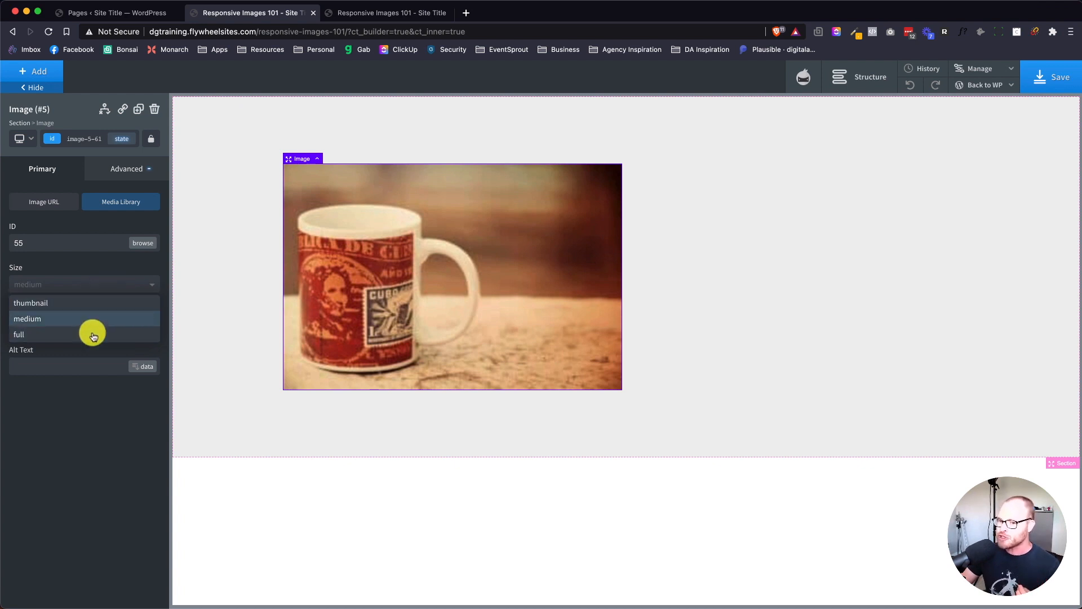
pyautogui.moveTo(92, 328)
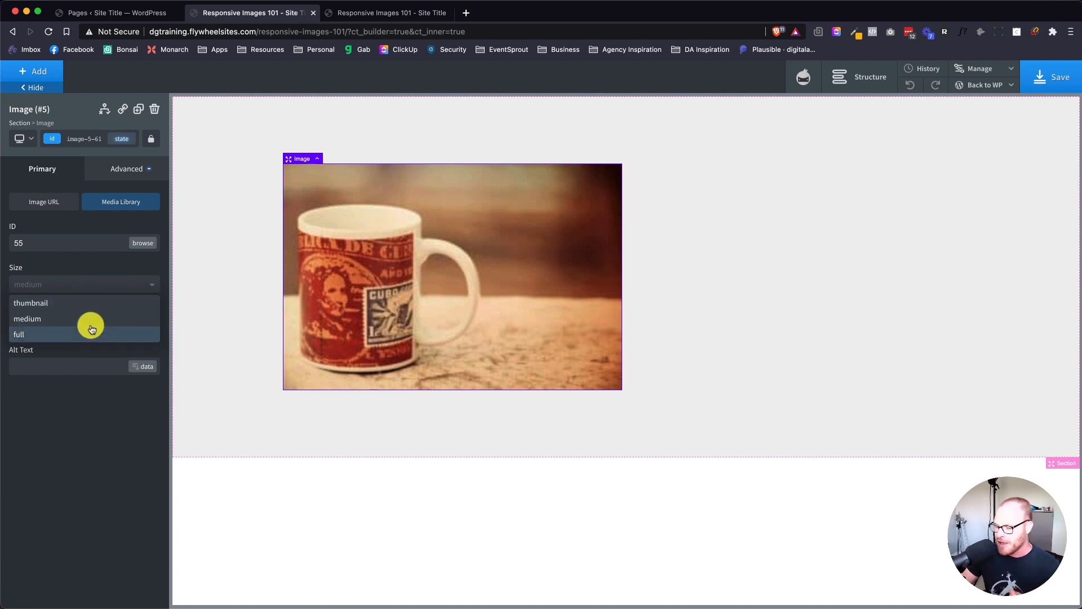
pyautogui.moveTo(517, 252)
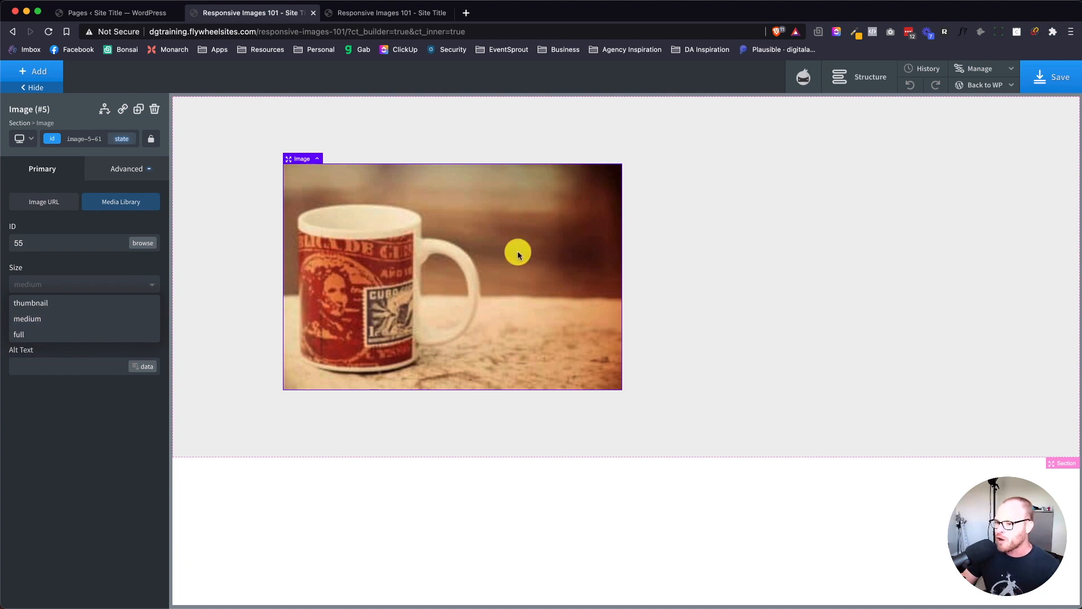
pyautogui.moveTo(455, 182)
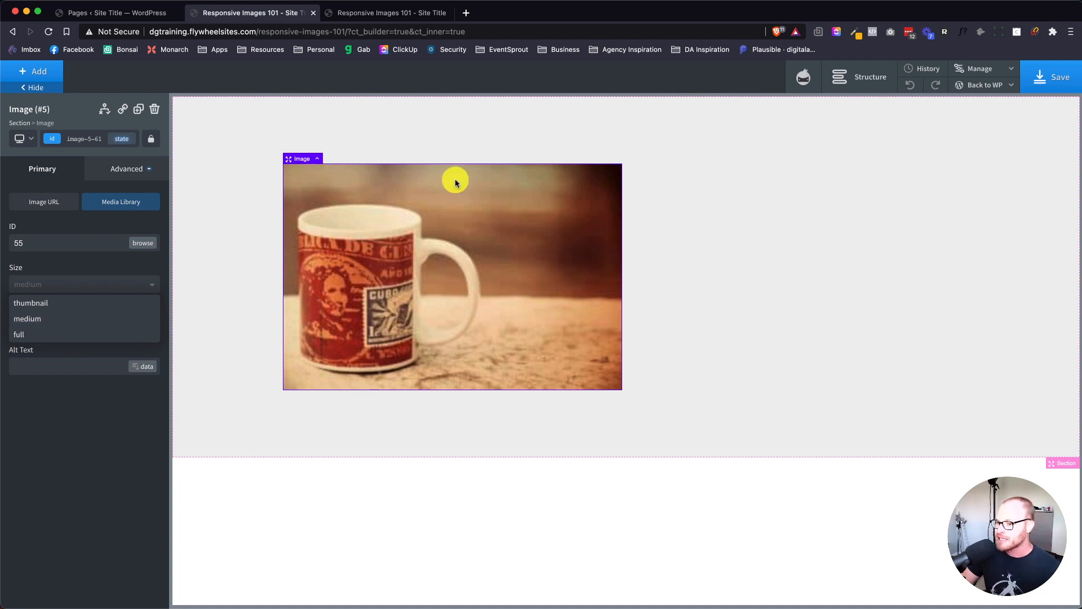
pyautogui.moveTo(710, 282)
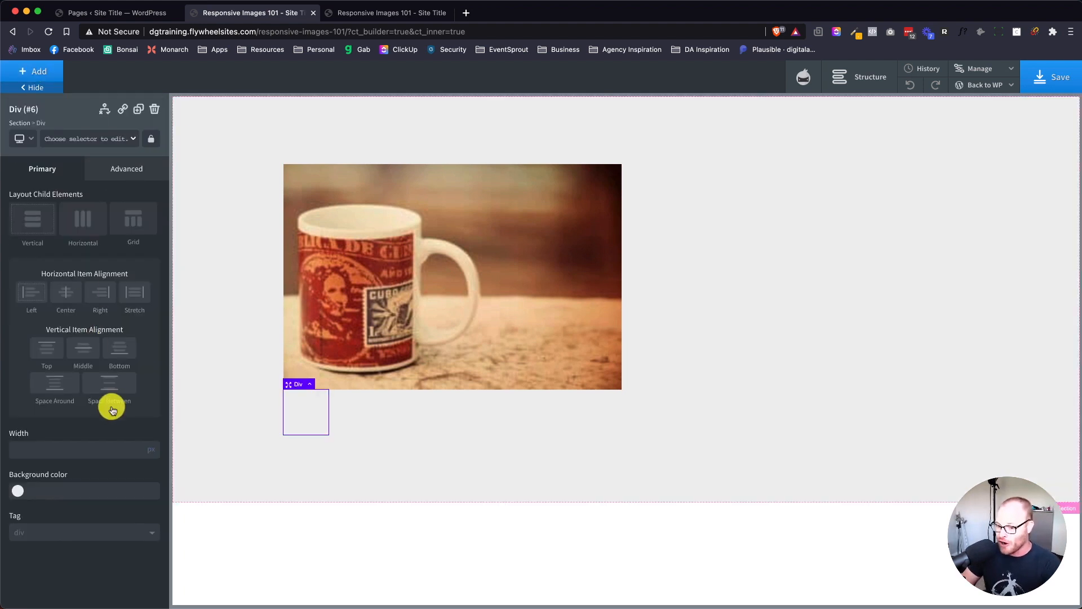
# Add the c-columns-3, c-columns-gap-m and c-columns-m-1 classes to the Div
pyautogui.write('colum')
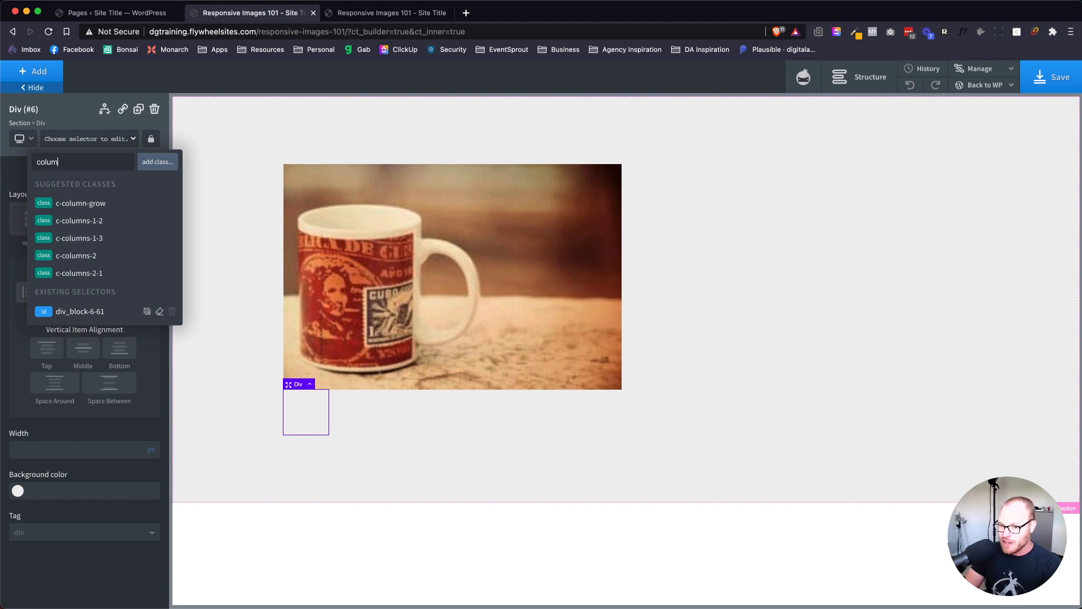
pyautogui.write('s-3')
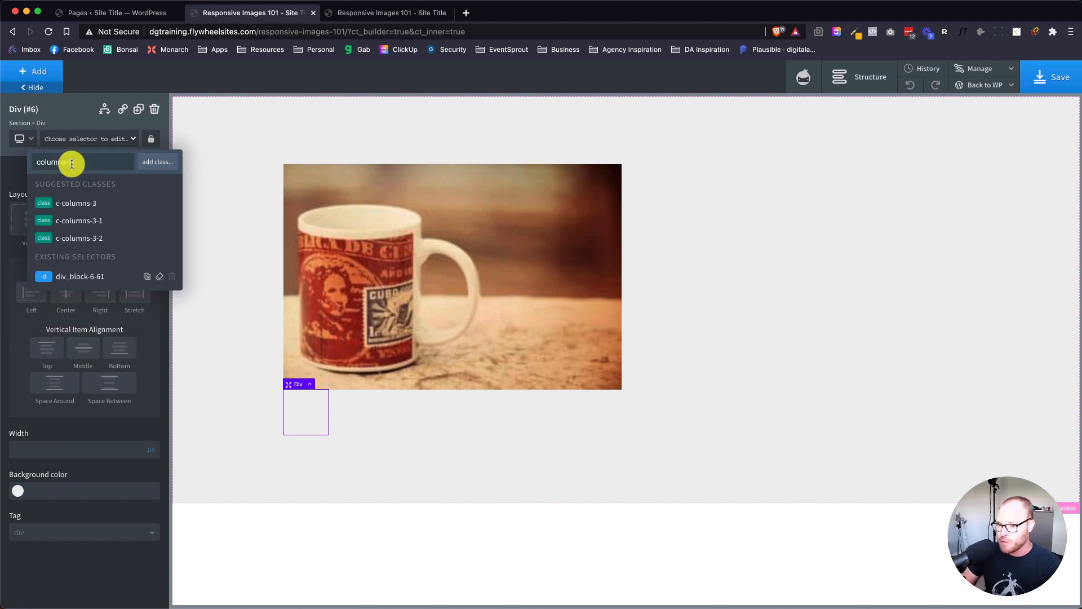
pyautogui.click(76, 202)
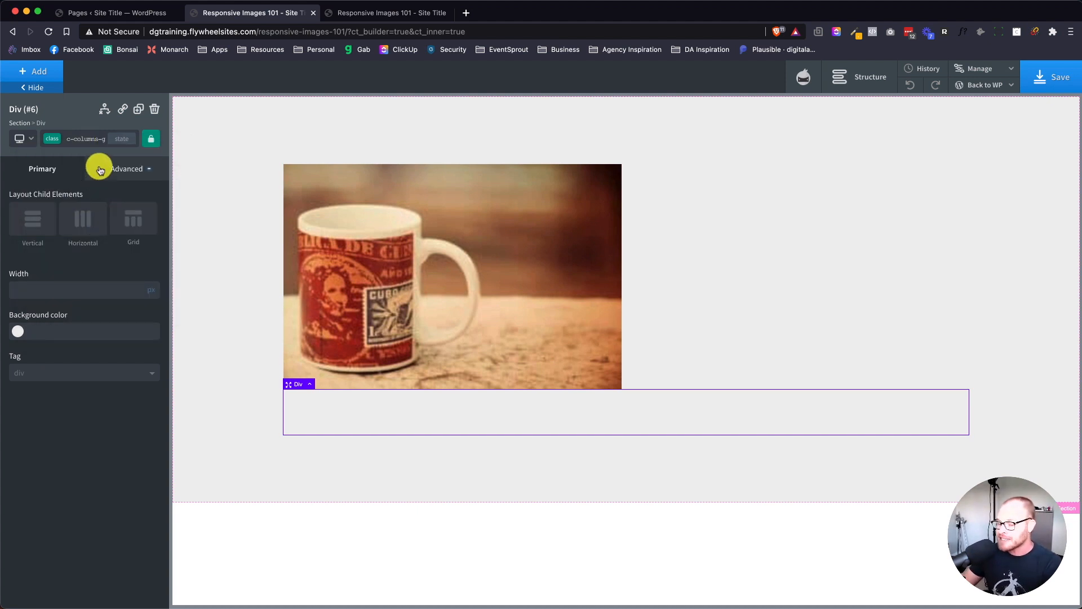
pyautogui.click(85, 139)
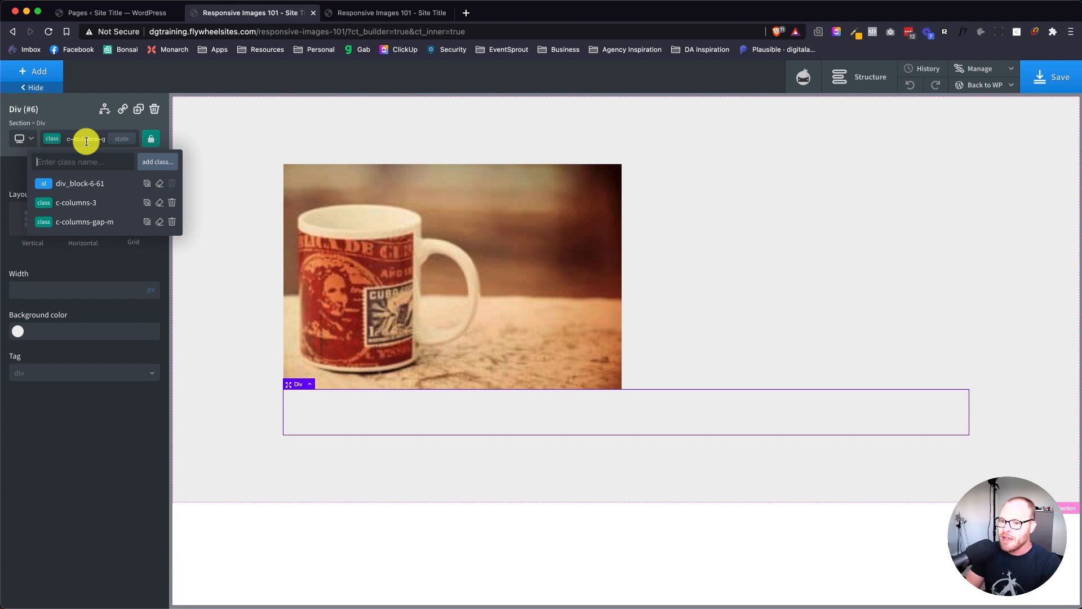
pyautogui.write('h')
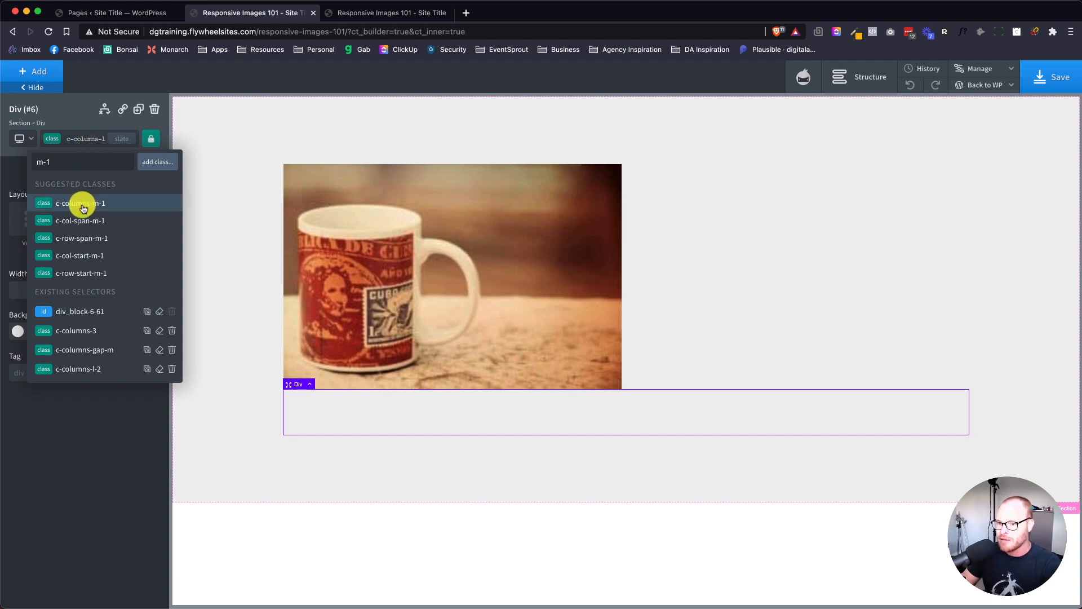
pyautogui.click(80, 202)
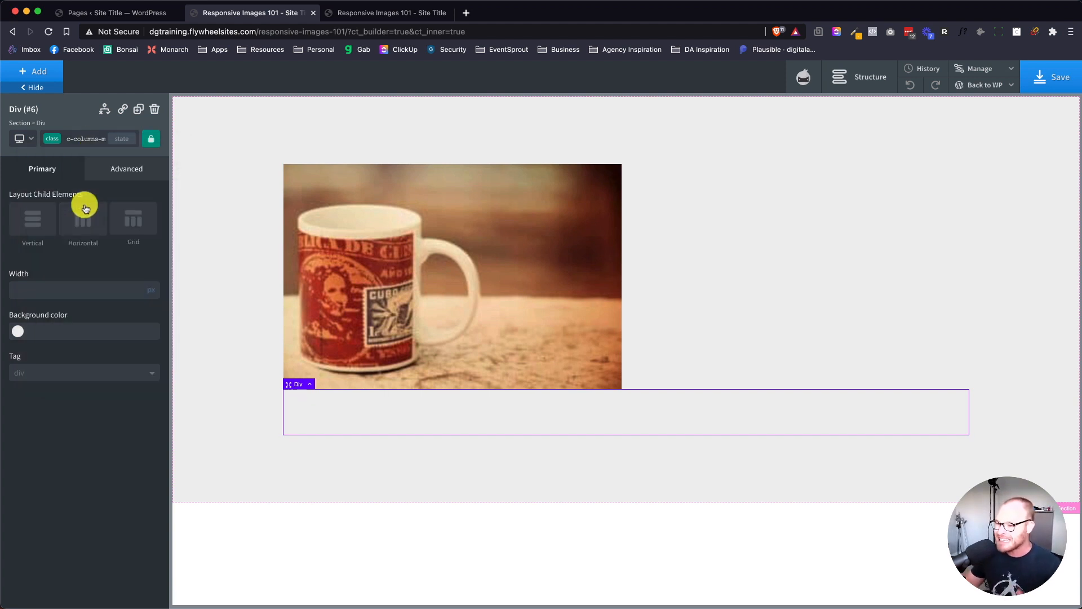
pyautogui.click(860, 76)
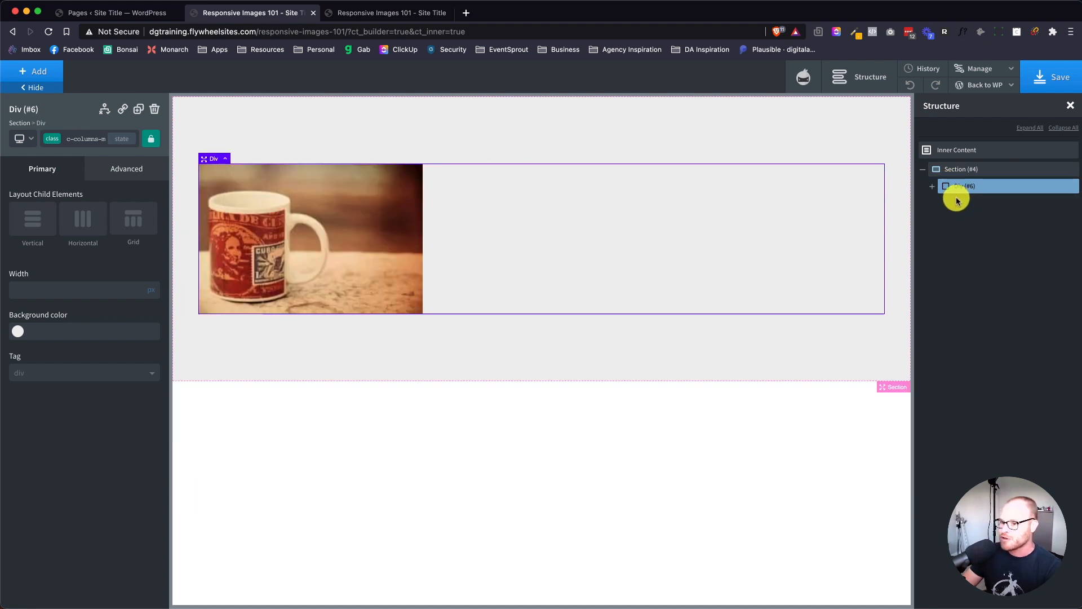
# Select Image #5 in the Div and check its 100% width under Size & Spacing
pyautogui.click(310, 239)
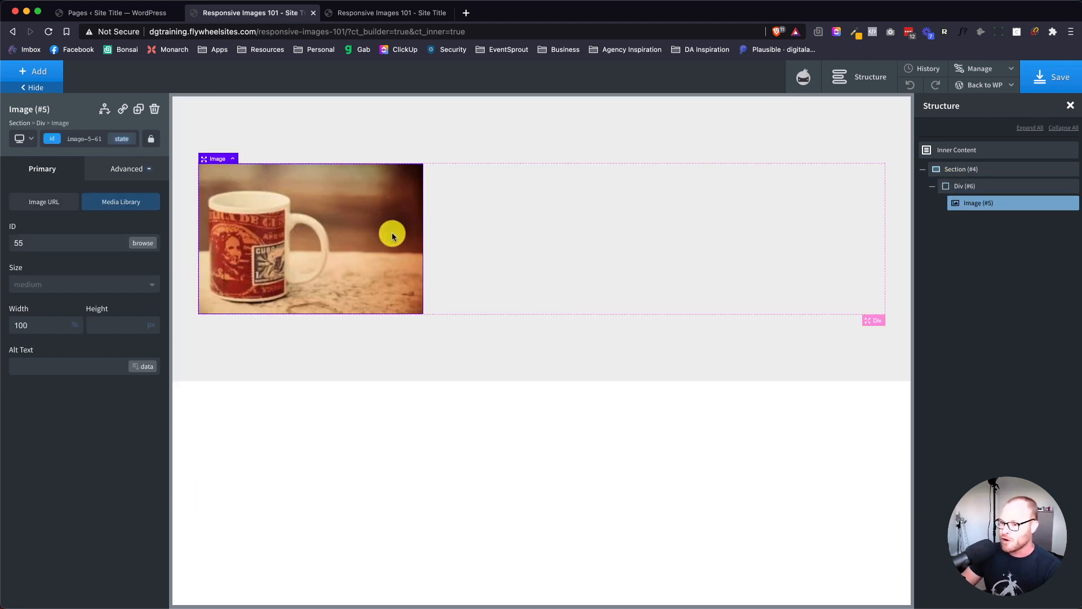
pyautogui.click(126, 169)
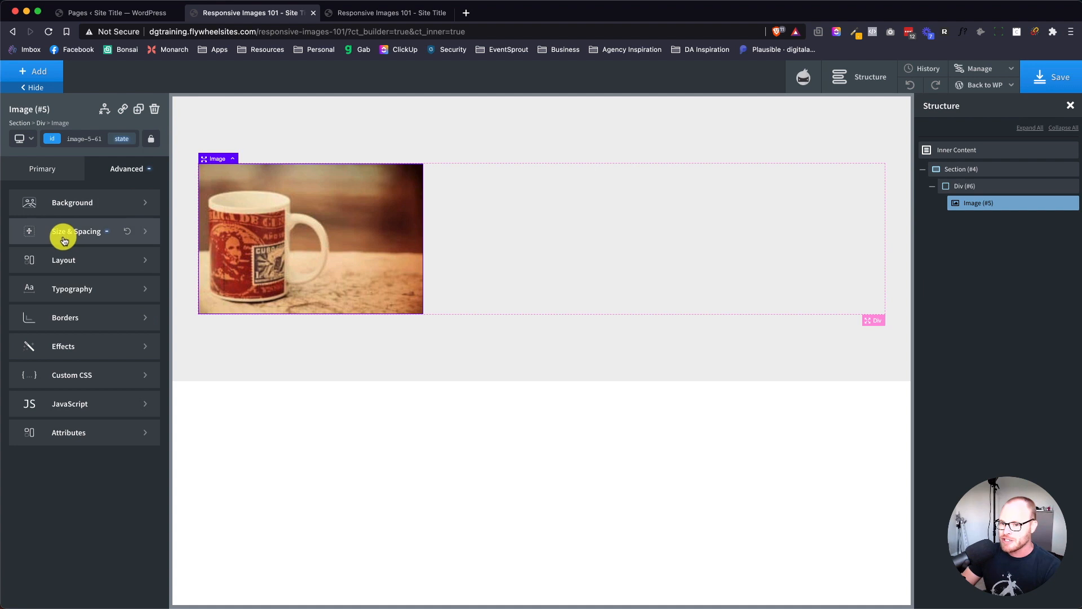
pyautogui.click(78, 231)
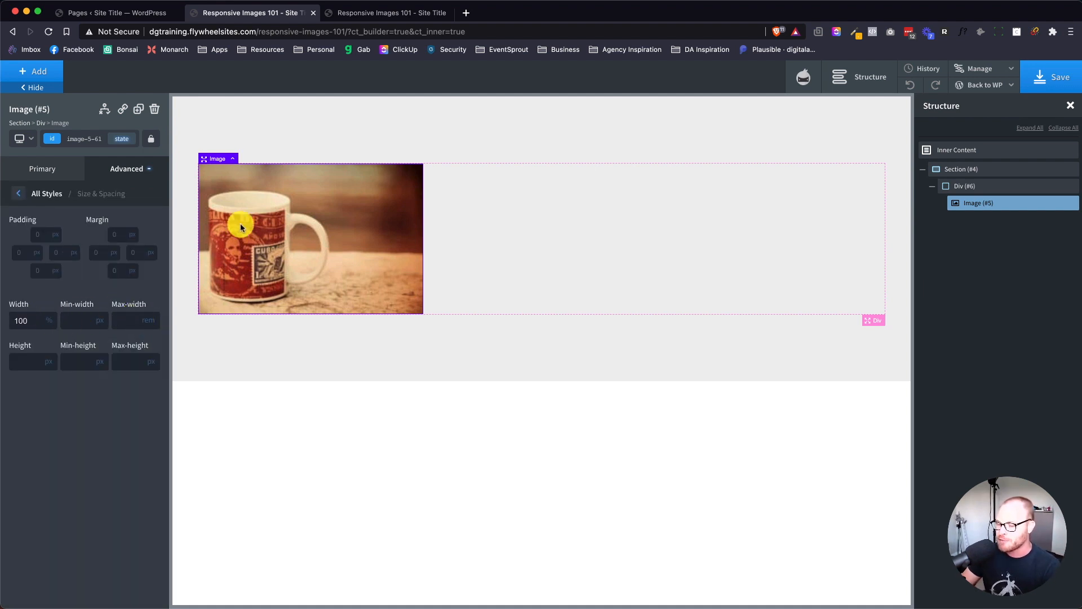
pyautogui.moveTo(297, 254)
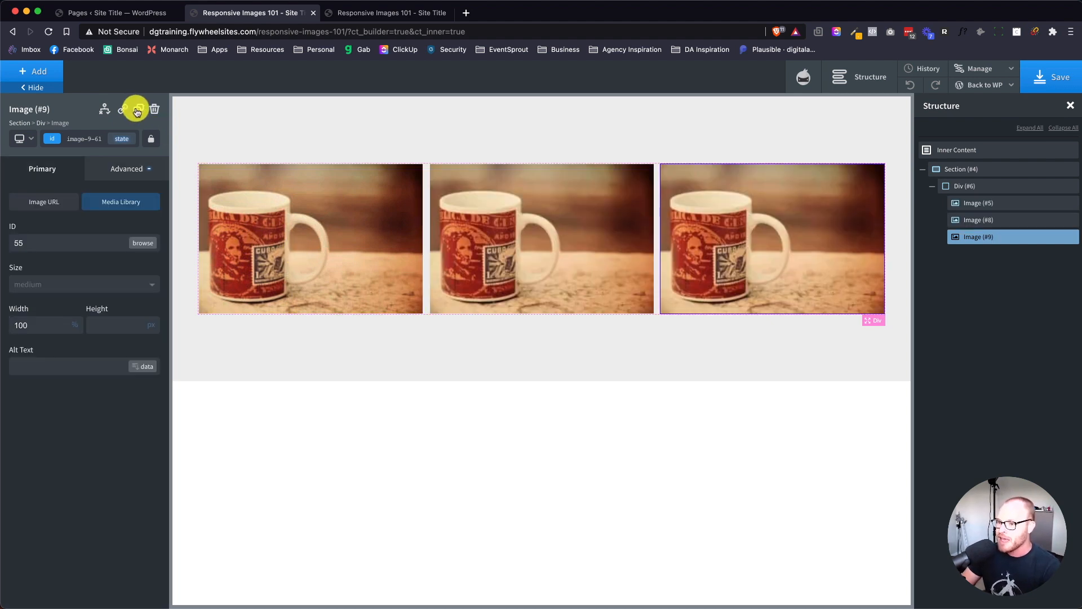
pyautogui.moveTo(507, 338)
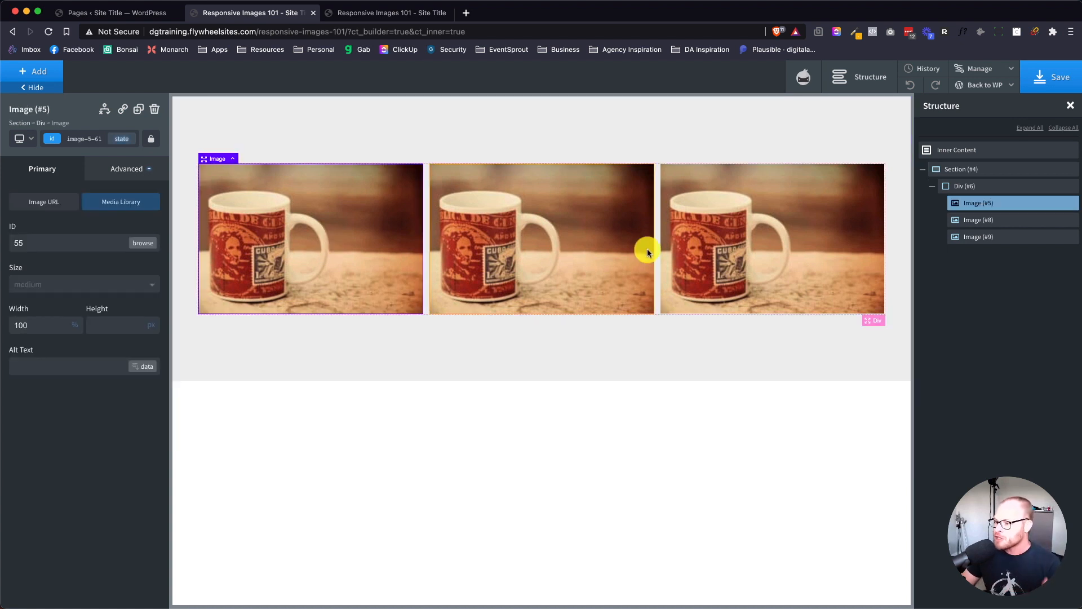
pyautogui.moveTo(380, 237)
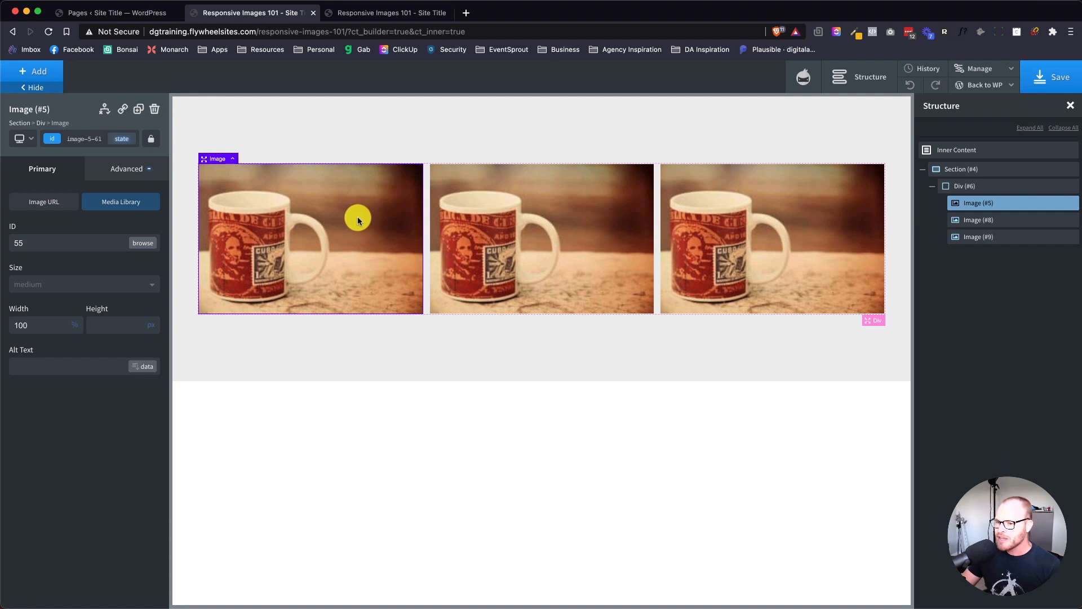
pyautogui.moveTo(676, 233)
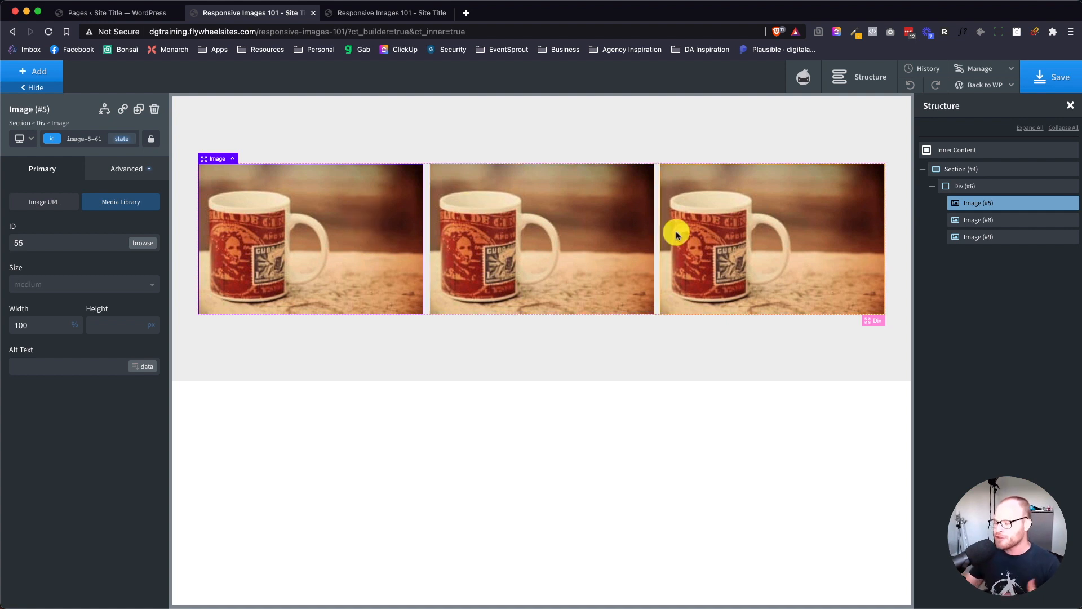
pyautogui.moveTo(371, 199)
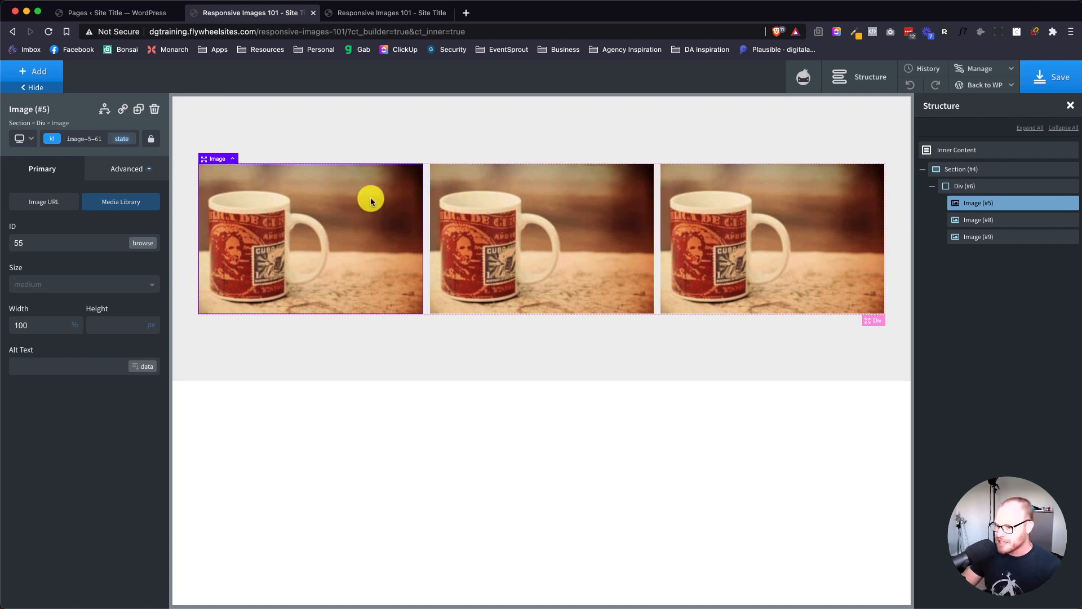
pyautogui.moveTo(327, 208)
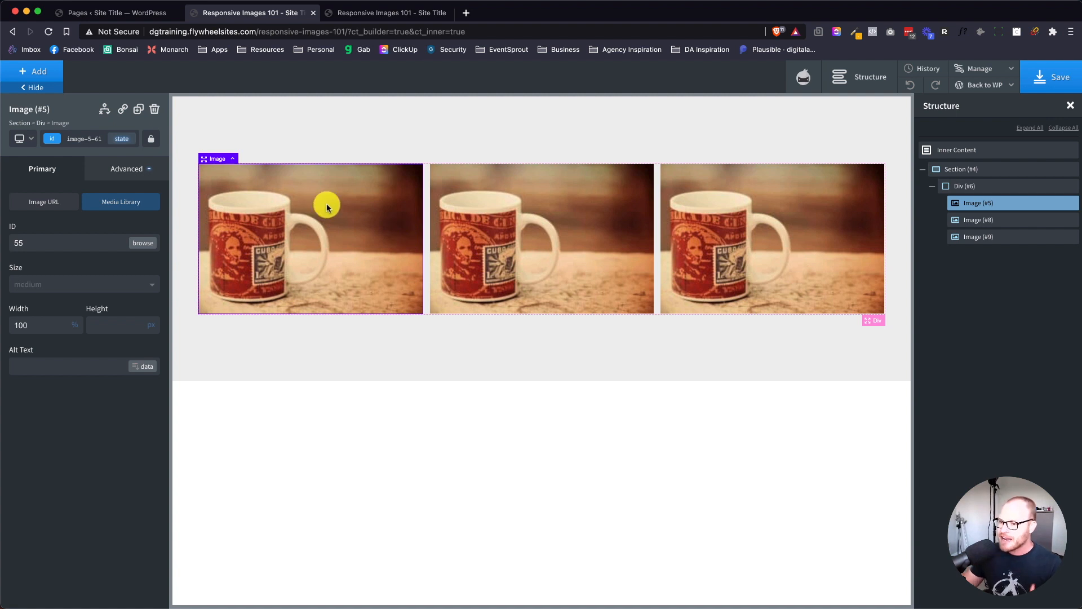
pyautogui.moveTo(297, 234)
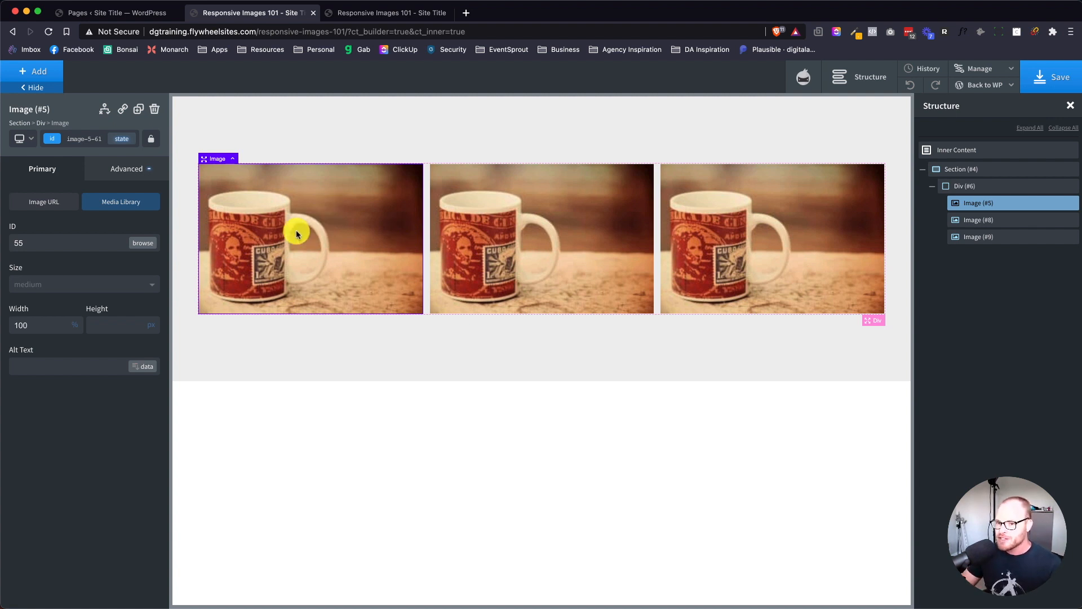
pyautogui.moveTo(46, 273)
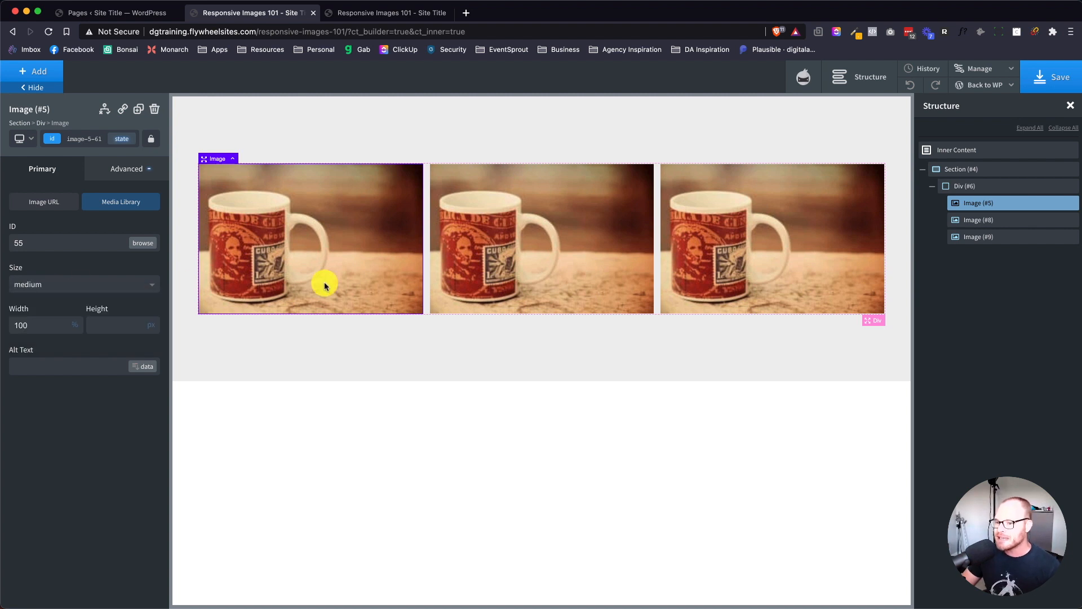
# Open the first image's Size dropdown, showing only thumbnail, medium and full
pyautogui.click(83, 283)
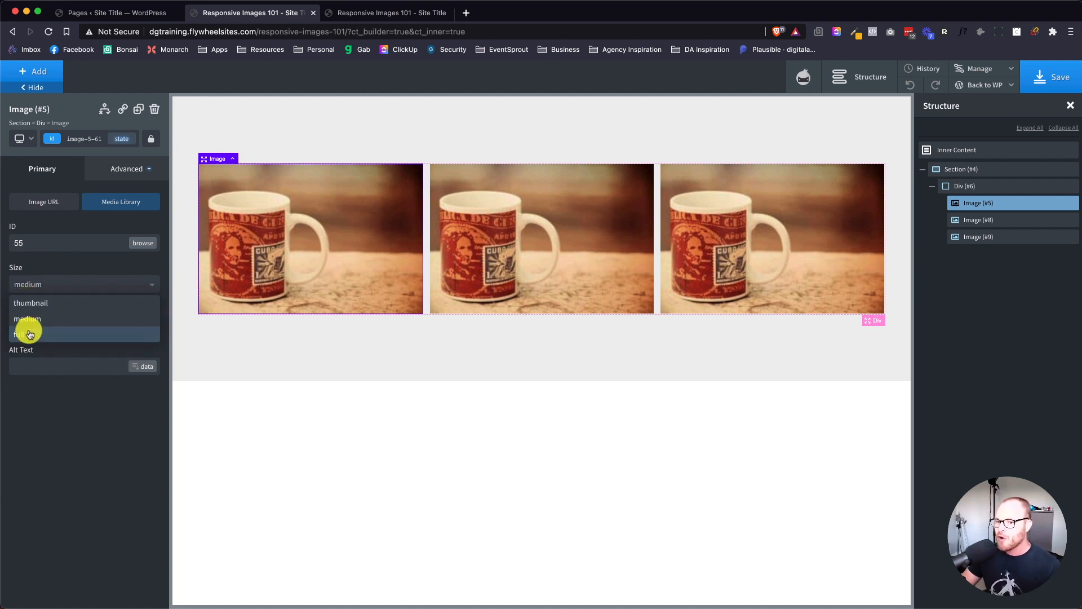
pyautogui.moveTo(30, 302)
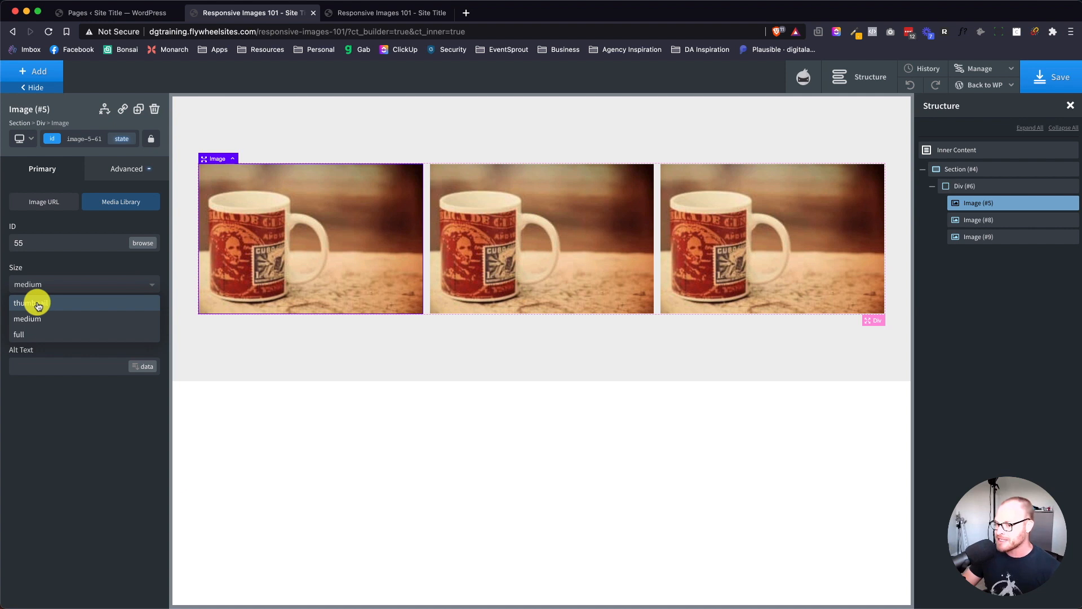
pyautogui.moveTo(40, 318)
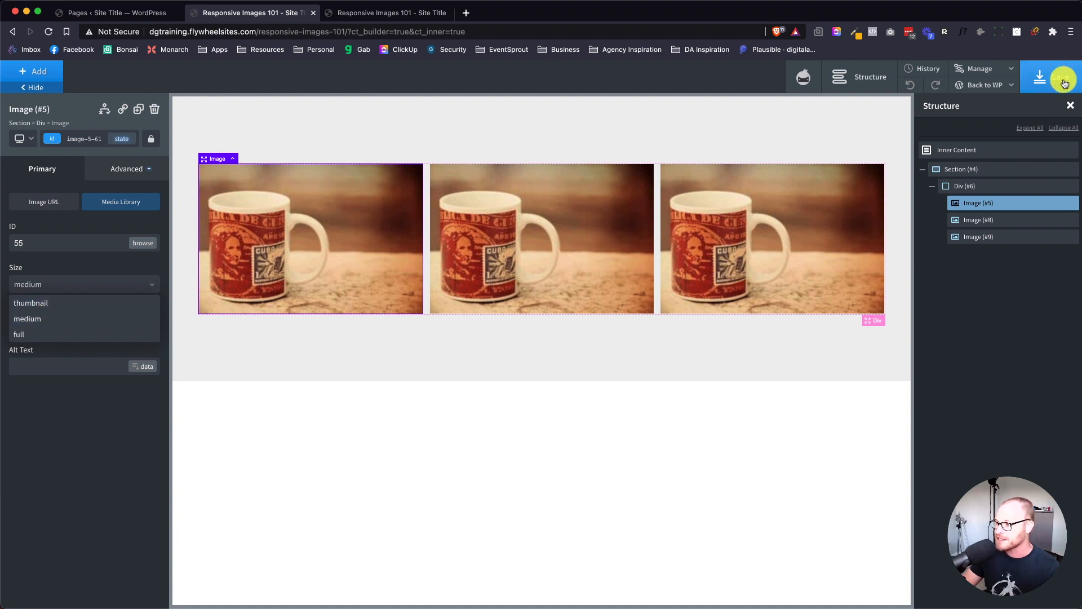
# Save the three-mug grid page and open Settings > Media in WordPress admin
pyautogui.click(1061, 76)
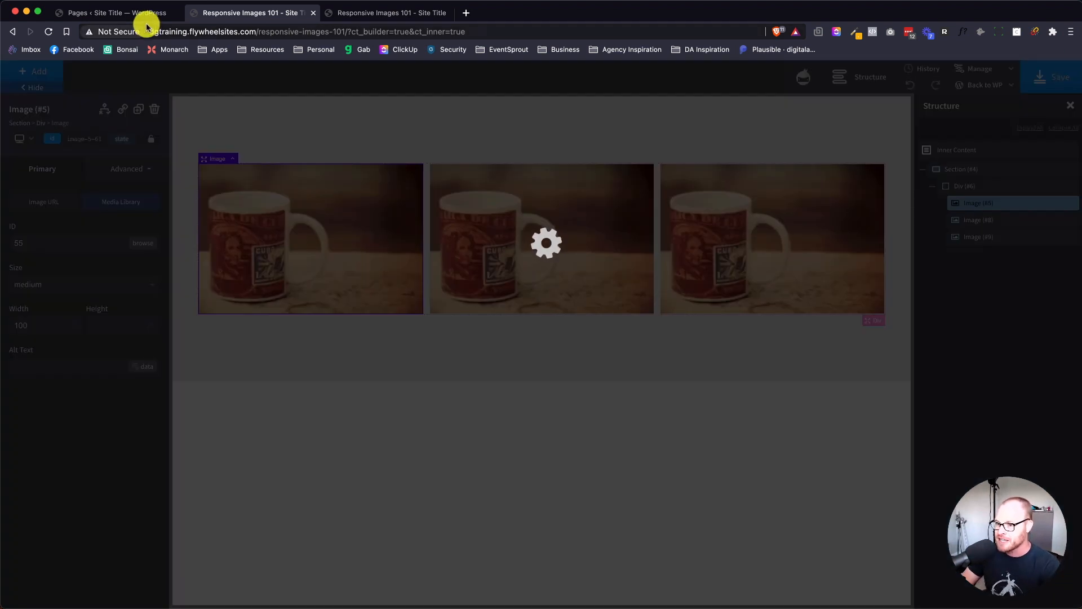
pyautogui.click(114, 12)
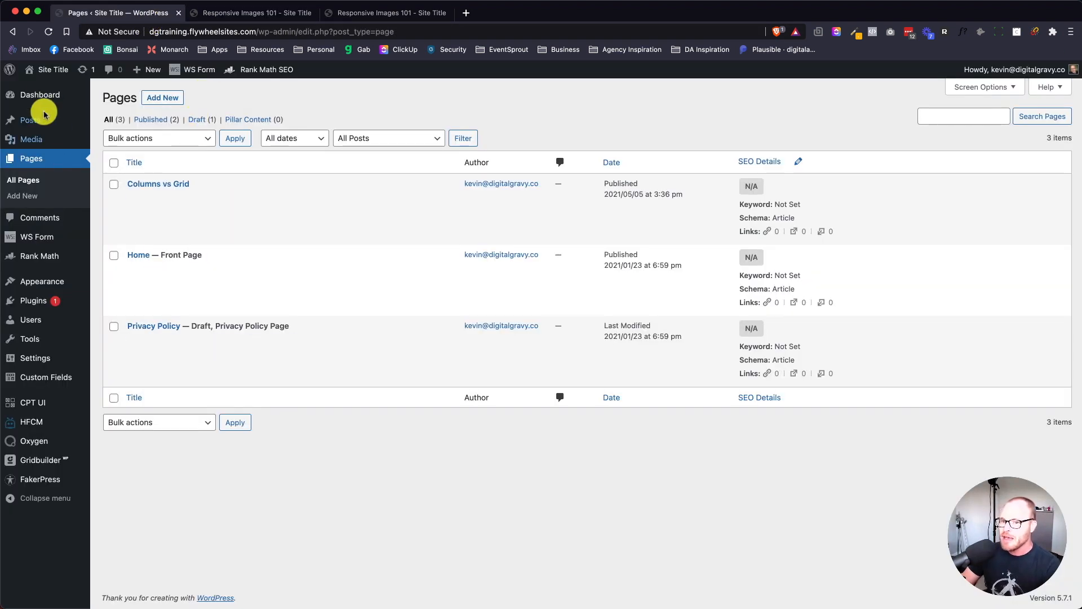
pyautogui.click(35, 357)
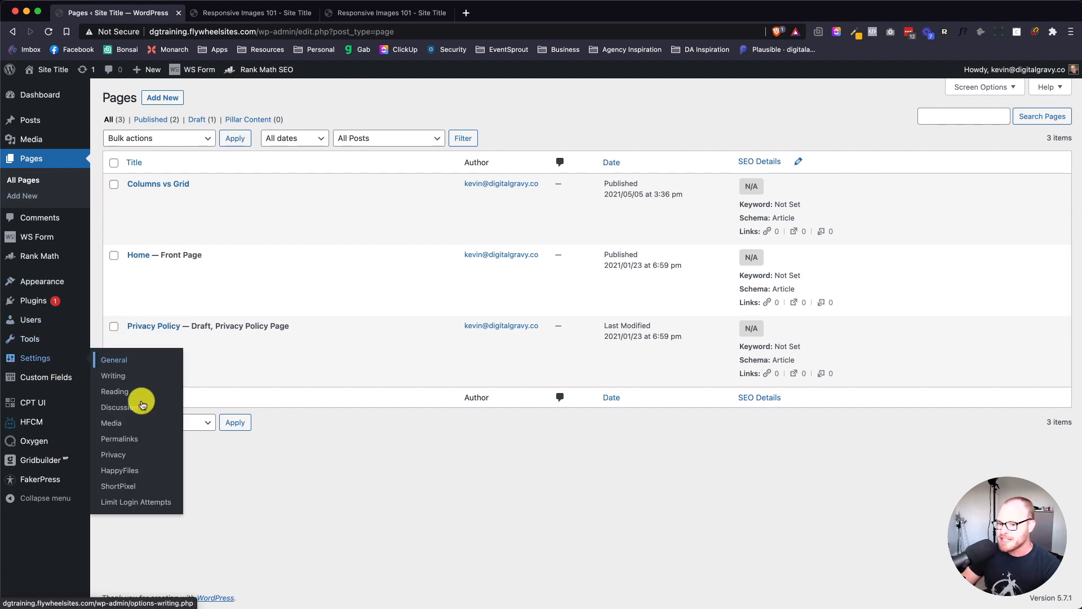
pyautogui.click(111, 422)
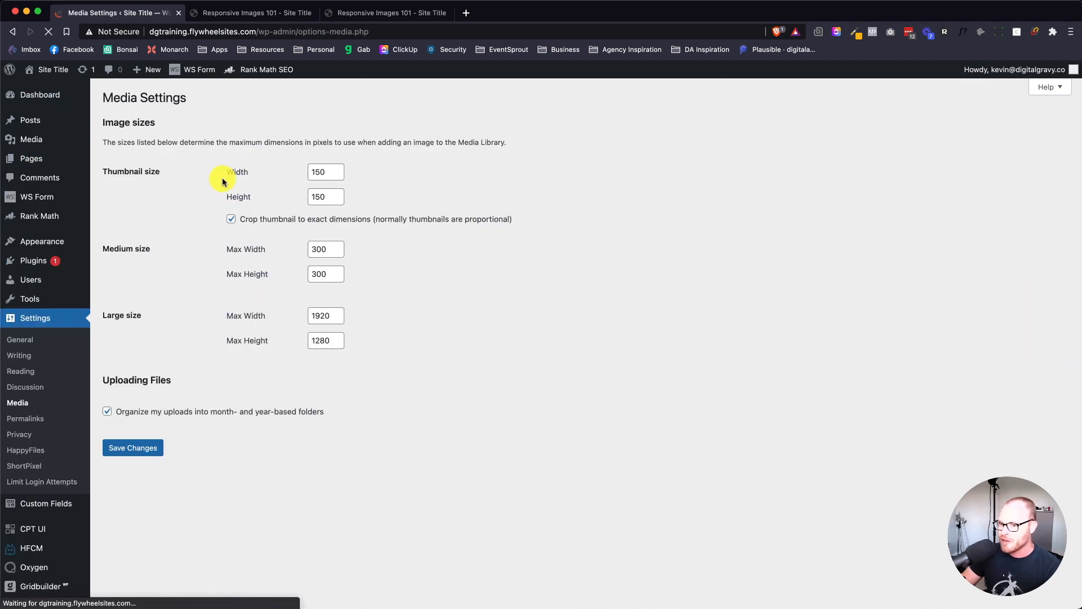
pyautogui.moveTo(324, 362)
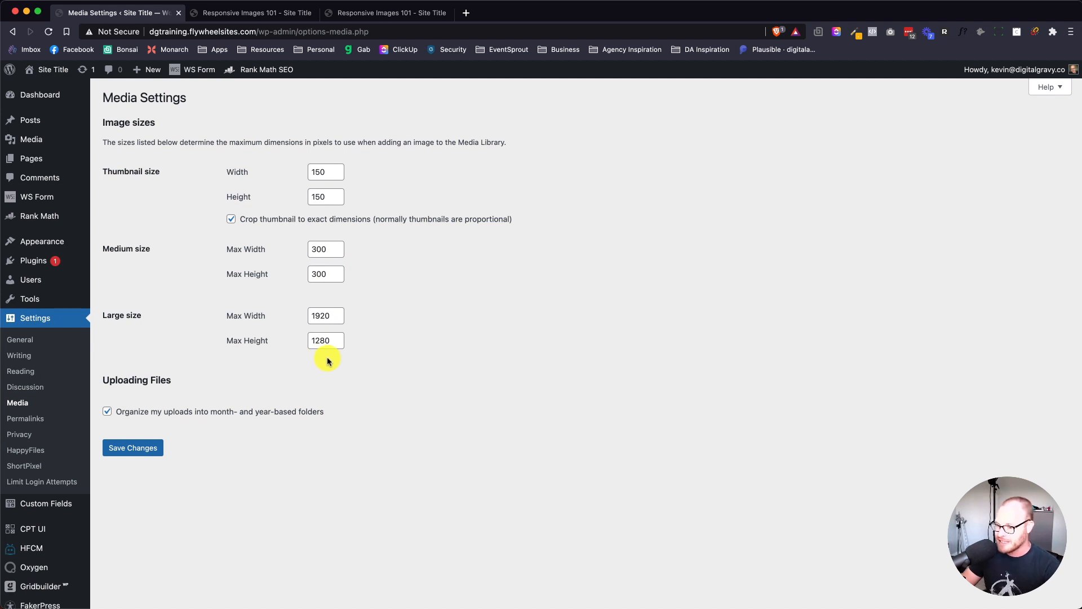
# Inspect the Medium size Max Width field (300) among the image sizes
pyautogui.click(325, 249)
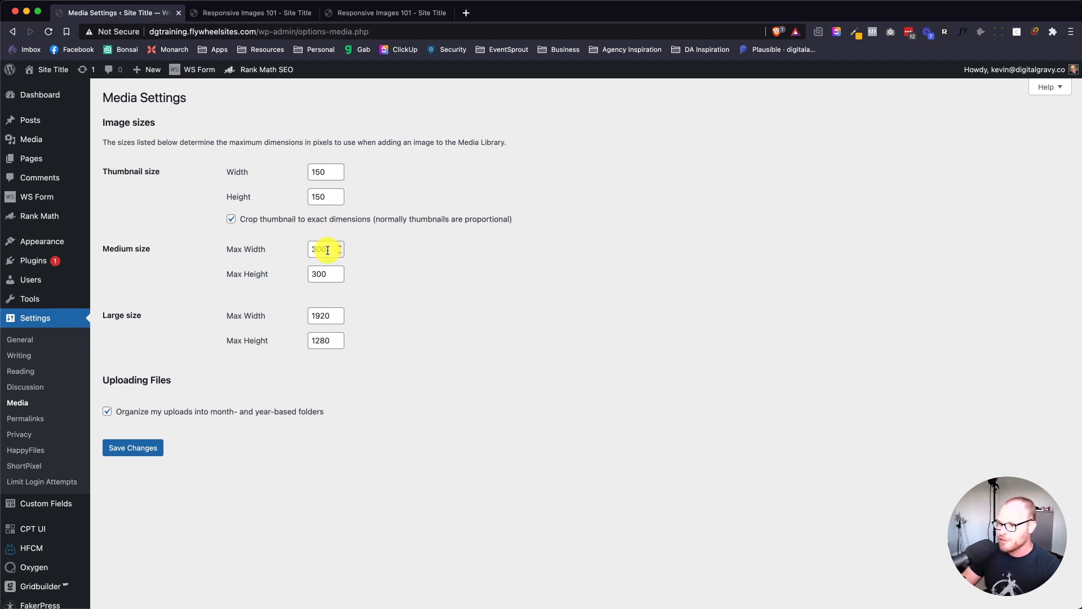
pyautogui.click(324, 316)
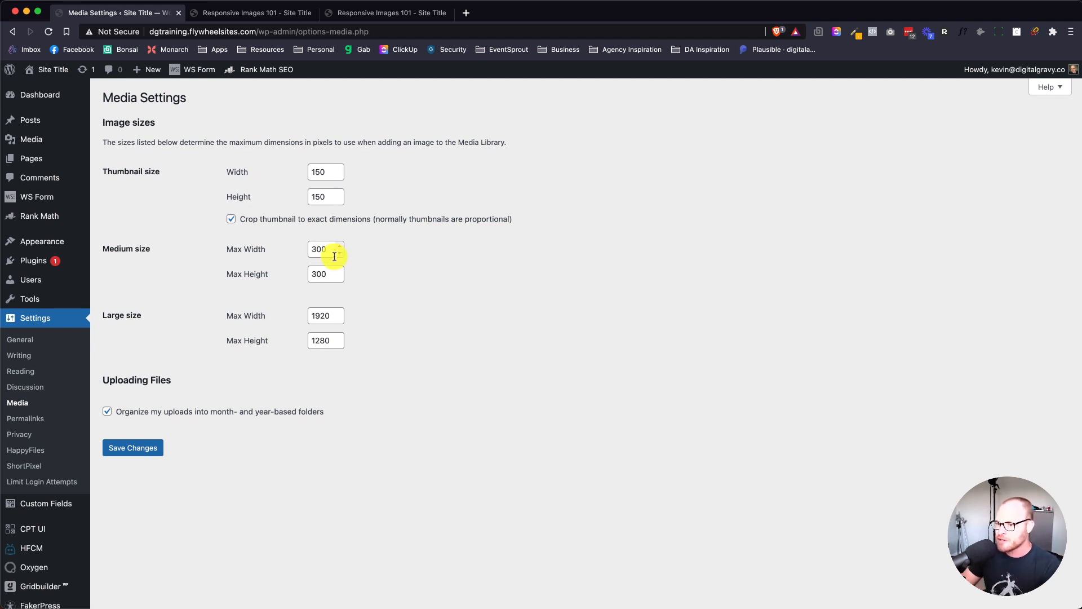
pyautogui.click(388, 13)
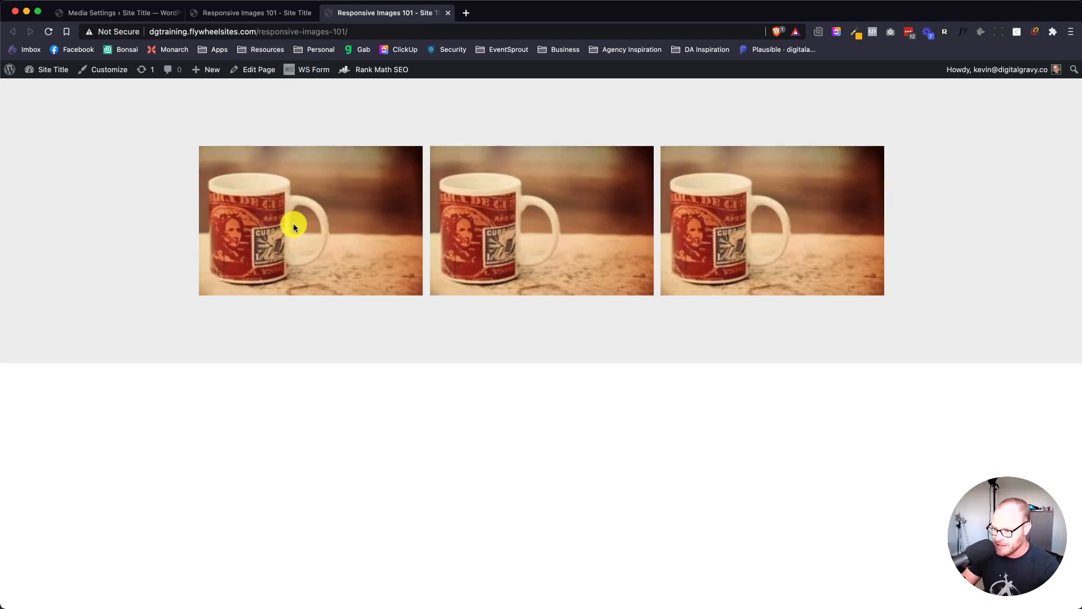
pyautogui.moveTo(295, 151)
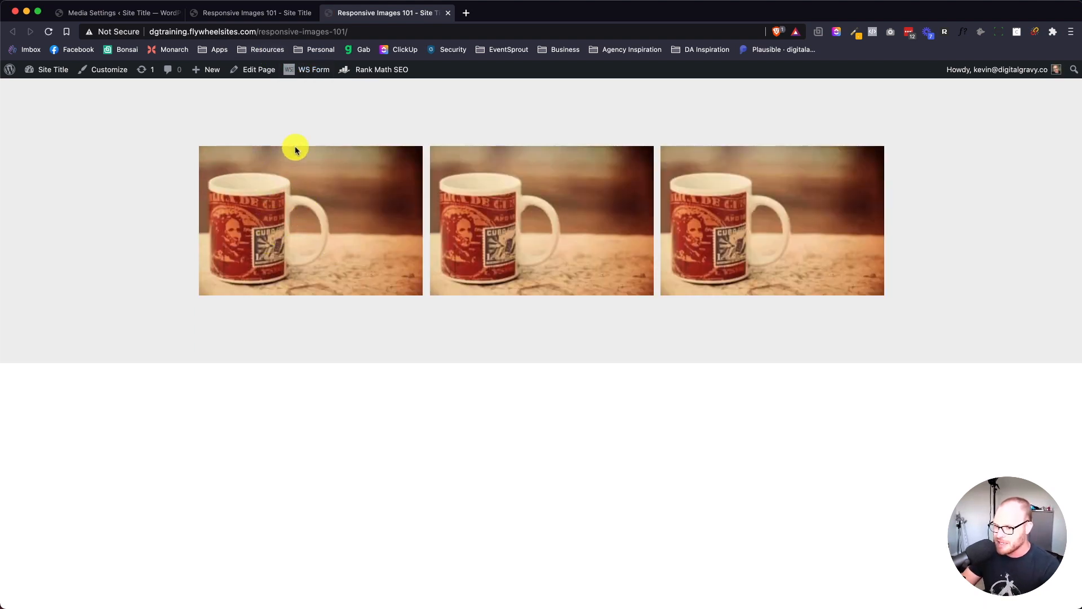
pyautogui.moveTo(309, 187)
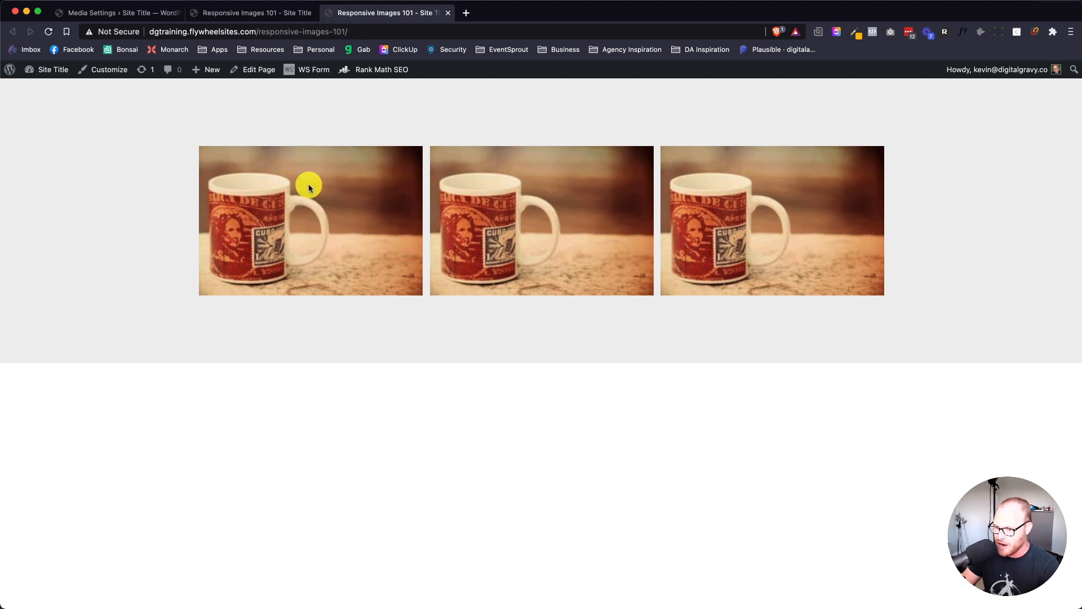
pyautogui.moveTo(295, 213)
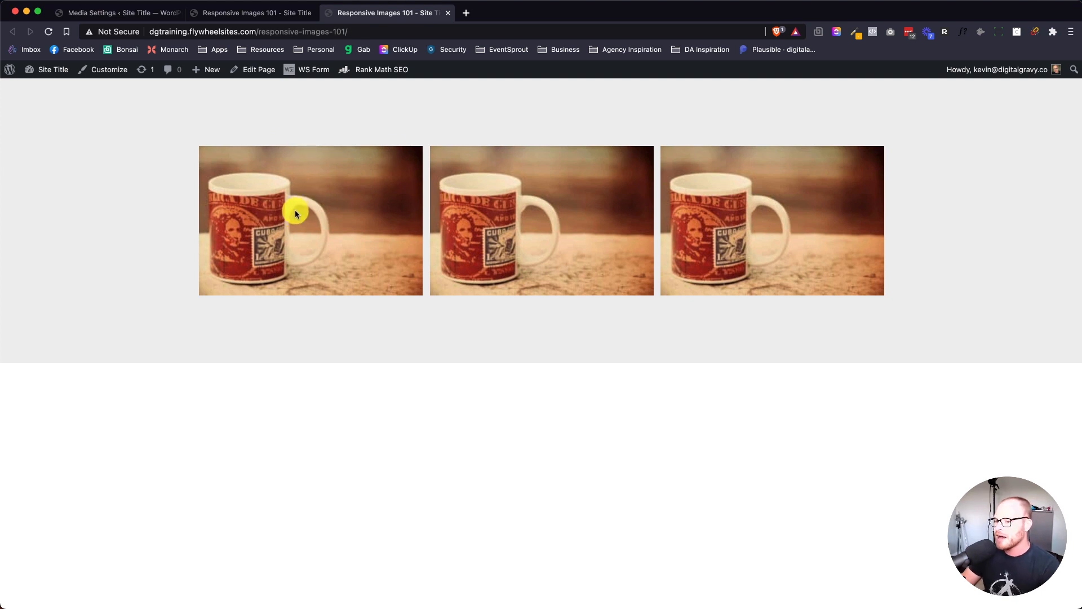
pyautogui.moveTo(384, 191)
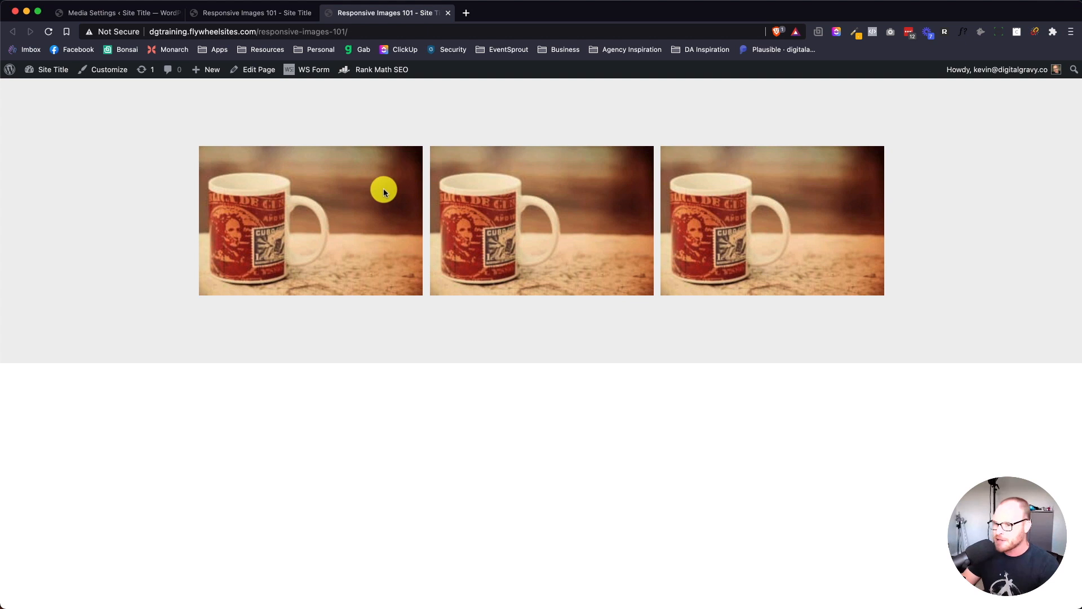
pyautogui.moveTo(403, 169)
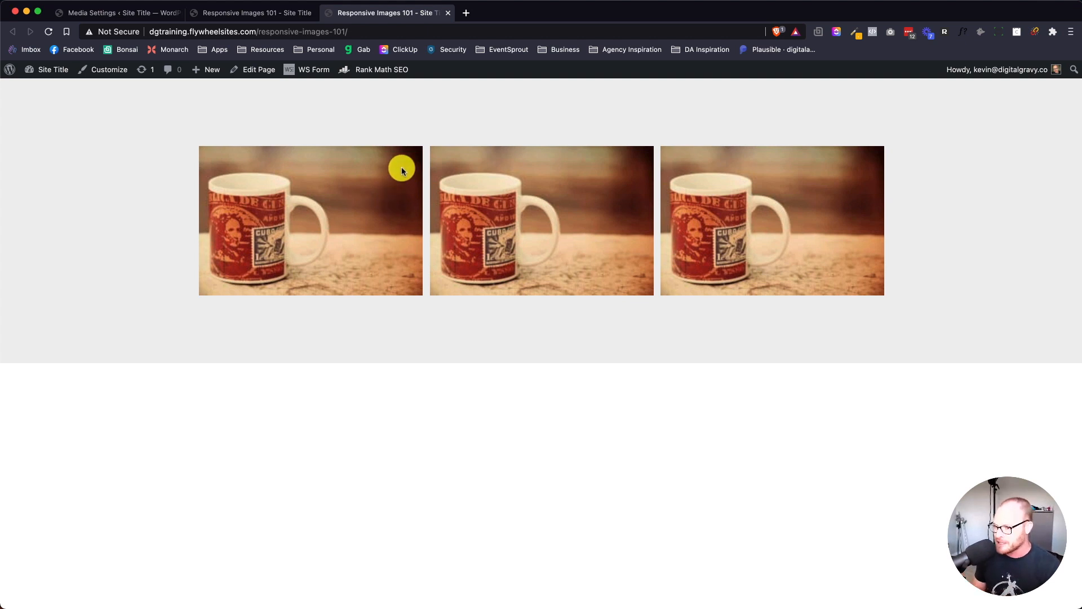
pyautogui.moveTo(353, 181)
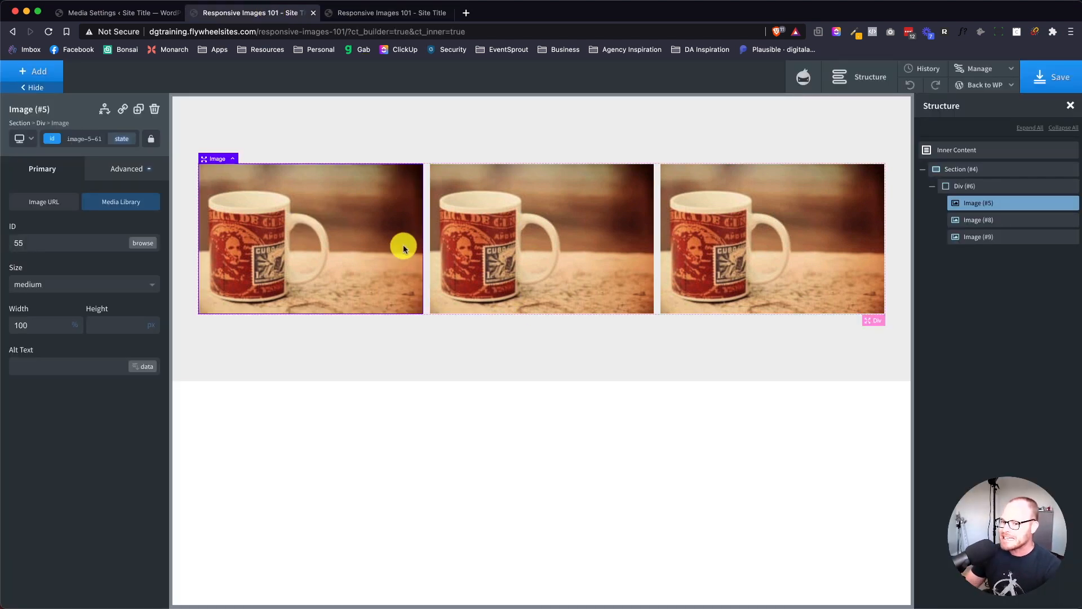
pyautogui.click(387, 13)
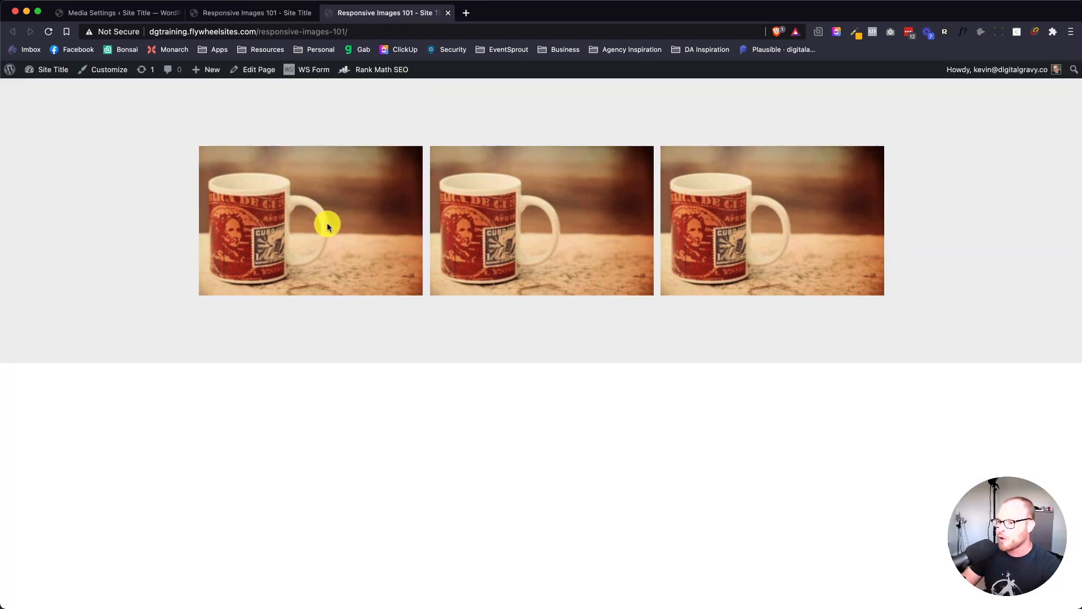
pyautogui.moveTo(302, 176)
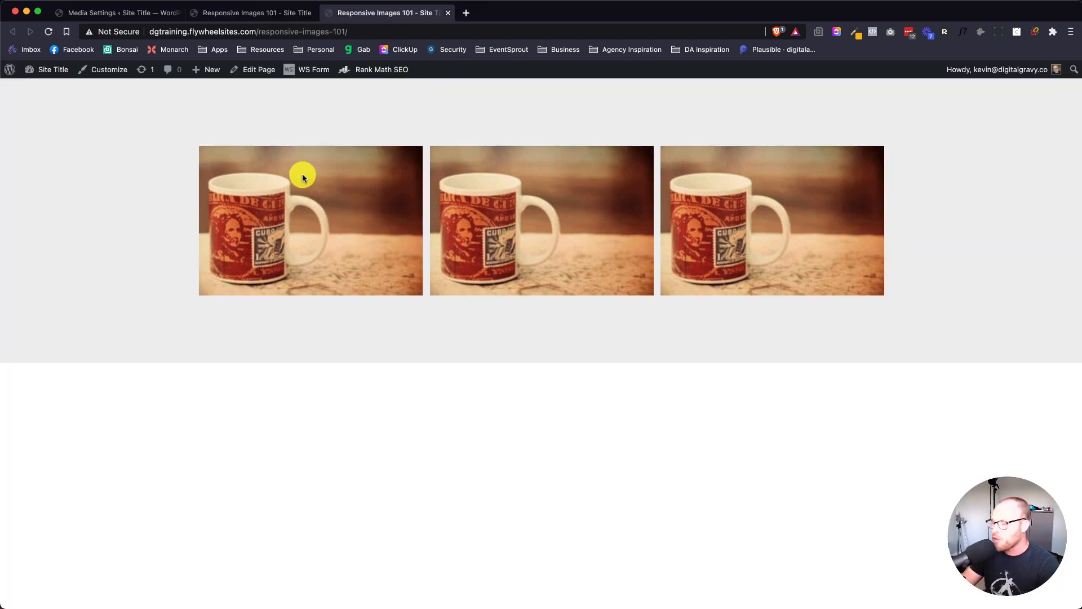
pyautogui.moveTo(405, 279)
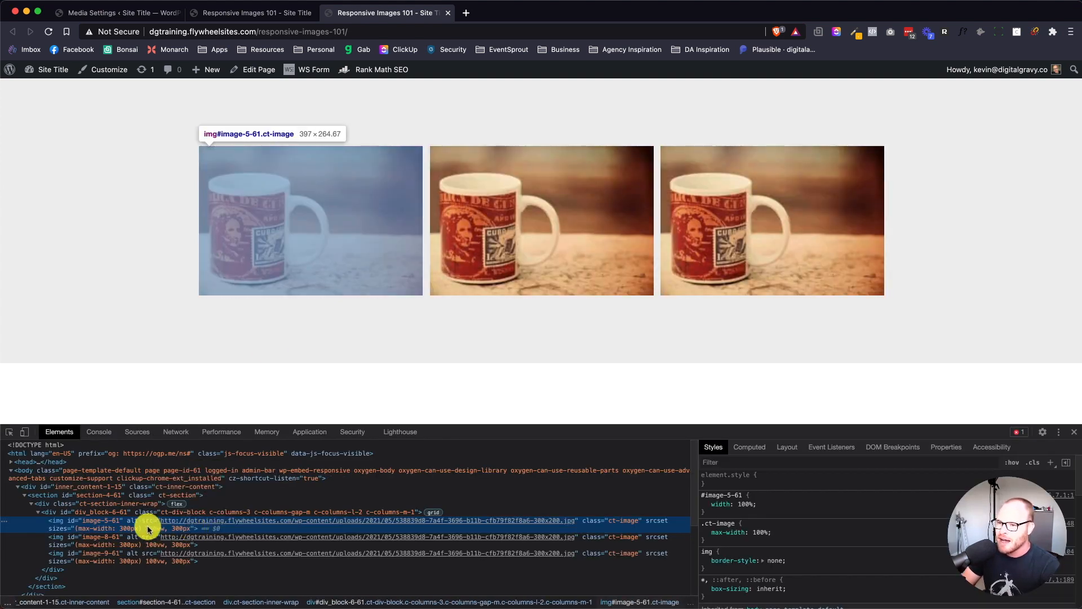
pyautogui.moveTo(1059, 467)
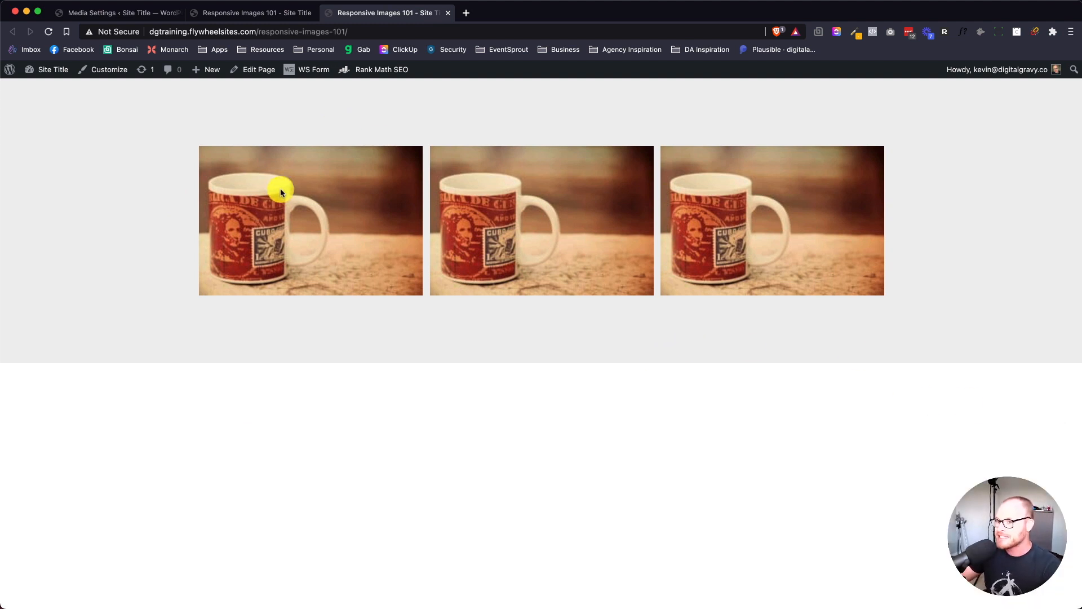
pyautogui.moveTo(276, 197)
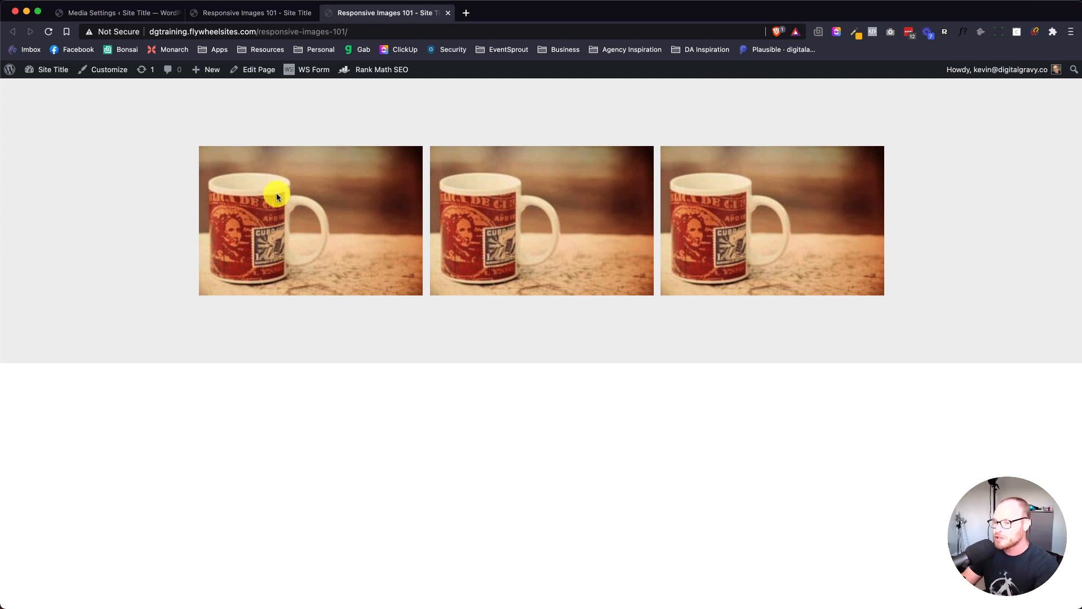
pyautogui.moveTo(278, 200)
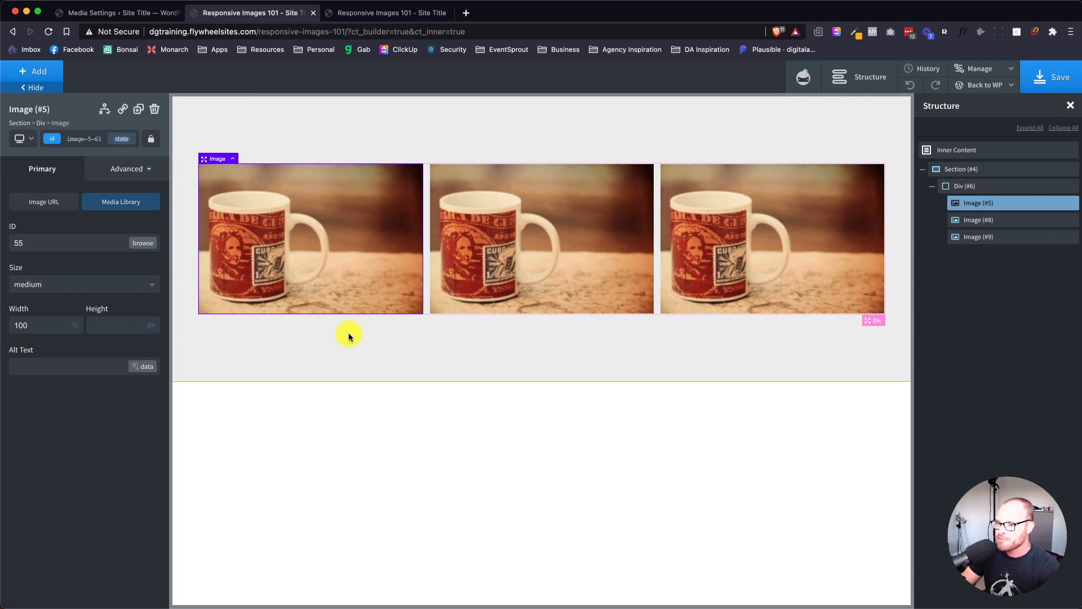
pyautogui.moveTo(353, 335)
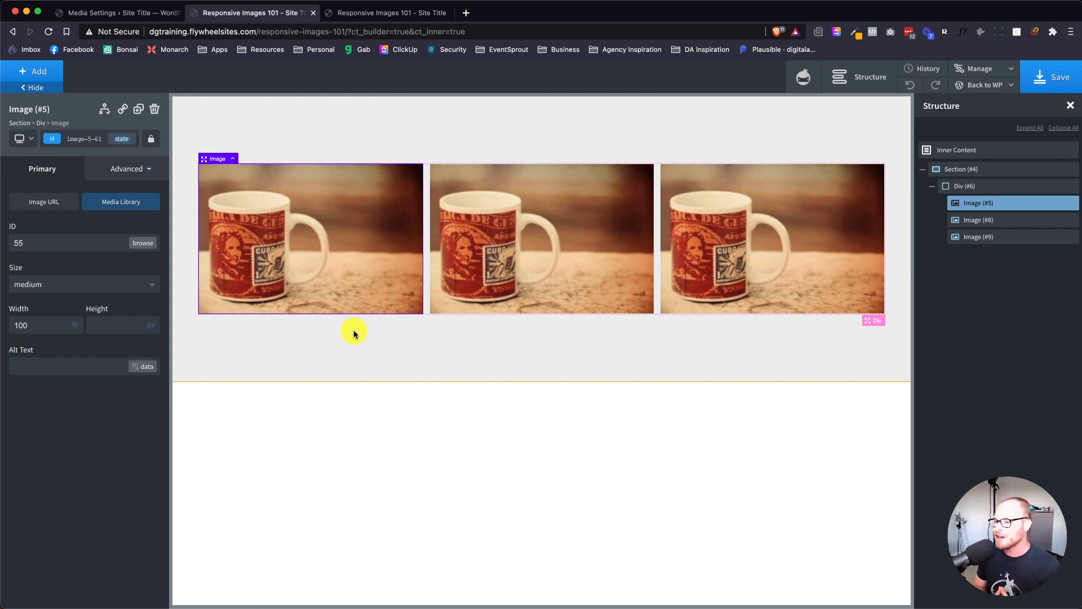
# Search the plugin directory for 'code snippets' and install the Code Snippets plugin
pyautogui.click(117, 12)
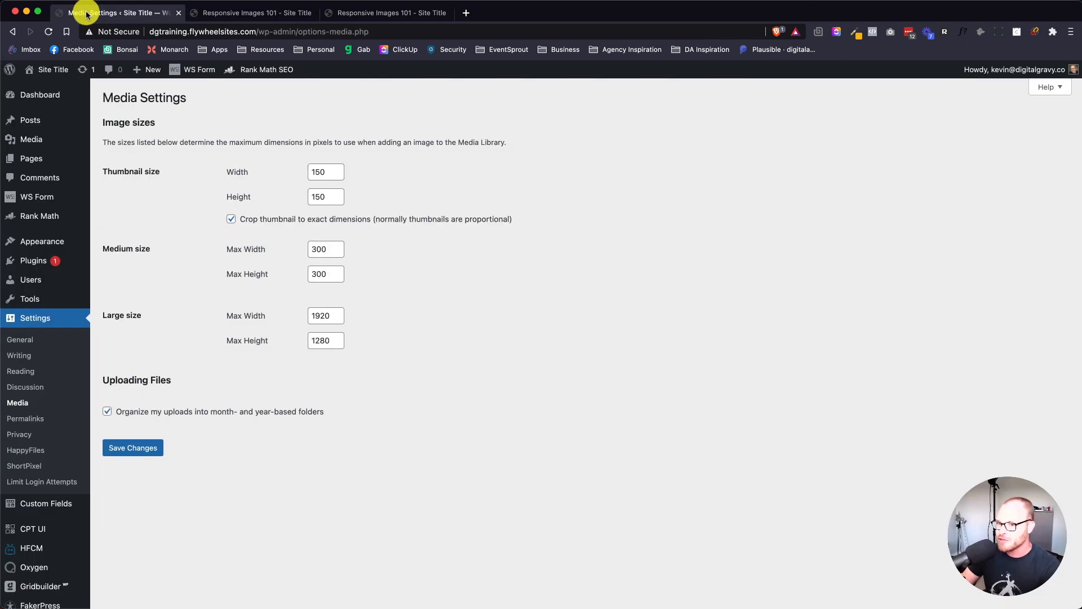
pyautogui.moveTo(33, 260)
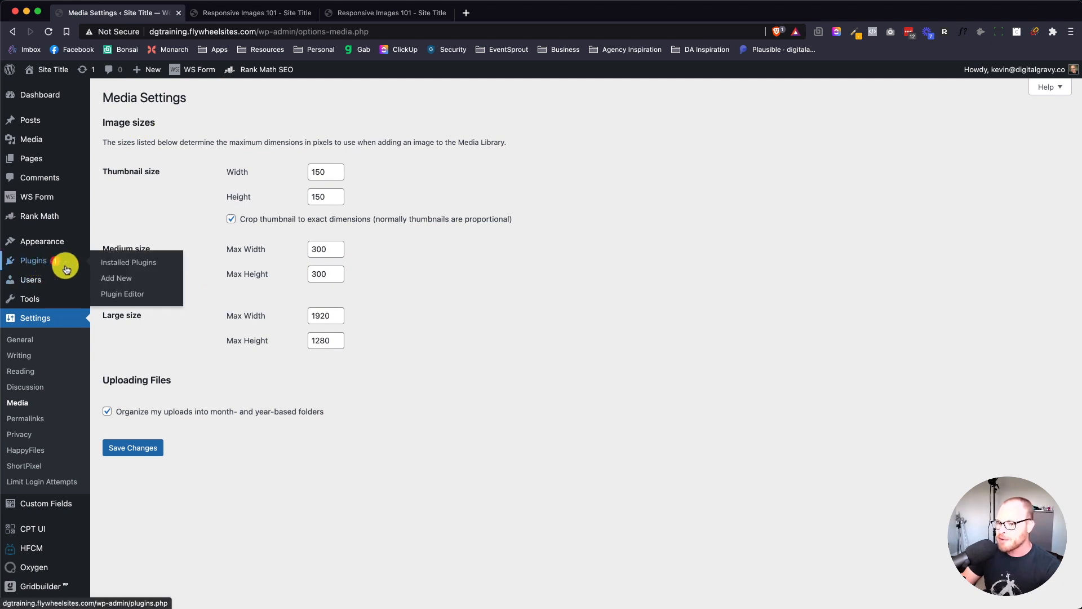
pyautogui.click(116, 278)
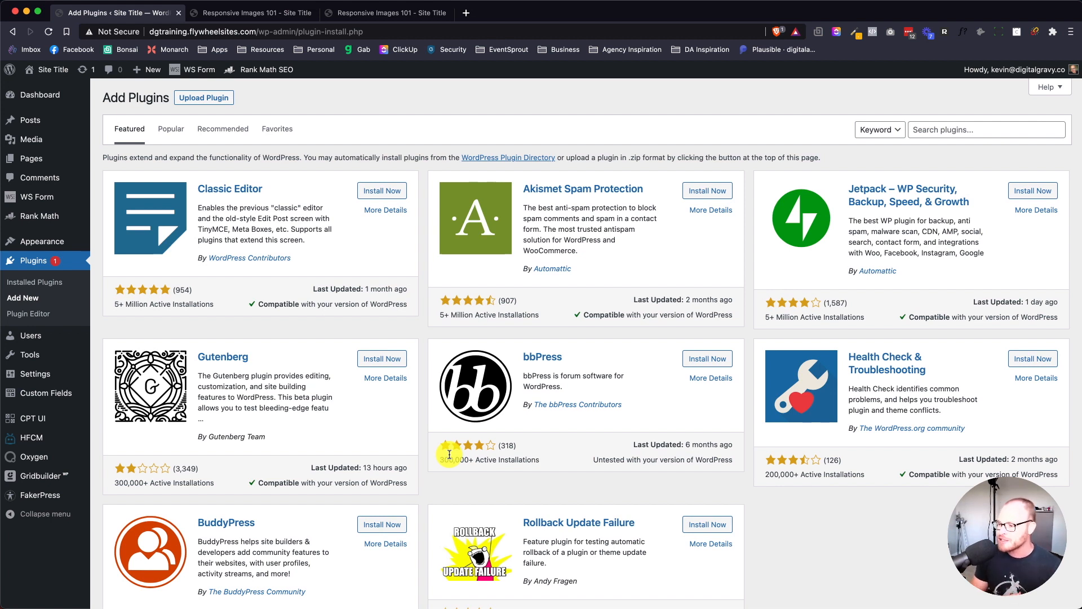
pyautogui.moveTo(839, 229)
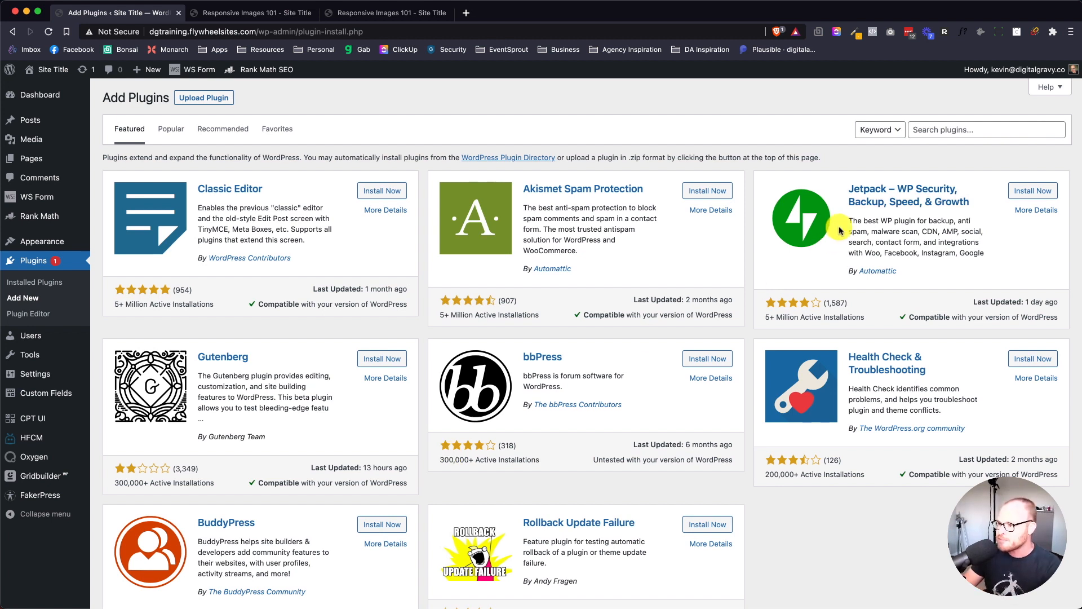
pyautogui.click(986, 129)
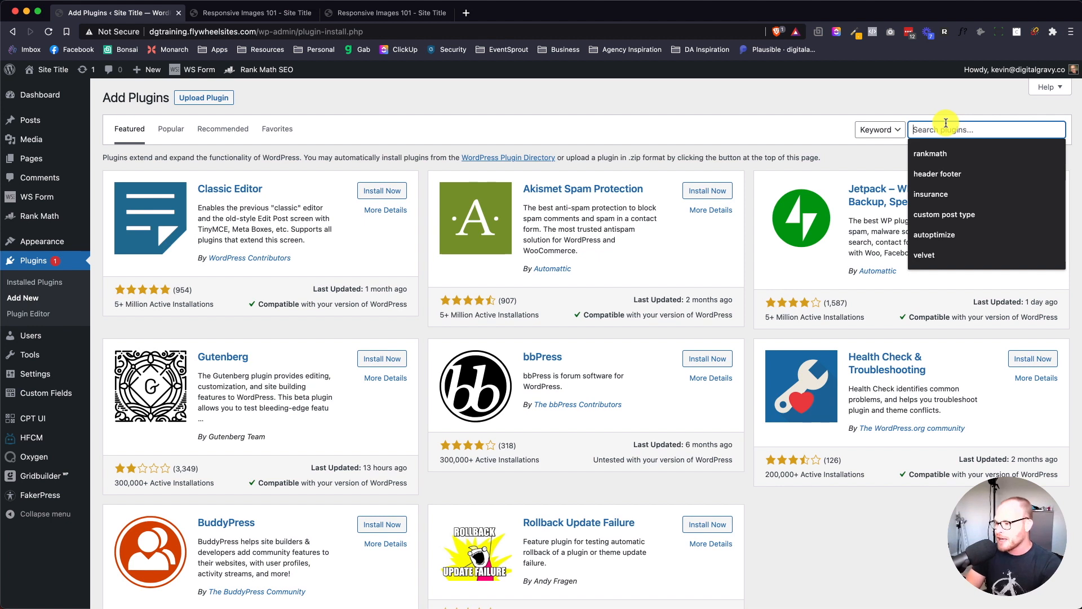
pyautogui.write('code snippets')
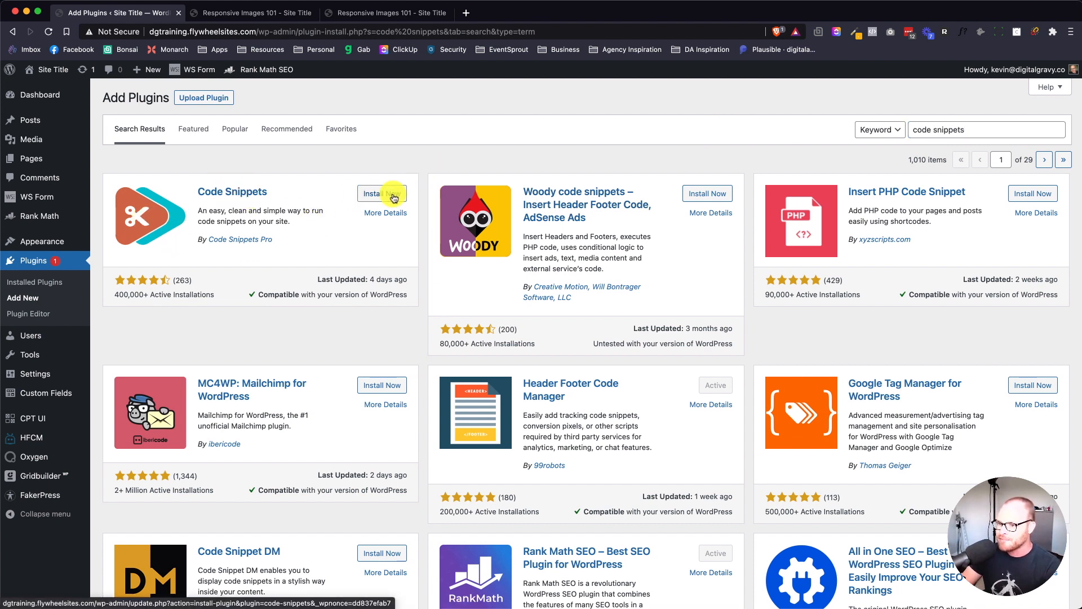
pyautogui.click(381, 193)
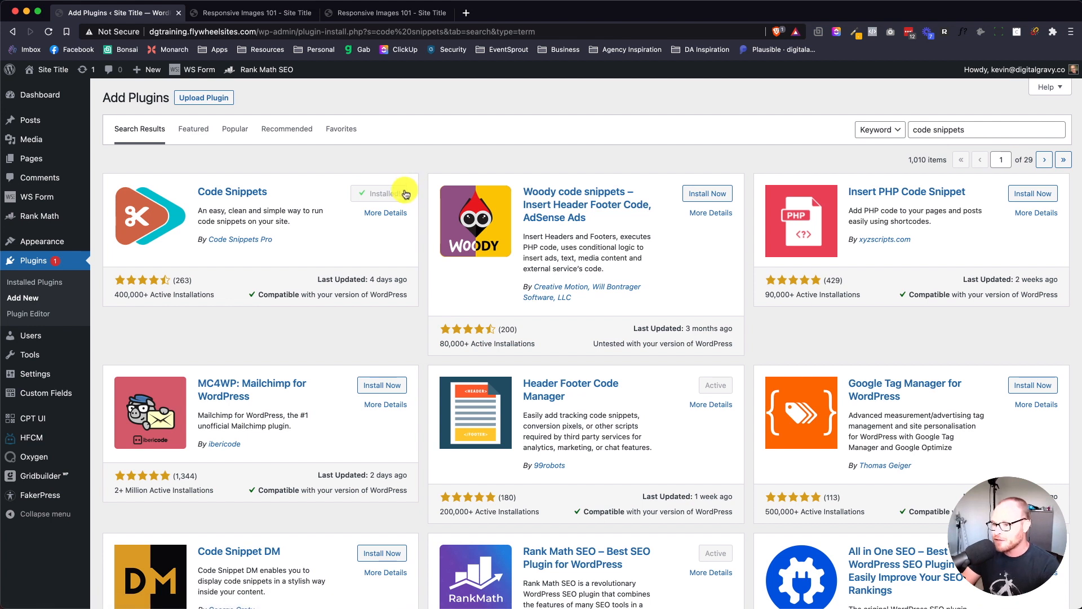
# Activate Code Snippets and scroll the installed plugins list to its Snippets menu
pyautogui.click(387, 193)
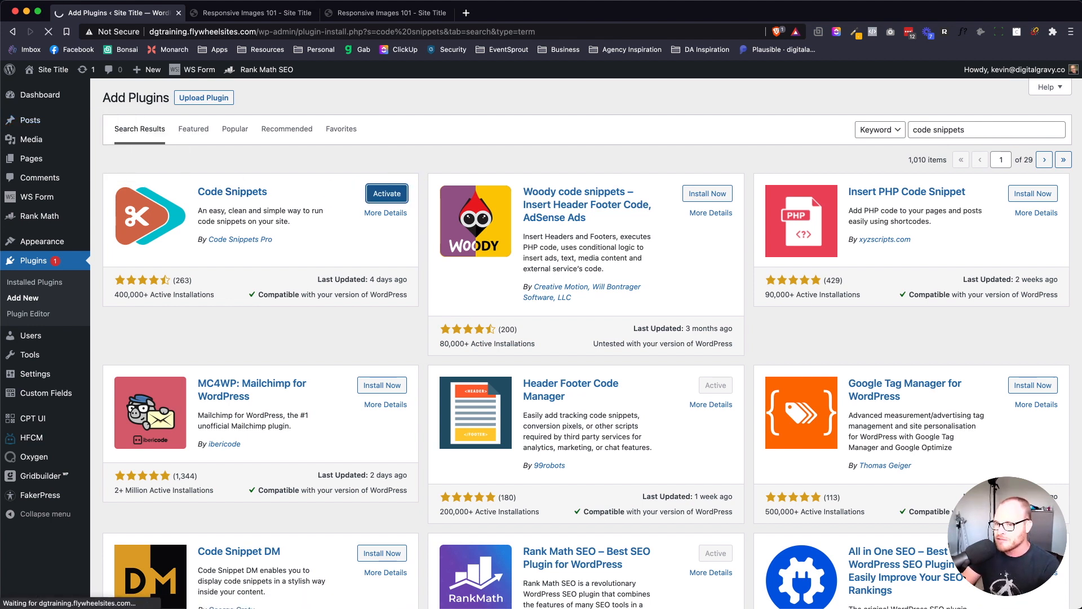
pyautogui.click(385, 194)
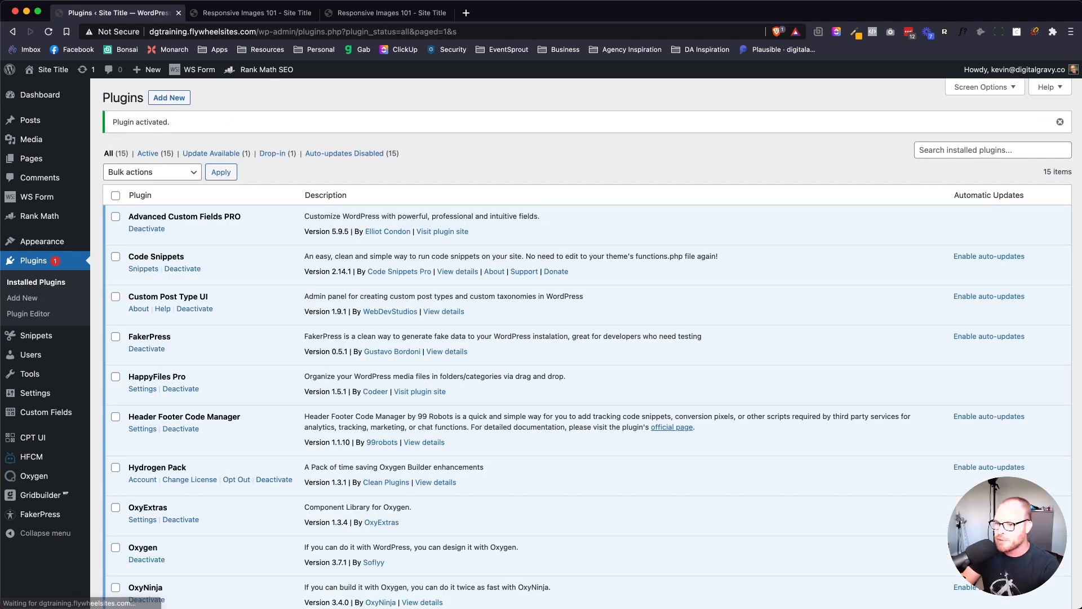
pyautogui.scroll(-3)
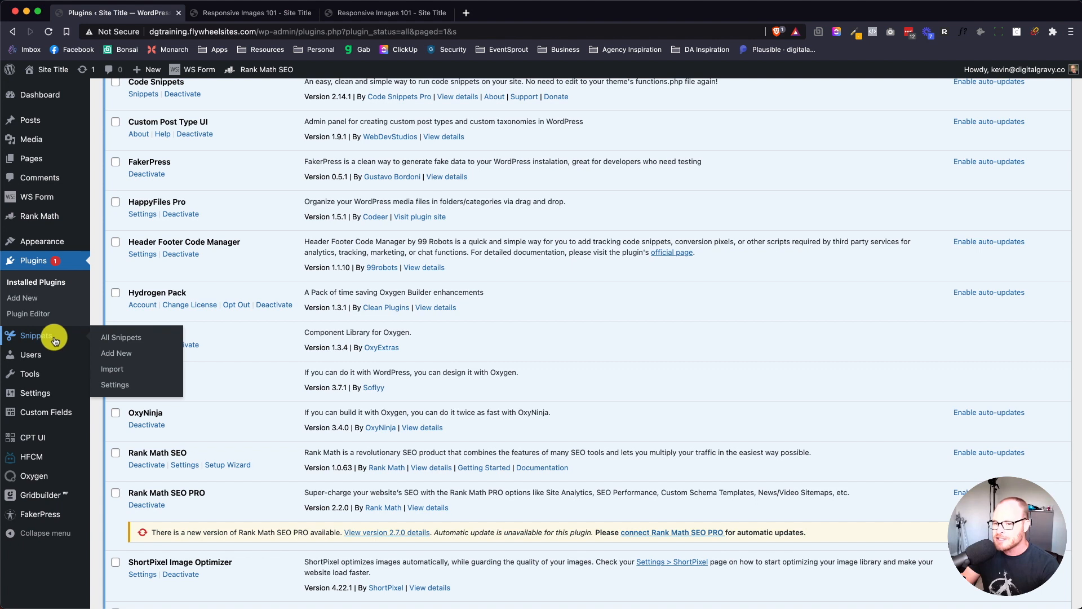
pyautogui.moveTo(117, 353)
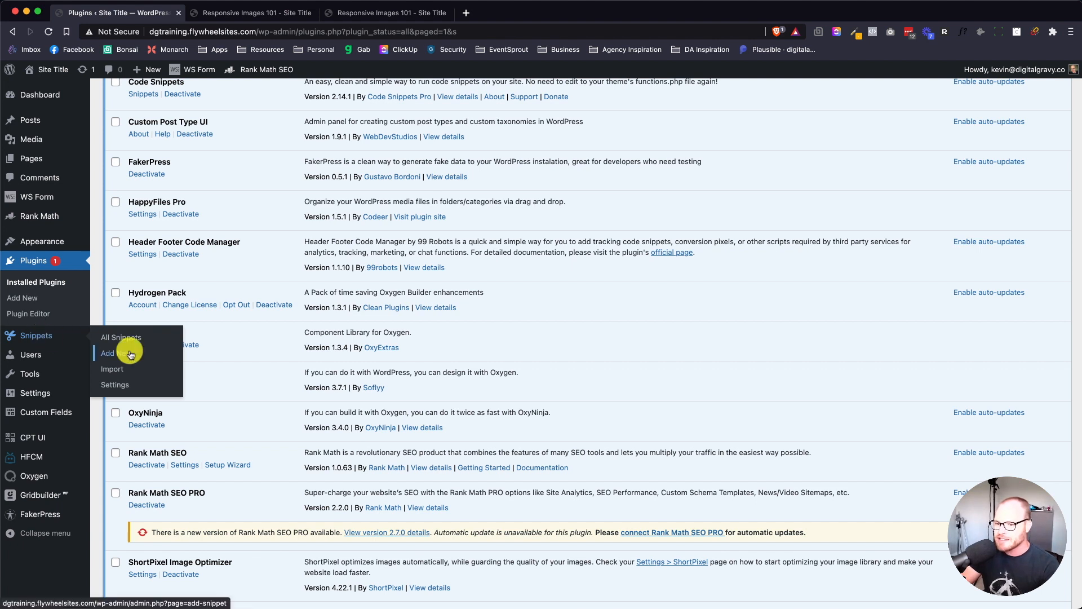
# Create a 'Register Custom Image Sizes' snippet with post-thumbnails support and seven add_image_size lines
pyautogui.click(110, 353)
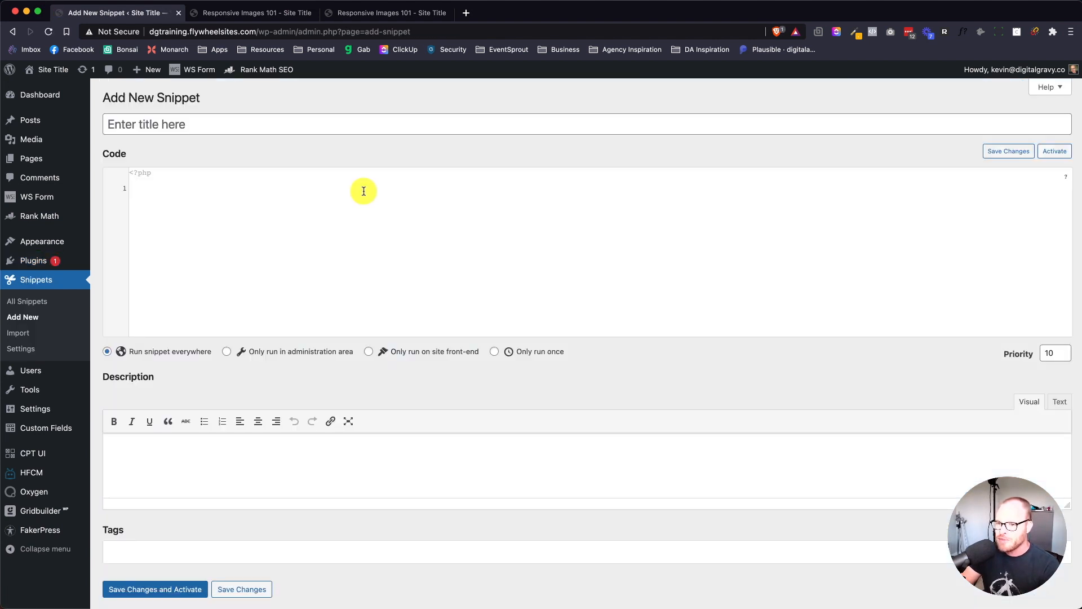
pyautogui.write('Custom Image Sizes')
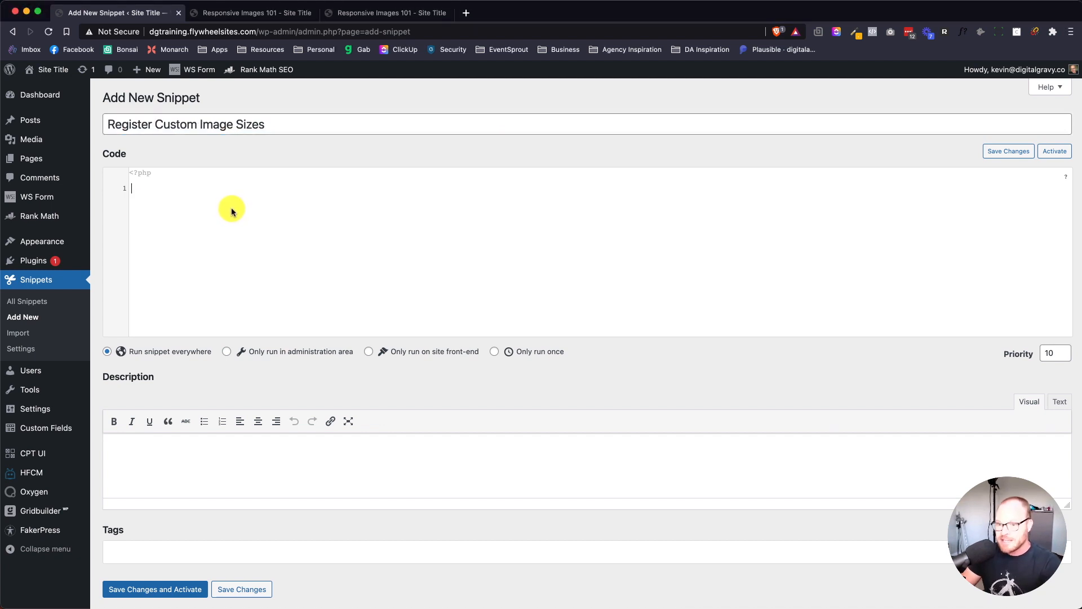
pyautogui.moveTo(221, 199)
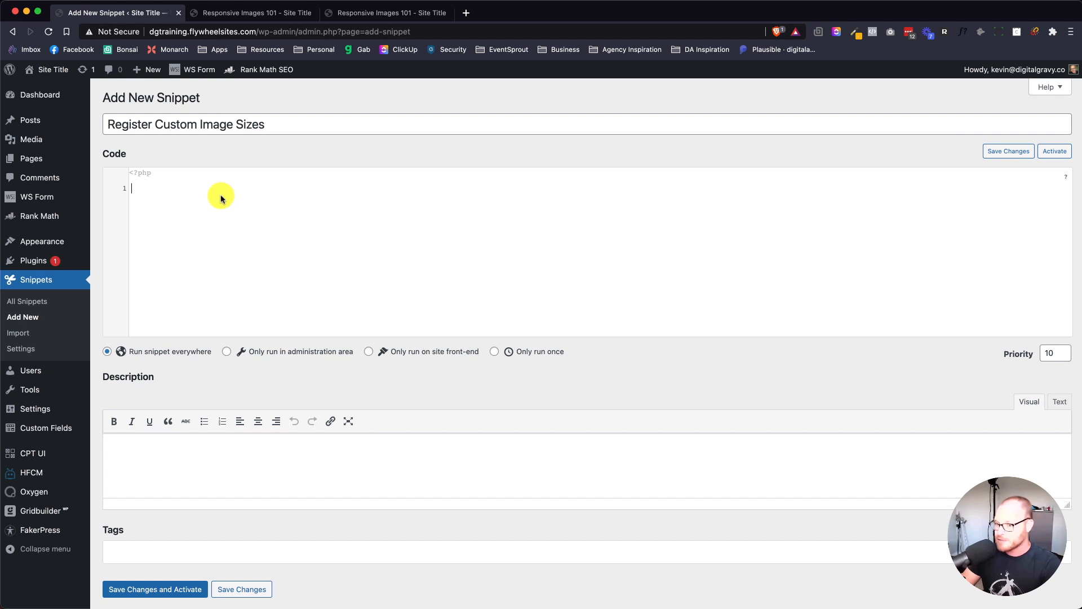
pyautogui.write("add_theme_support( 'post-thumbnails' );")
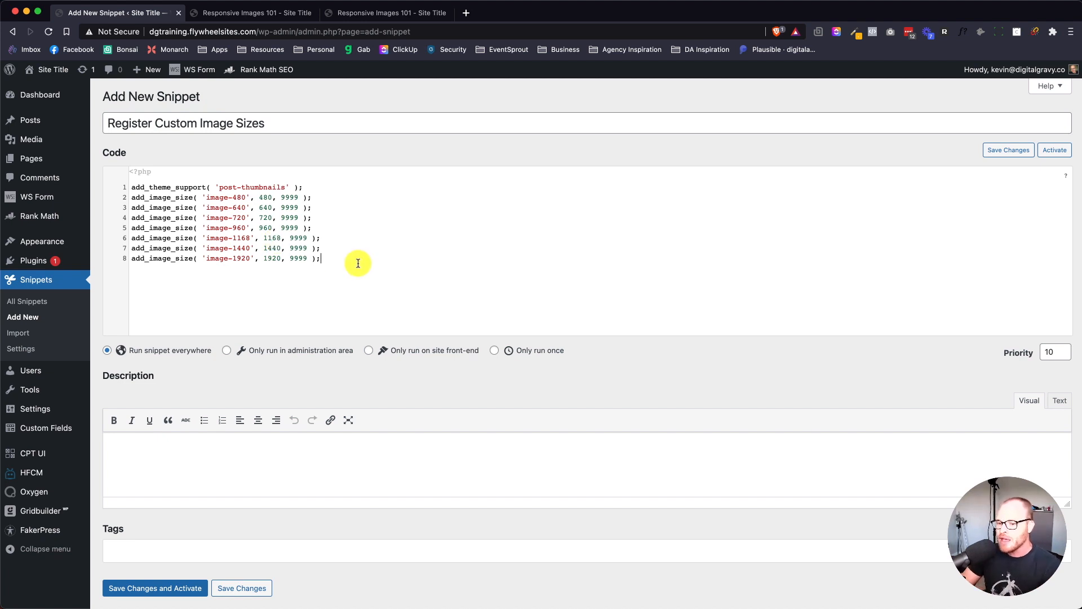
pyautogui.scroll(-3)
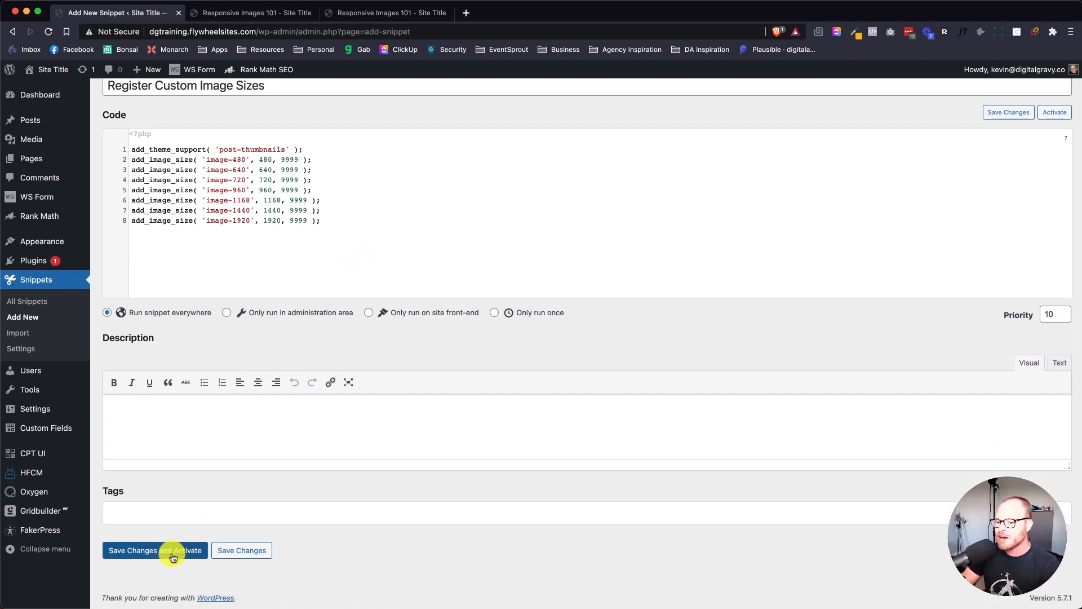
# Save and activate the image sizes snippet, then return to the Oxygen grid page
pyautogui.click(155, 550)
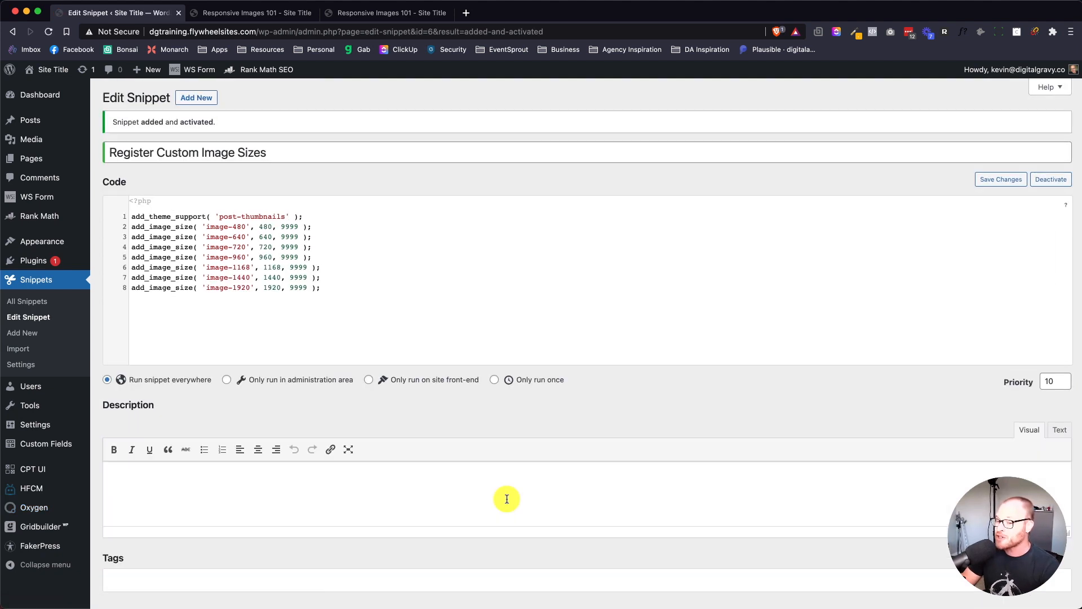
pyautogui.moveTo(510, 486)
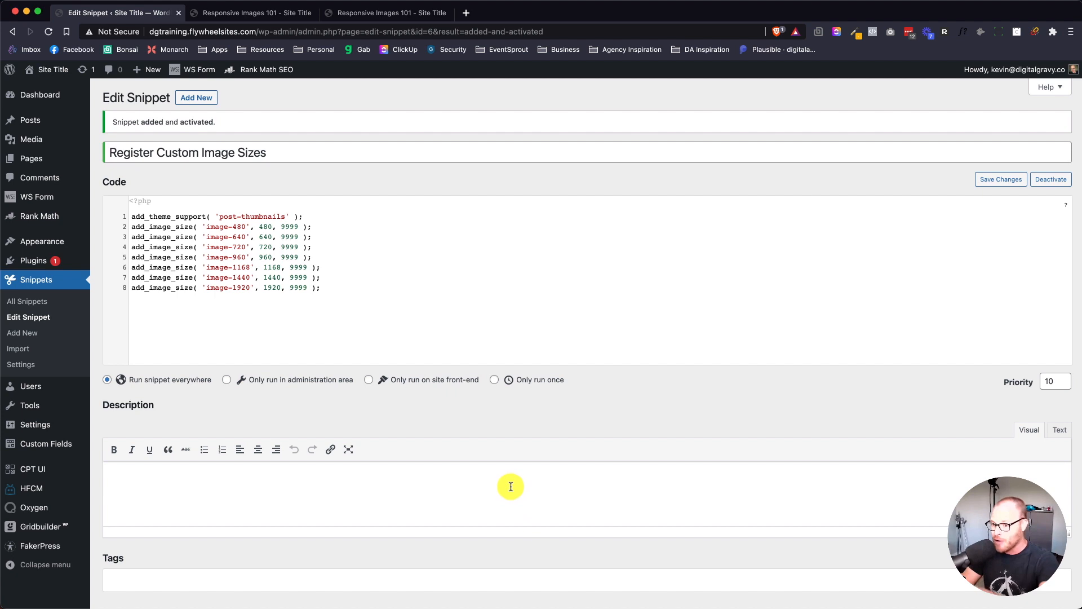
pyautogui.moveTo(348, 317)
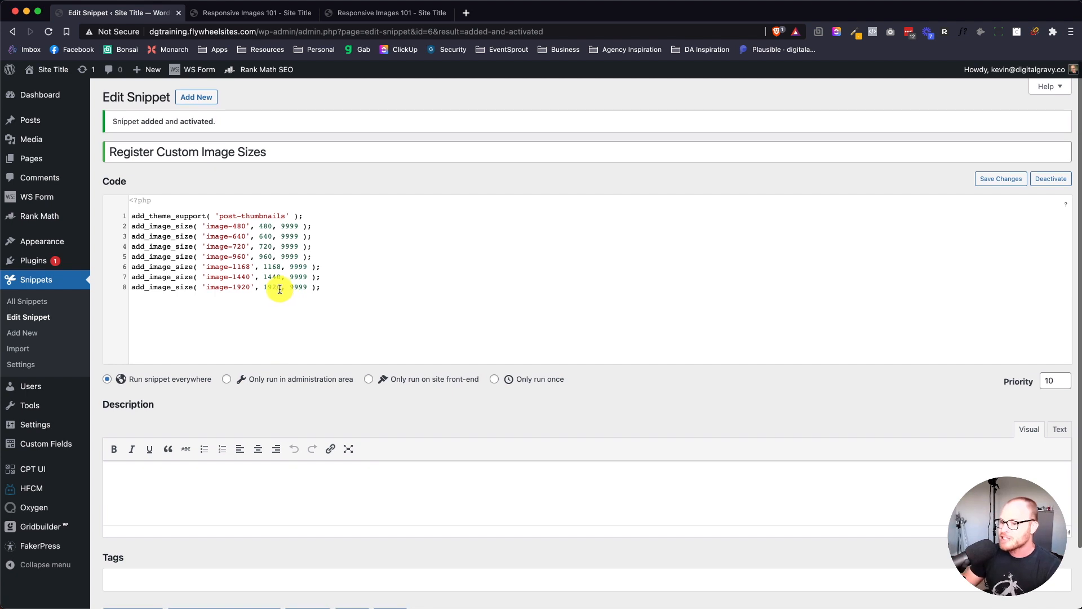
pyautogui.moveTo(258, 216)
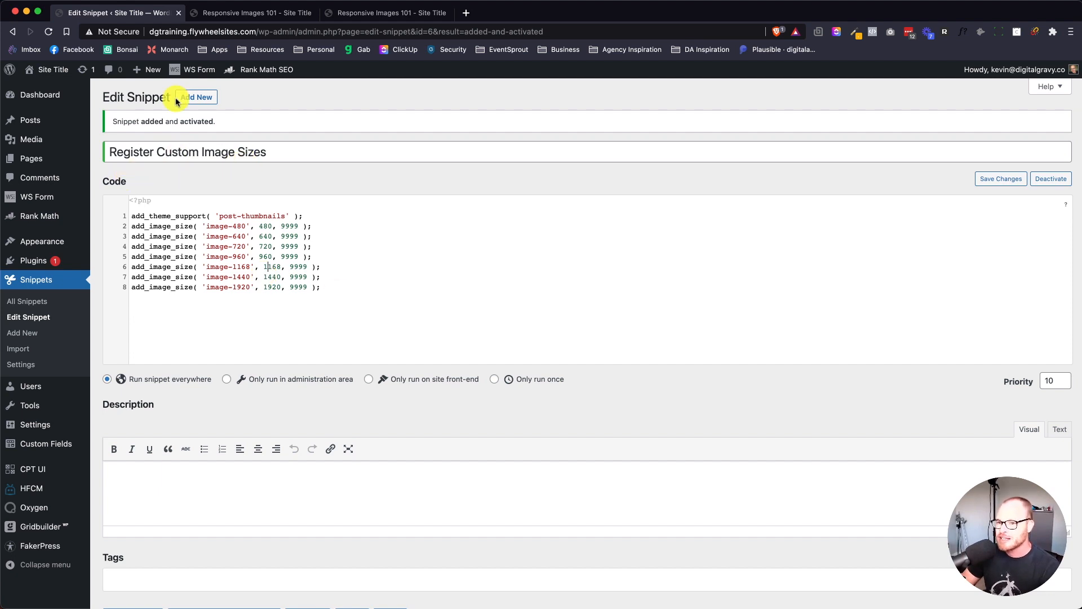
pyautogui.click(252, 13)
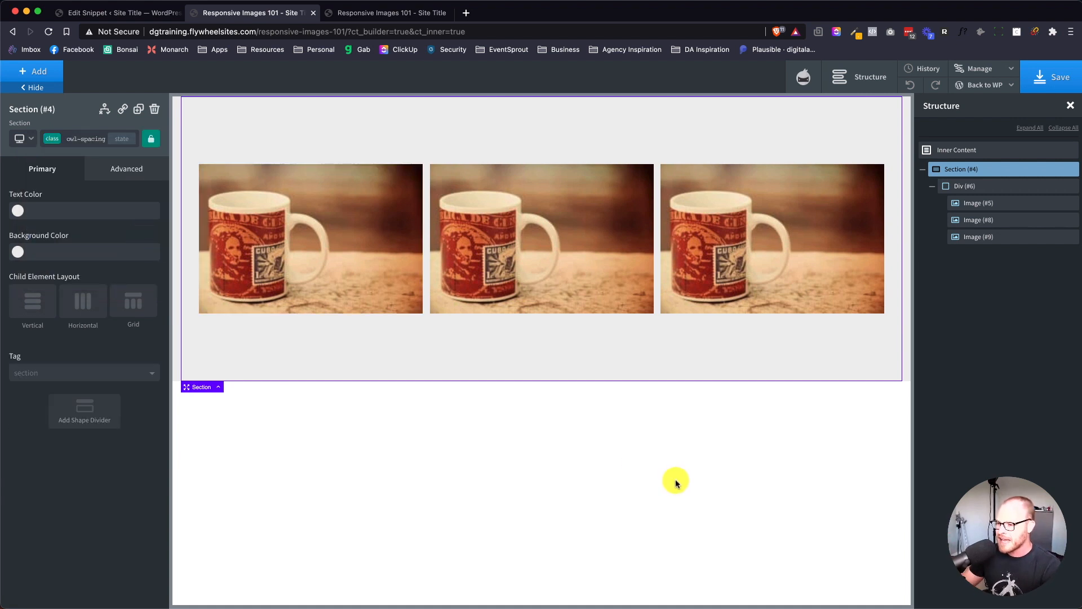
pyautogui.moveTo(616, 353)
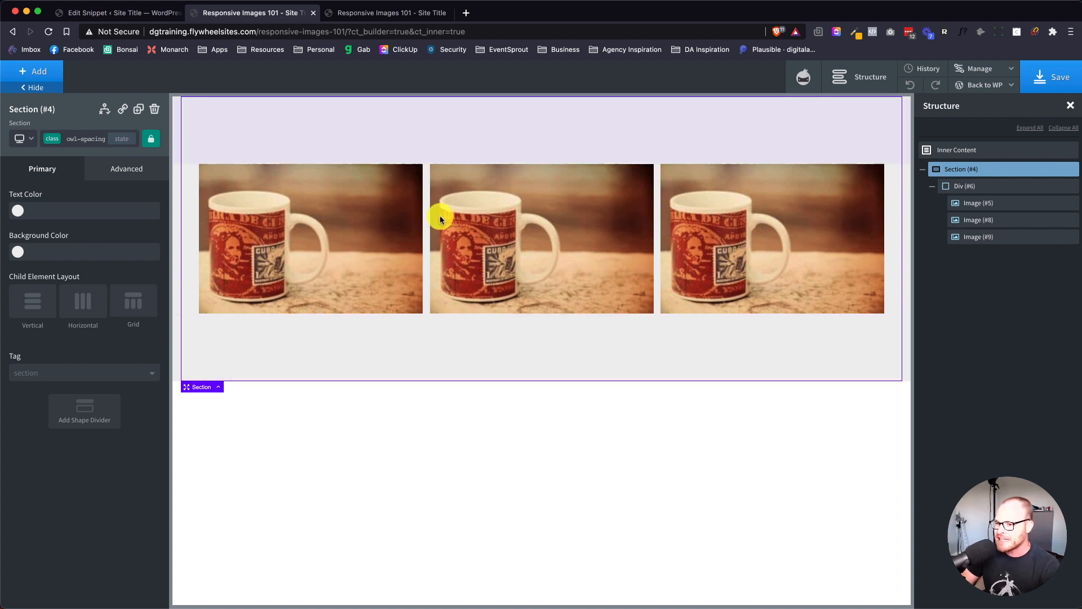
# Add a div classed c-columns-3, c-columns-gap-m and c-columns-m-1 holding a media-library image
pyautogui.click(31, 71)
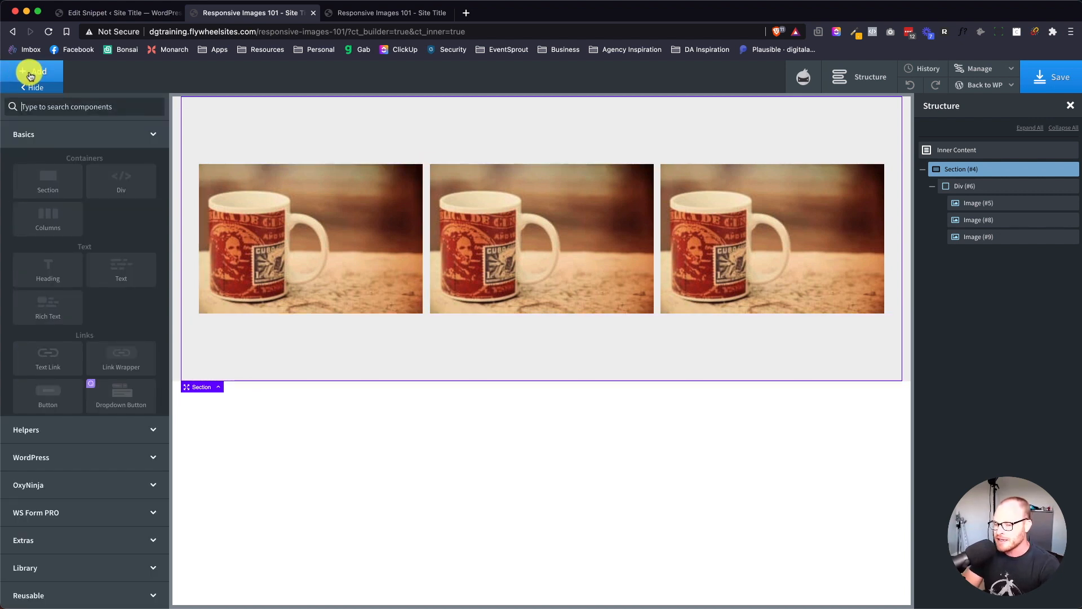
pyautogui.click(121, 181)
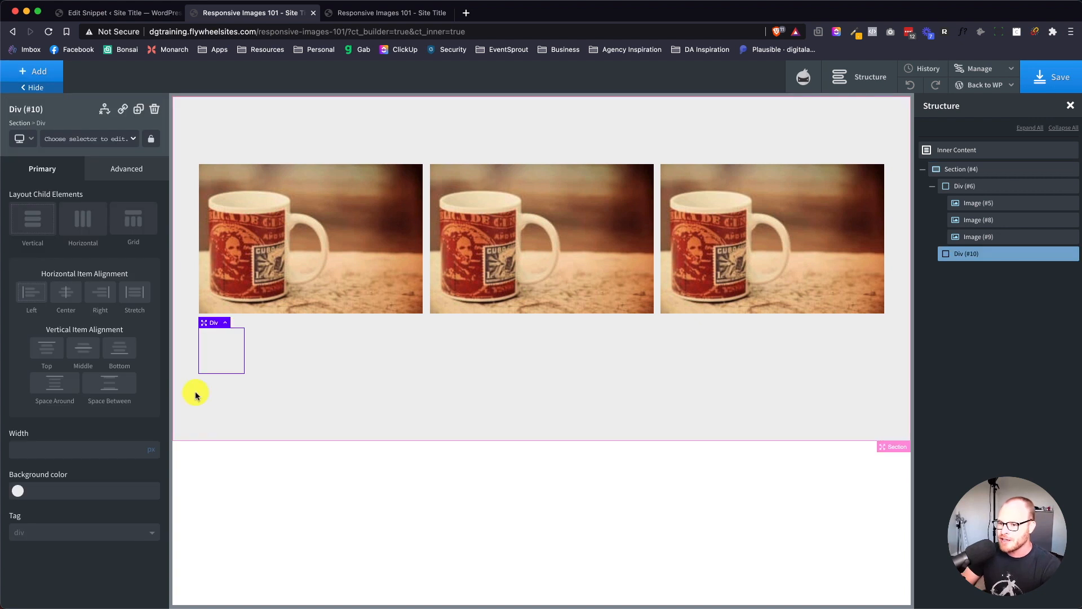
pyautogui.click(89, 138)
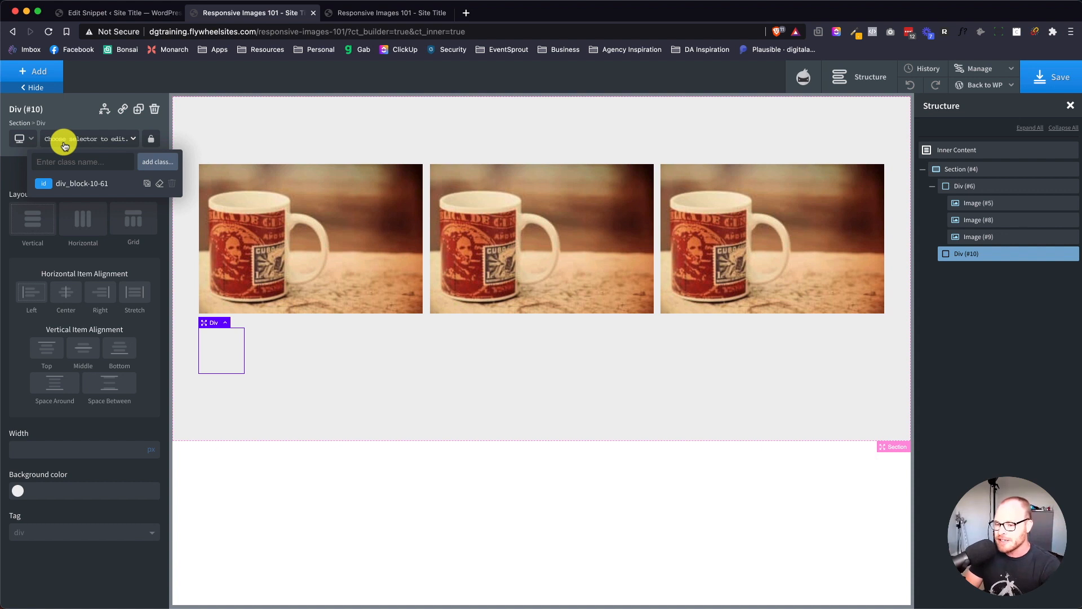
pyautogui.write('columns-3')
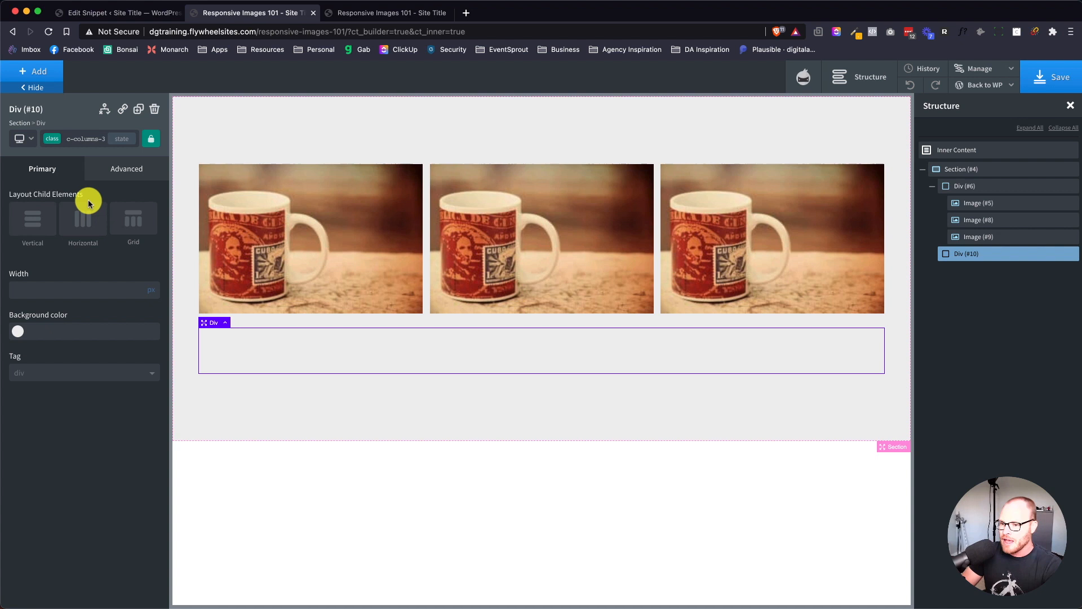
pyautogui.write('gap-')
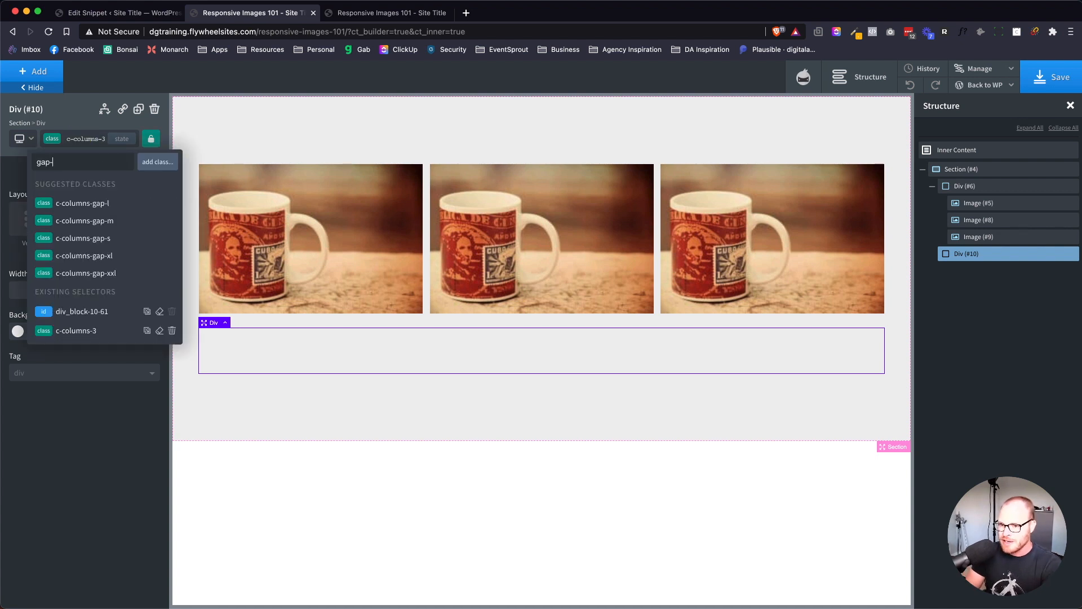
pyautogui.click(85, 220)
pyautogui.write('m-1')
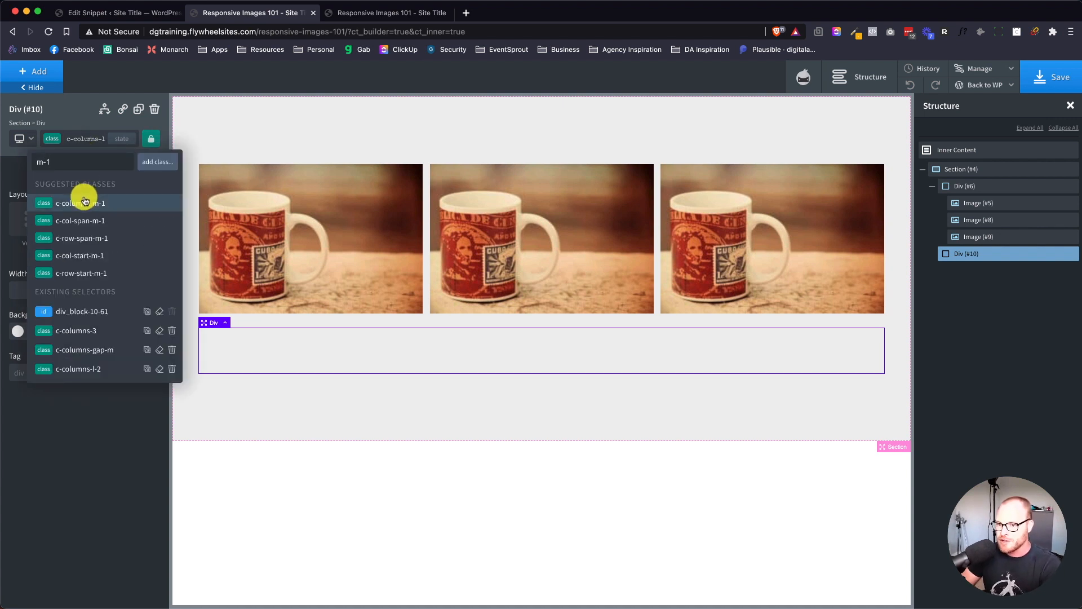
pyautogui.click(80, 202)
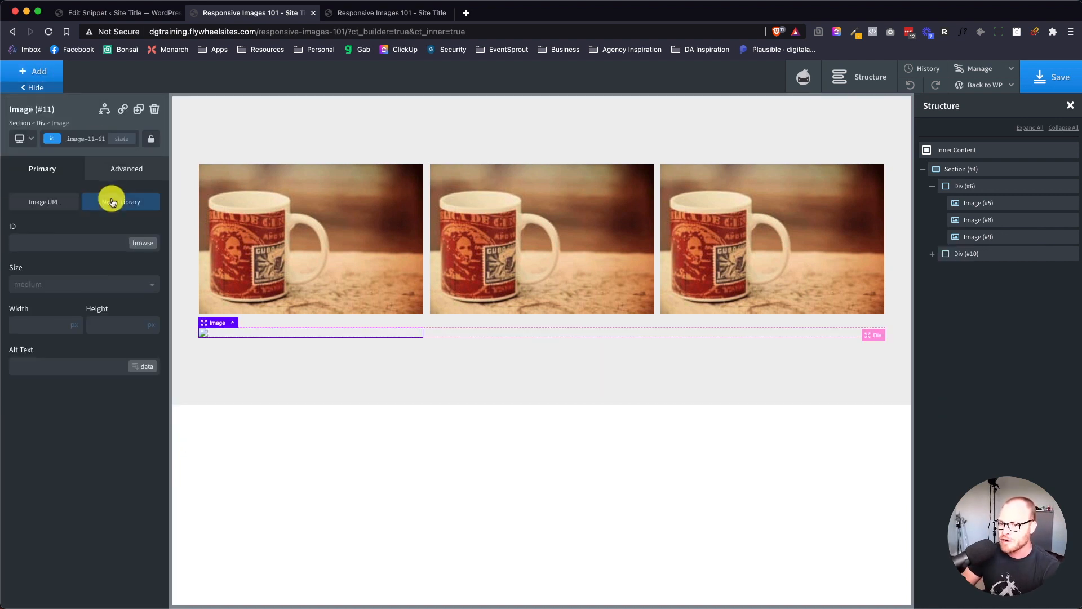
pyautogui.click(600, 13)
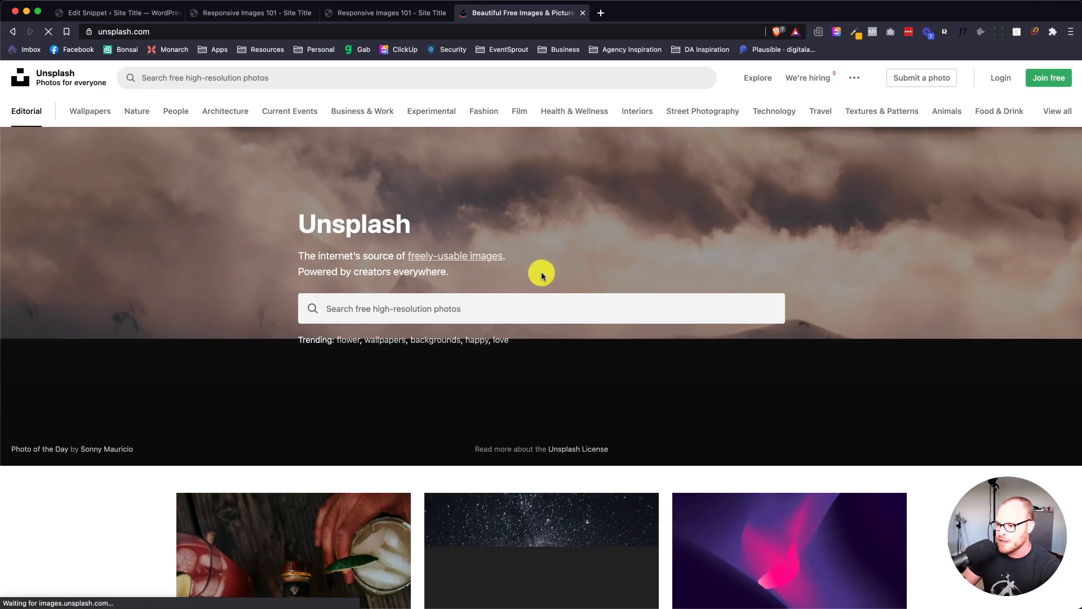
# Find the rocky peaks photo in the Unsplash feed and download it free
pyautogui.scroll(-3)
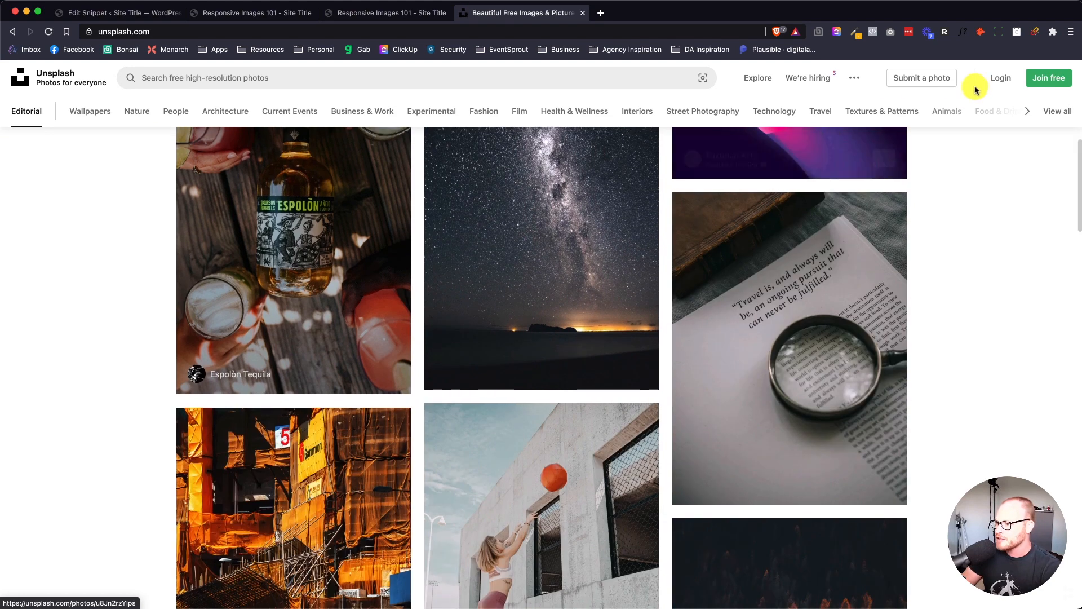
pyautogui.scroll(3)
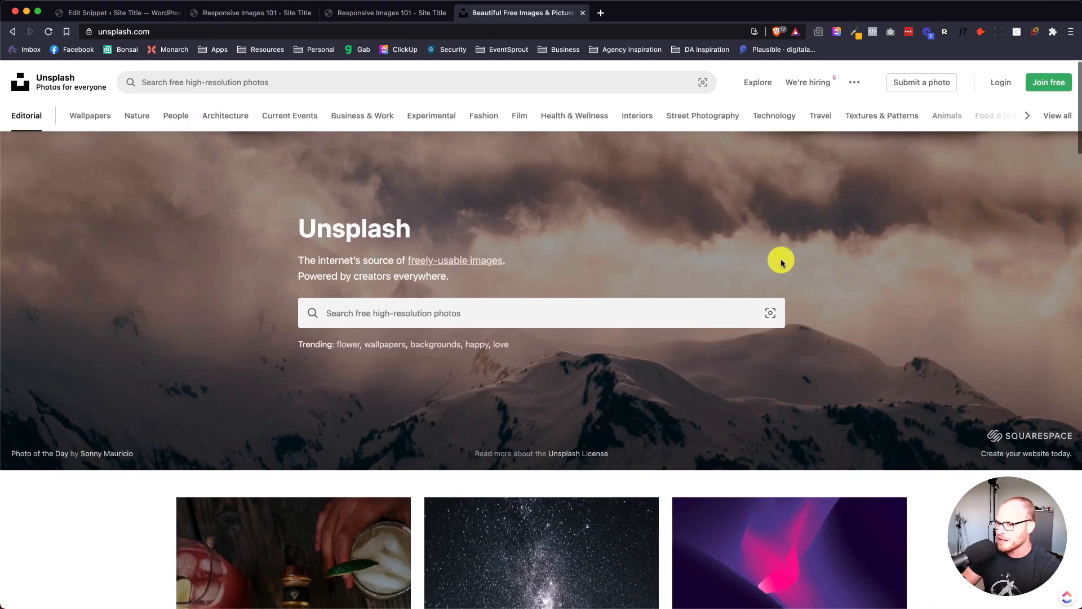
pyautogui.scroll(-3)
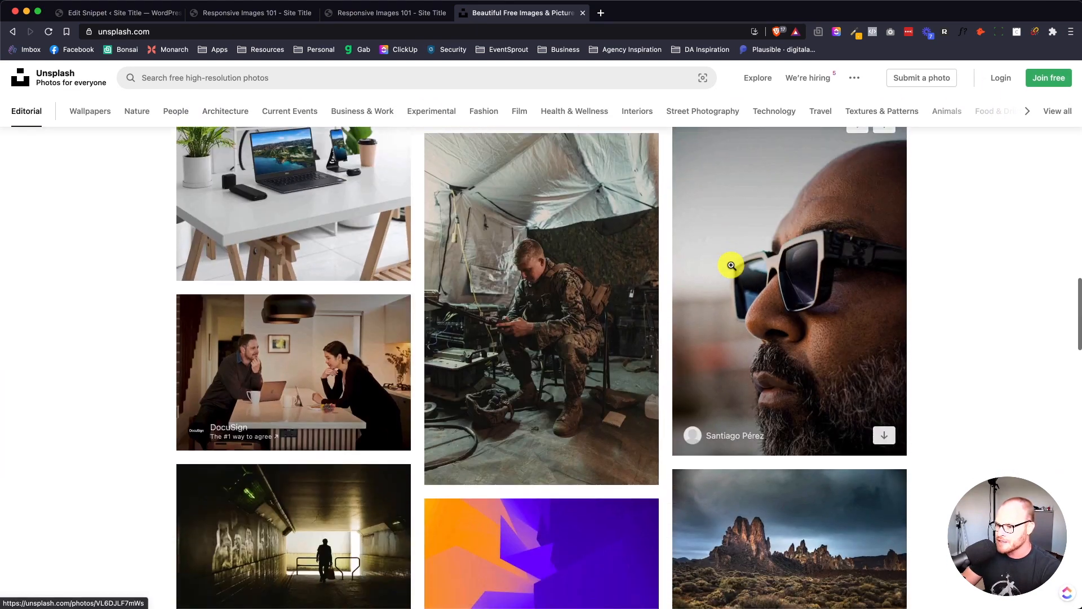
pyautogui.click(789, 538)
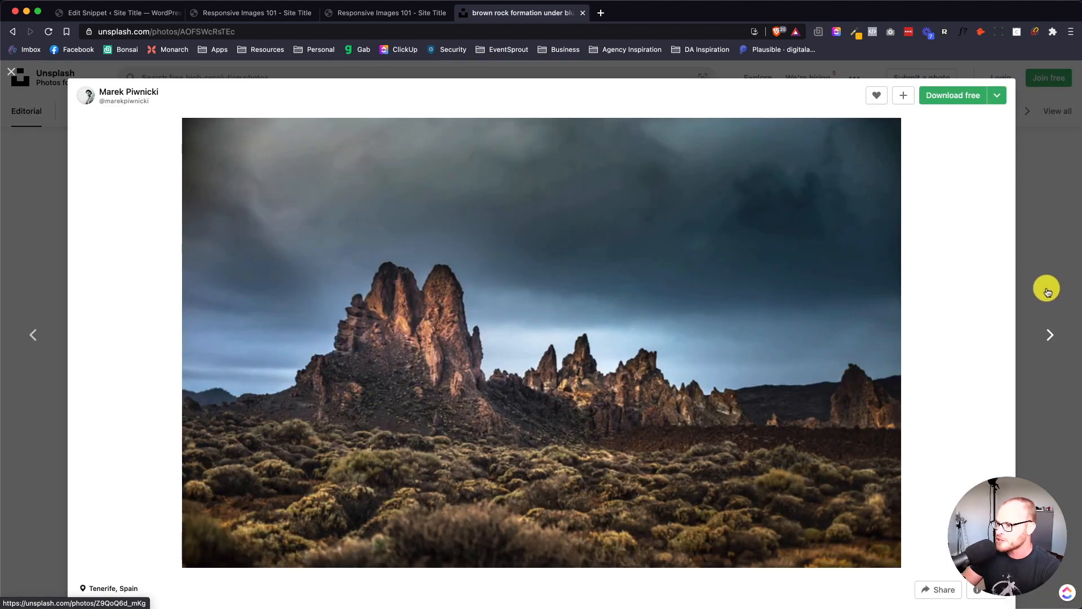
pyautogui.click(952, 95)
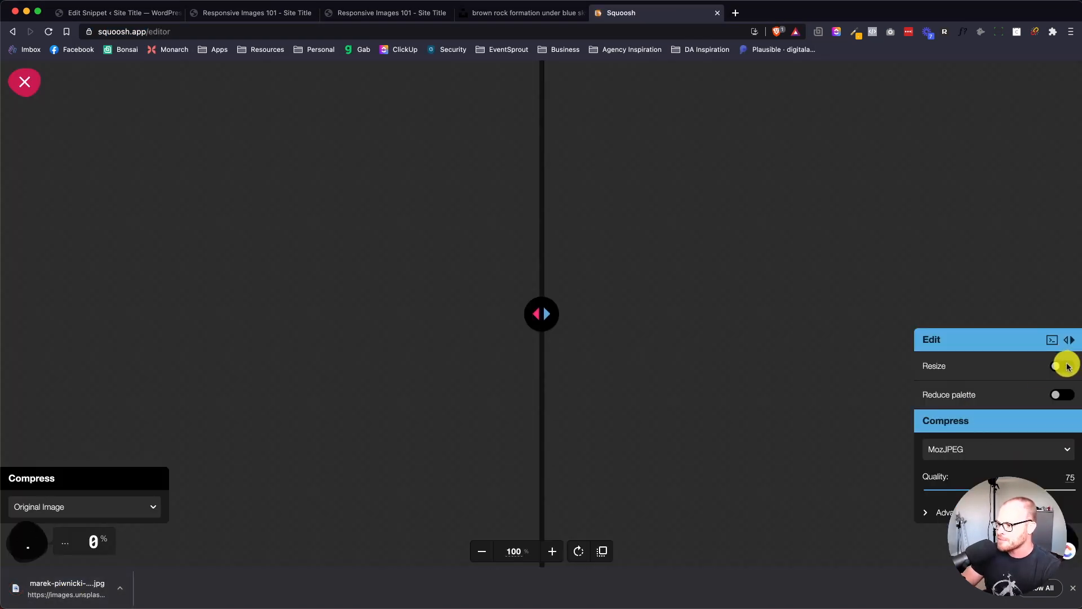
# Resize the rock photo to 1920×1200 in Squoosh and download the MozJPEG version
pyautogui.click(1061, 366)
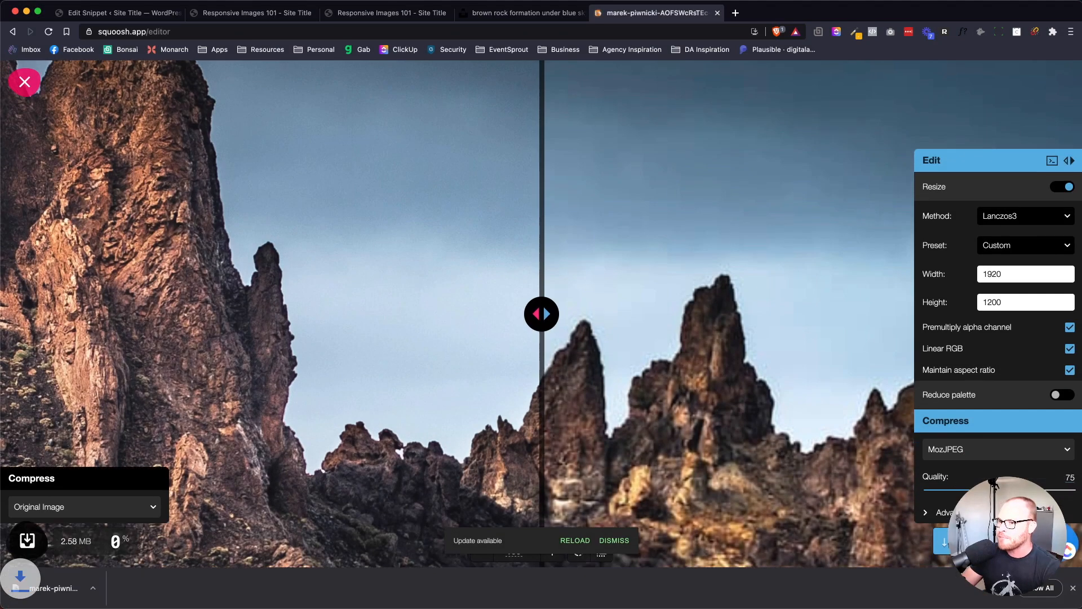
pyautogui.click(250, 12)
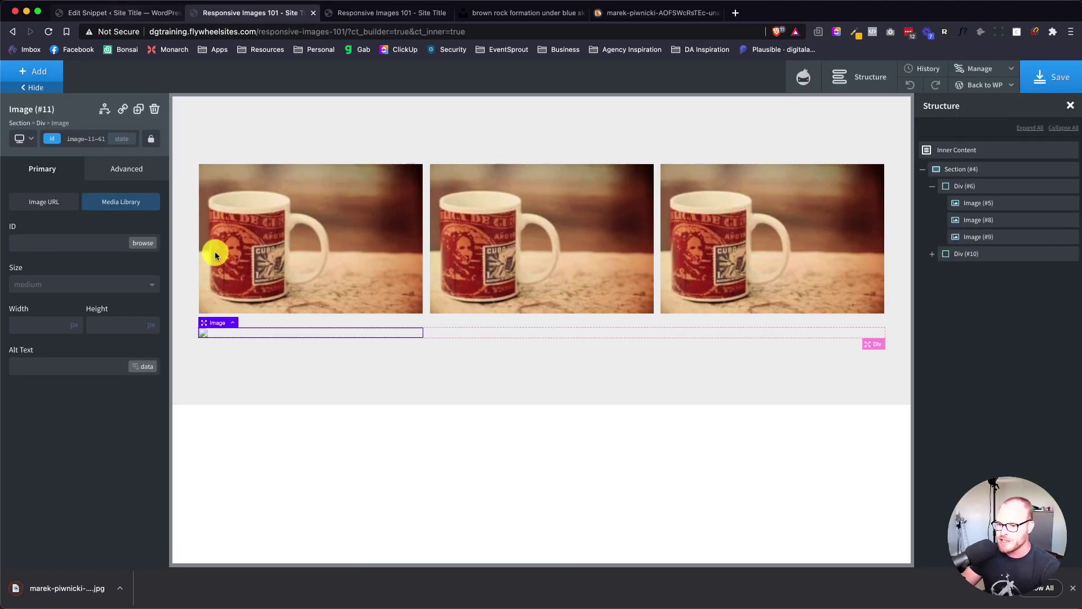
pyautogui.moveTo(70, 391)
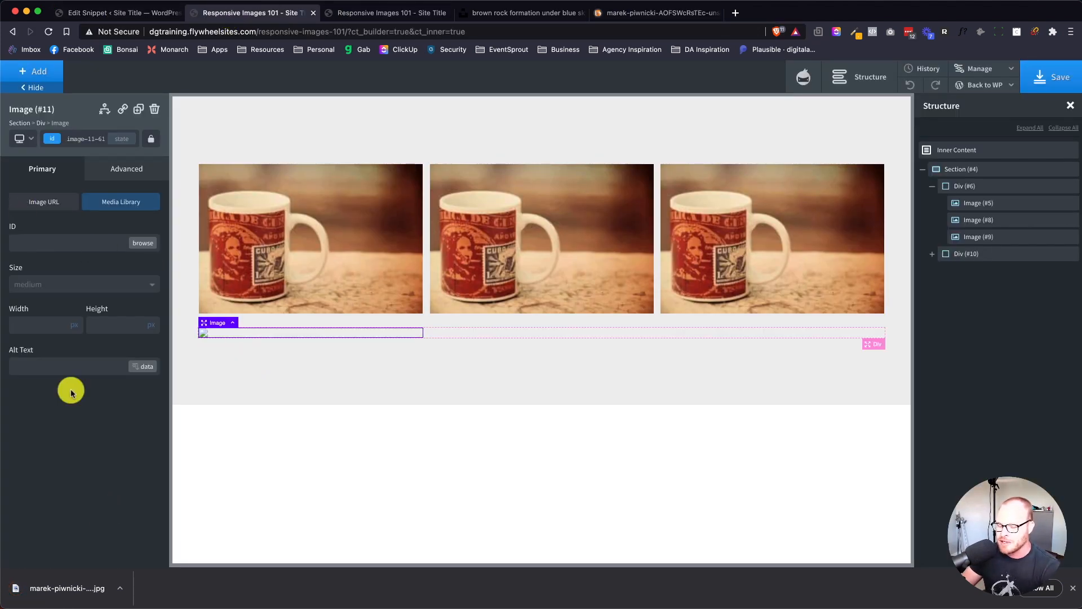
# Upload the resized rock JPG (1920×1200, 201 KB) to the Media Library and select it
pyautogui.click(120, 201)
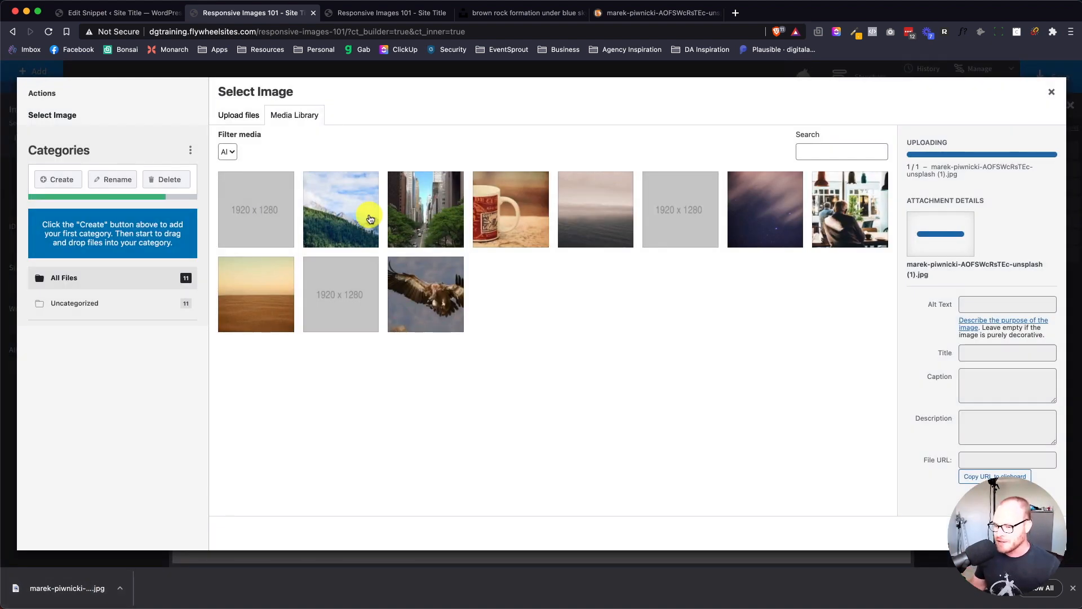
pyautogui.click(255, 209)
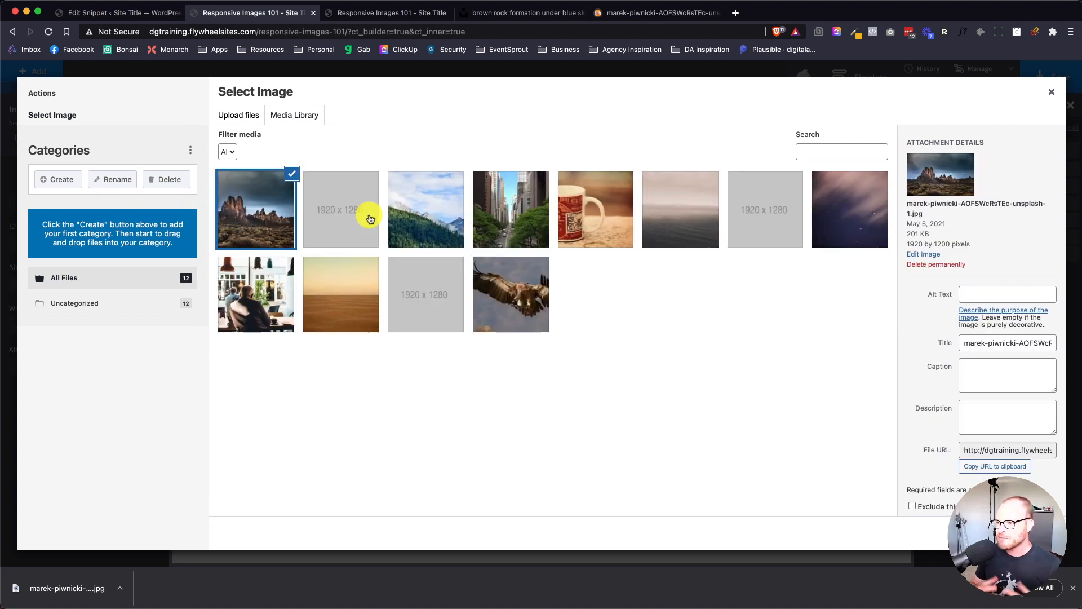
pyautogui.moveTo(747, 348)
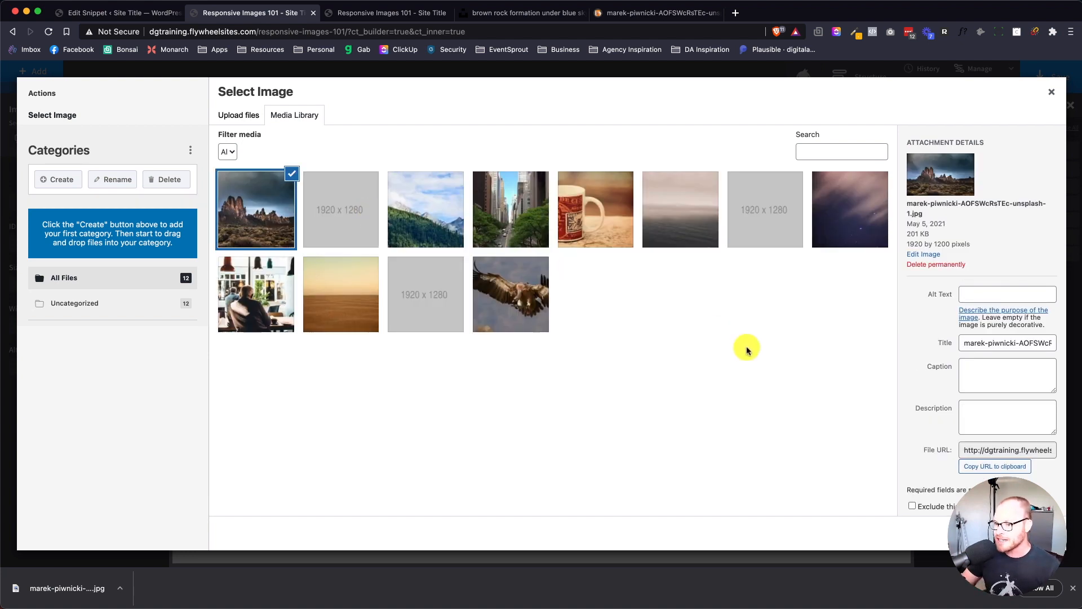
pyautogui.moveTo(385, 303)
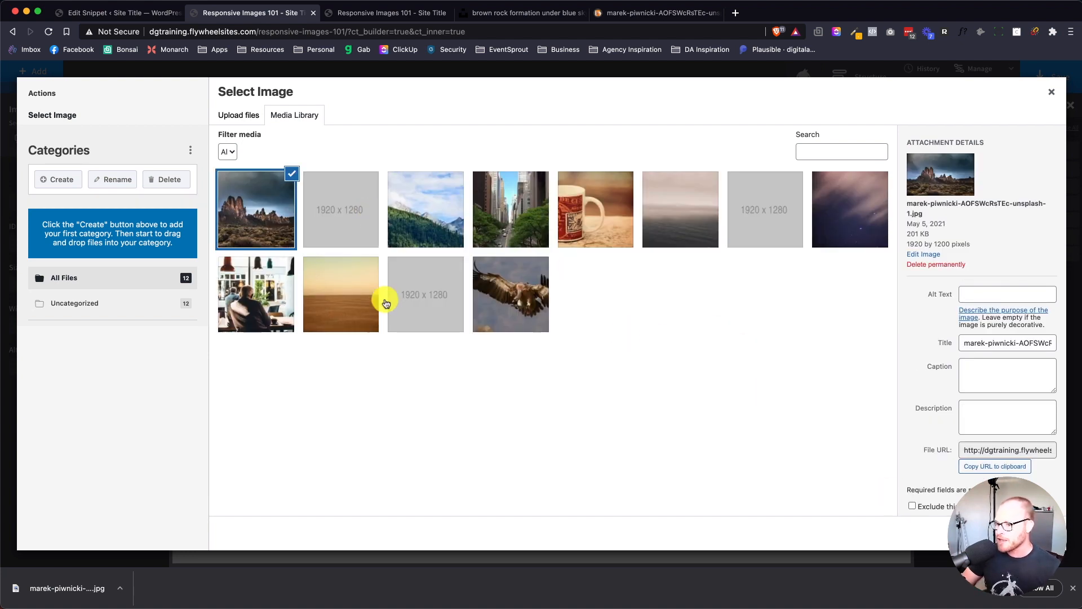
pyautogui.moveTo(272, 188)
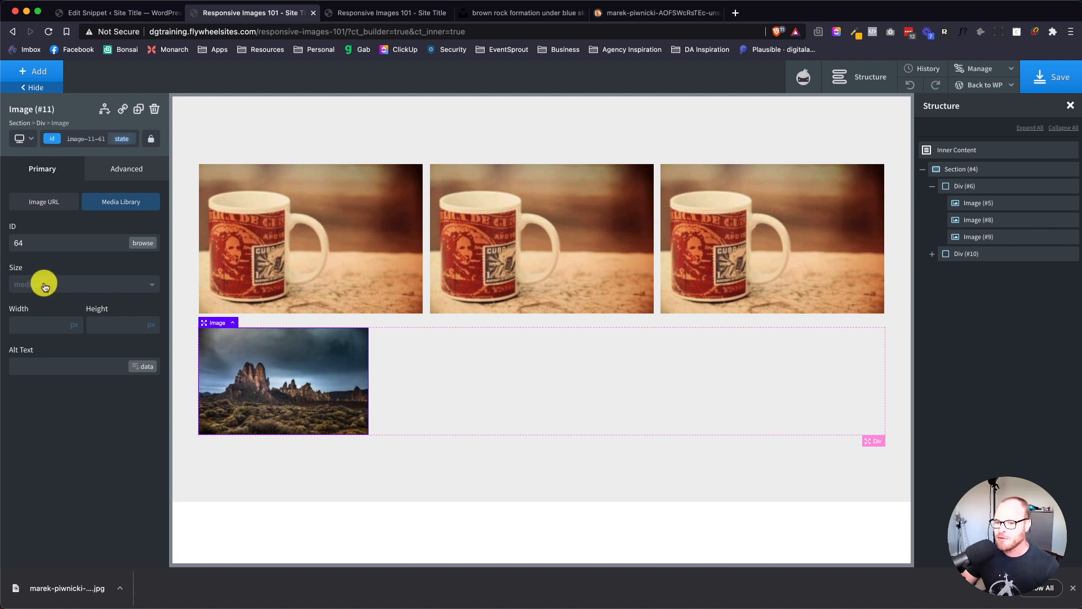
# Check the rock photo's available sizes and inspect the first mug image's markup
pyautogui.click(81, 283)
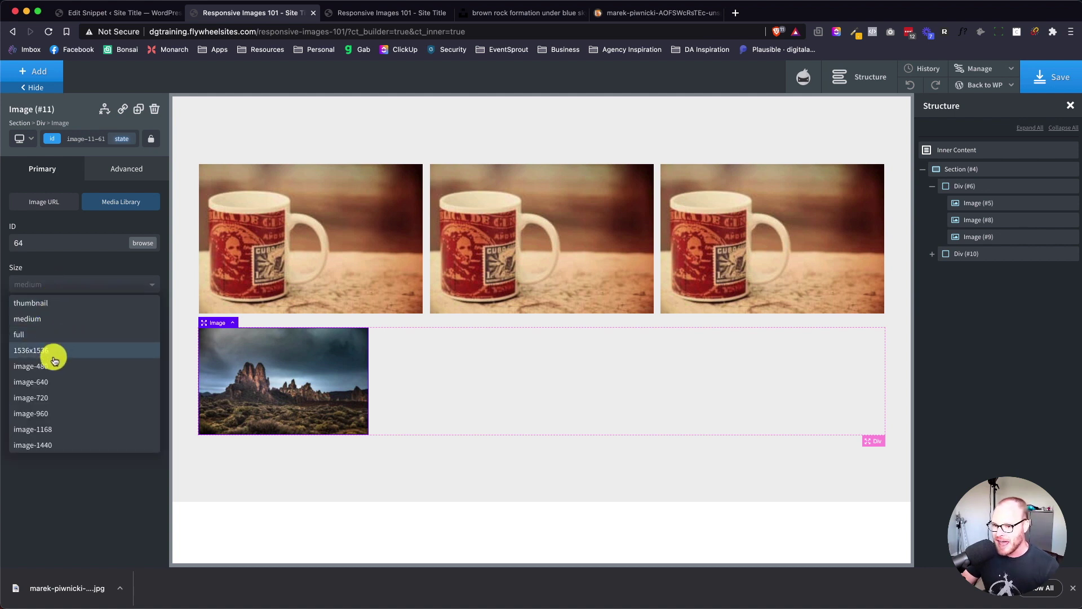
pyautogui.moveTo(62, 381)
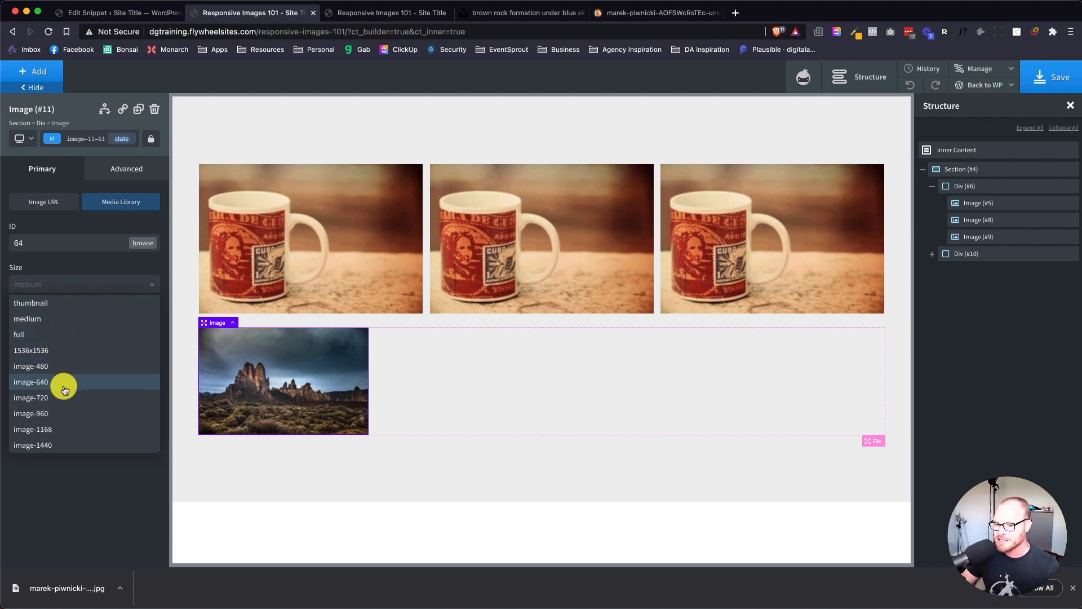
pyautogui.moveTo(79, 356)
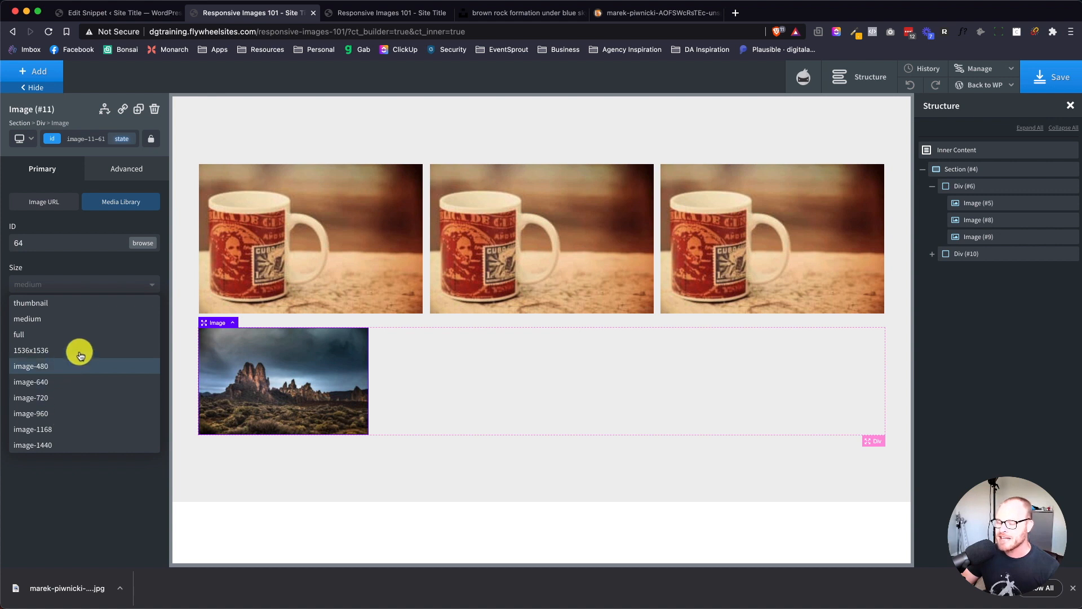
pyautogui.click(310, 238)
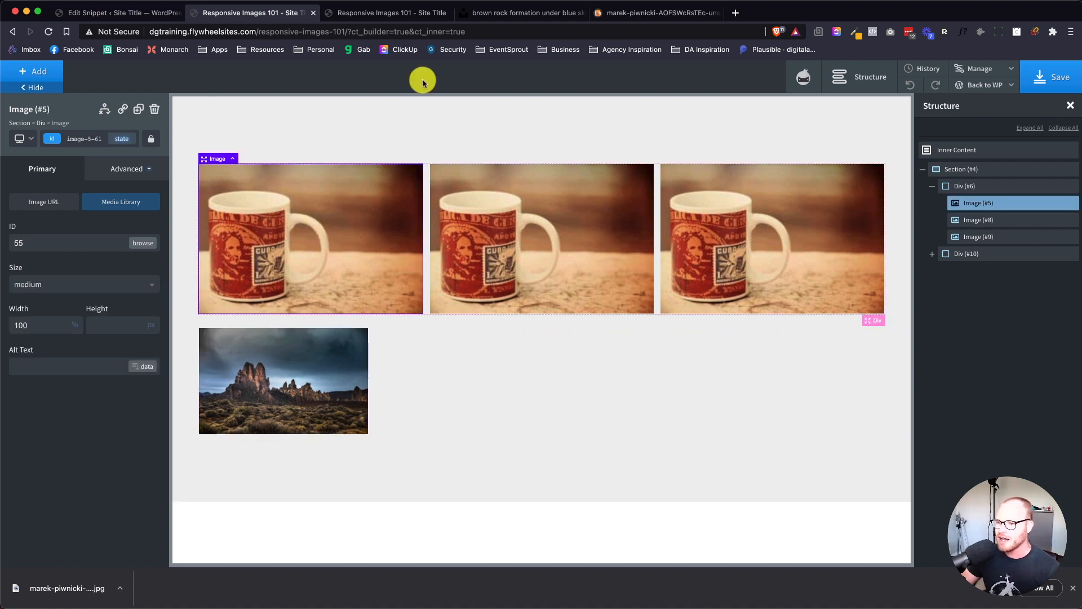
pyautogui.rightClick(310, 221)
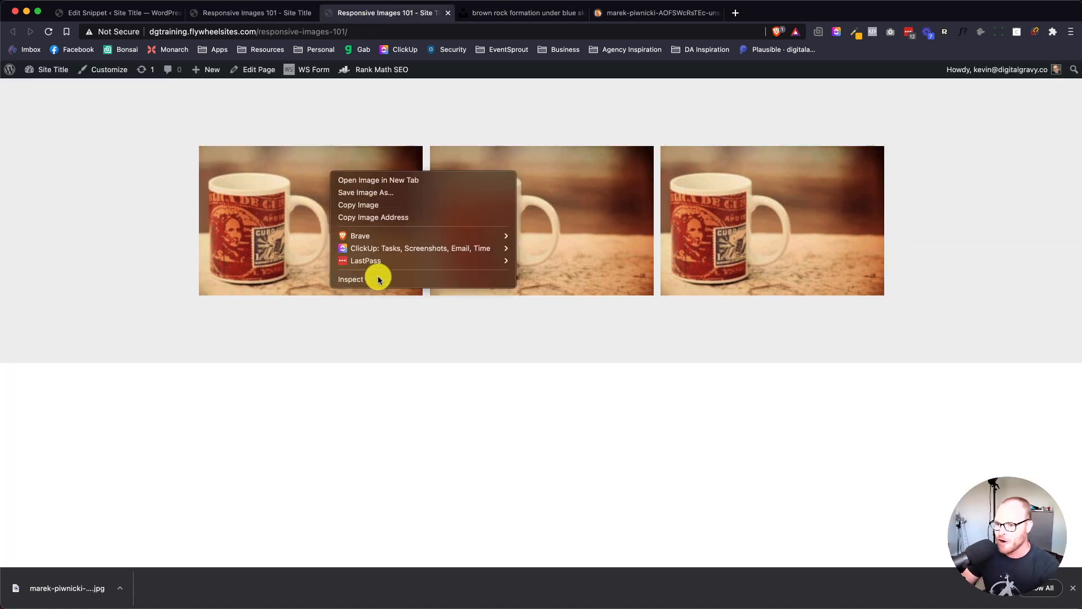
pyautogui.click(350, 279)
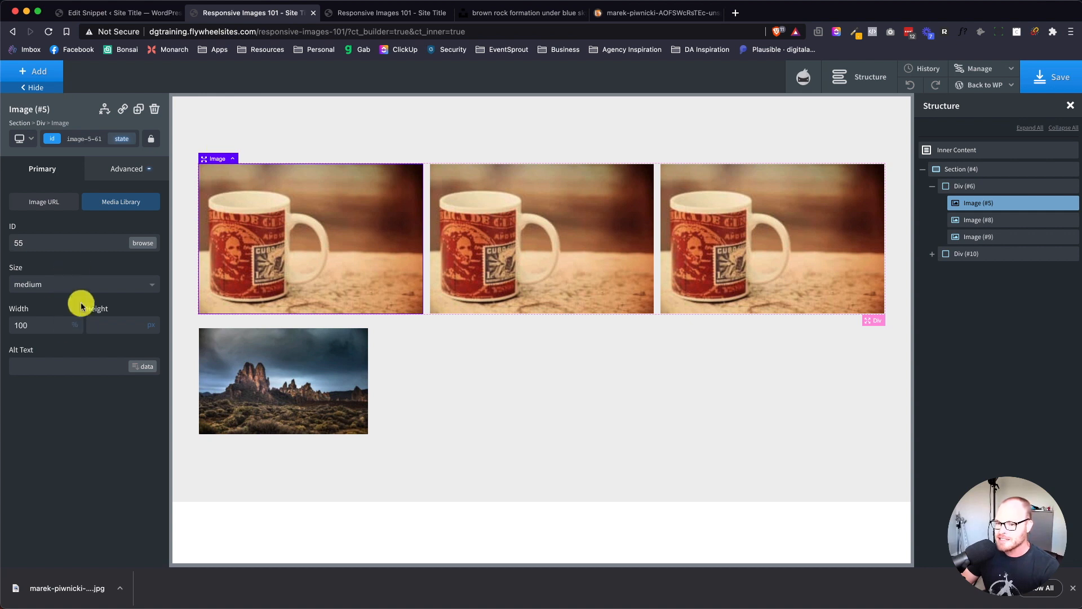
# Reselect the rock photo element and set it to the custom image-480 size
pyautogui.click(283, 381)
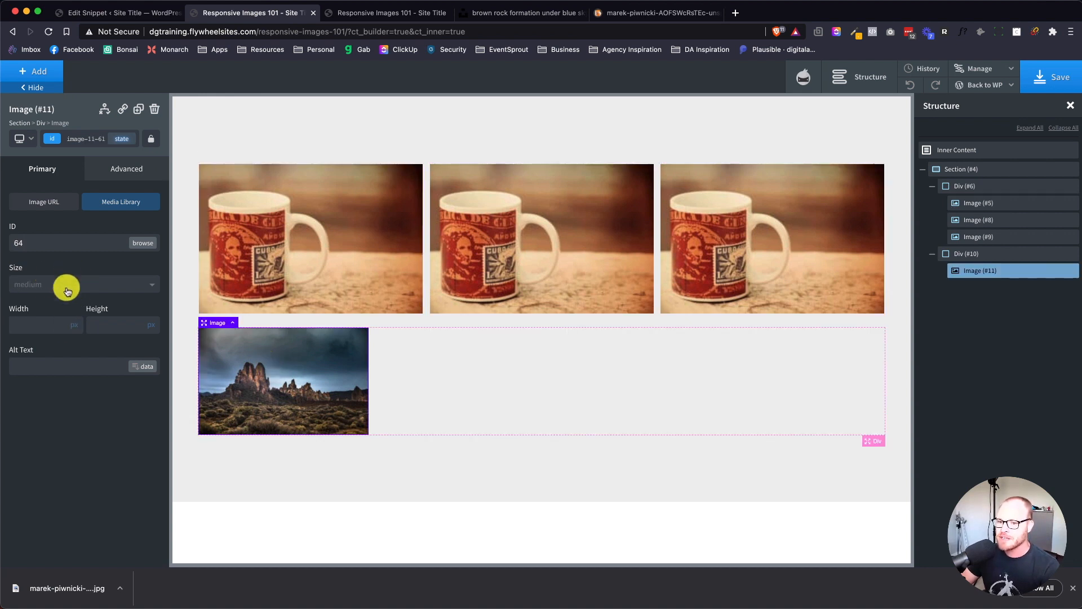
pyautogui.click(81, 284)
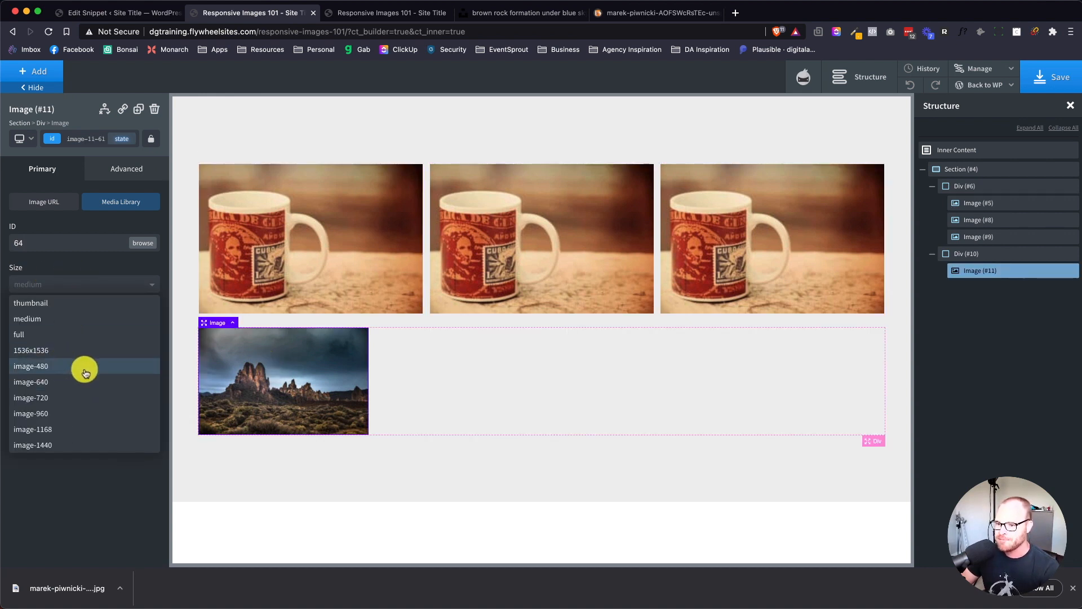
pyautogui.click(31, 365)
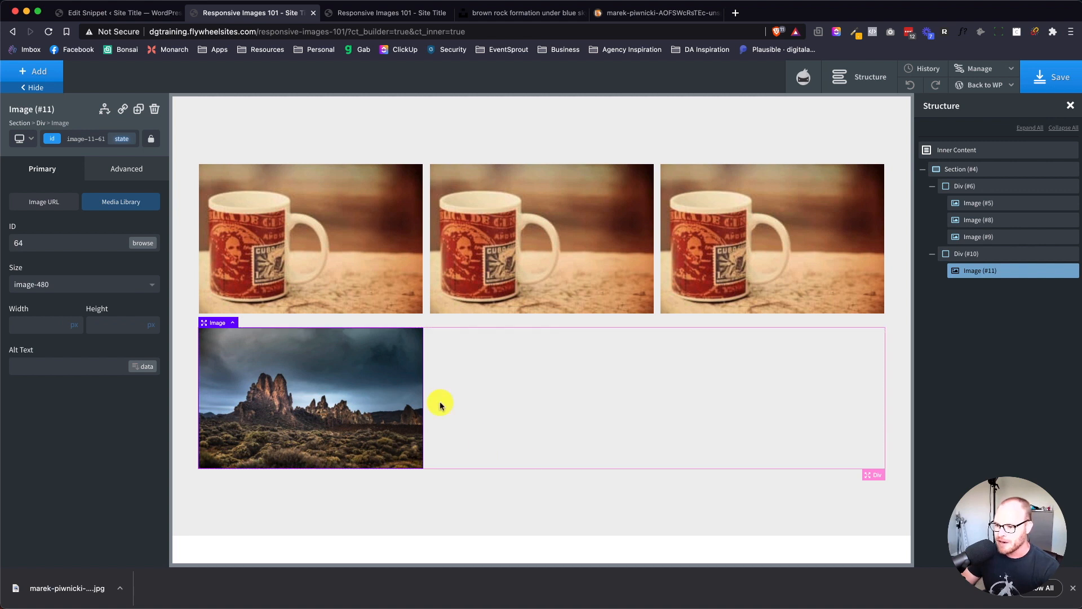
pyautogui.moveTo(154, 109)
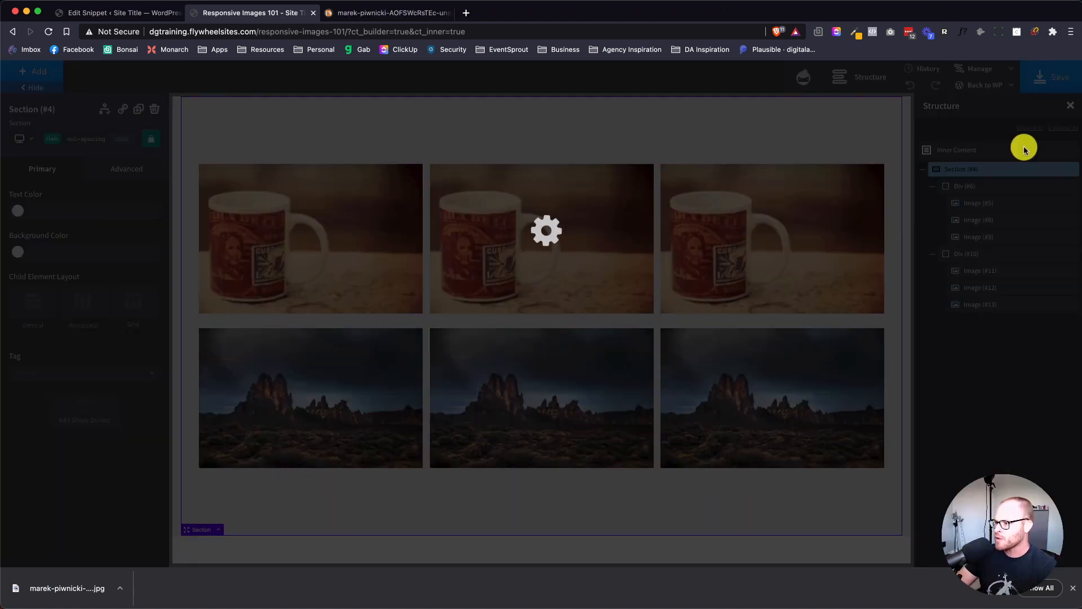
# Switch to the live front-end page and inspect a rock image's markup
pyautogui.click(390, 12)
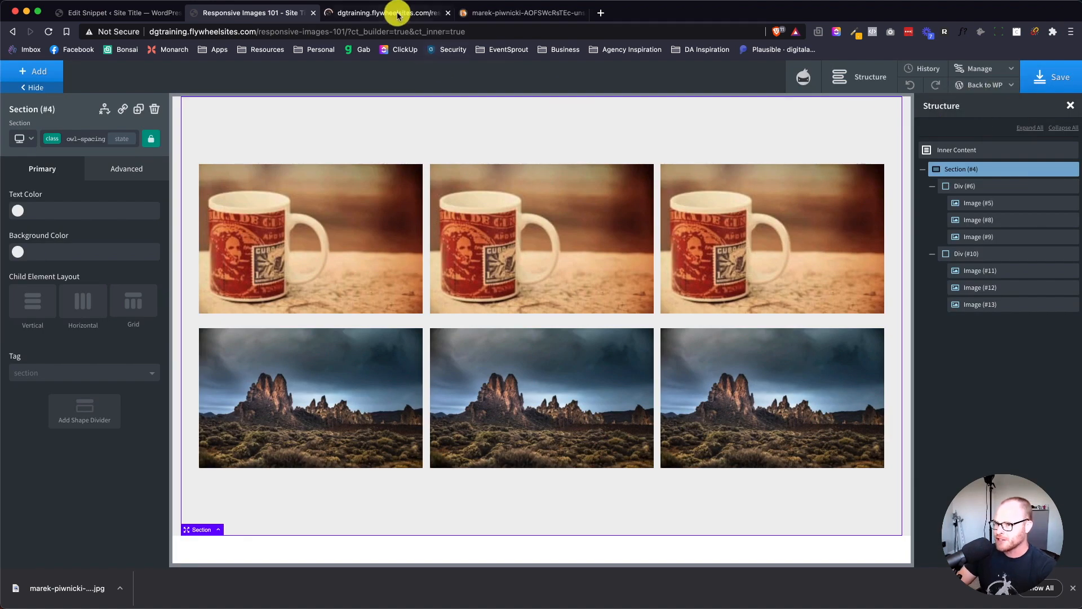
pyautogui.click(386, 12)
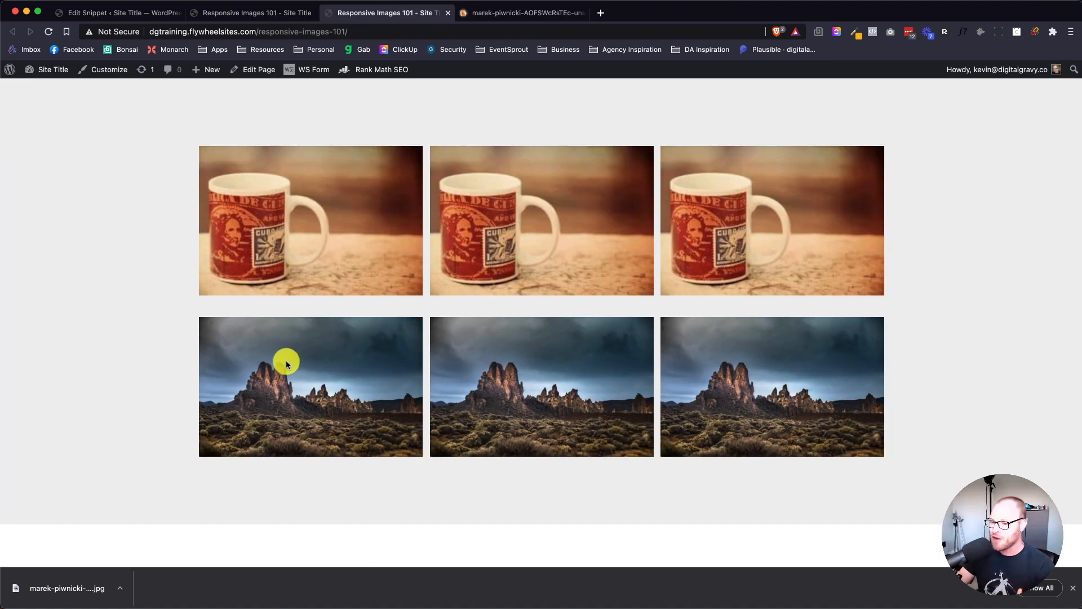
pyautogui.rightClick(286, 365)
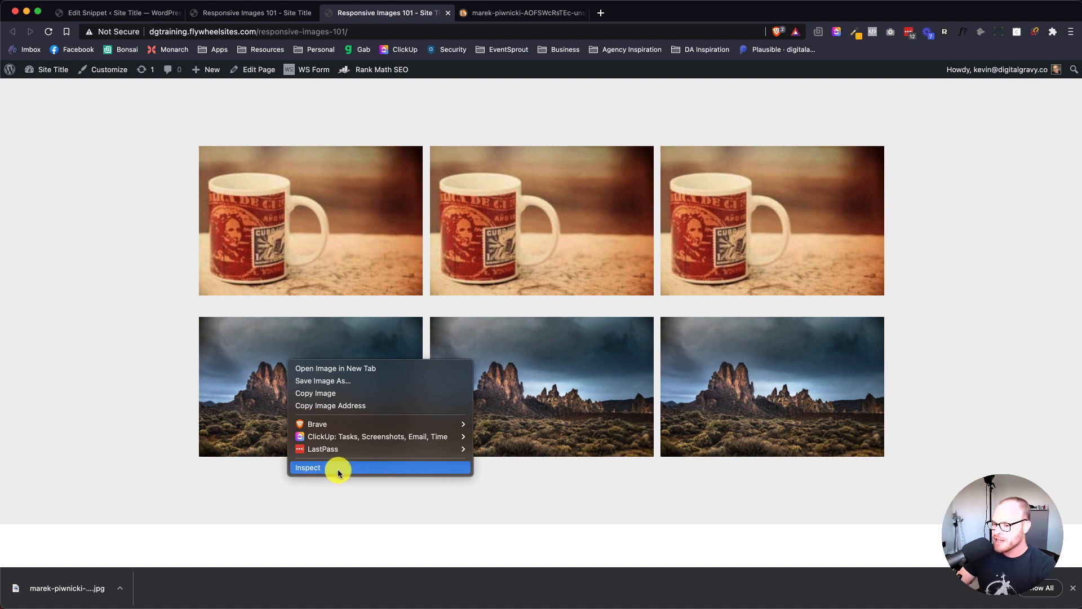
pyautogui.click(307, 468)
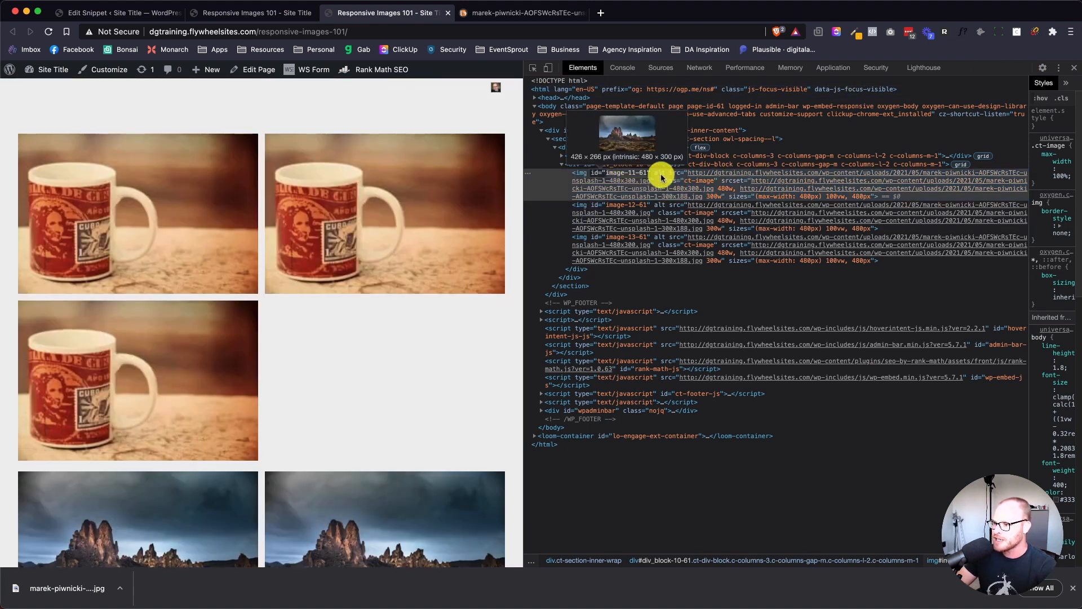
# View the page source to confirm the 480×300 srcset and 480px sizes, then return to the builder
pyautogui.rightClick(124, 384)
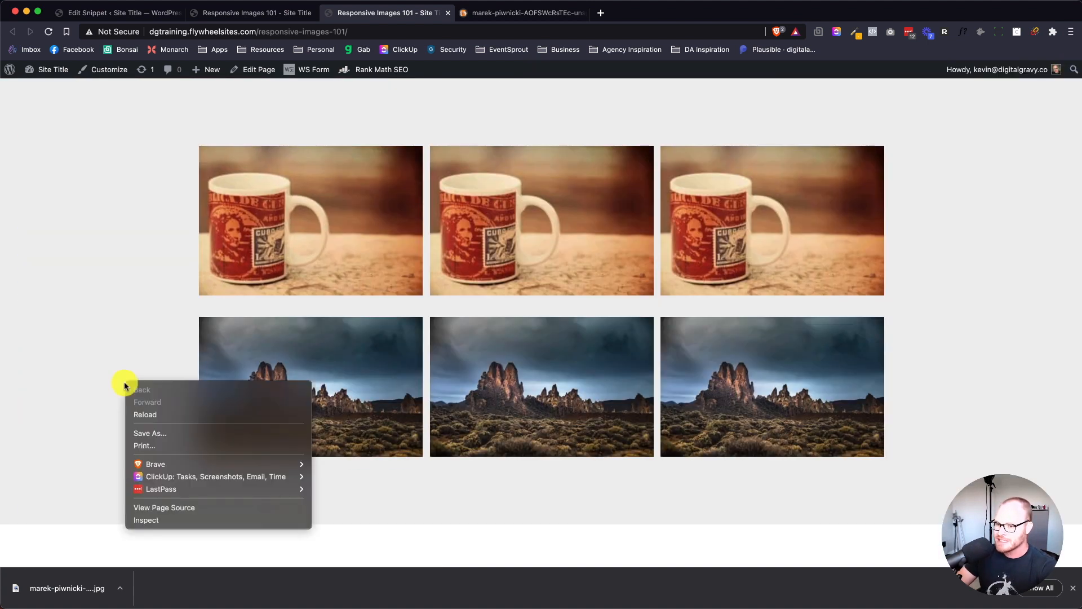
pyautogui.click(163, 507)
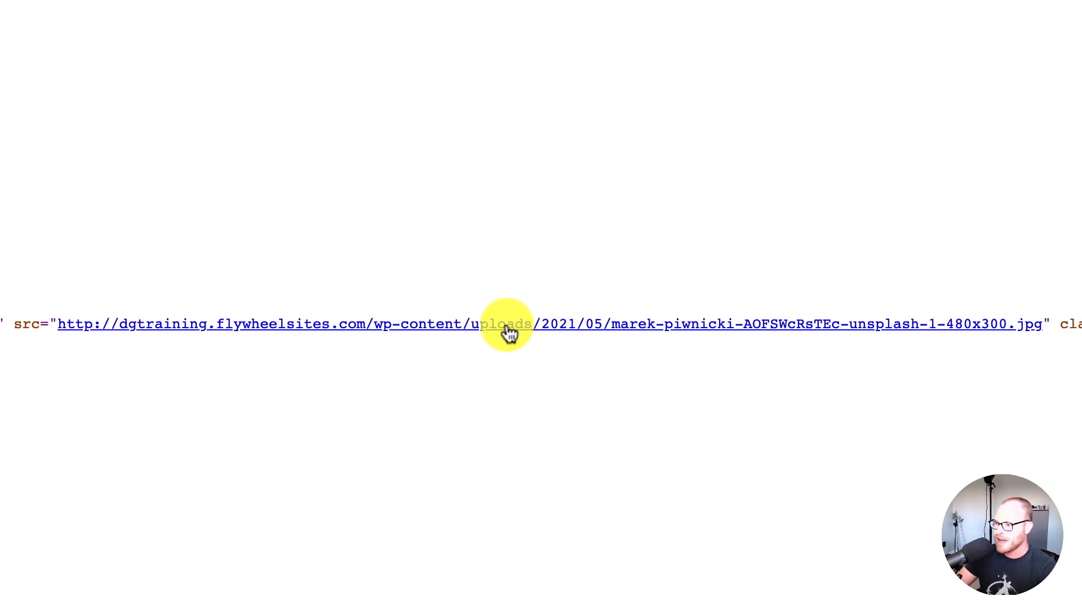
pyautogui.hscroll(3)
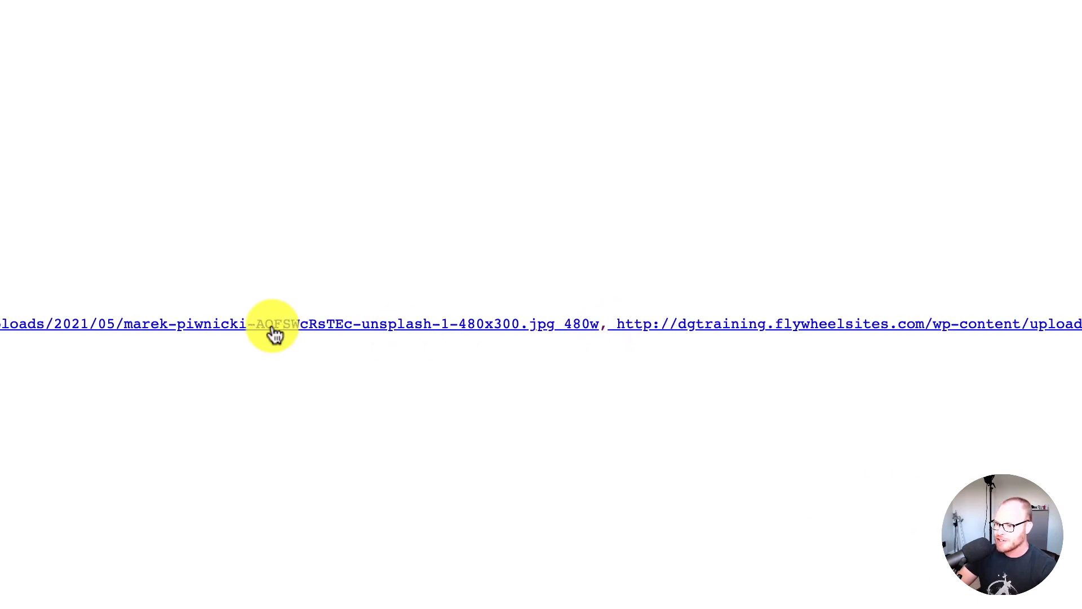
pyautogui.moveTo(471, 330)
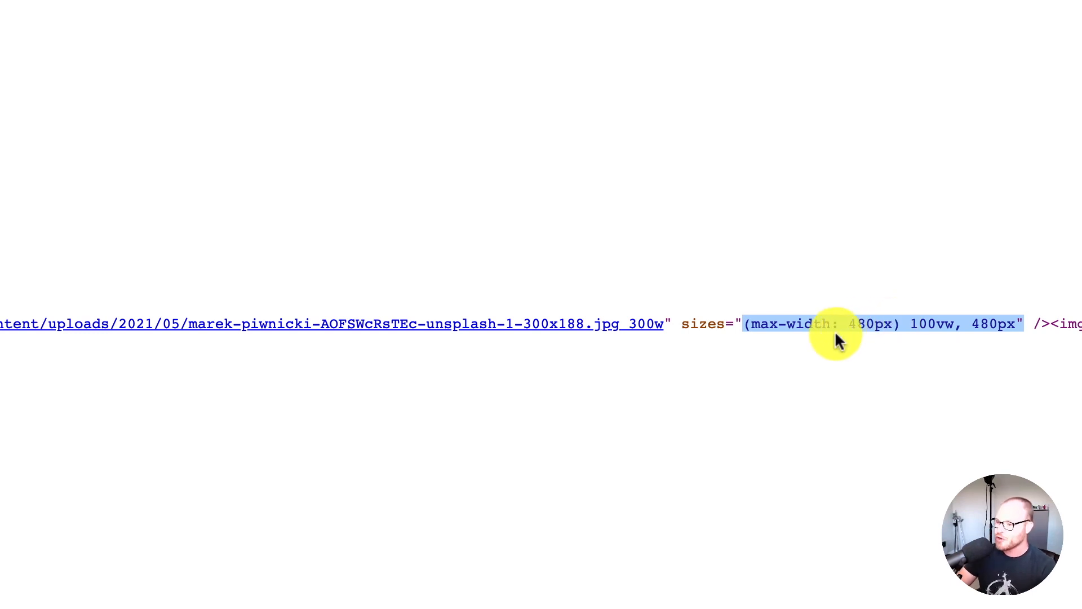
pyautogui.click(386, 13)
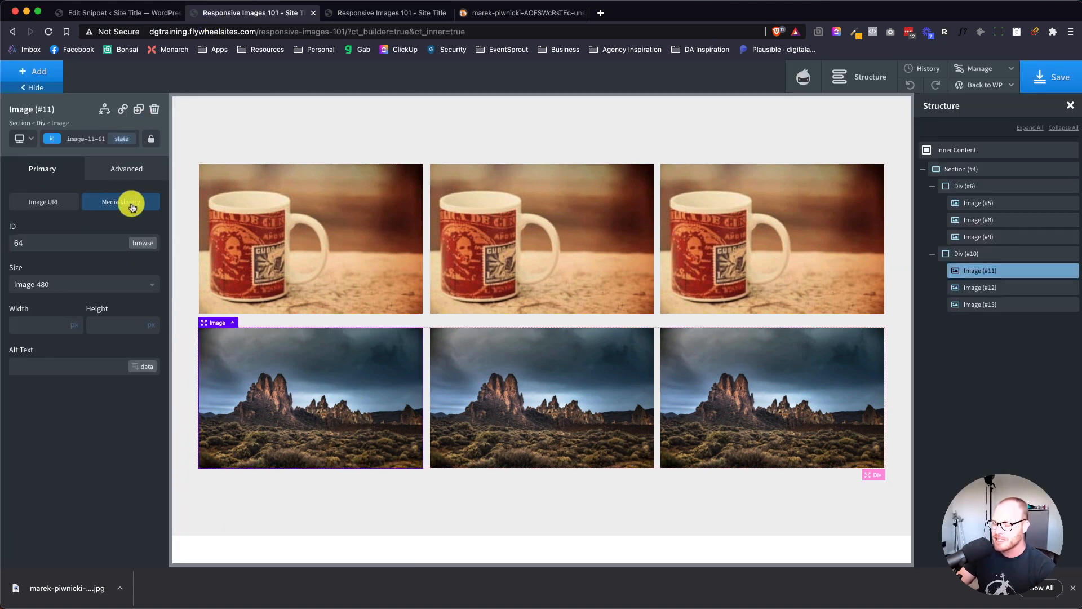
pyautogui.moveTo(116, 209)
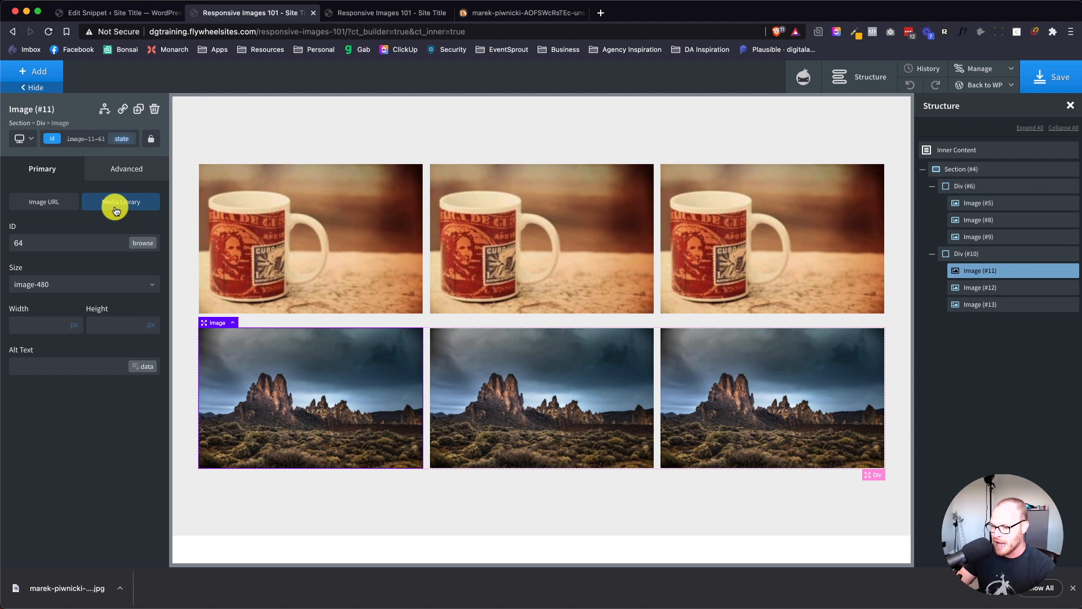
pyautogui.moveTo(160, 281)
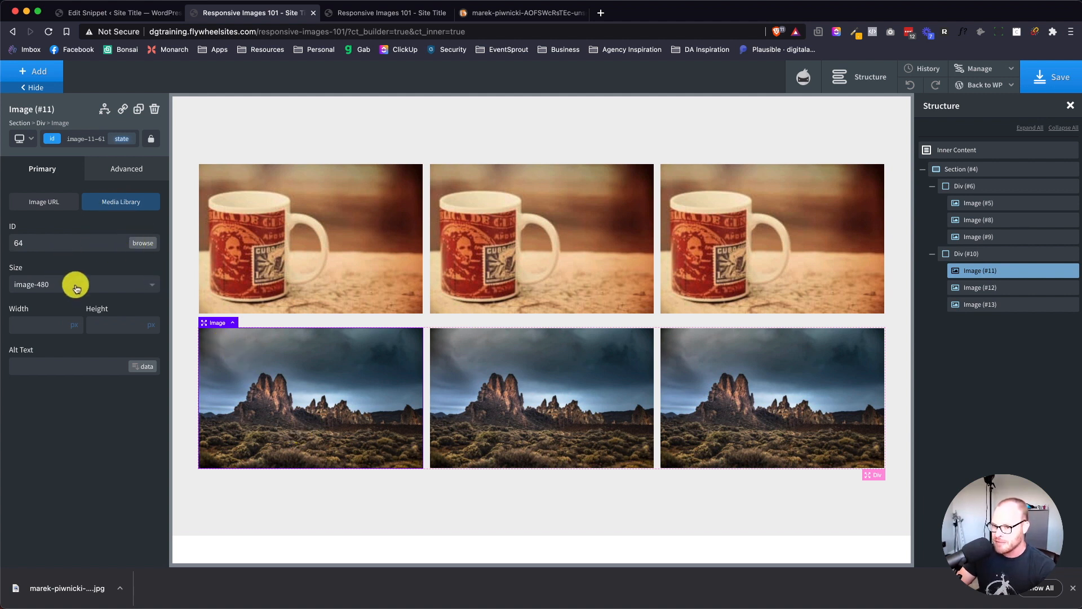
pyautogui.click(76, 284)
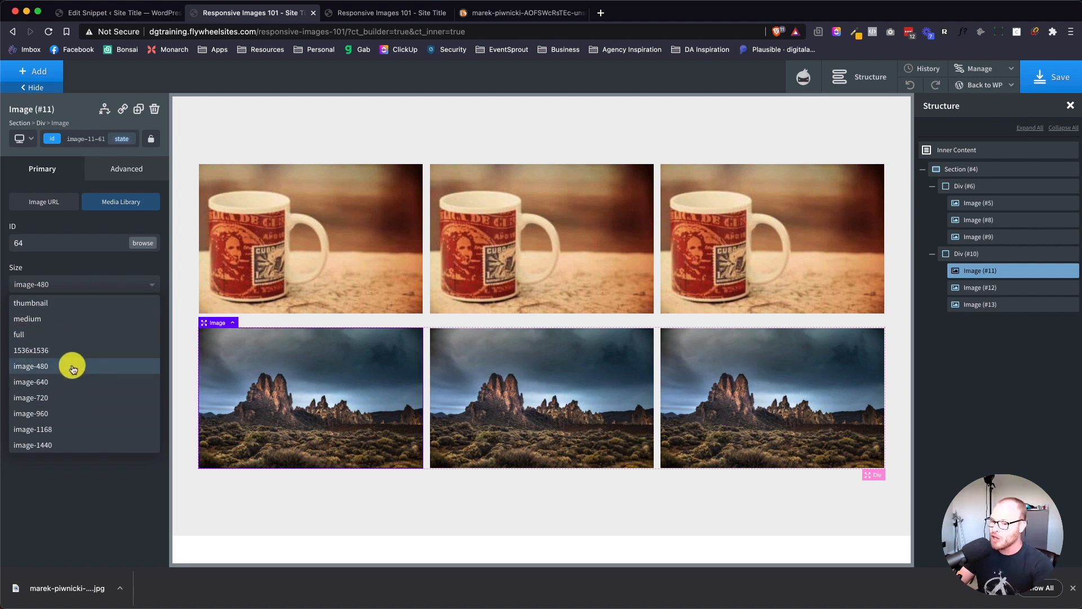
pyautogui.moveTo(72, 323)
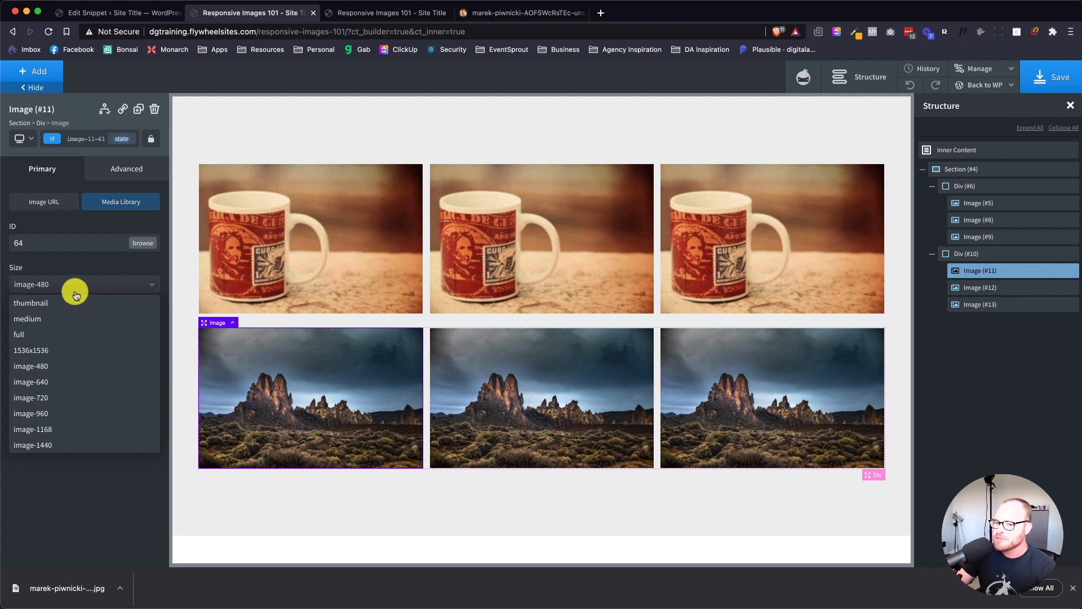
pyautogui.click(31, 366)
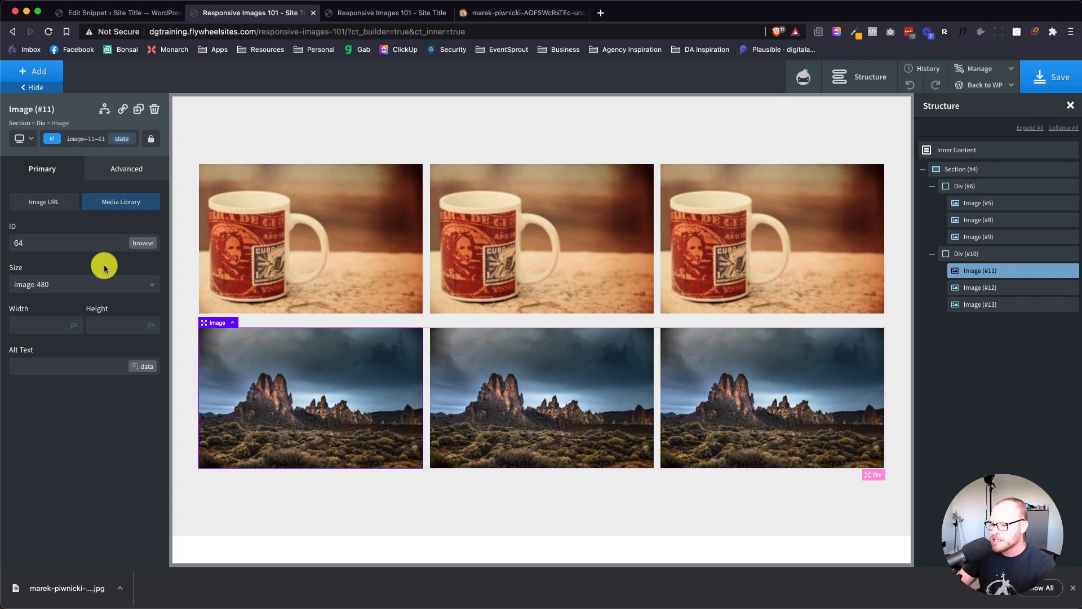
pyautogui.click(82, 284)
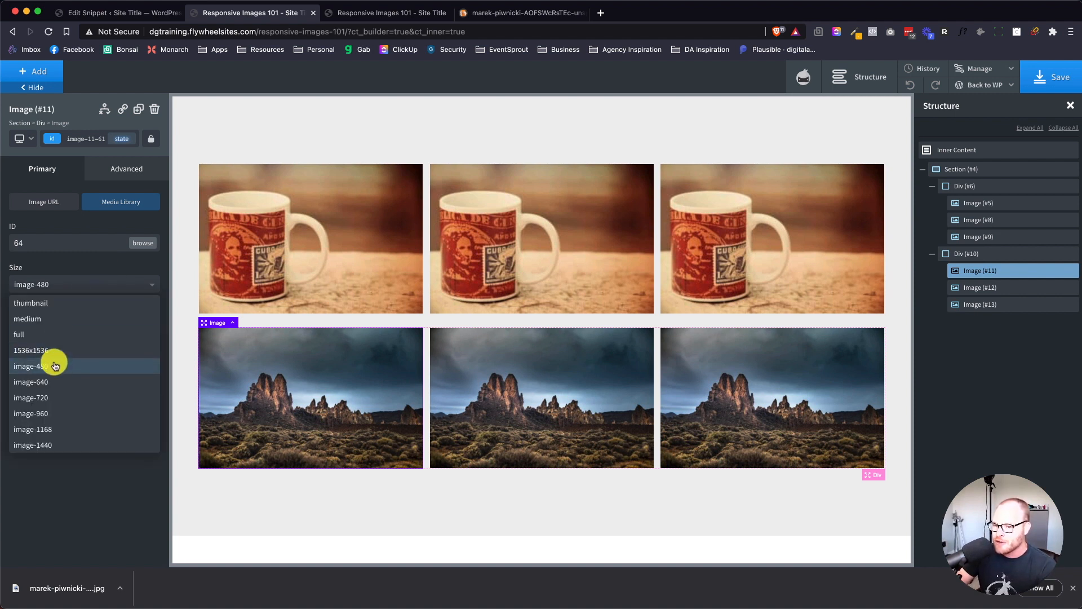
pyautogui.click(32, 365)
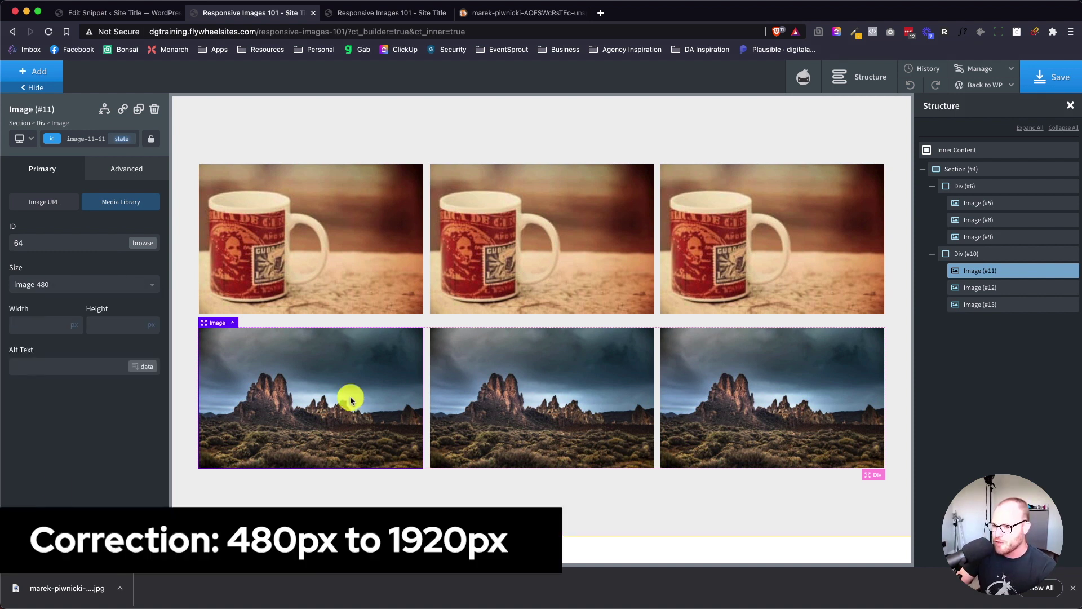
pyautogui.moveTo(299, 310)
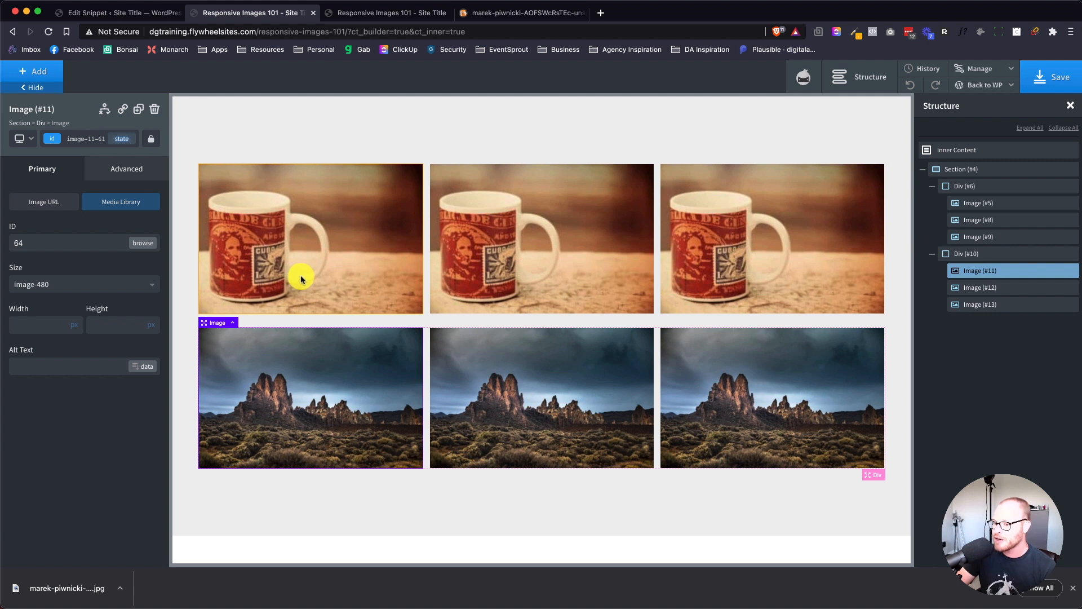
# Select the first mug image to review its medium size, then save the page
pyautogui.click(310, 238)
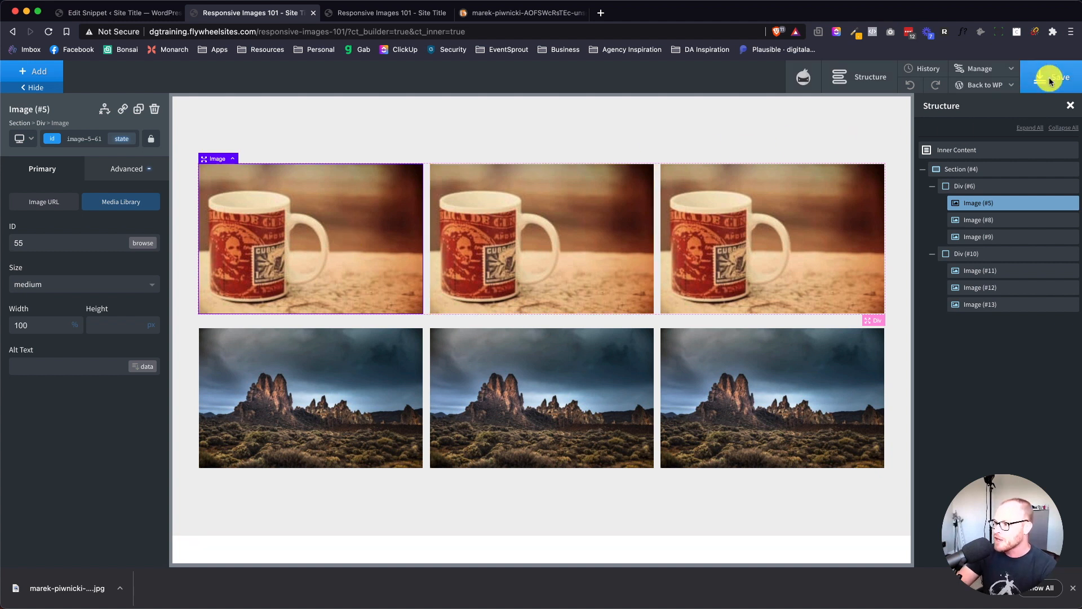
pyautogui.click(118, 13)
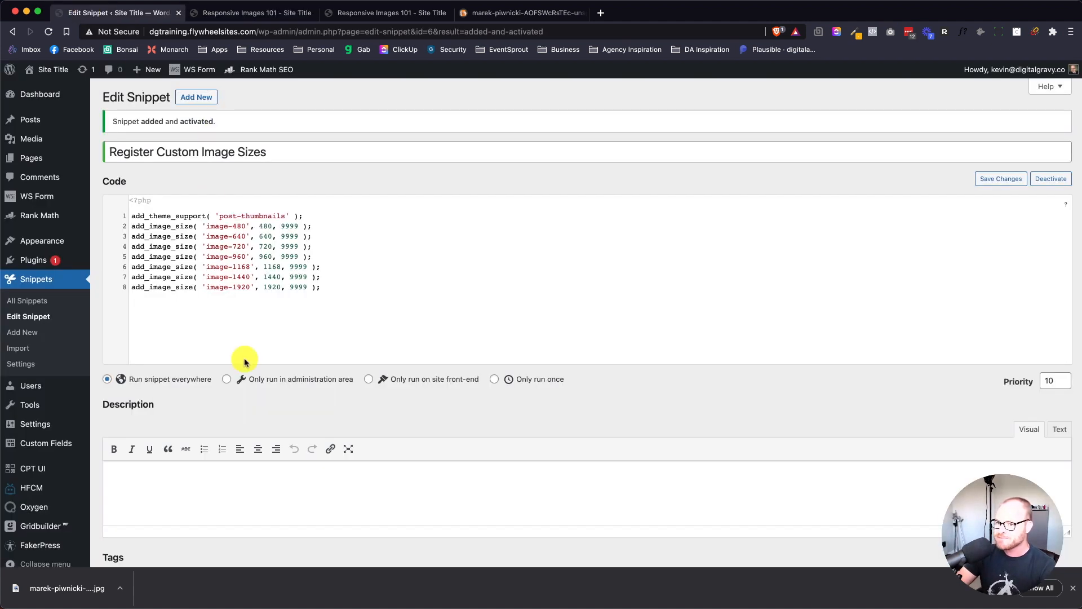
pyautogui.moveTo(58, 279)
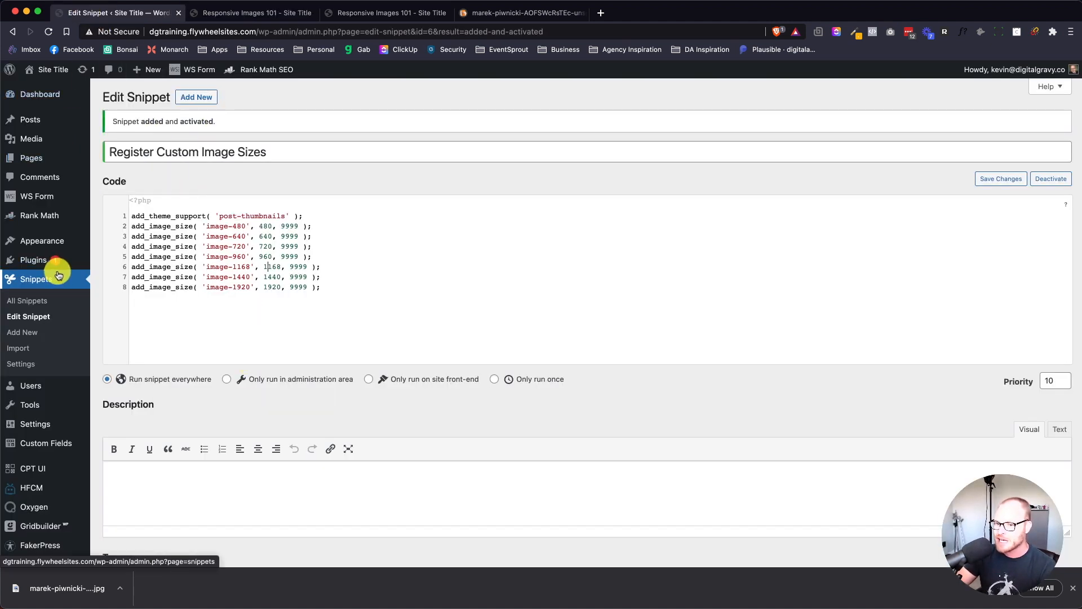
# Search plugins for 'rege', then install and activate reGenerate Thumbnails Advanced
pyautogui.click(32, 260)
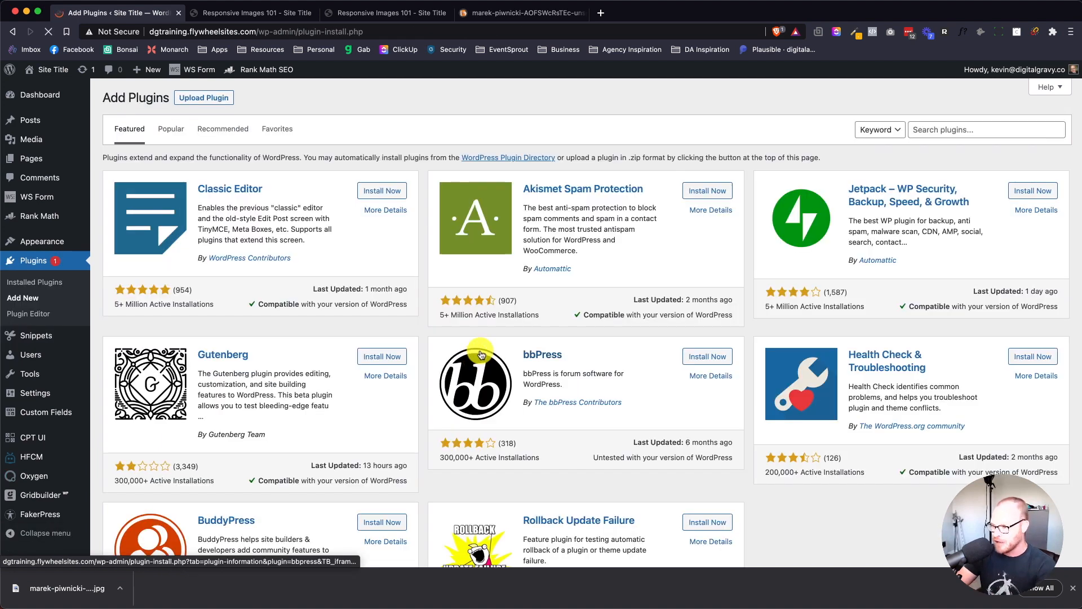
pyautogui.click(980, 129)
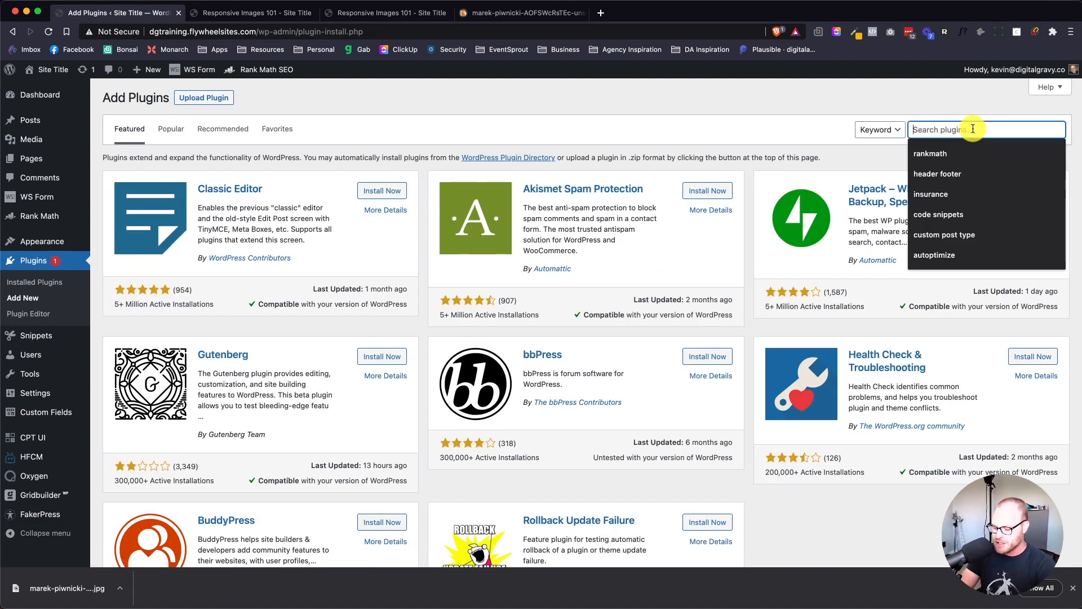
pyautogui.write('regenerate')
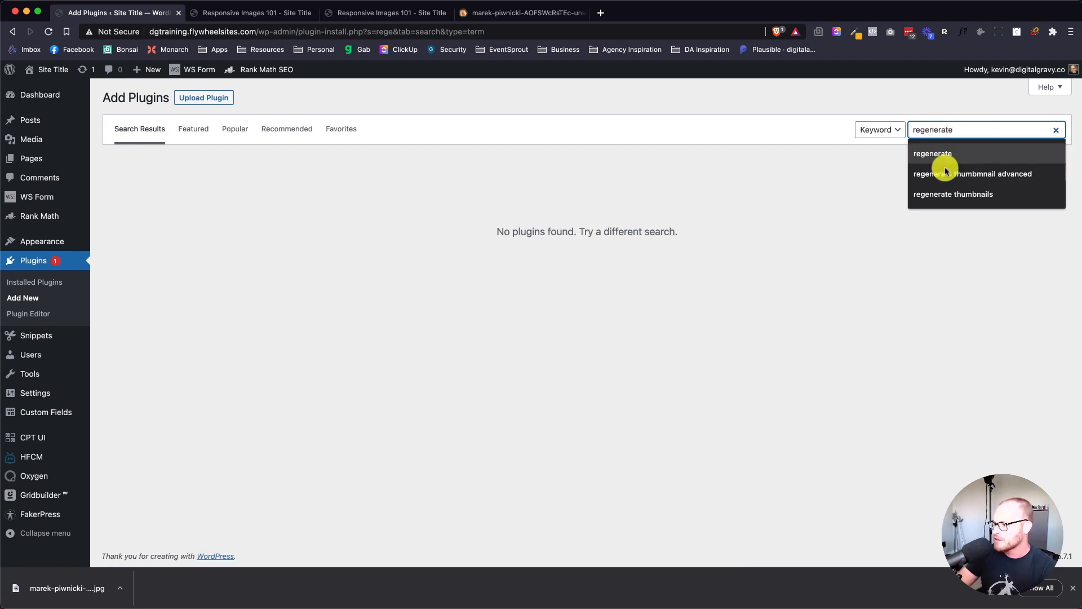
pyautogui.click(952, 194)
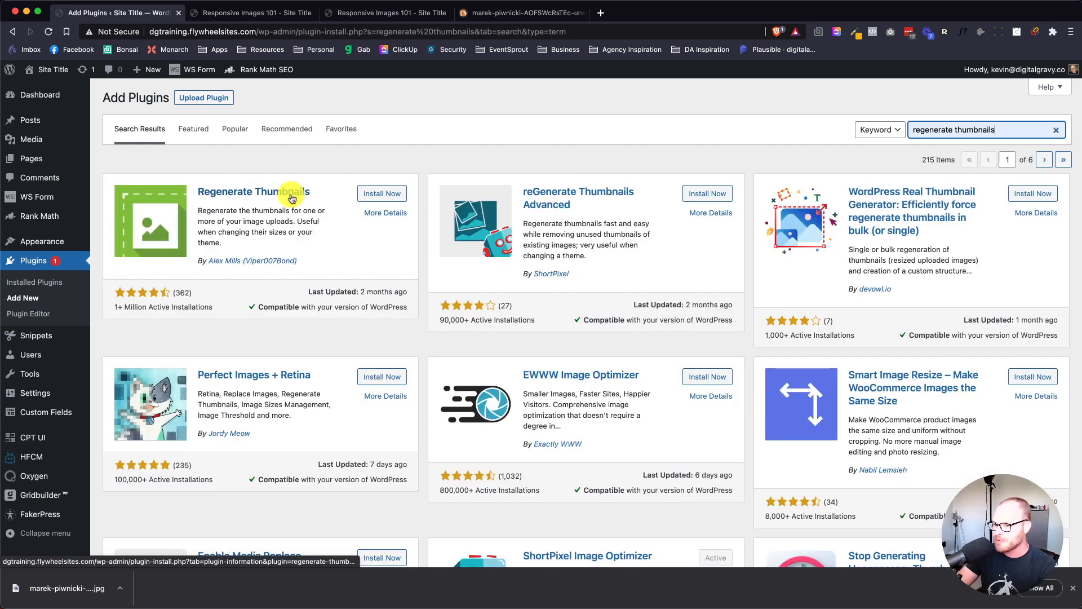
pyautogui.moveTo(572, 197)
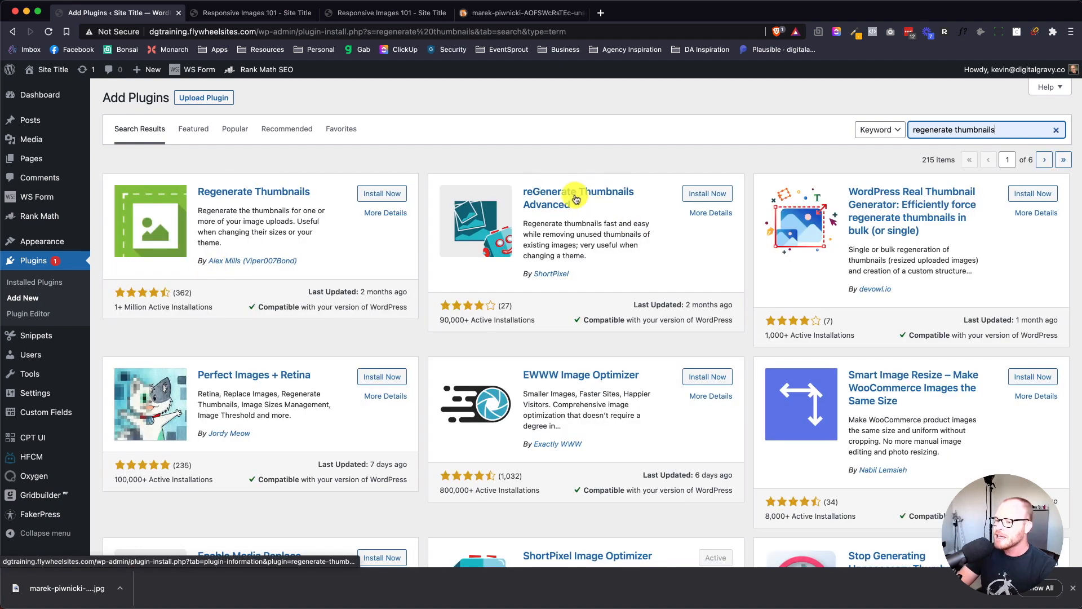
pyautogui.moveTo(544, 264)
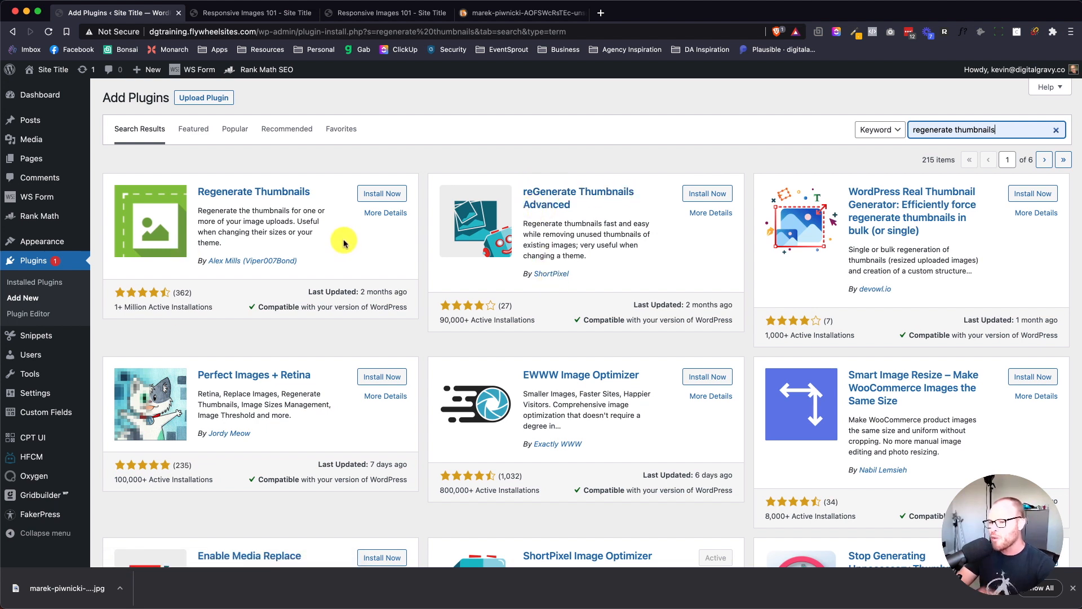
pyautogui.moveTo(264, 200)
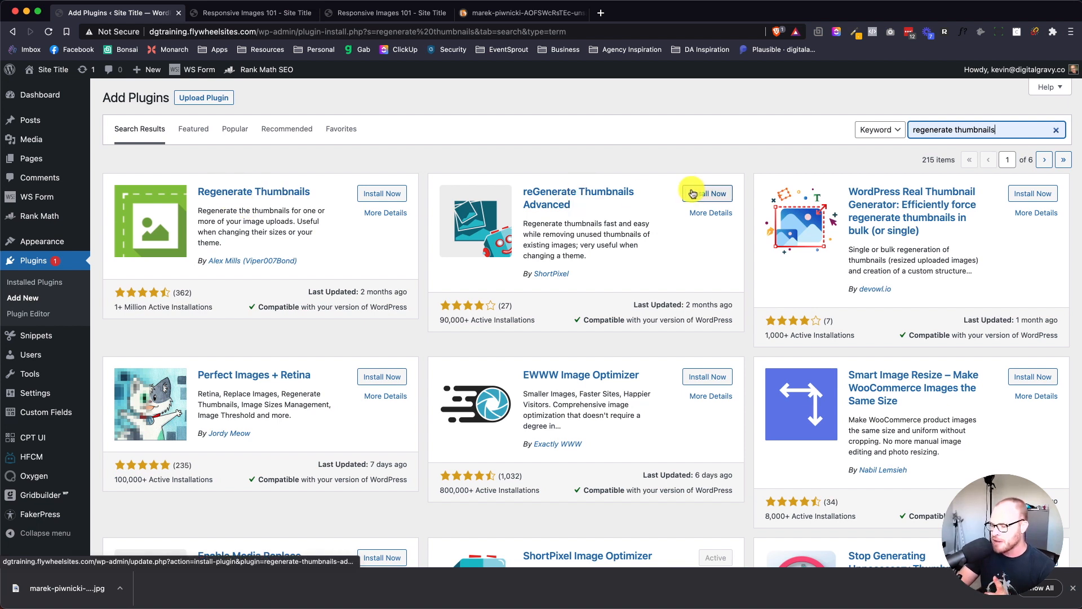
pyautogui.click(700, 192)
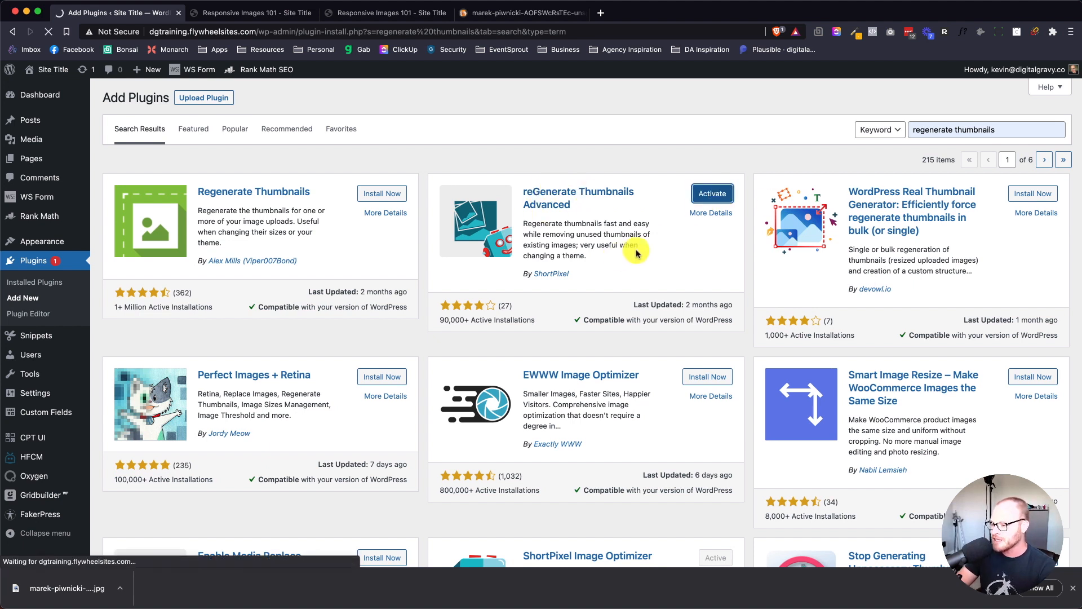
pyautogui.moveTo(621, 263)
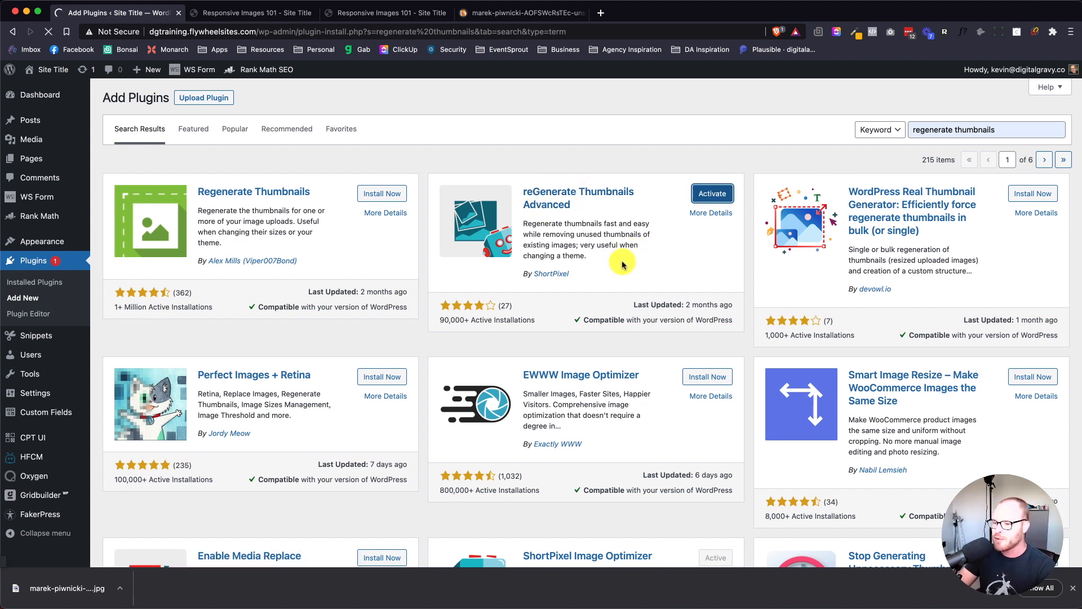
pyautogui.click(711, 193)
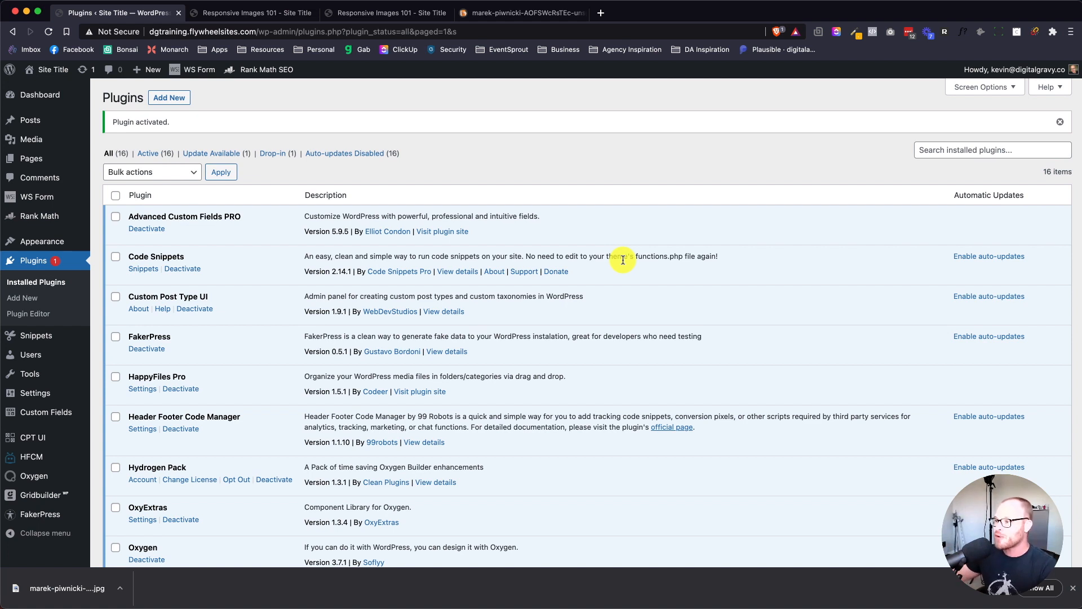
pyautogui.moveTo(266, 345)
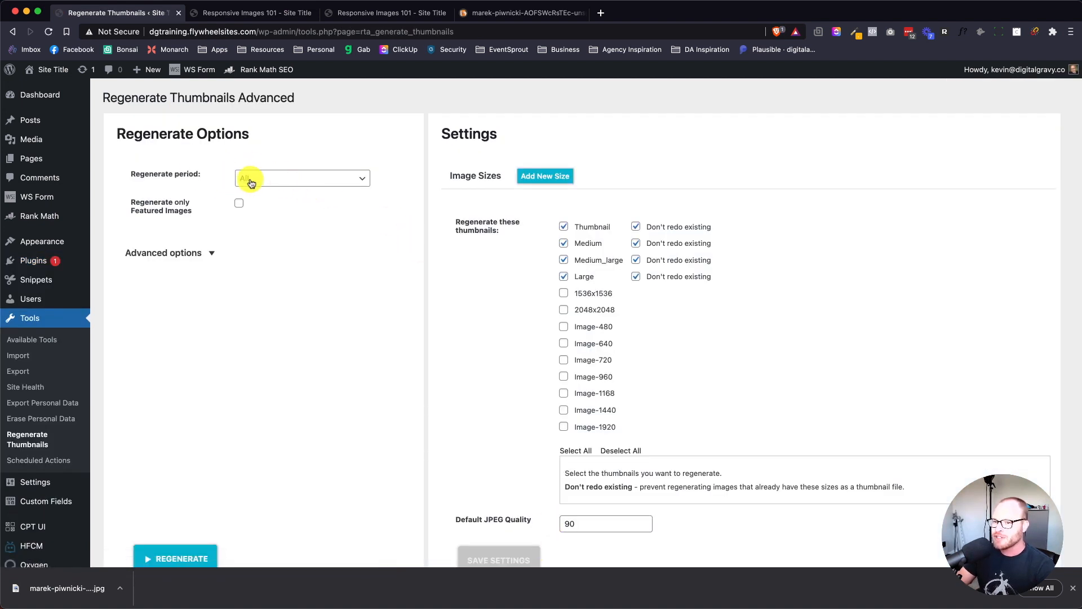
# Tick the custom Image-480 through Image-1920 sizes in the advanced regeneration options
pyautogui.click(301, 178)
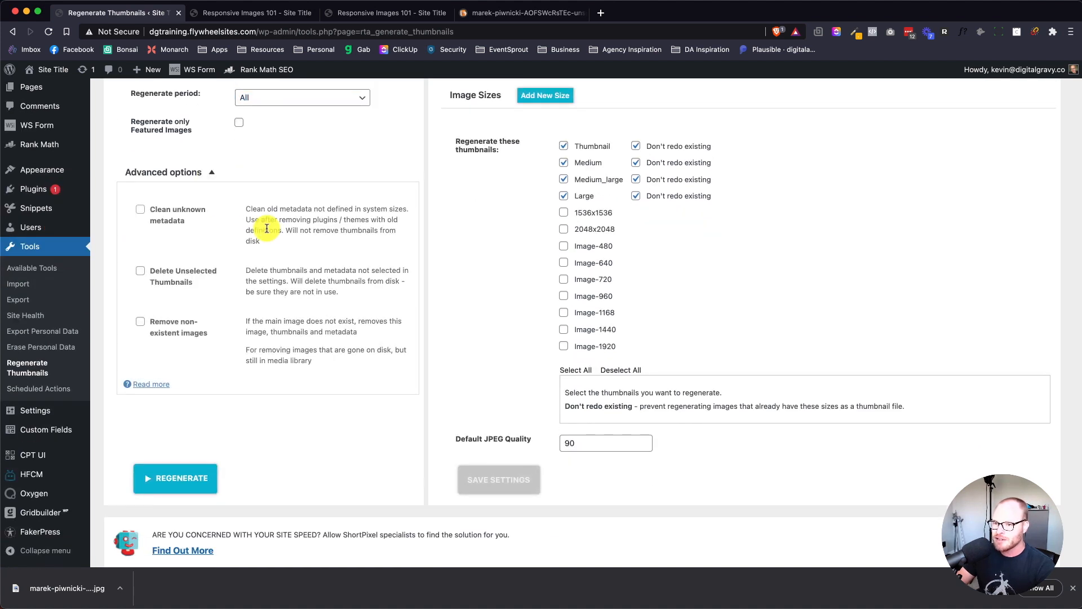
pyautogui.moveTo(165, 334)
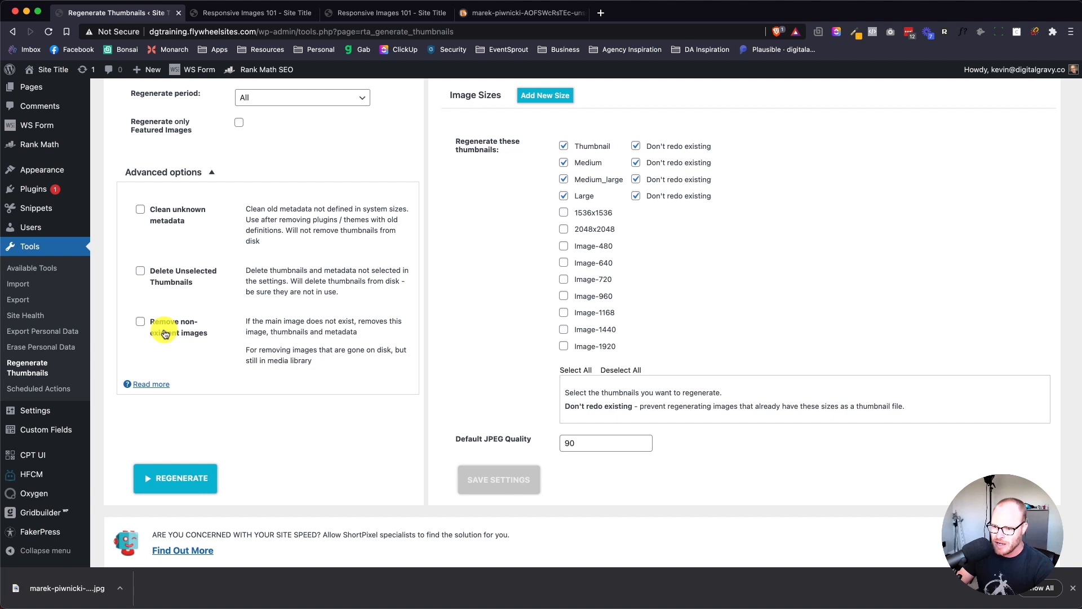
pyautogui.scroll(3)
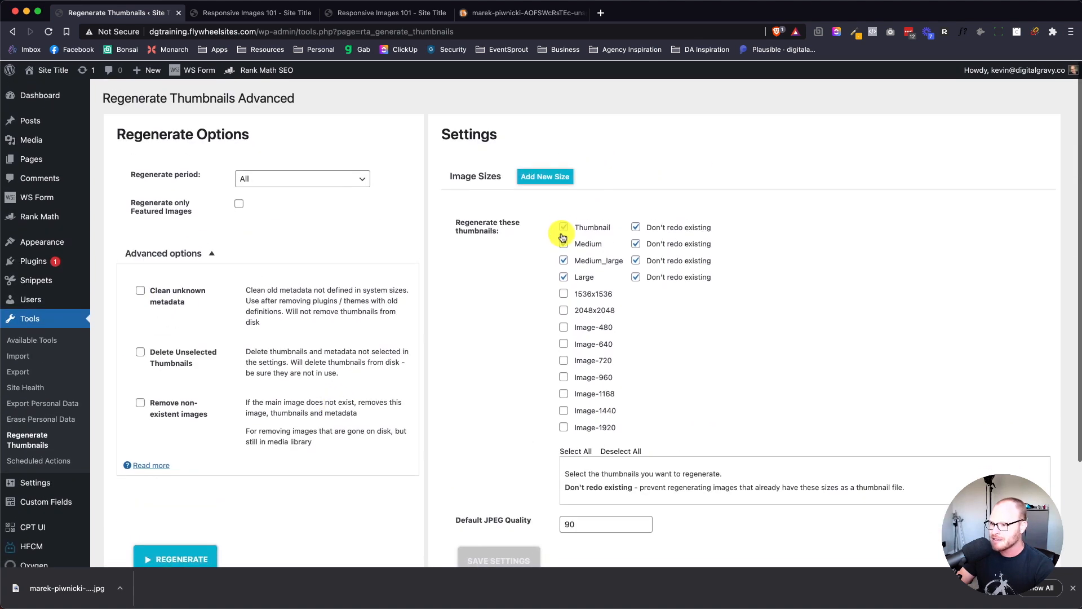
pyautogui.click(563, 243)
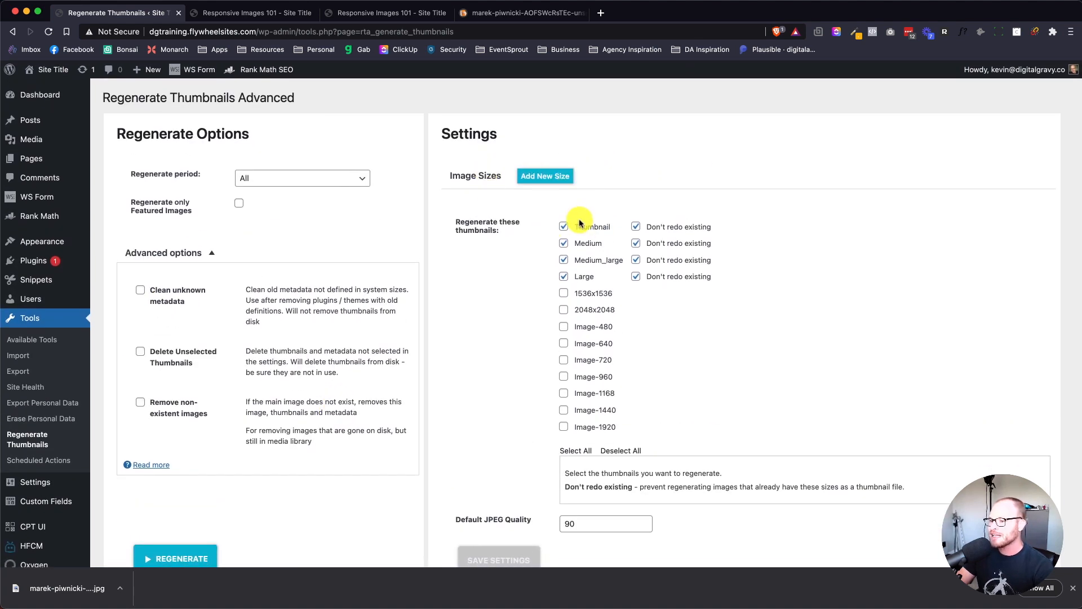
pyautogui.scroll(-3)
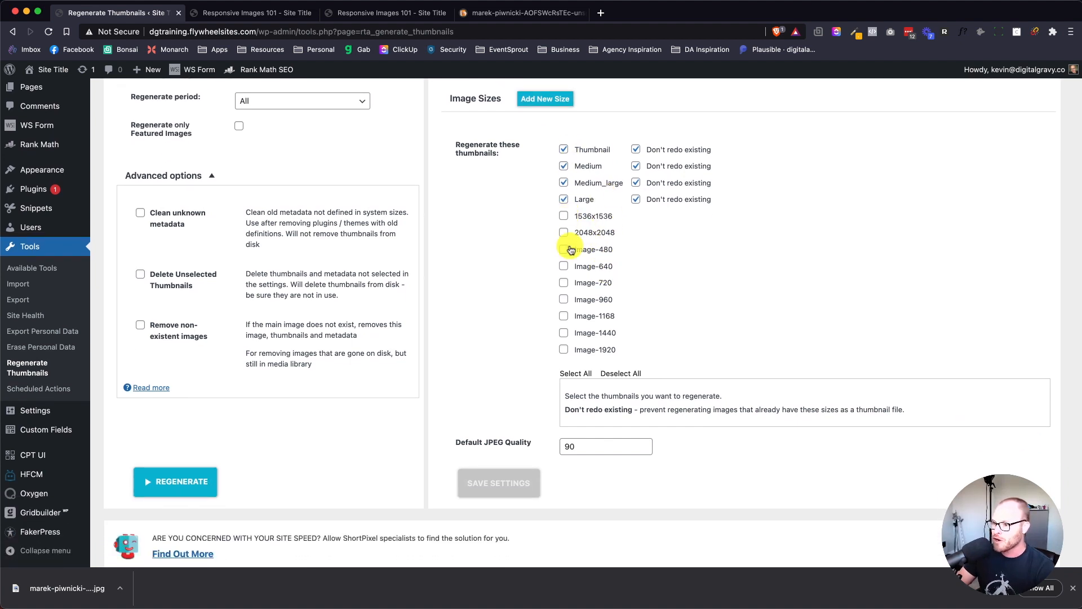
pyautogui.click(563, 249)
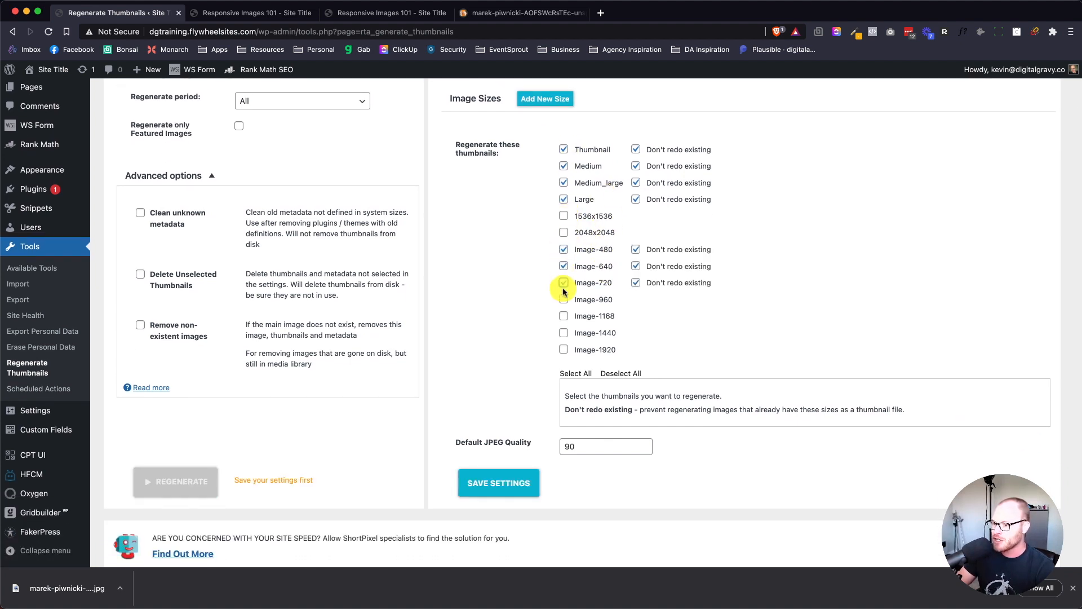
pyautogui.click(562, 349)
pyautogui.write('100')
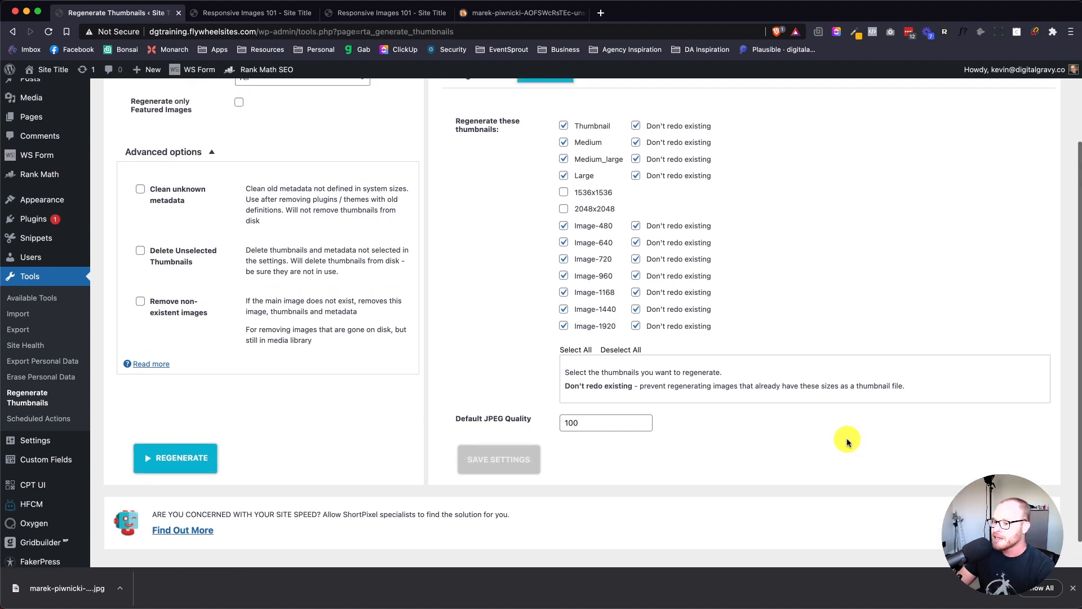
pyautogui.scroll(-3)
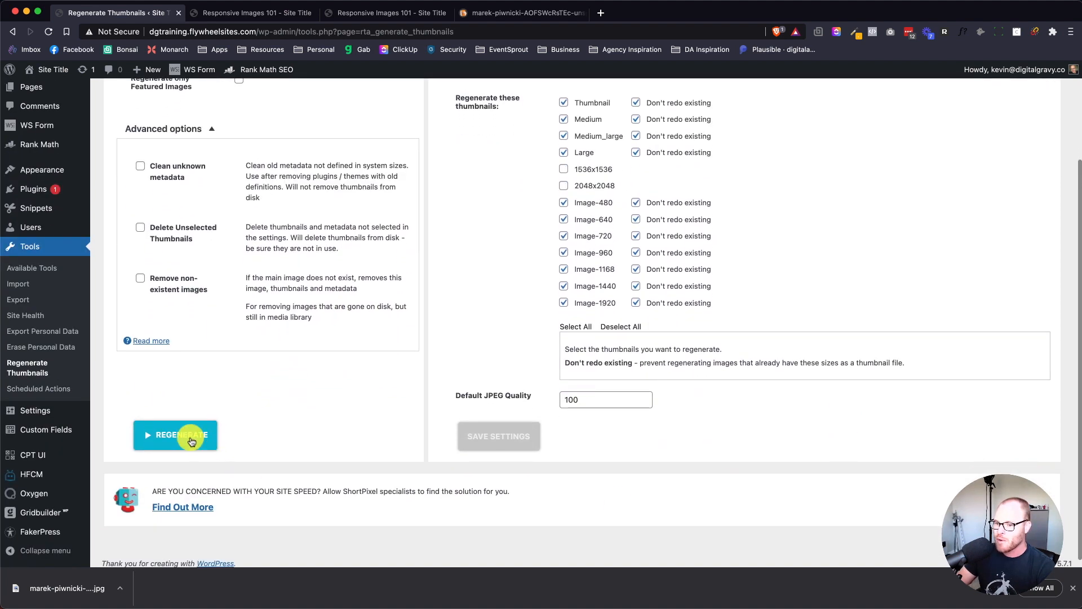
# Regenerate thumbnails for all 12 images, dismiss the completion notice, and return to the builder tab
pyautogui.click(174, 435)
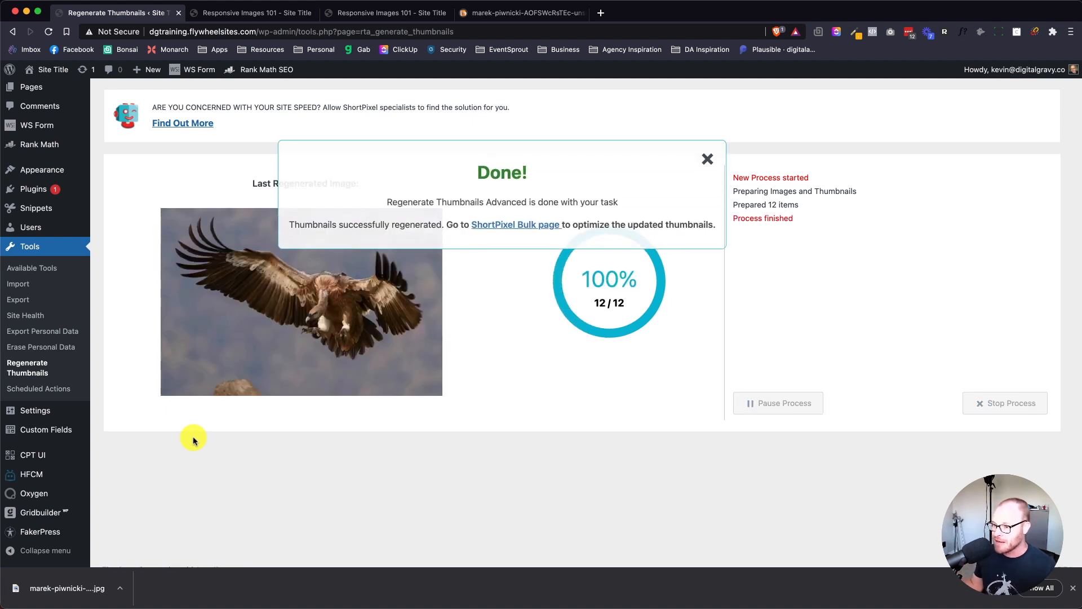
pyautogui.click(706, 159)
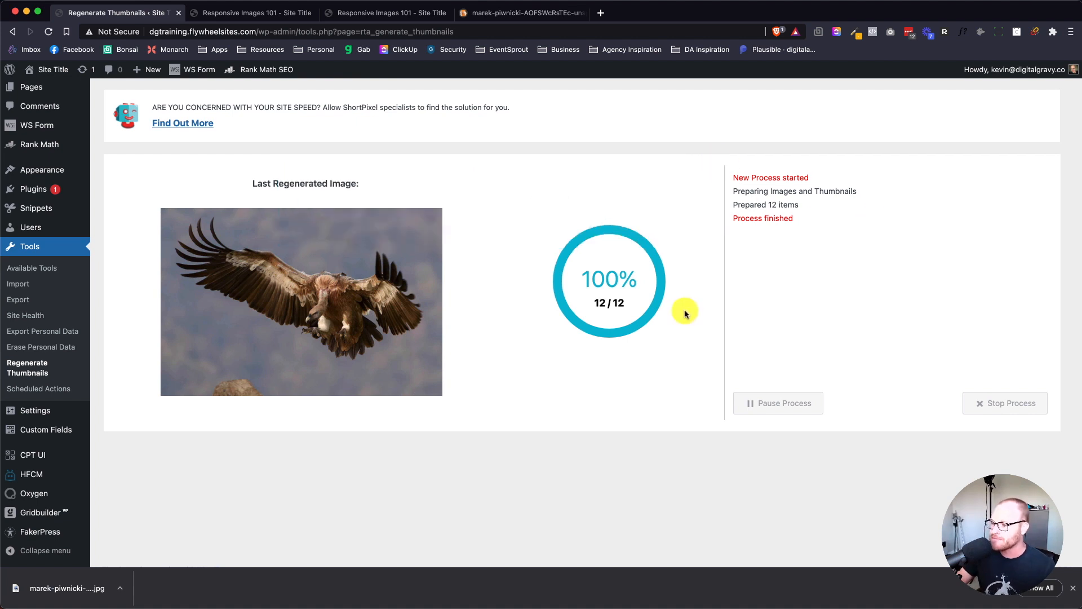
pyautogui.moveTo(183, 43)
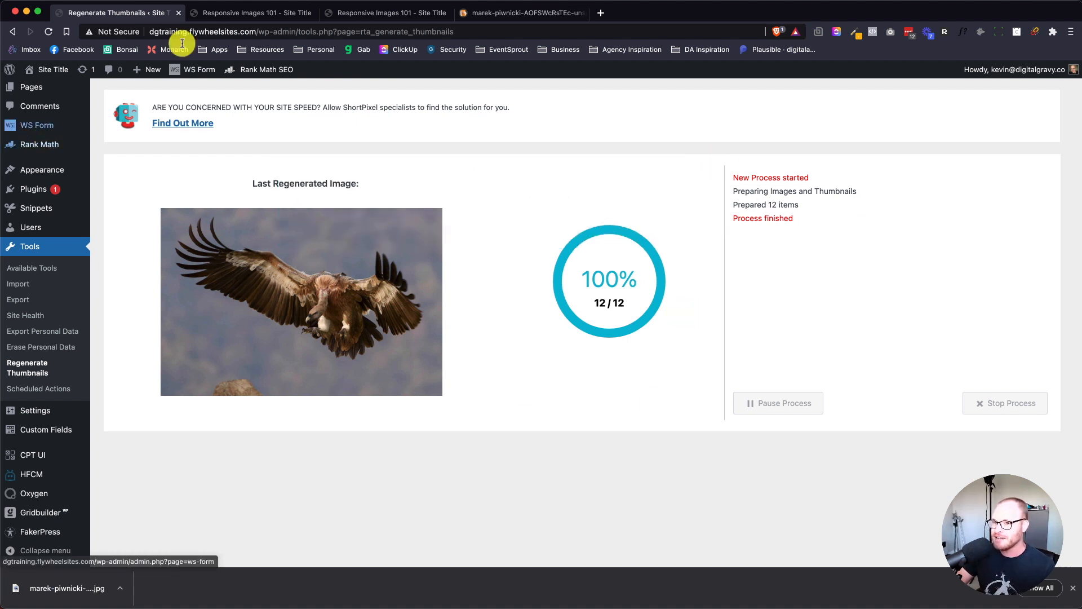
pyautogui.click(249, 12)
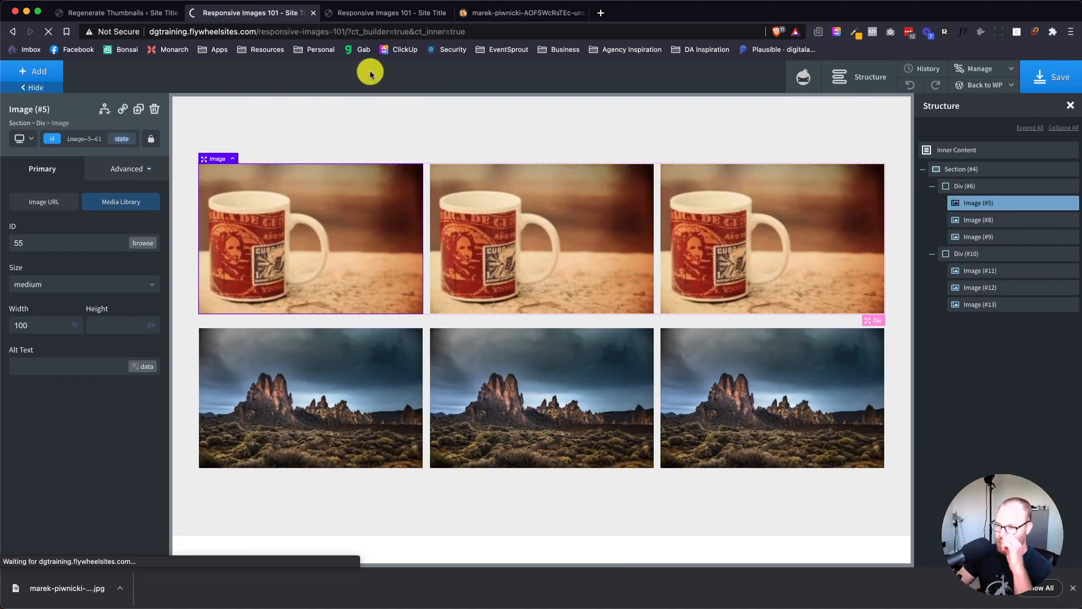
# Return to the Responsive Images 101 builder tab and reload the editor
pyautogui.click(390, 12)
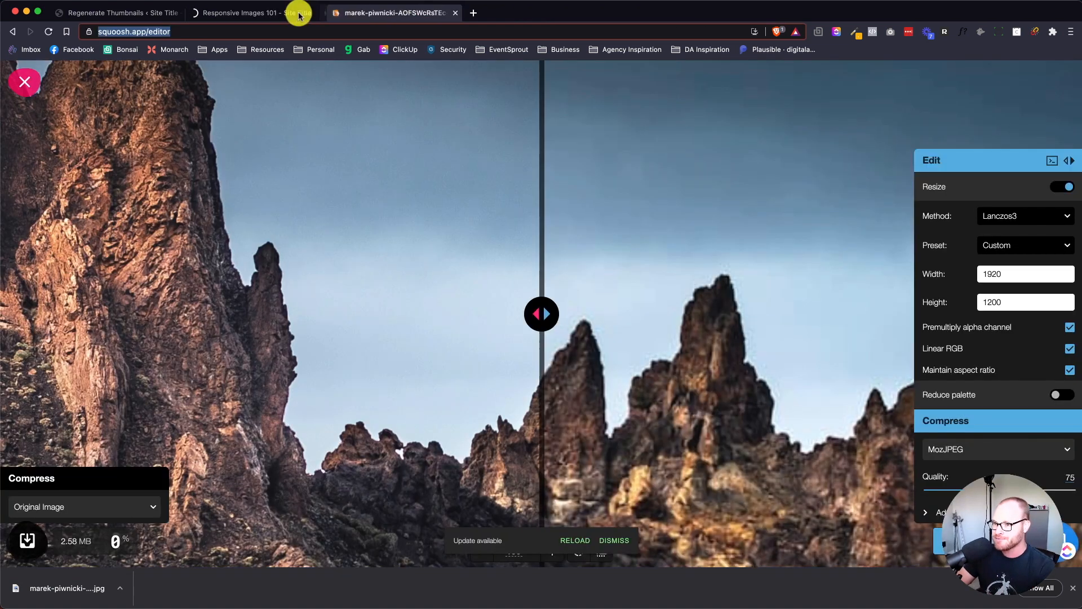
pyautogui.click(249, 13)
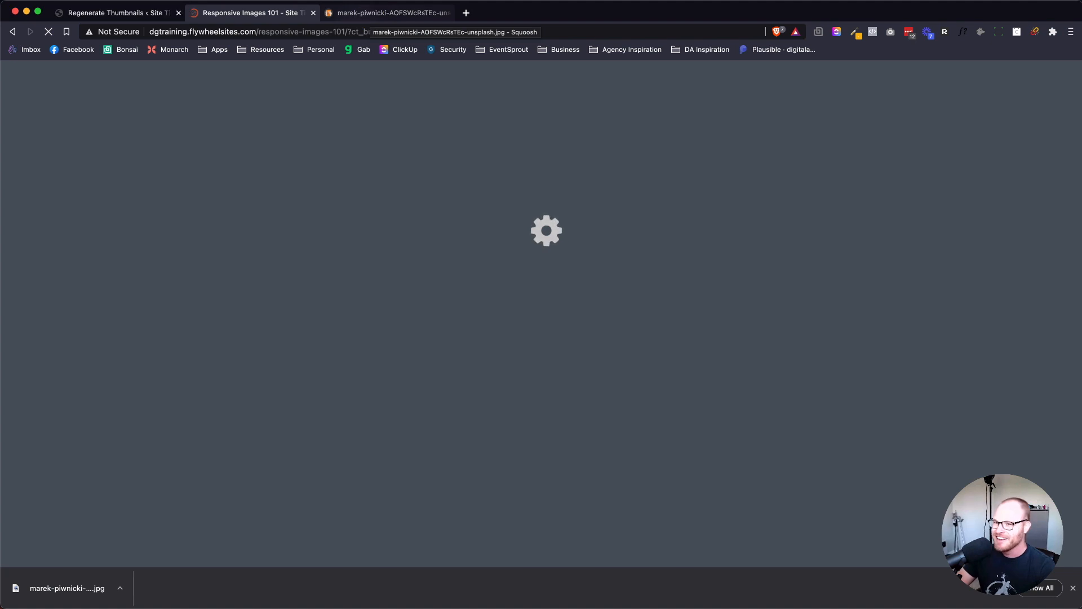
pyautogui.click(113, 13)
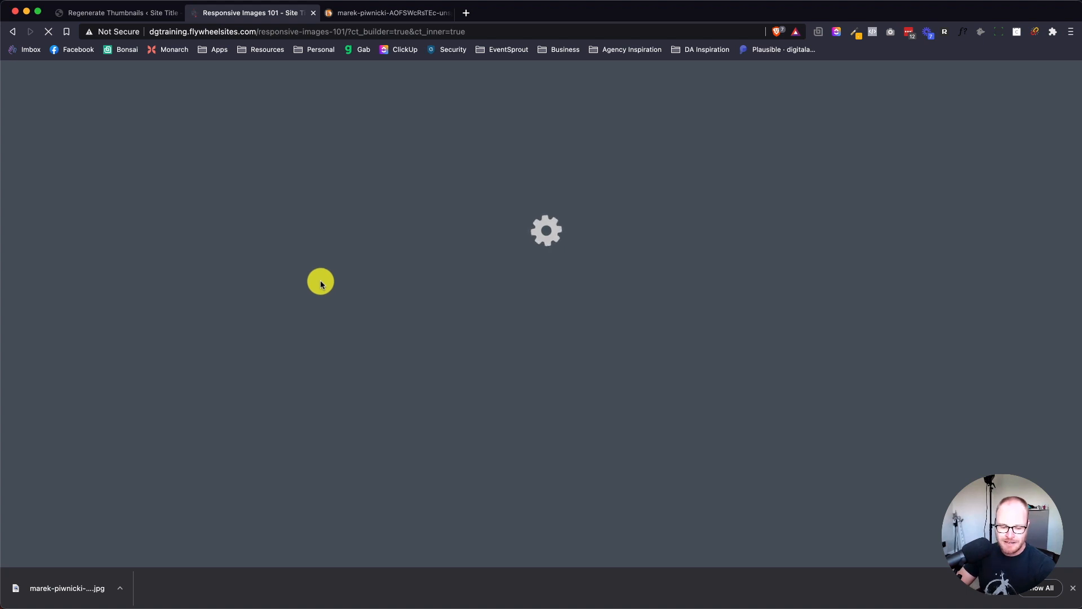
pyautogui.moveTo(311, 286)
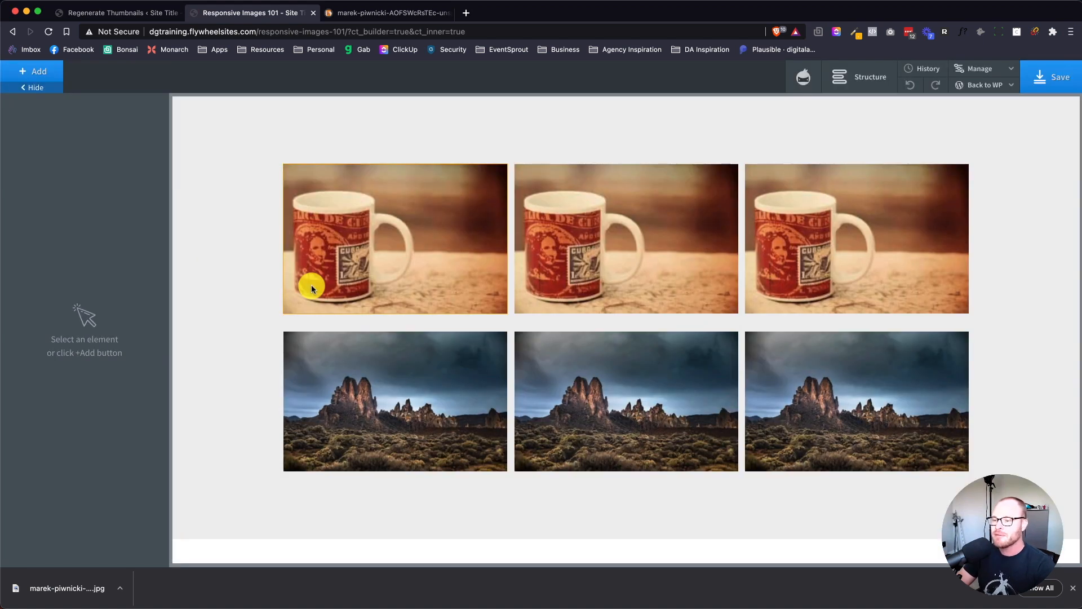
# Select the first rock image and confirm it uses image-480 (media ID 64)
pyautogui.click(394, 400)
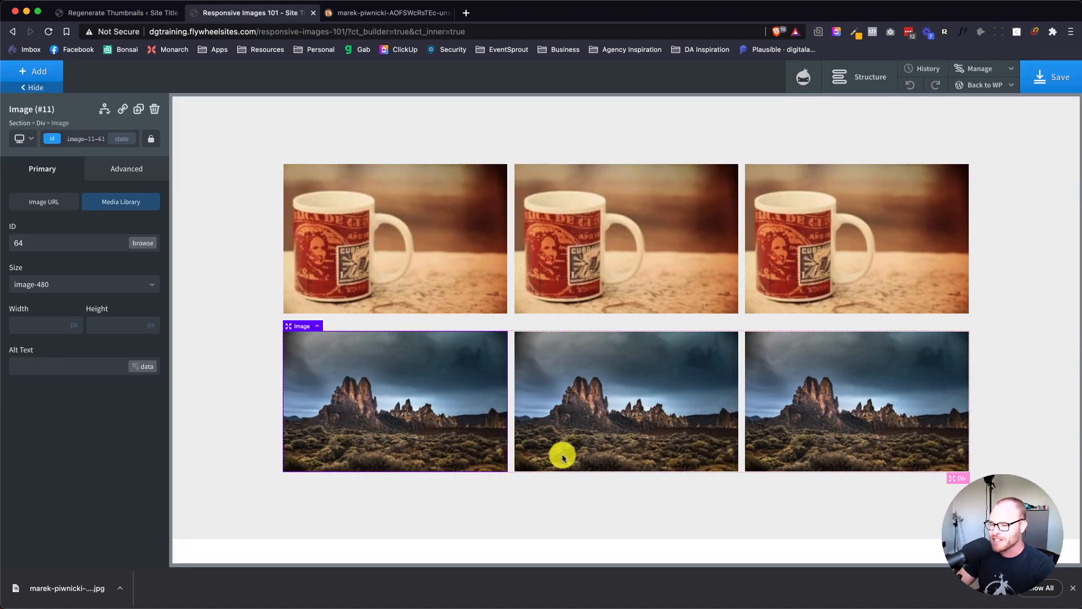
pyautogui.moveTo(313, 375)
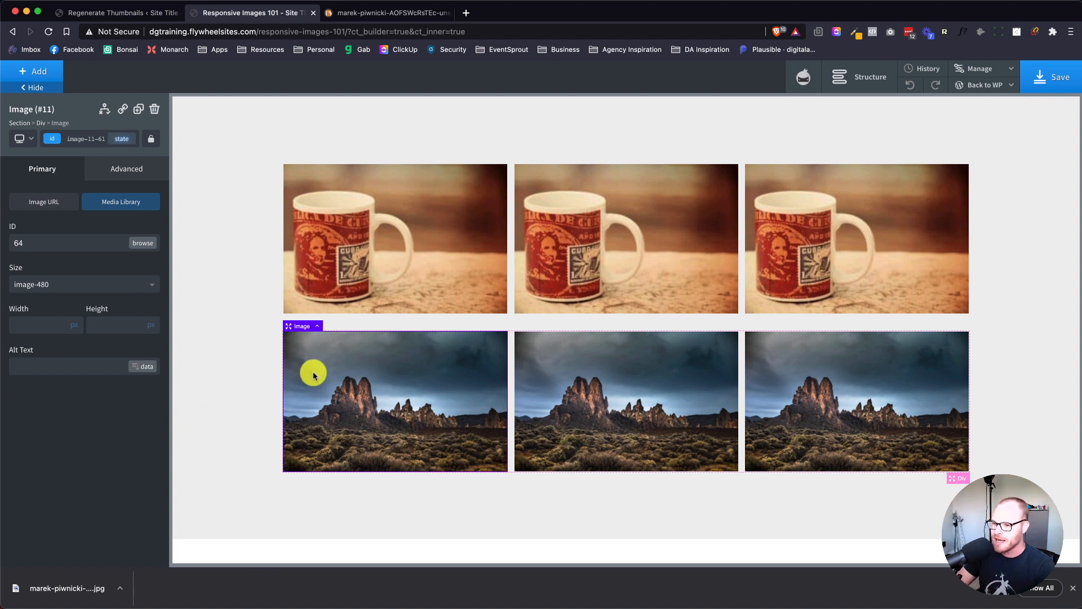
pyautogui.moveTo(366, 233)
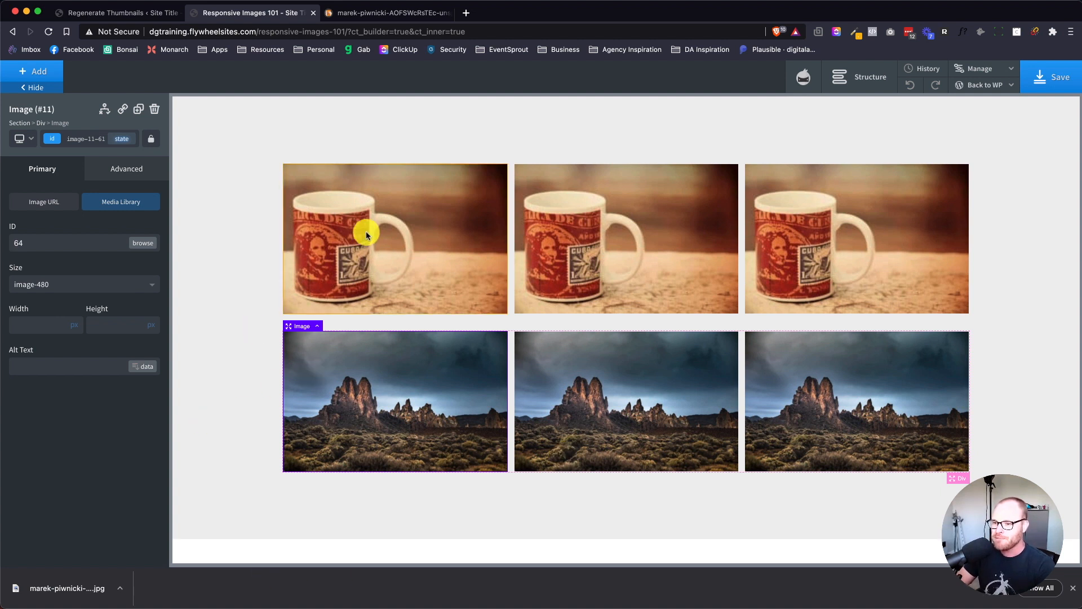
# Switch the first mug image (media ID 55) from medium to image-480
pyautogui.click(83, 283)
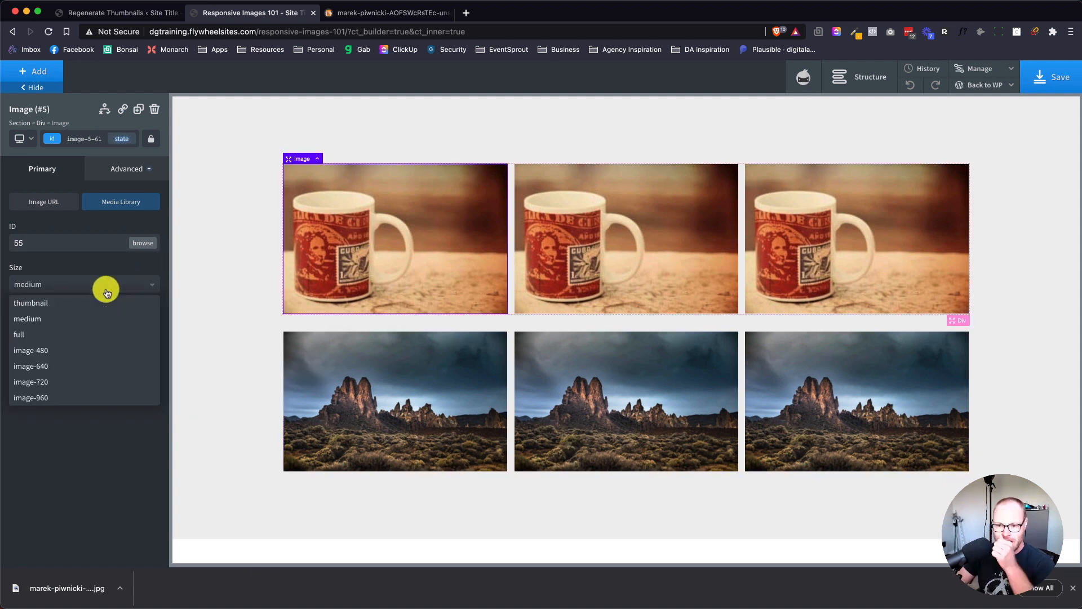
pyautogui.moveTo(92, 418)
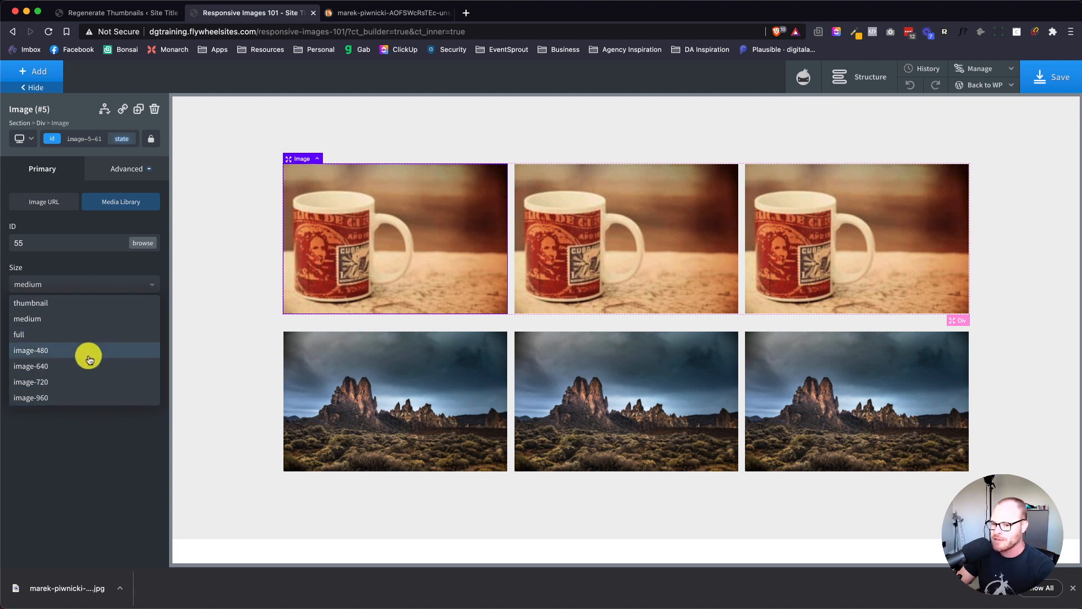
pyautogui.moveTo(62, 396)
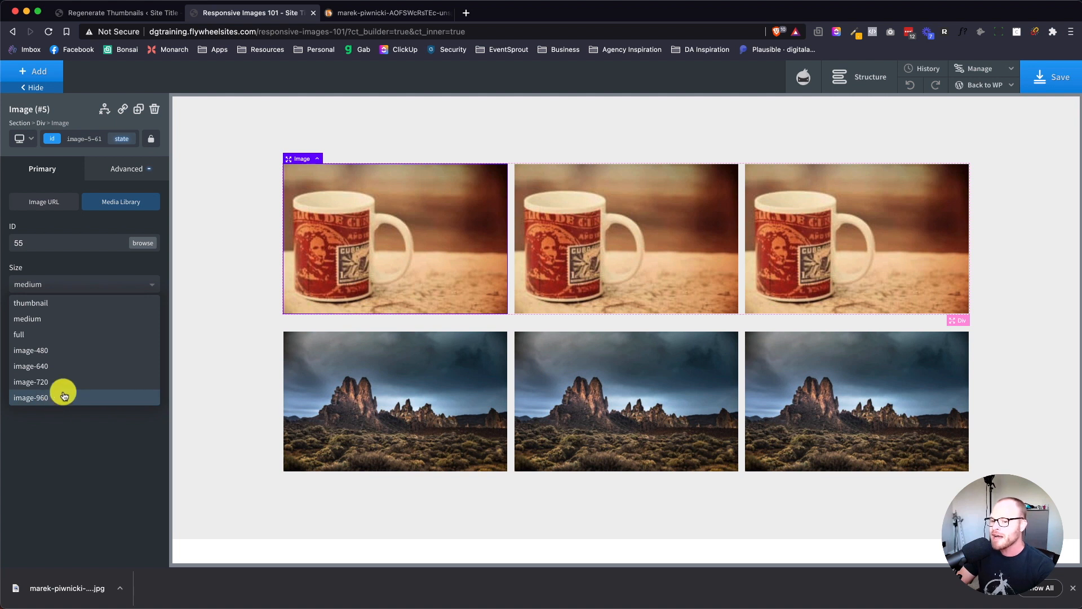
pyautogui.moveTo(77, 408)
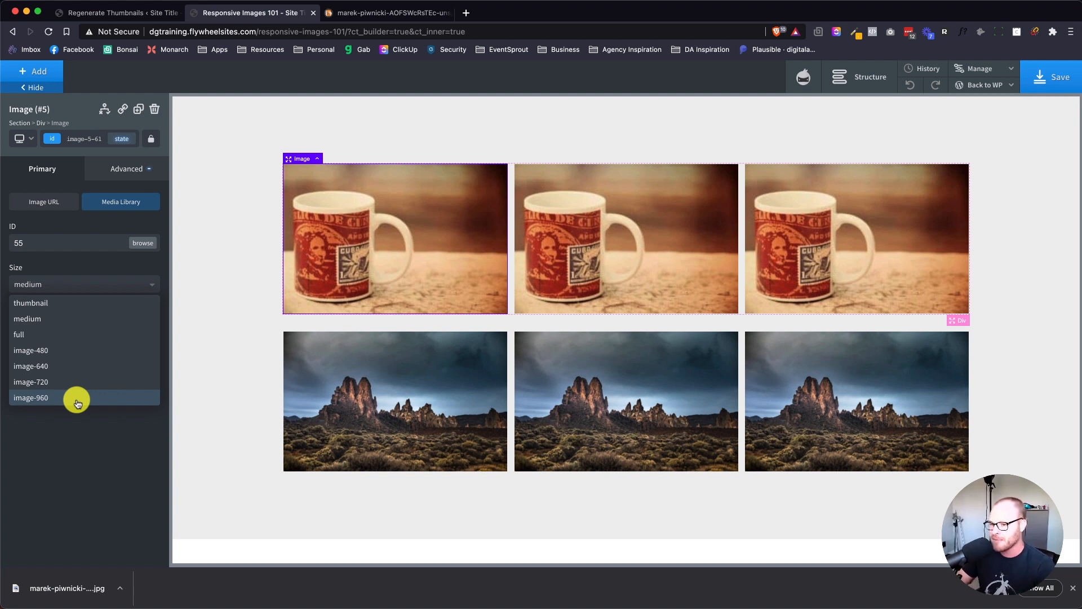
pyautogui.moveTo(131, 402)
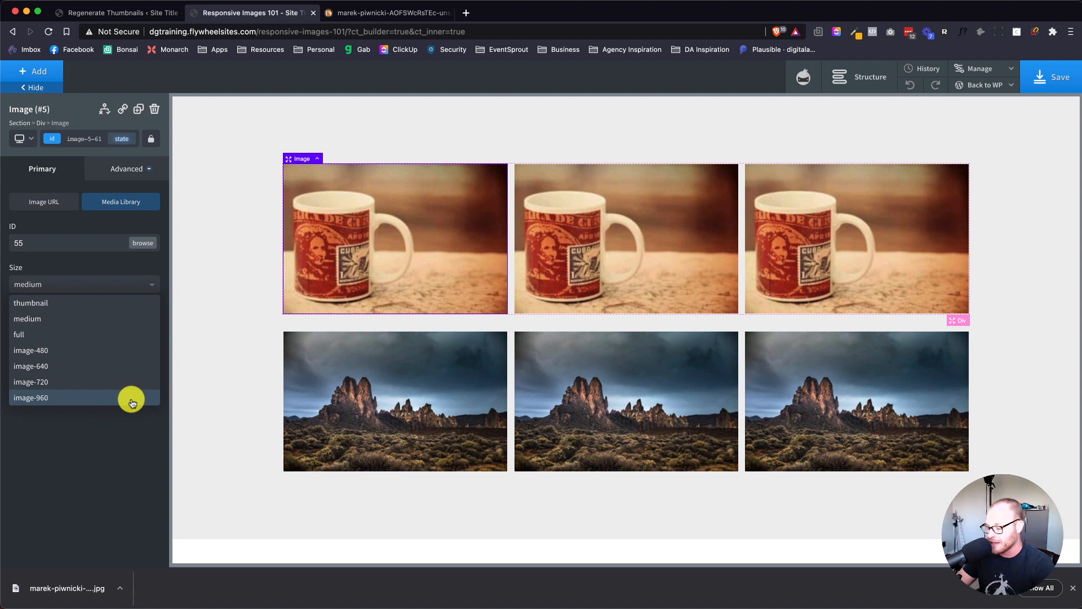
pyautogui.moveTo(89, 519)
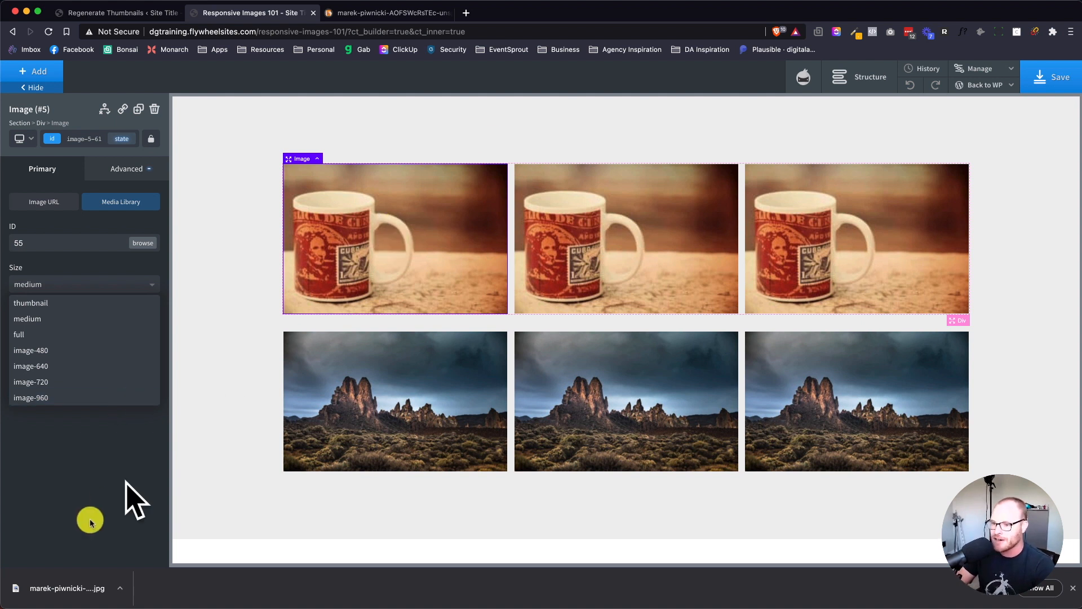
pyautogui.moveTo(70, 357)
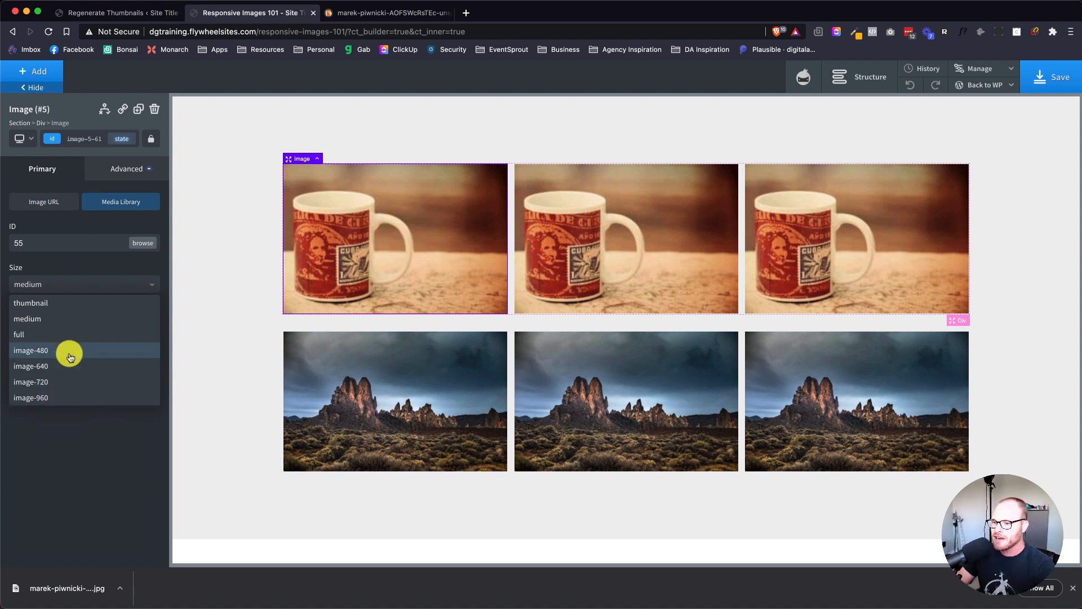
pyautogui.click(31, 350)
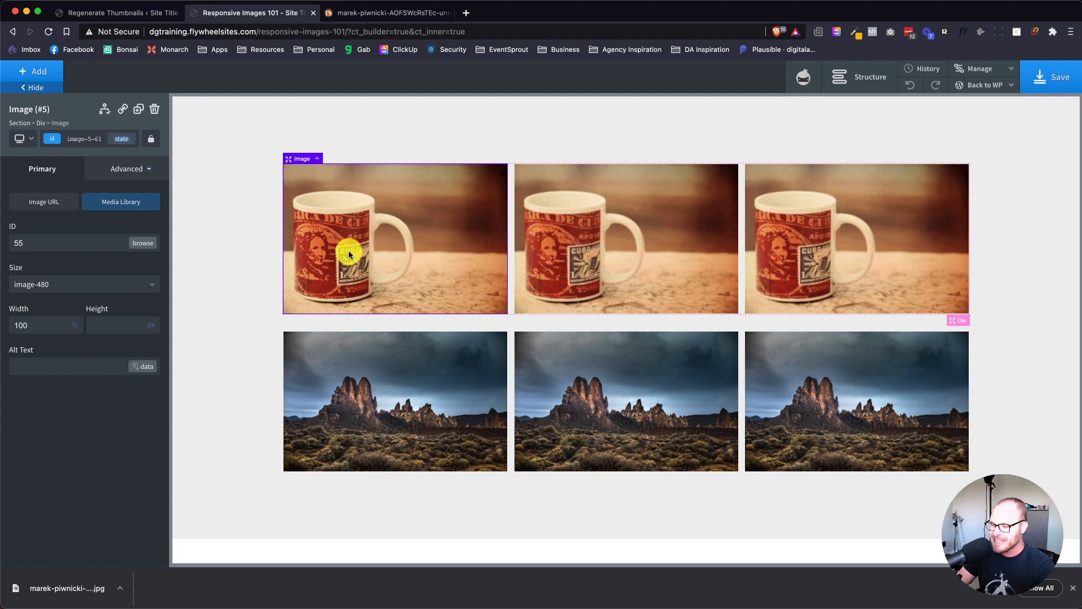
pyautogui.moveTo(49, 348)
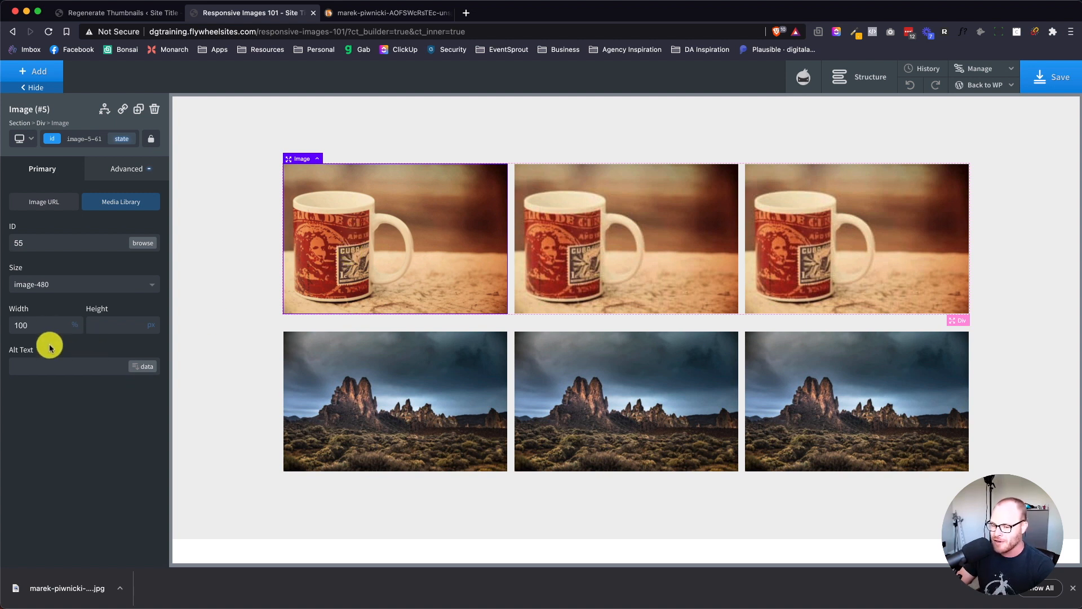
pyautogui.moveTo(343, 243)
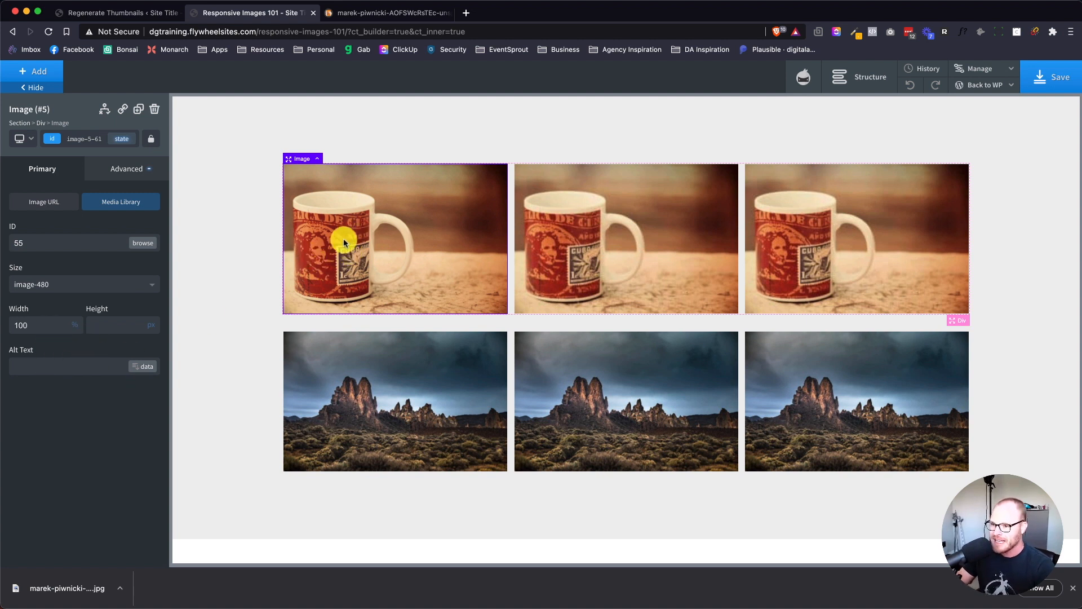
pyautogui.moveTo(347, 257)
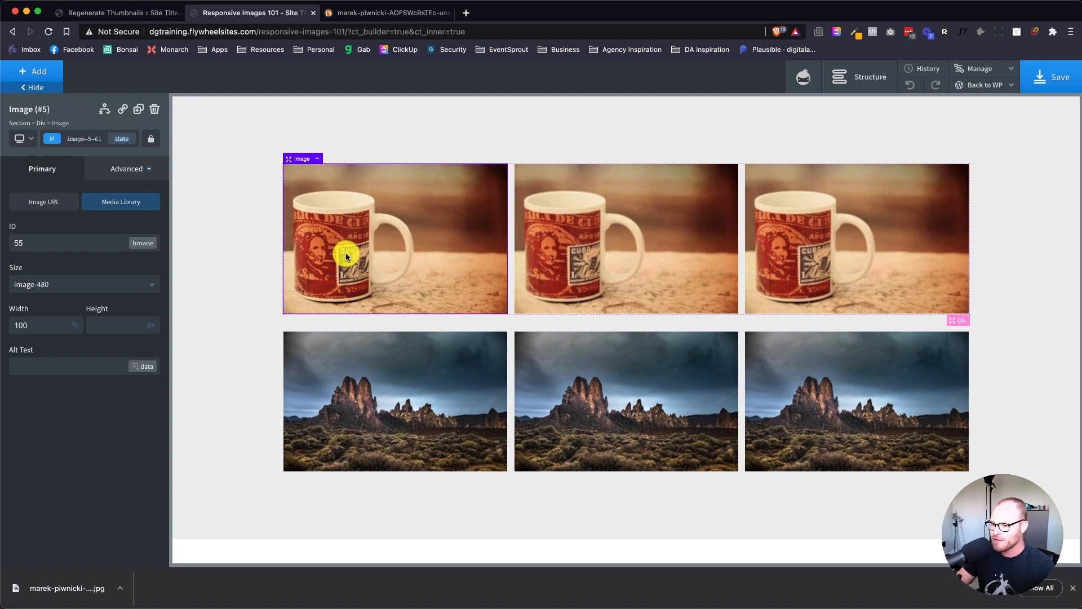
# Set the second and first mug images to image-640, after trying image-480 and image-720
pyautogui.click(587, 255)
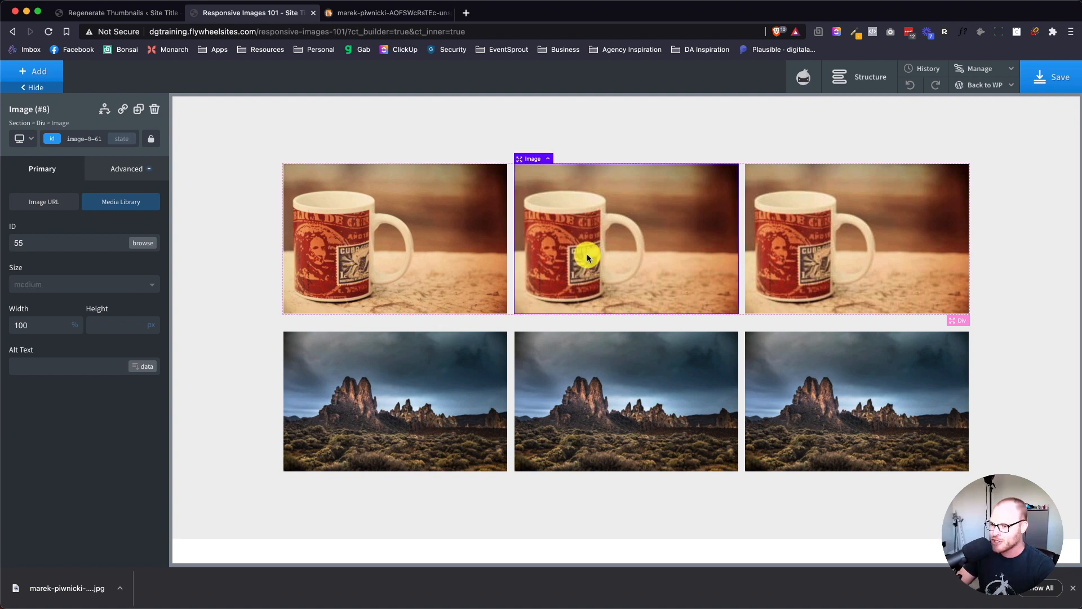
pyautogui.click(83, 283)
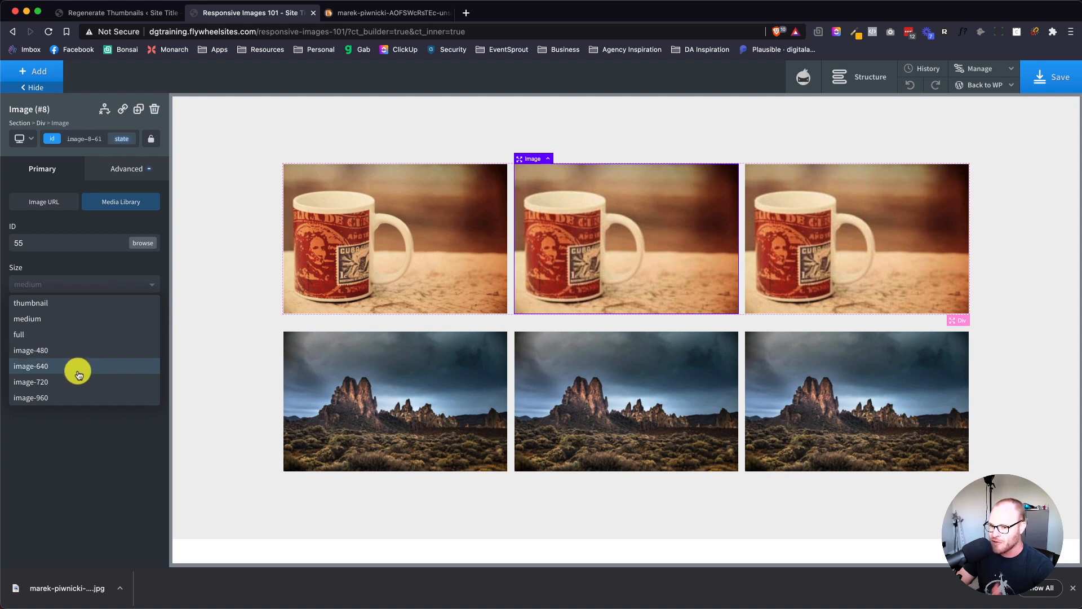
pyautogui.moveTo(78, 354)
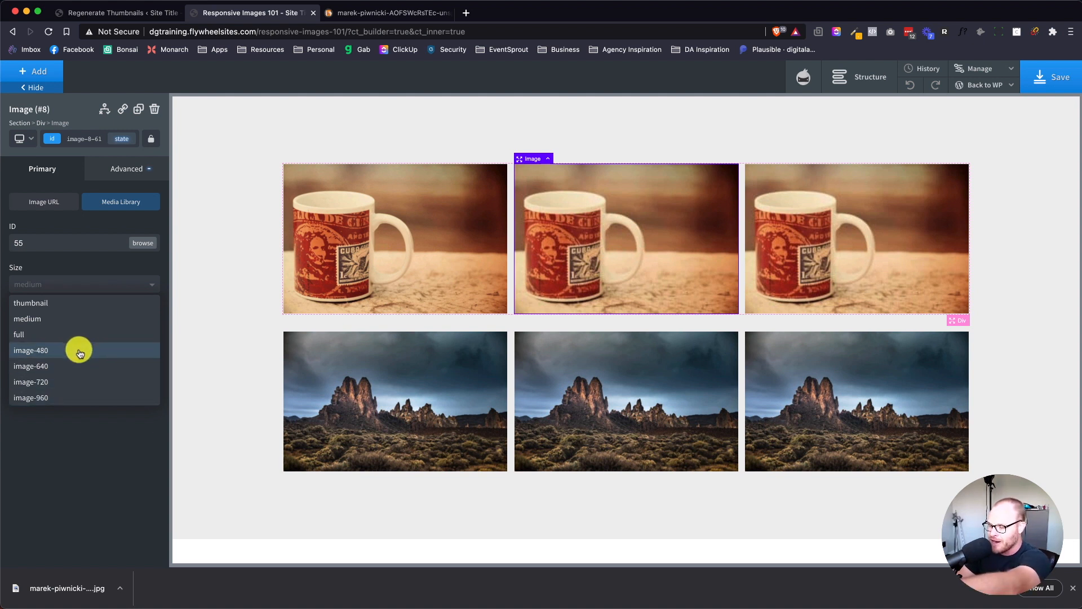
pyautogui.click(30, 350)
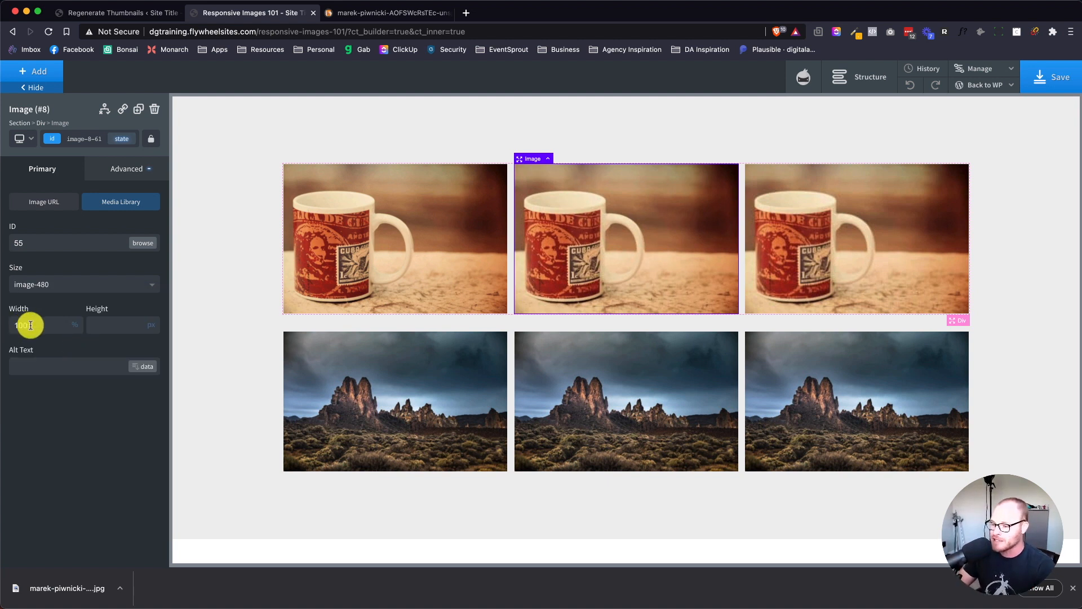
pyautogui.click(83, 284)
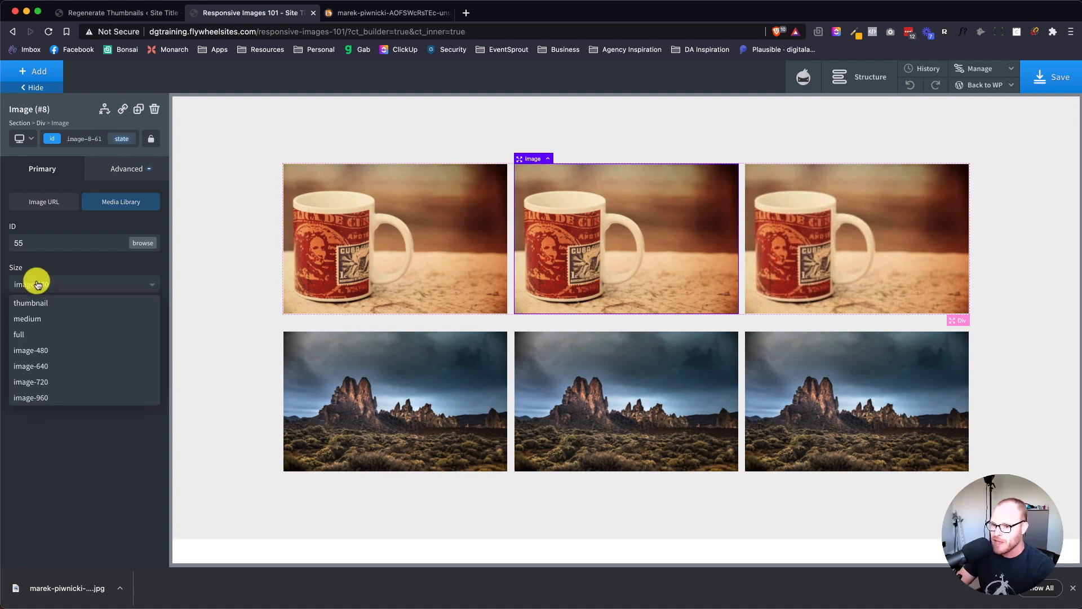
pyautogui.click(31, 382)
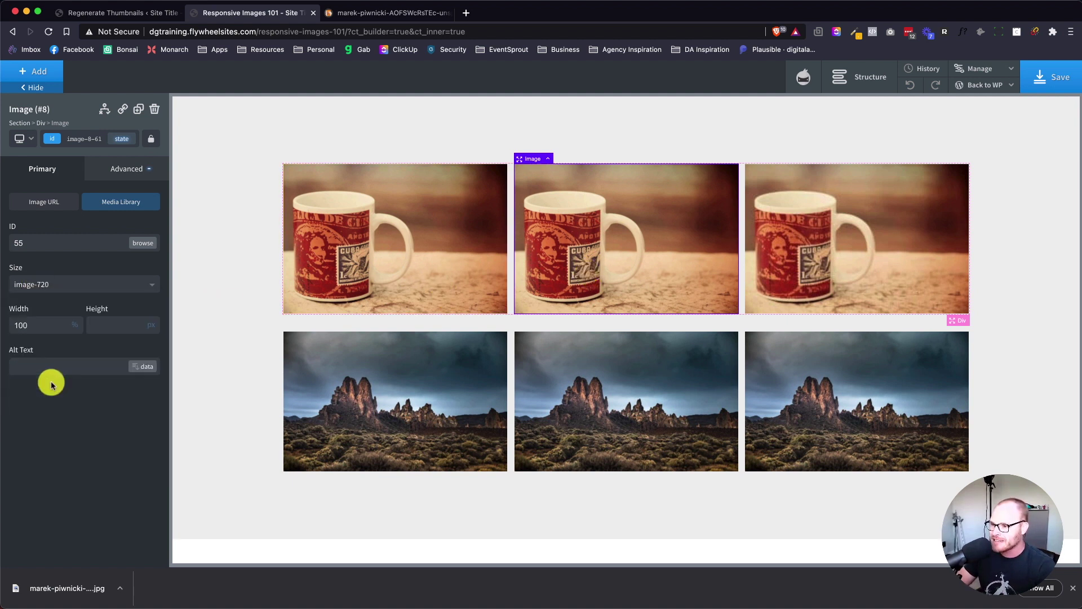
pyautogui.moveTo(612, 273)
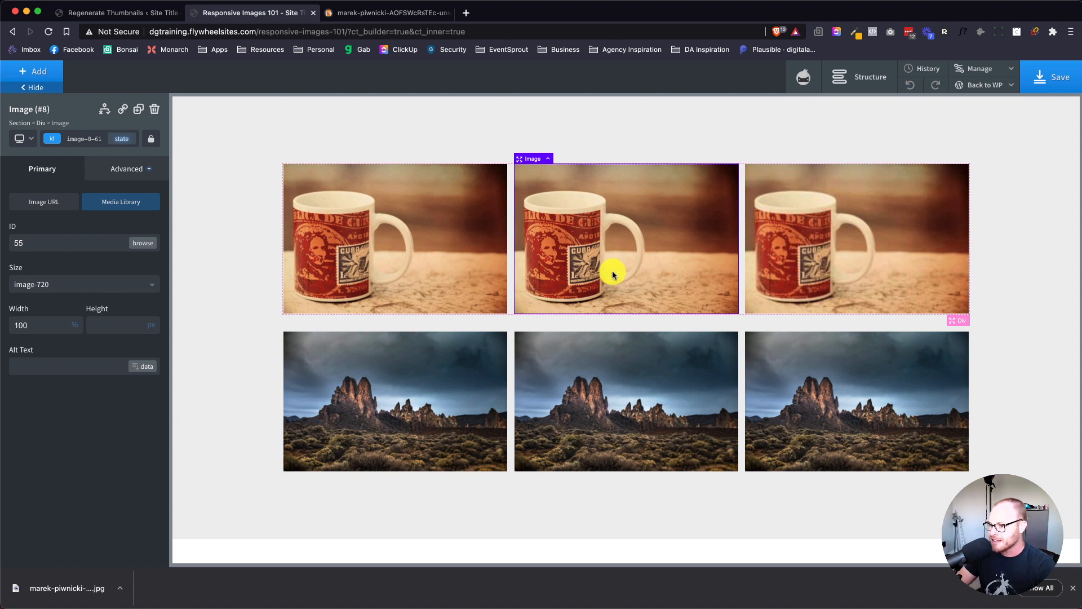
pyautogui.click(83, 283)
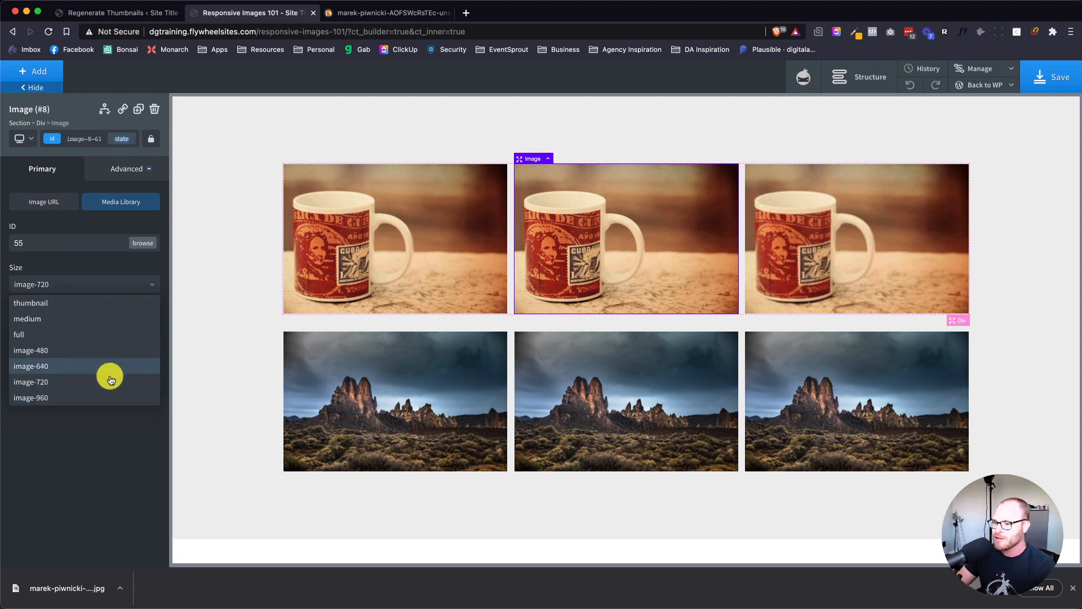
pyautogui.click(31, 365)
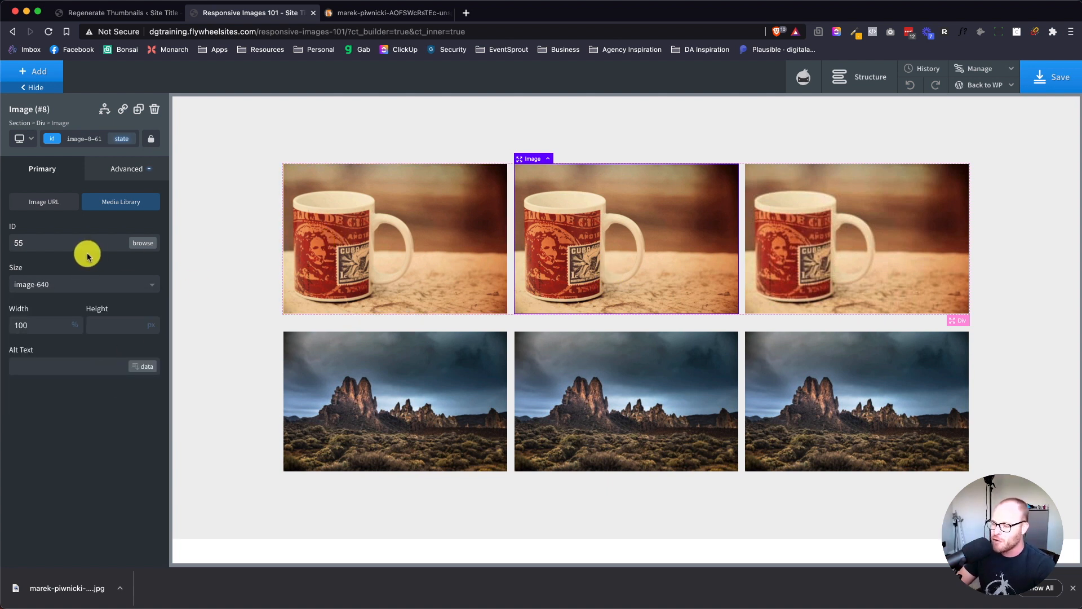
pyautogui.click(83, 283)
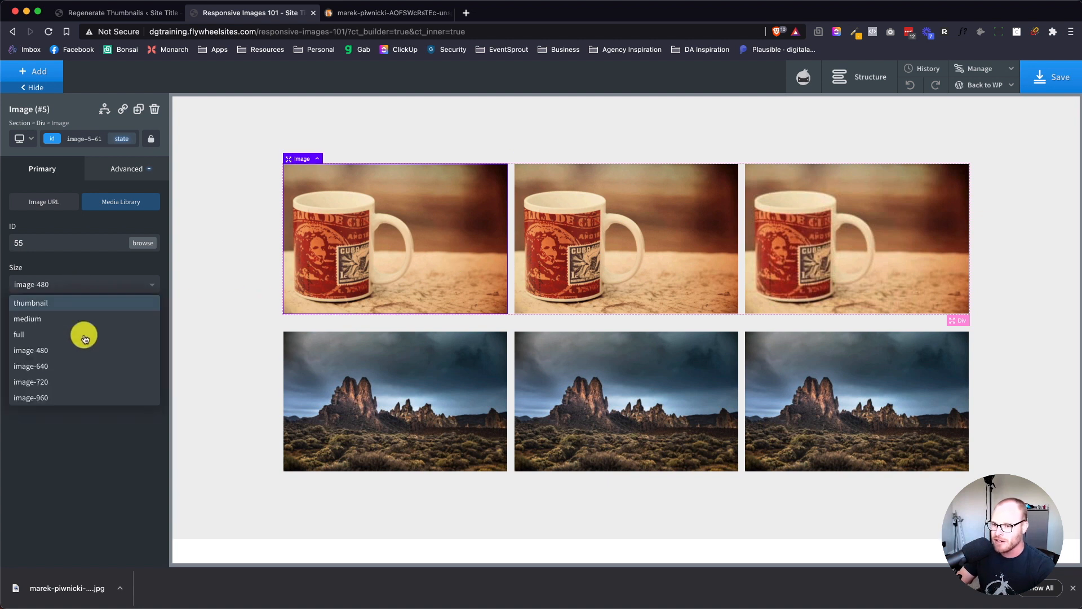
pyautogui.click(31, 365)
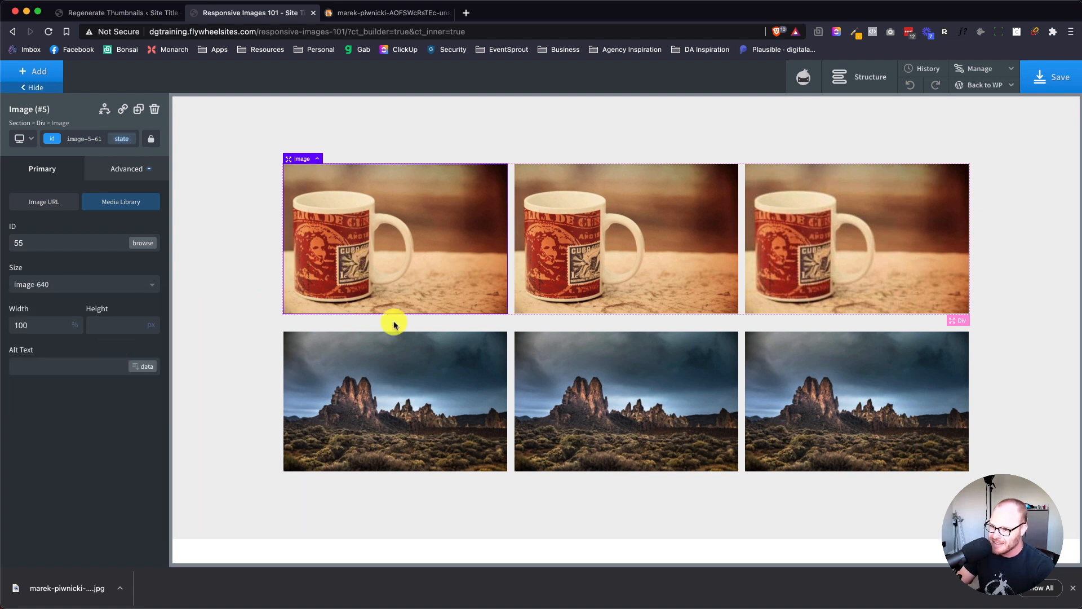
# Set the first rock image (media ID 64) to image-640 and reopen the size list
pyautogui.click(80, 283)
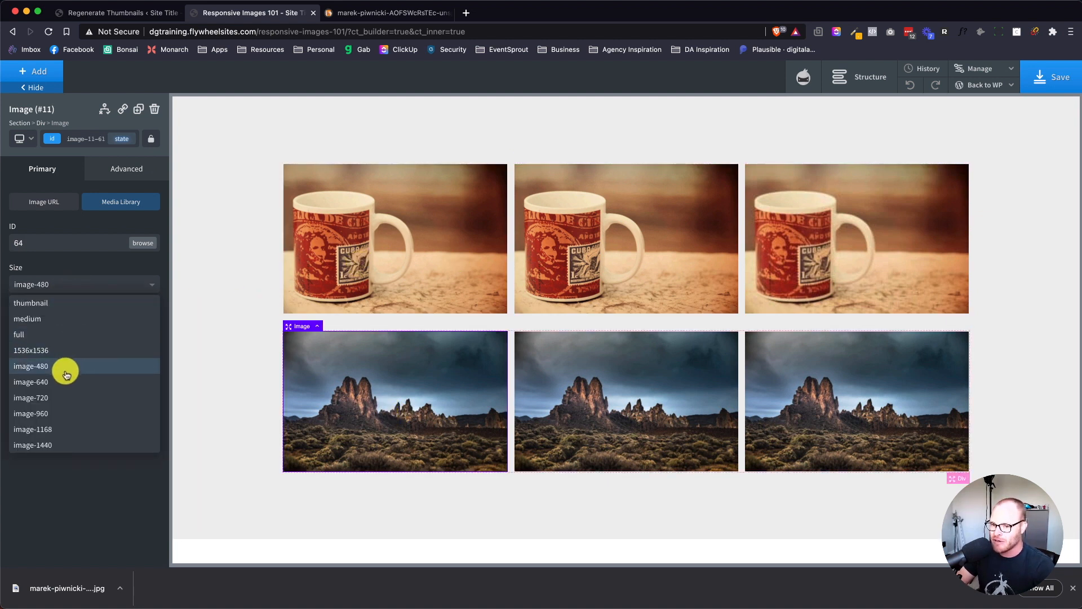
pyautogui.click(31, 382)
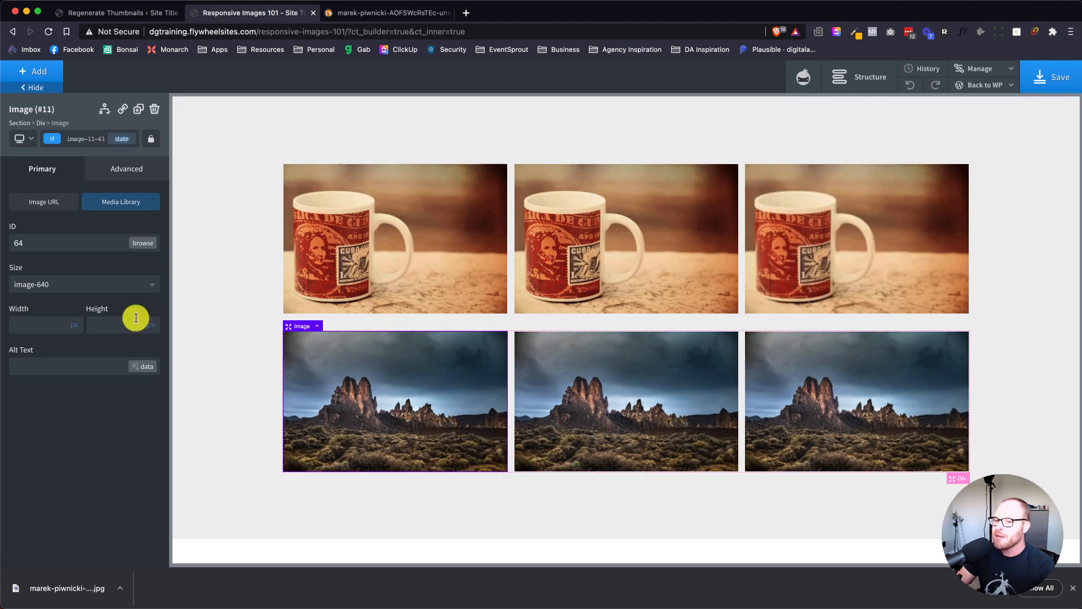
pyautogui.click(83, 284)
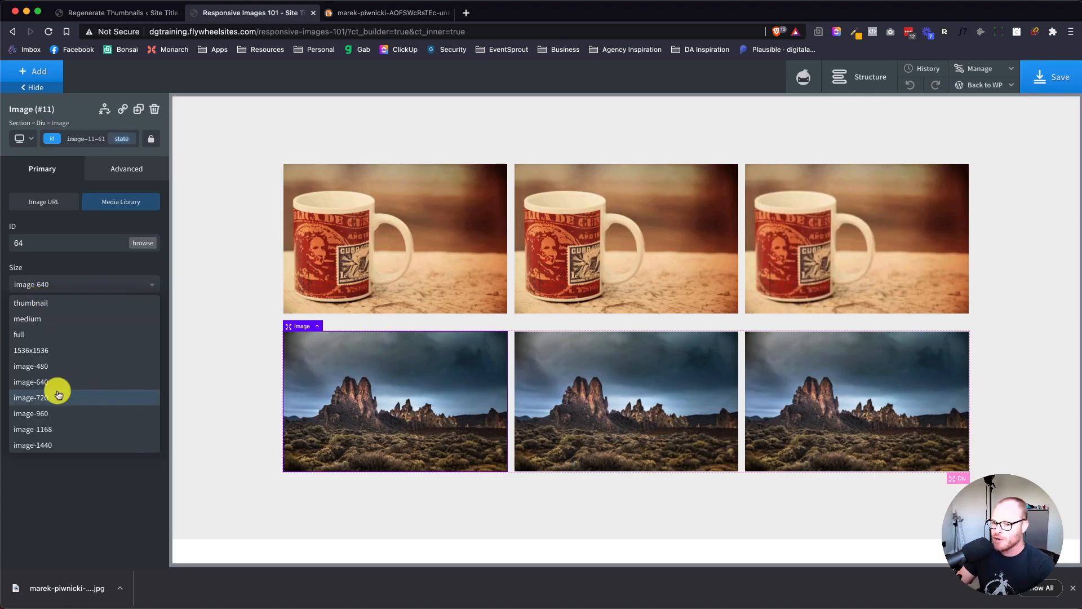
pyautogui.moveTo(62, 318)
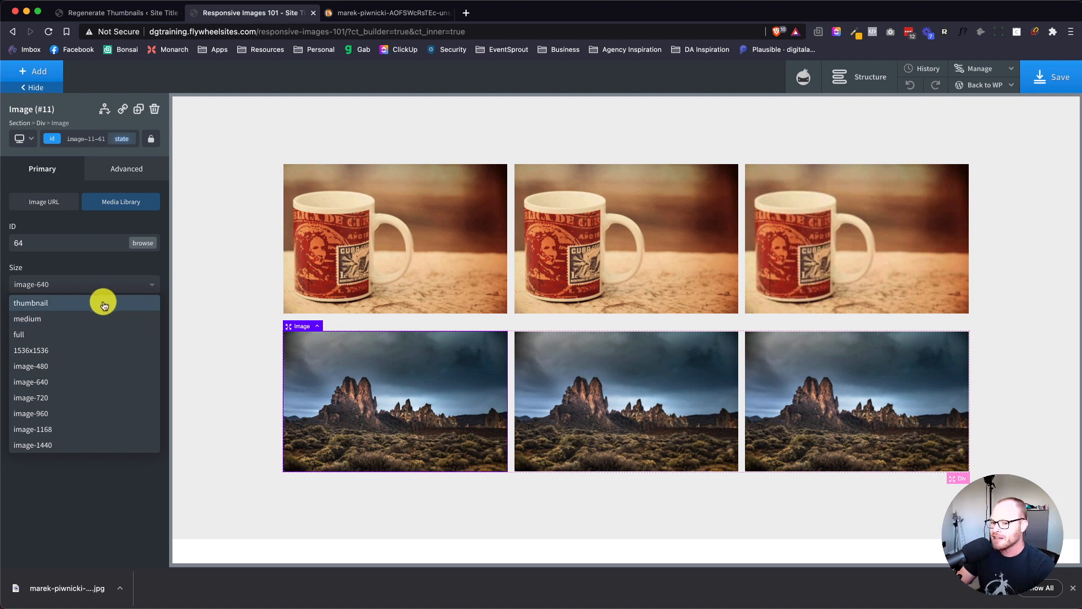
# Review the Media Settings sizes (thumbnail 150, medium 300, large 1920×1280), then return to the builder
pyautogui.click(117, 12)
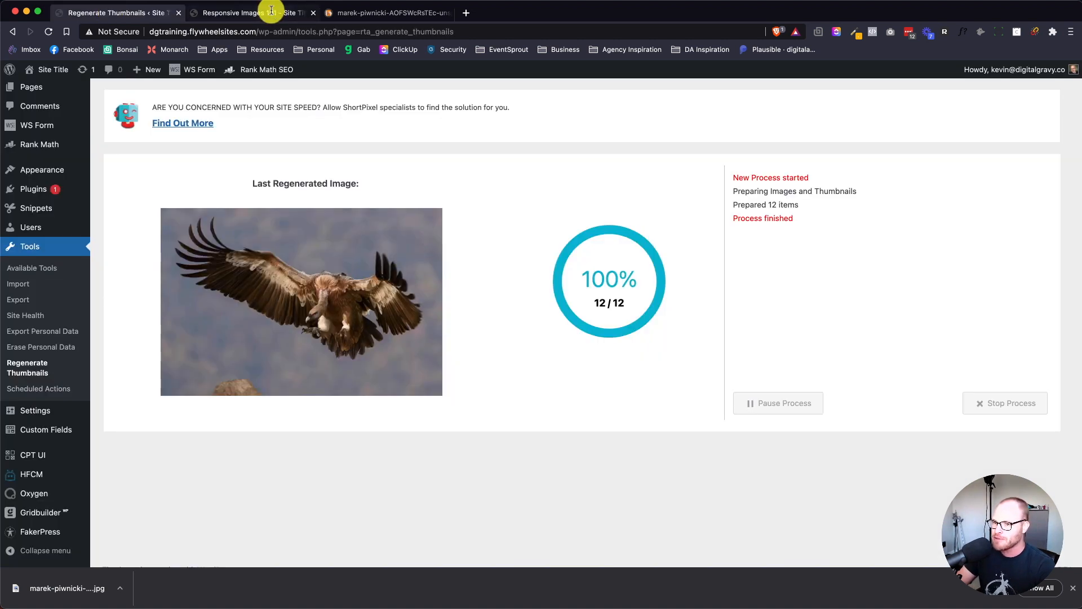
pyautogui.moveTo(37, 509)
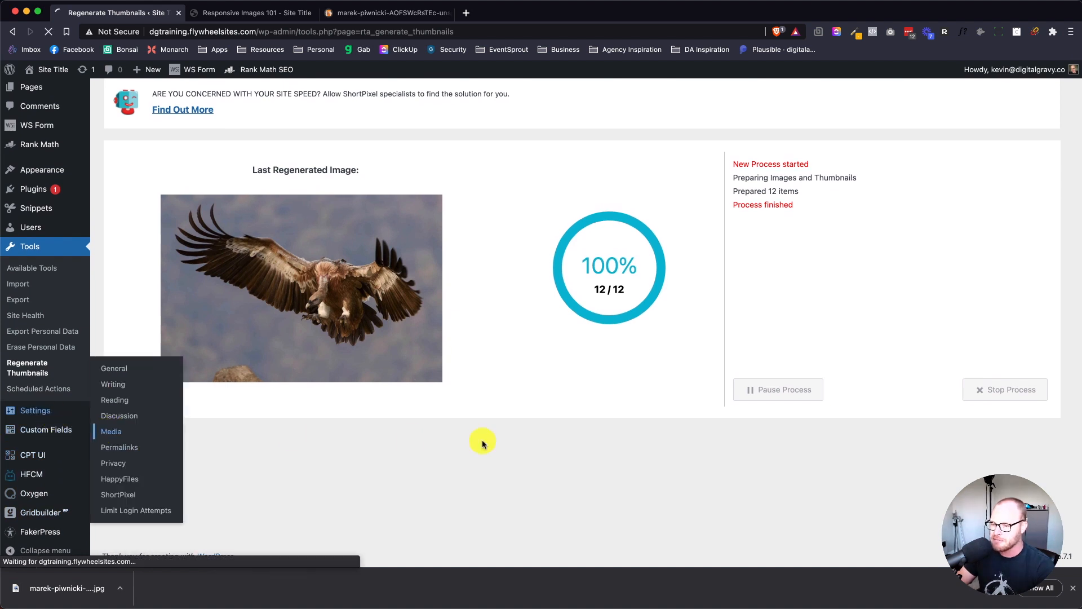
pyautogui.click(110, 431)
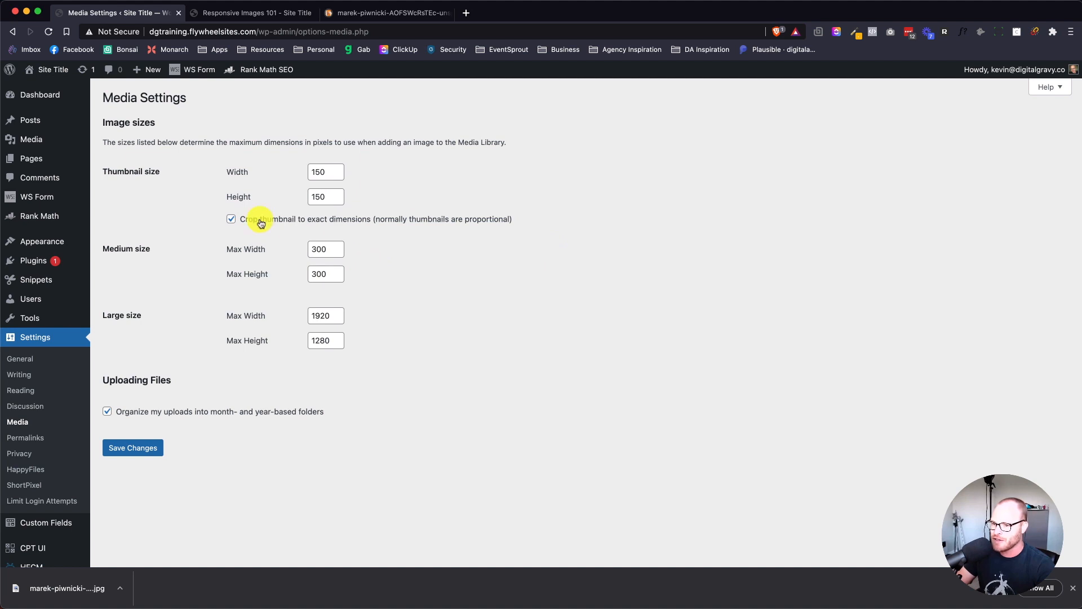
pyautogui.click(254, 13)
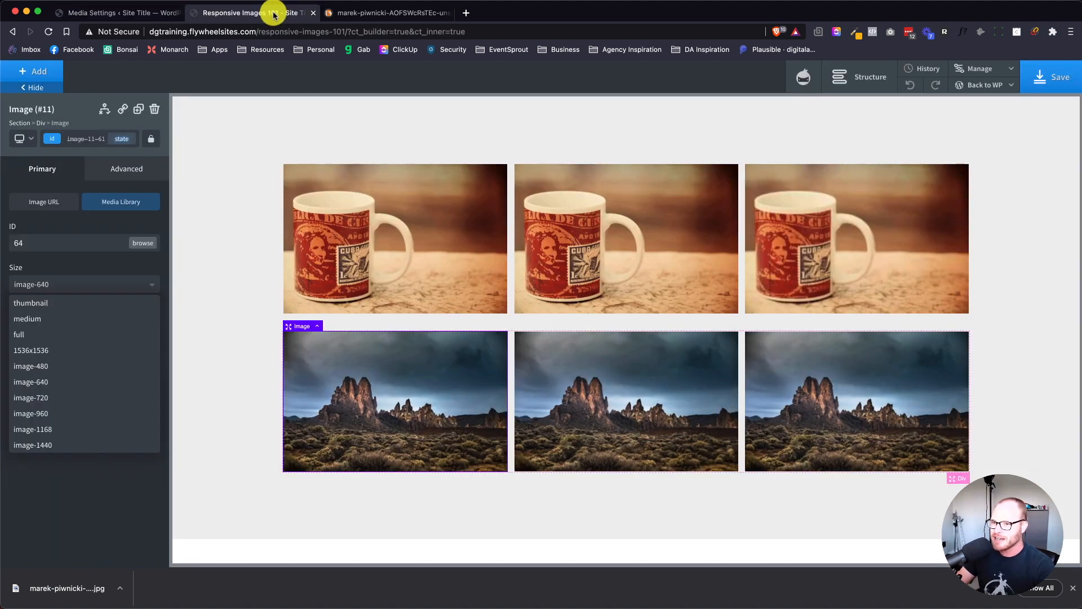
pyautogui.moveTo(439, 271)
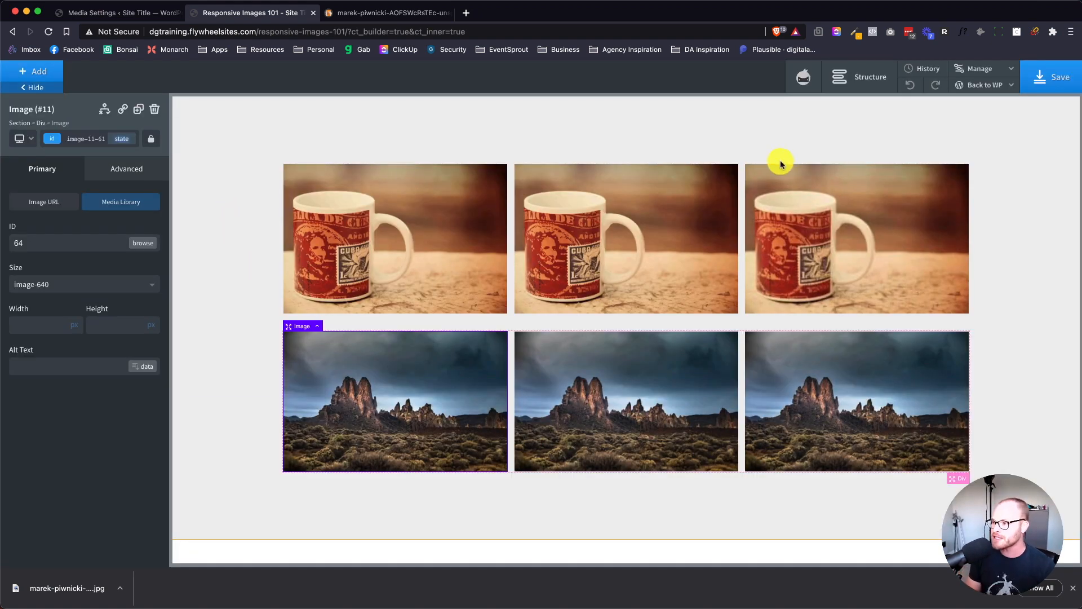
pyautogui.click(385, 229)
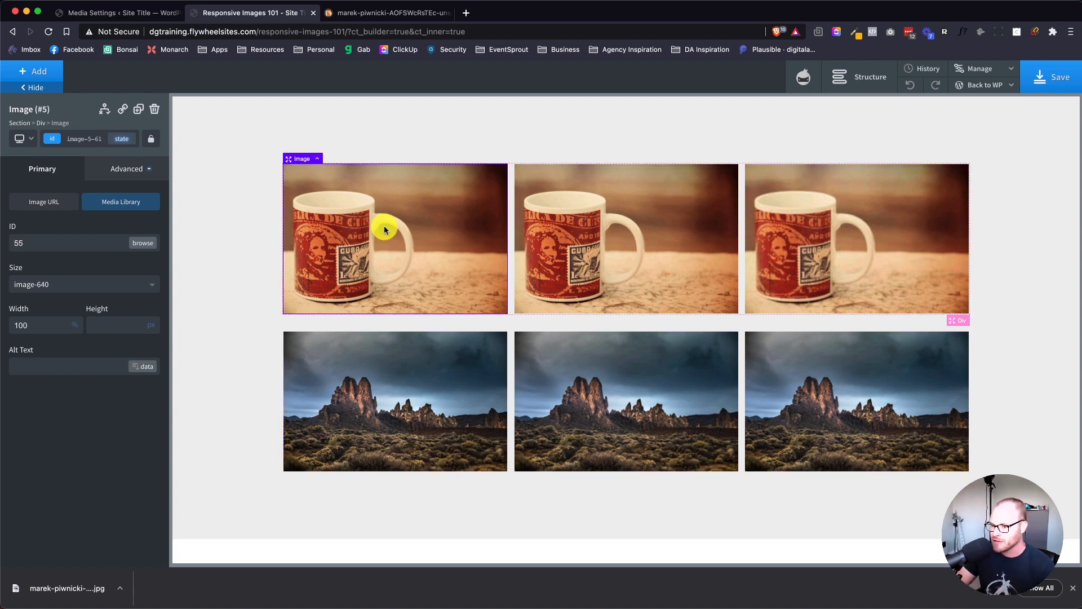
pyautogui.moveTo(71, 291)
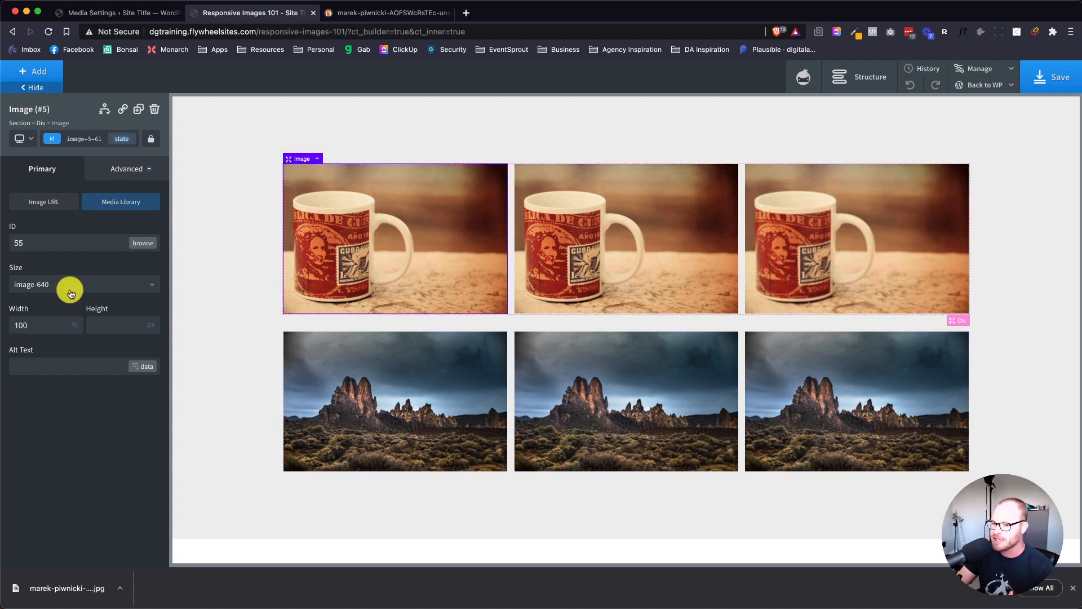
pyautogui.moveTo(86, 314)
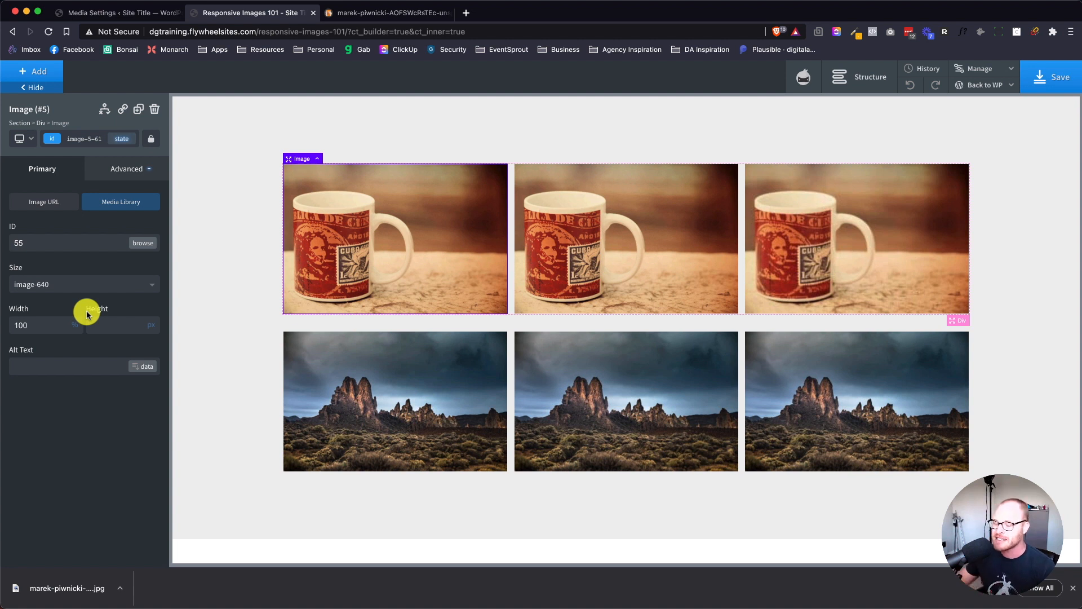
pyautogui.moveTo(350, 391)
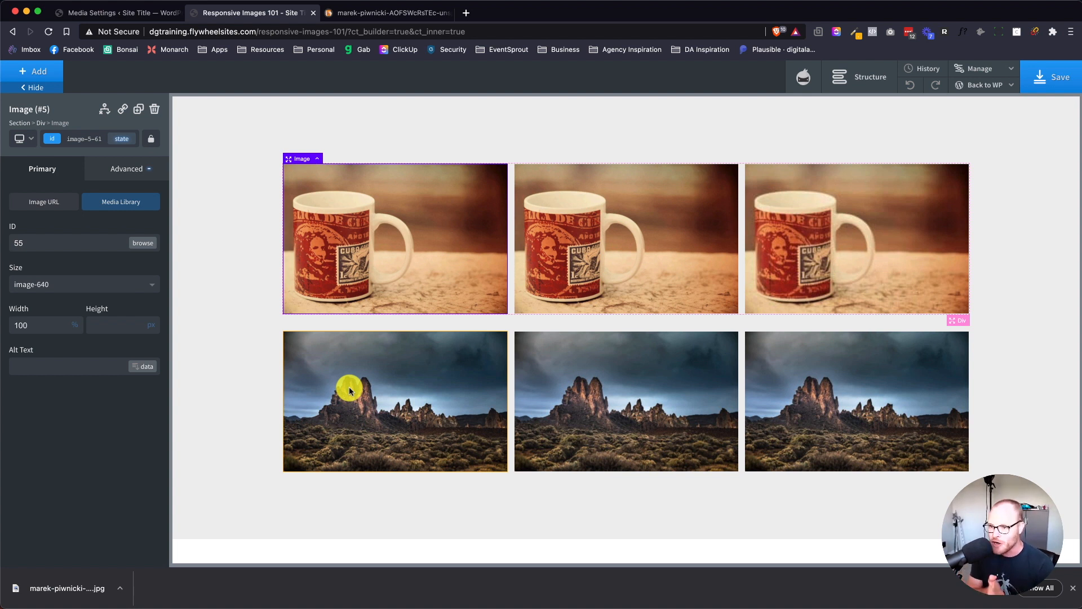
pyautogui.moveTo(821, 338)
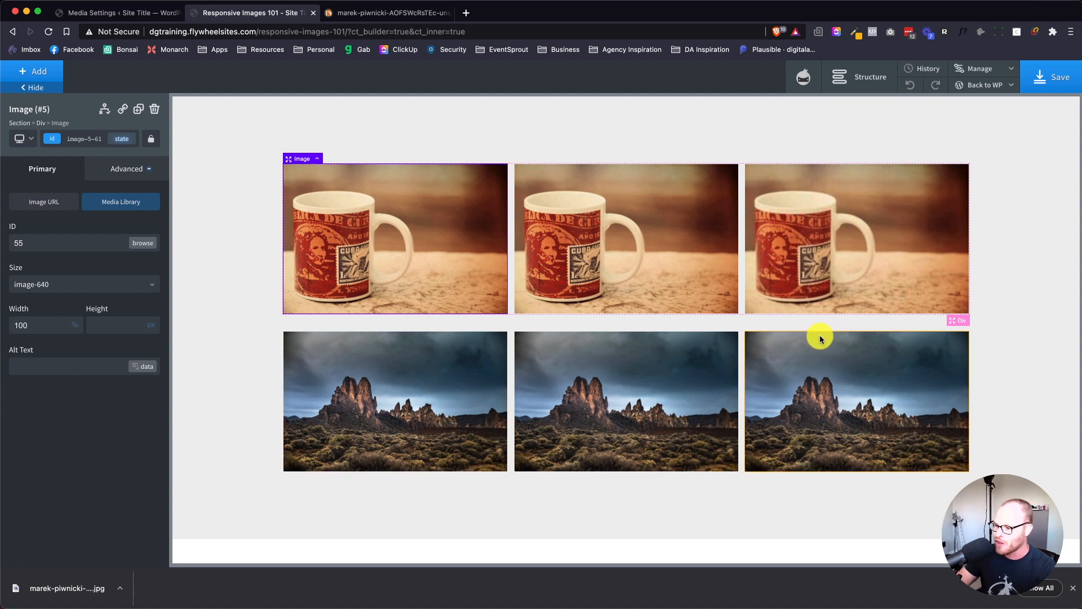
pyautogui.moveTo(969, 288)
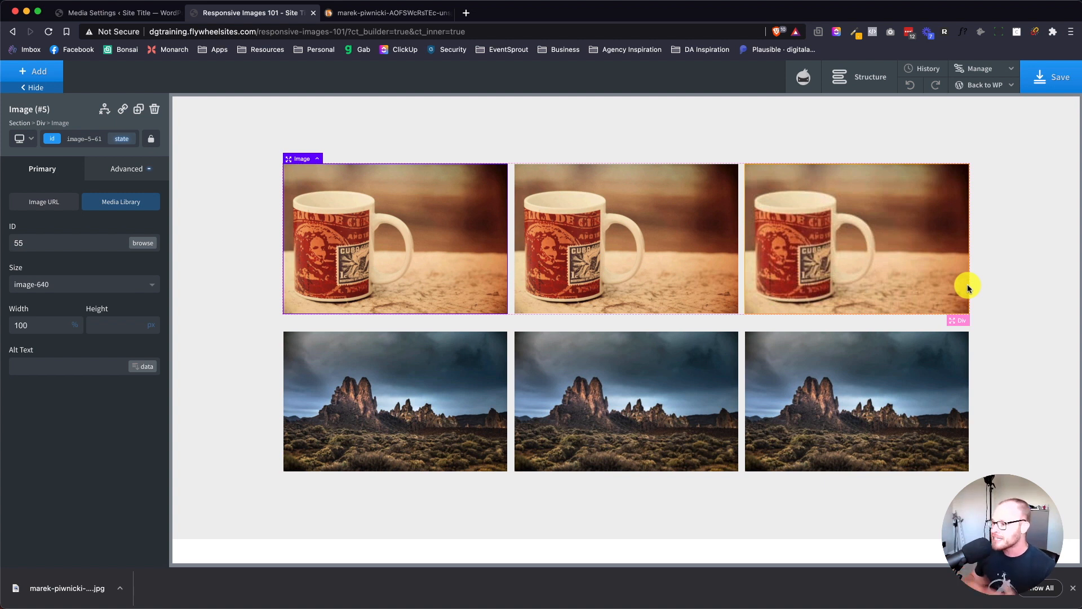
pyautogui.moveTo(1061, 268)
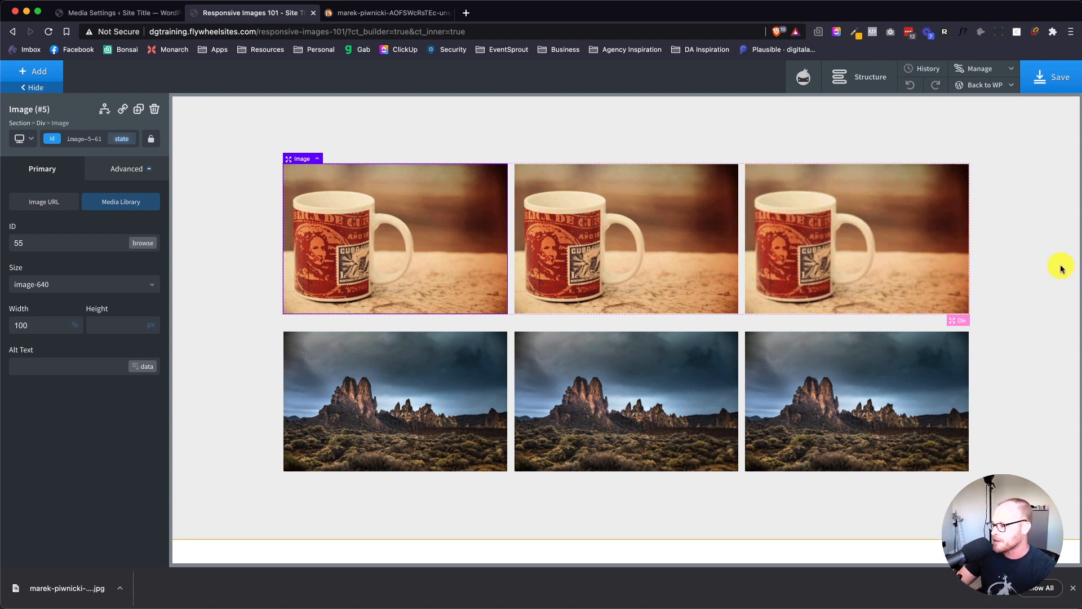